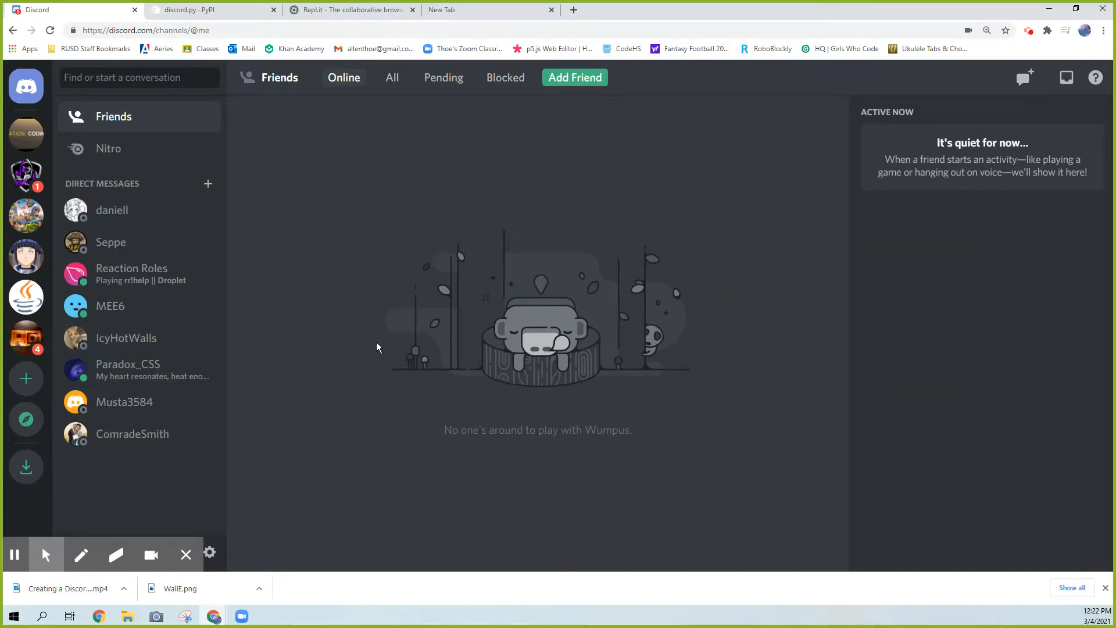
pyautogui.moveTo(345, 354)
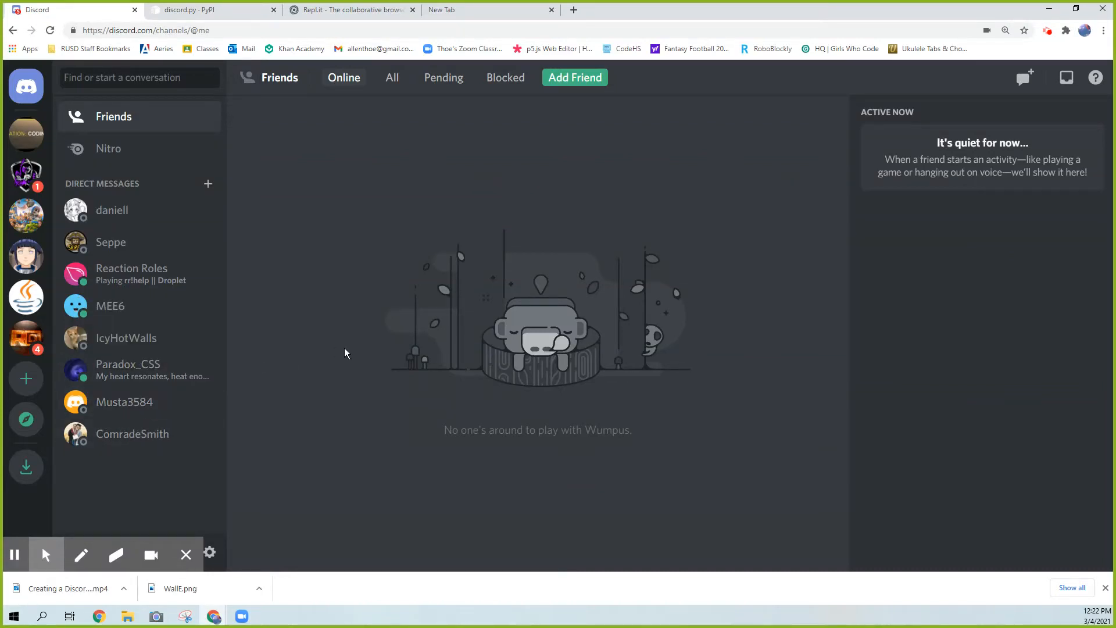
pyautogui.moveTo(357, 366)
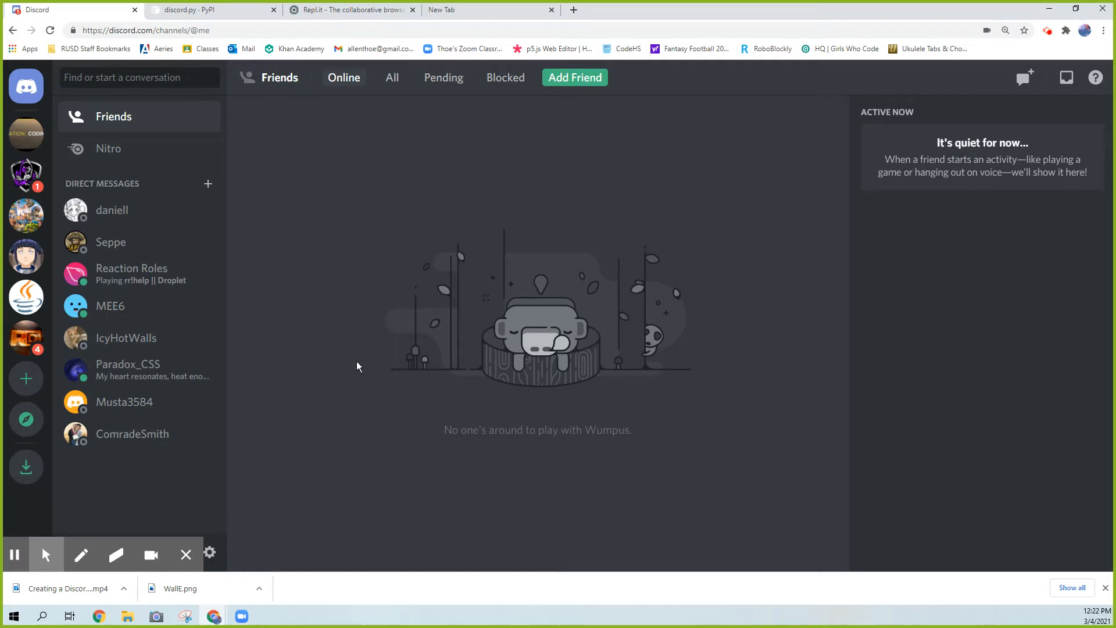
pyautogui.moveTo(26, 419)
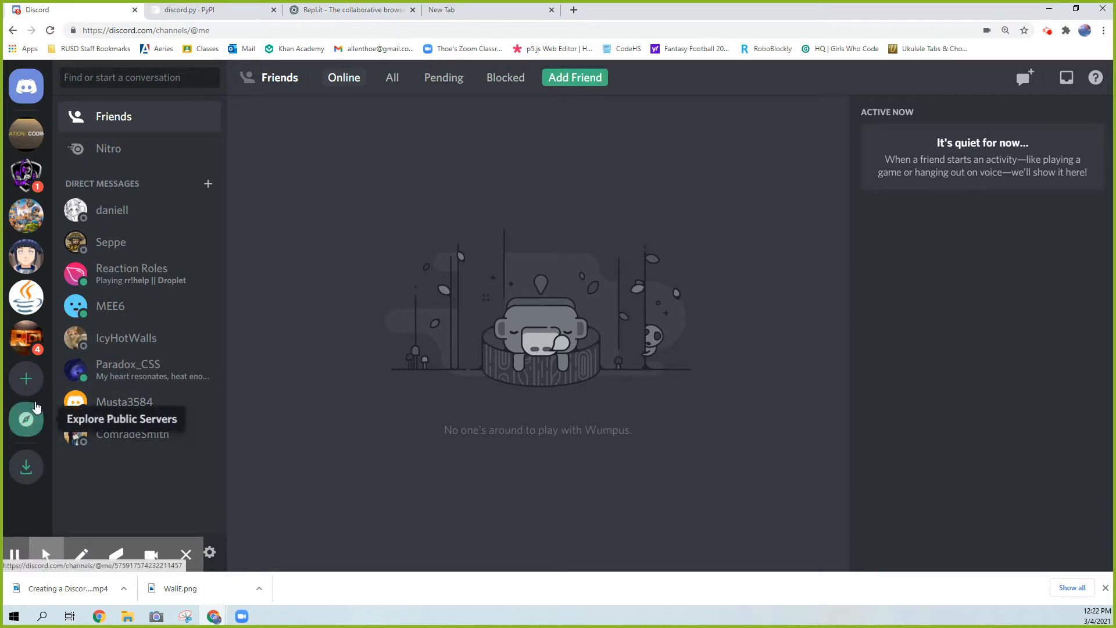
# - Start a new Discord server from scratch named 'Computer Science Club'
pyautogui.click(26, 378)
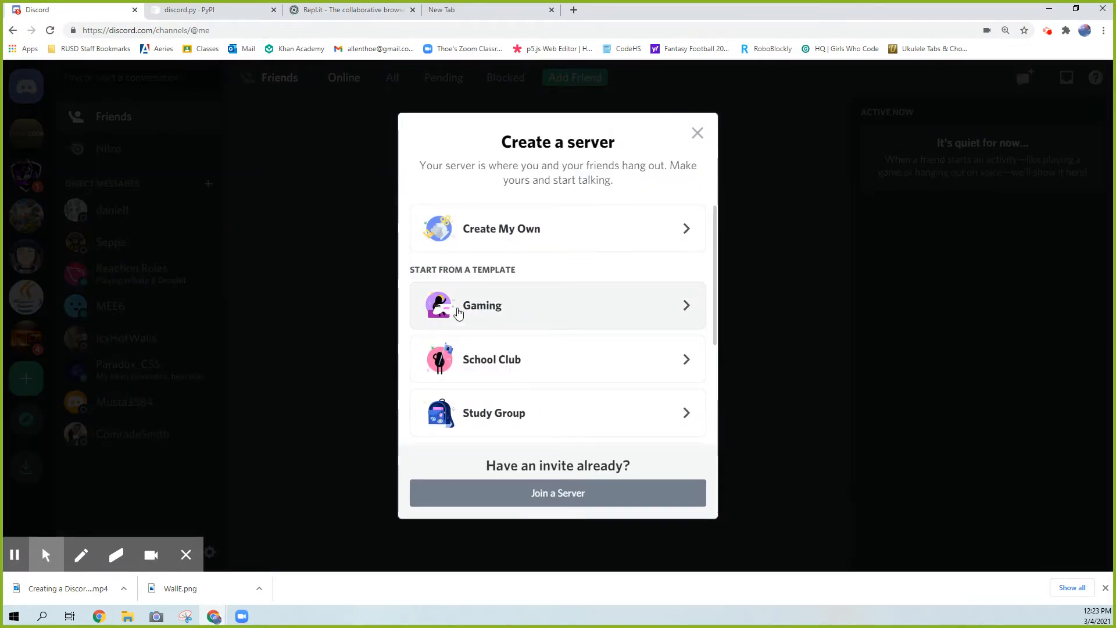
pyautogui.click(697, 133)
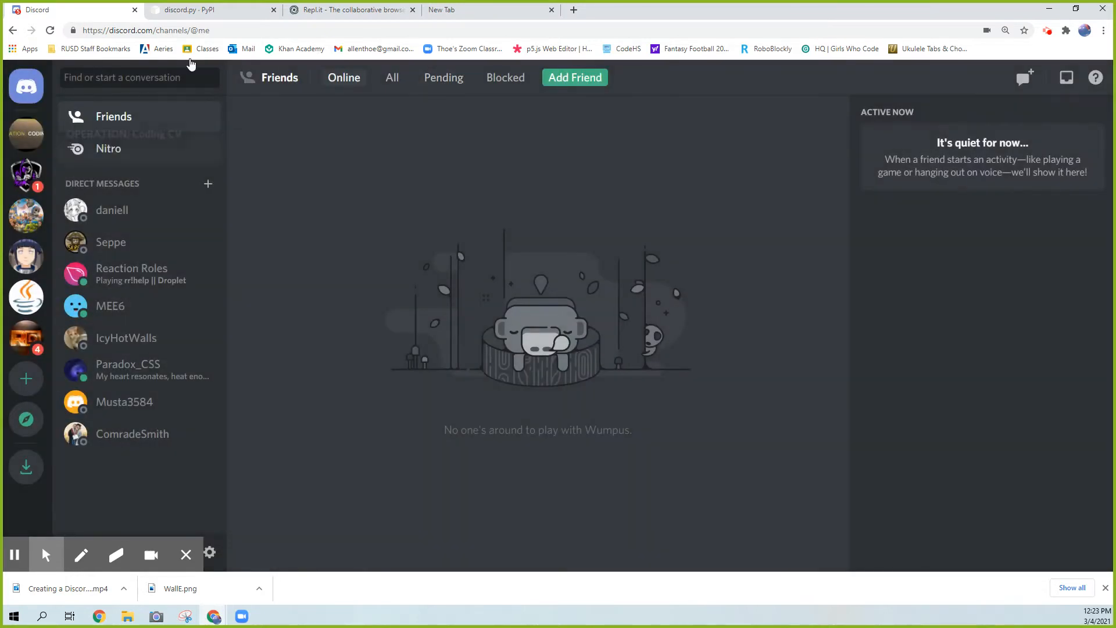
pyautogui.moveTo(710, 168)
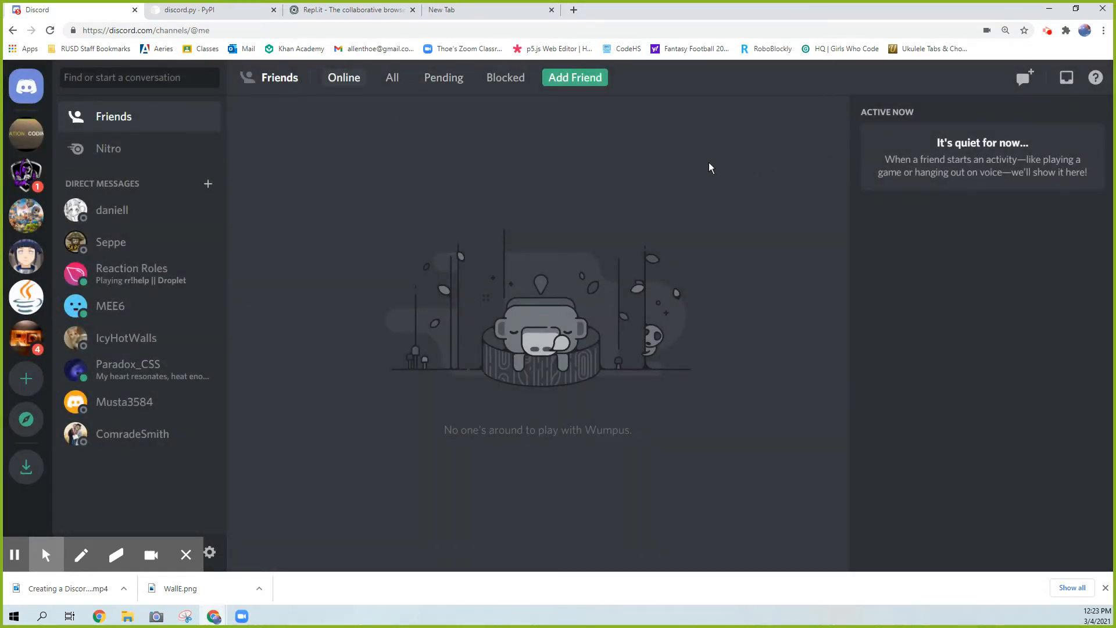
pyautogui.moveTo(26, 213)
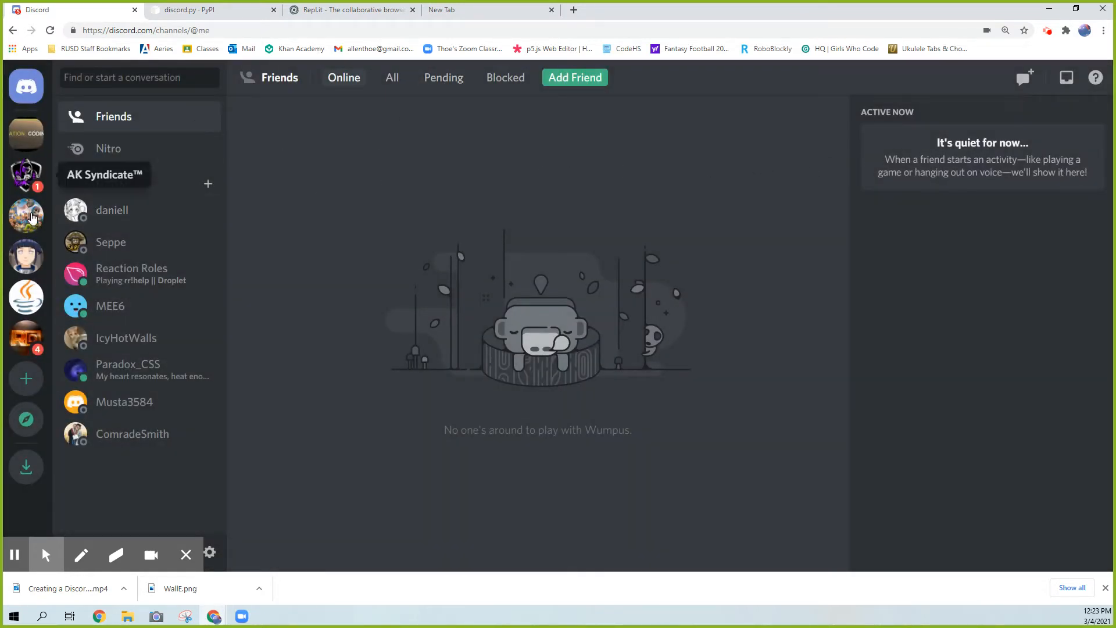
pyautogui.moveTo(26, 338)
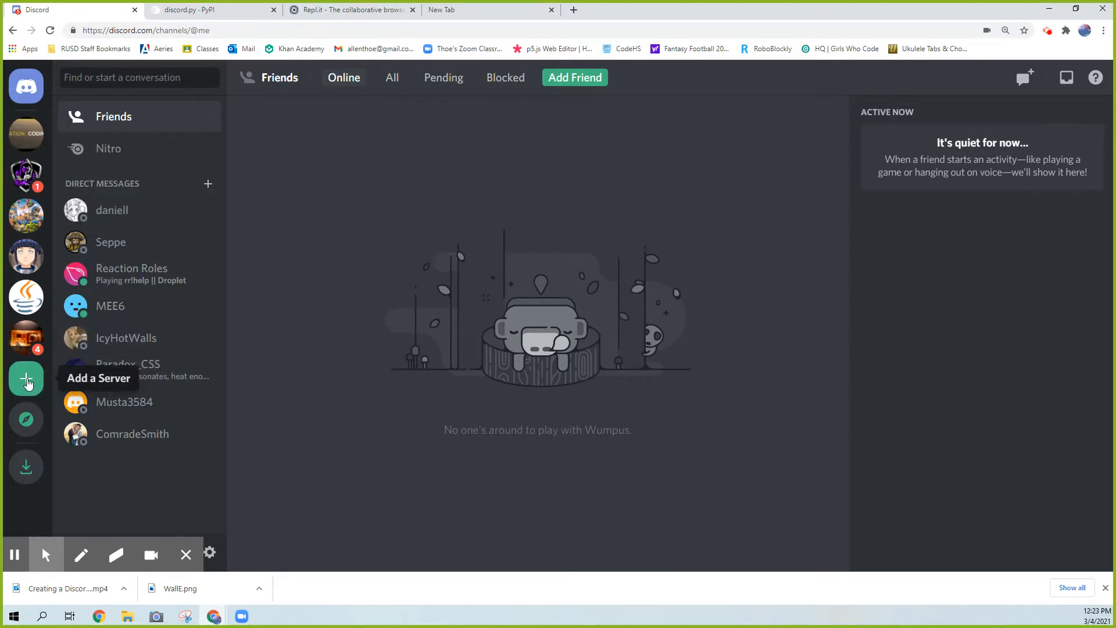
pyautogui.moveTo(26, 383)
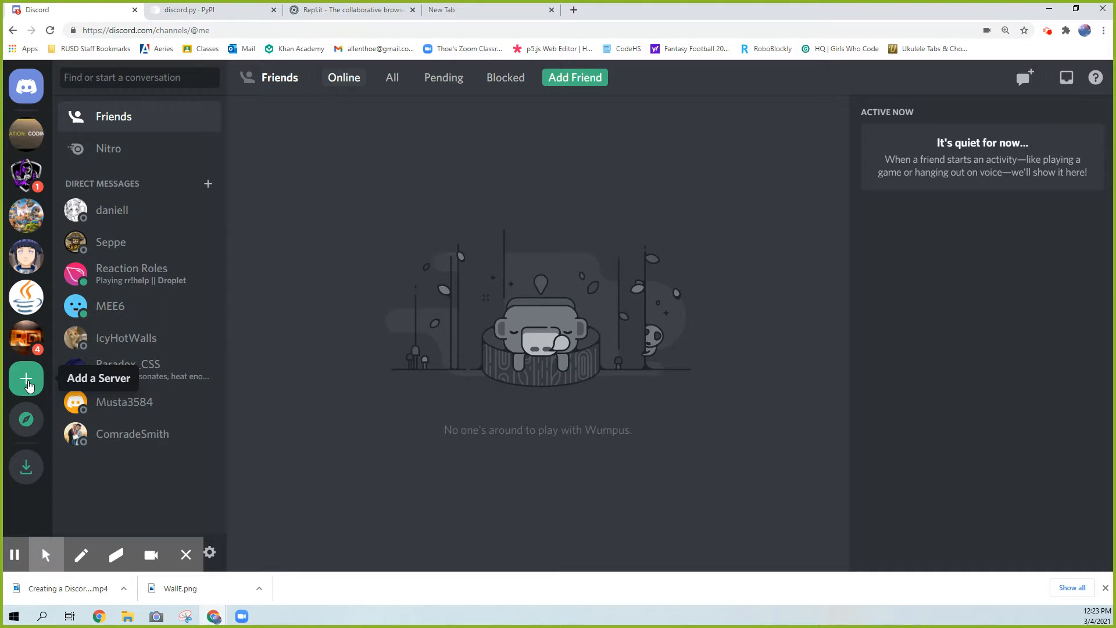
pyautogui.moveTo(32, 382)
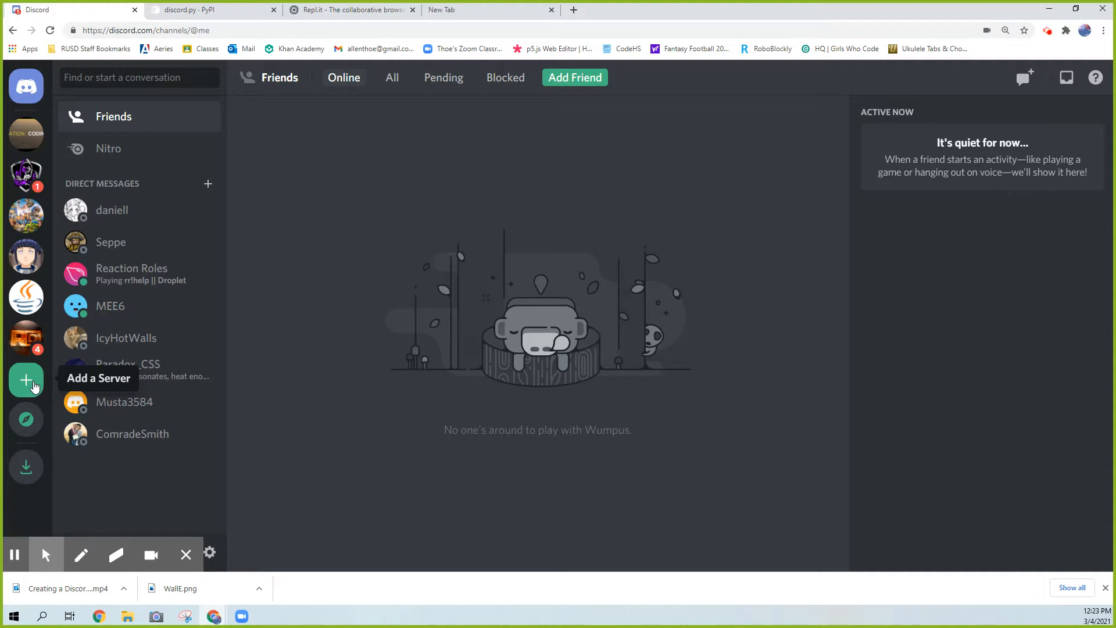
pyautogui.moveTo(731, 337)
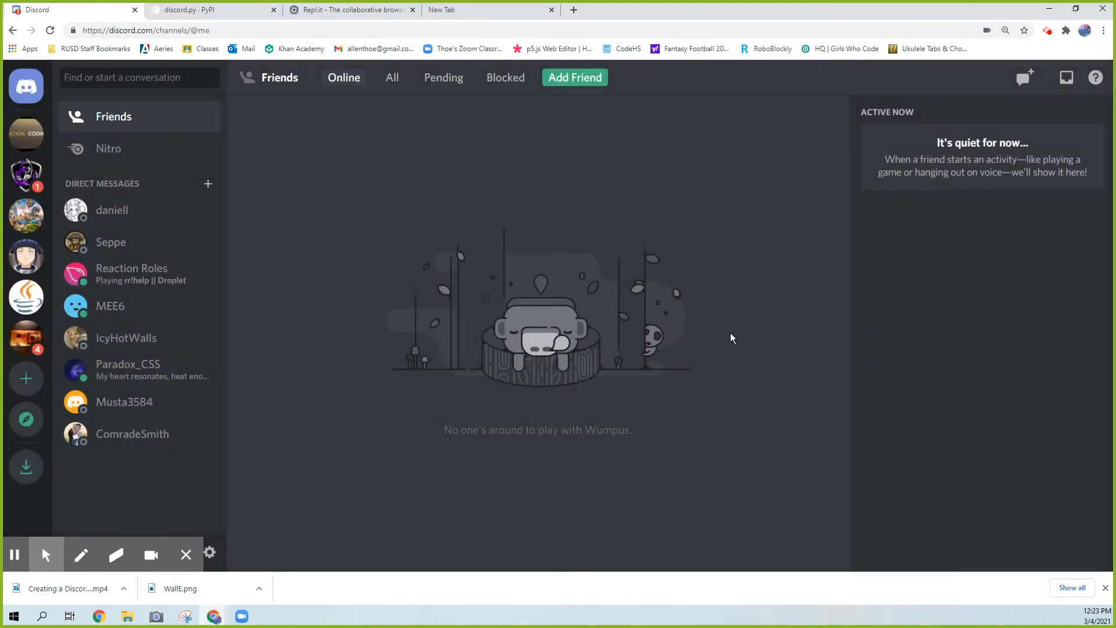
pyautogui.click(27, 378)
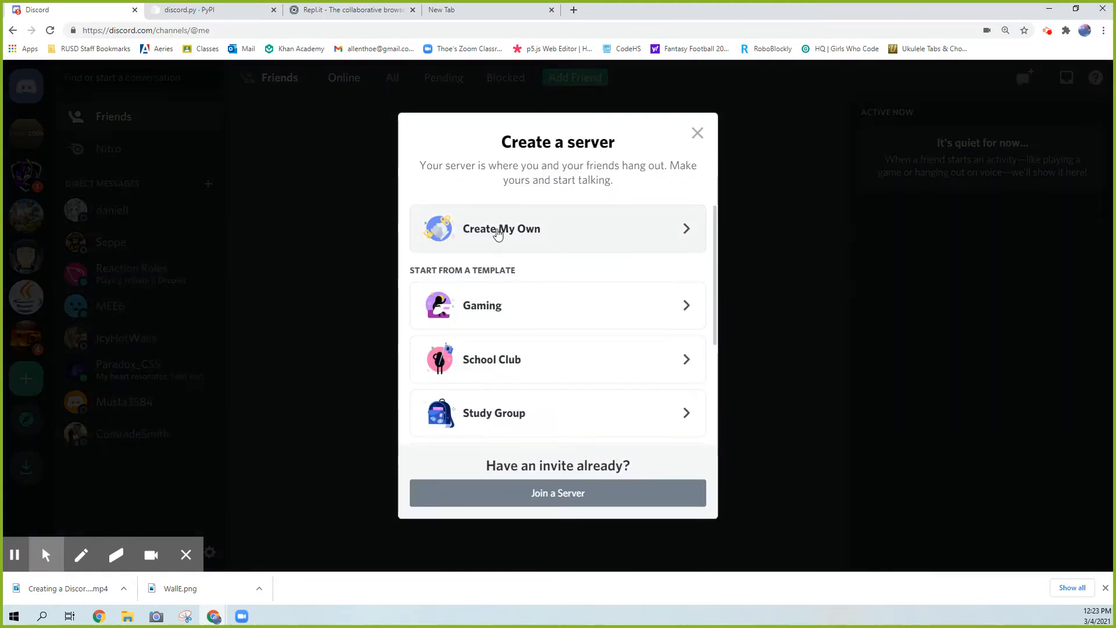
pyautogui.click(501, 229)
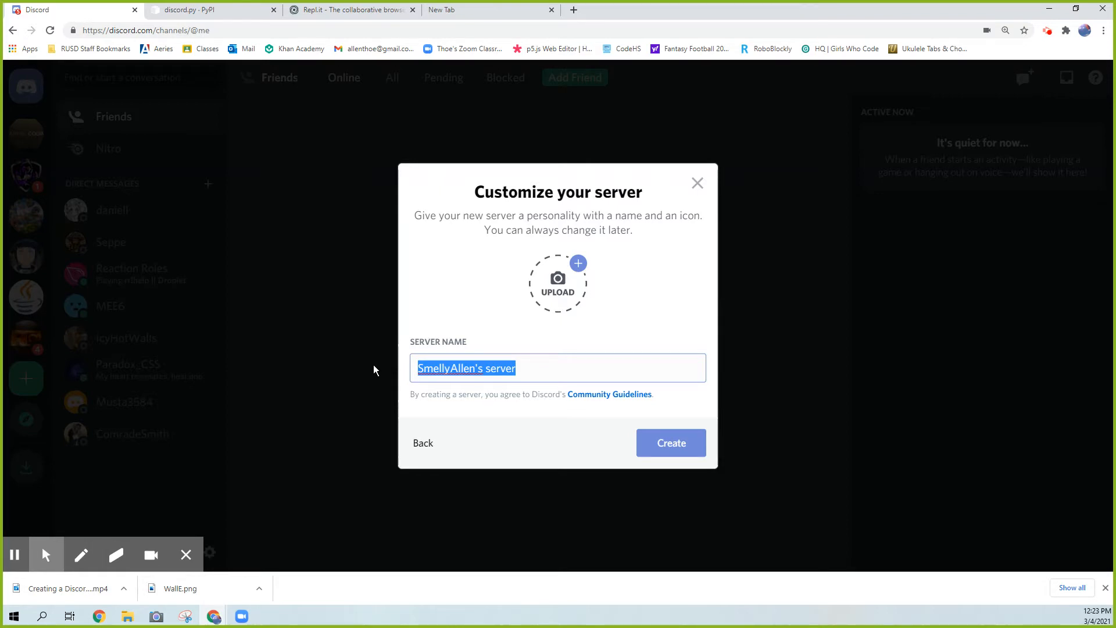
pyautogui.write('Computer')
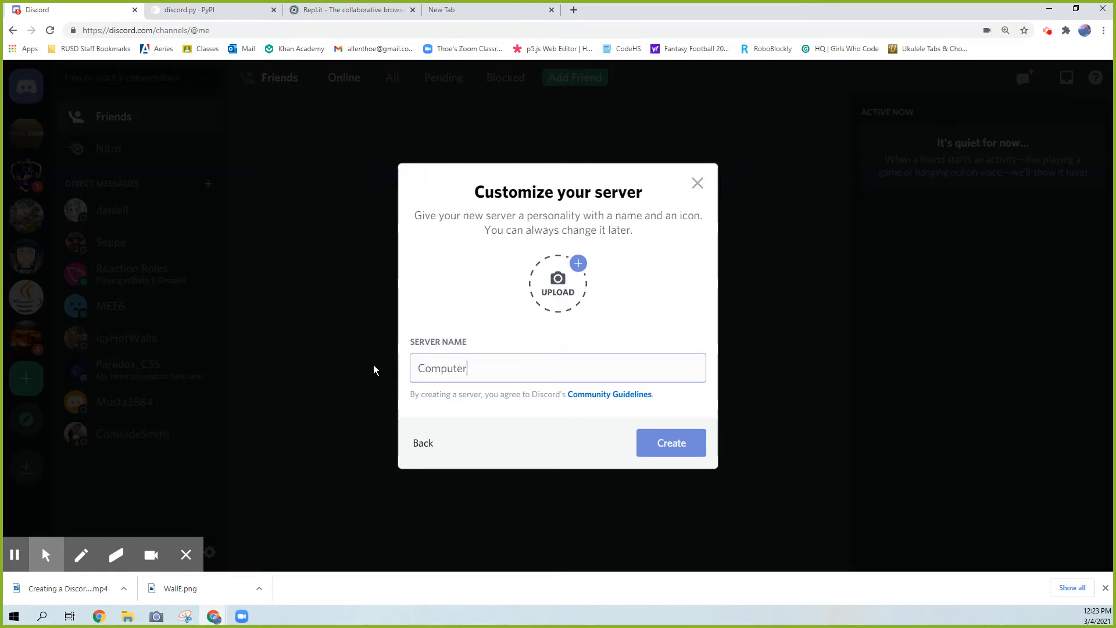
pyautogui.write('Science DC')
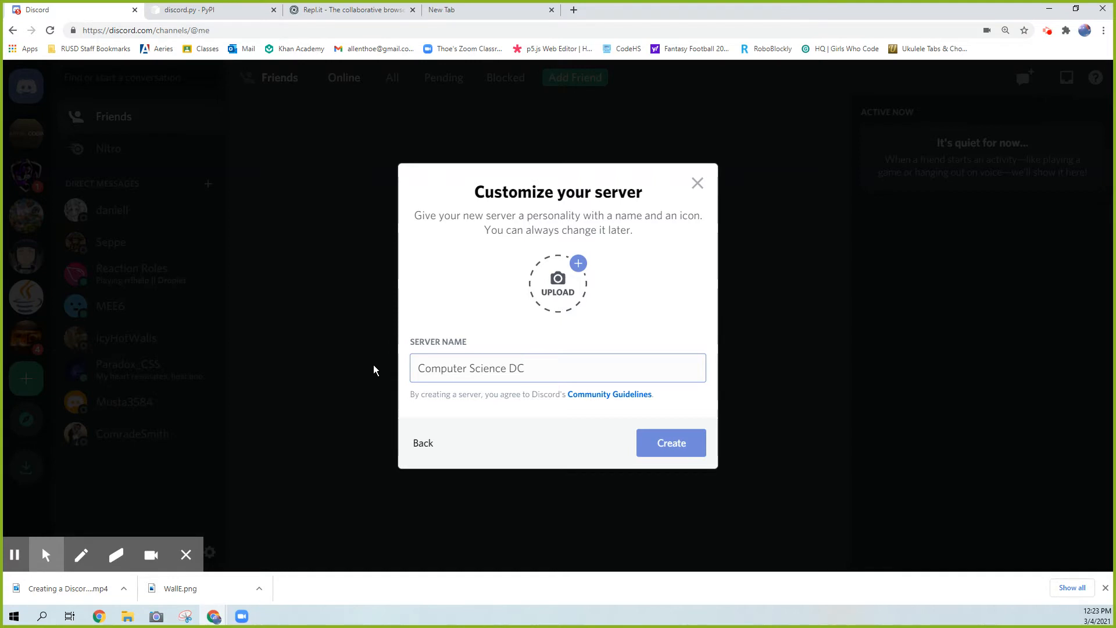
pyautogui.write('Club')
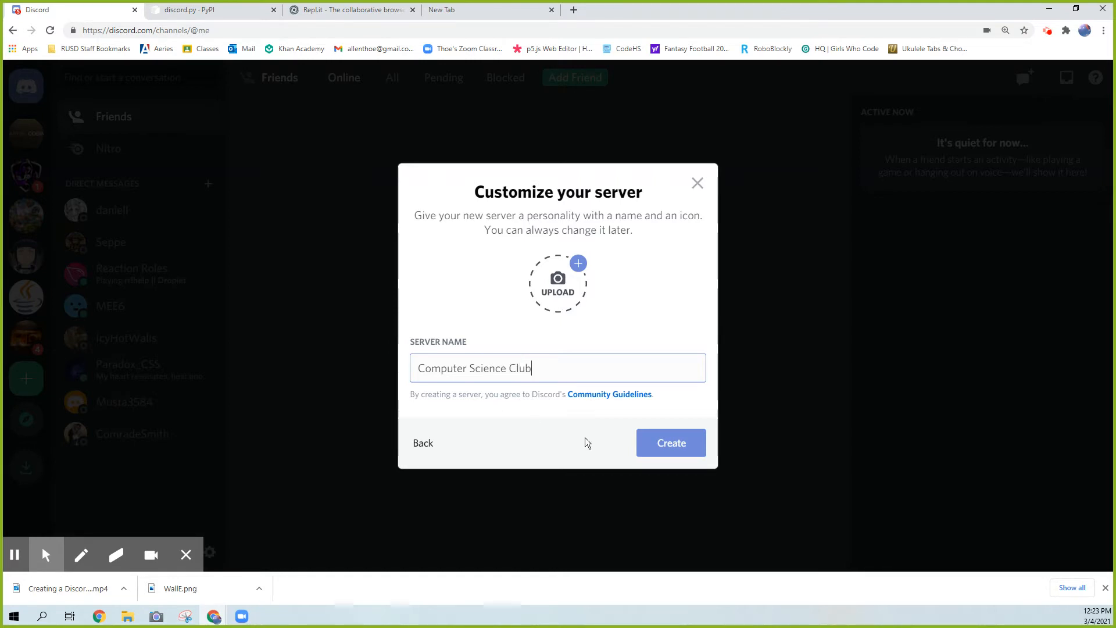
# - Create the Computer Science Club server with its default general channels
pyautogui.click(669, 441)
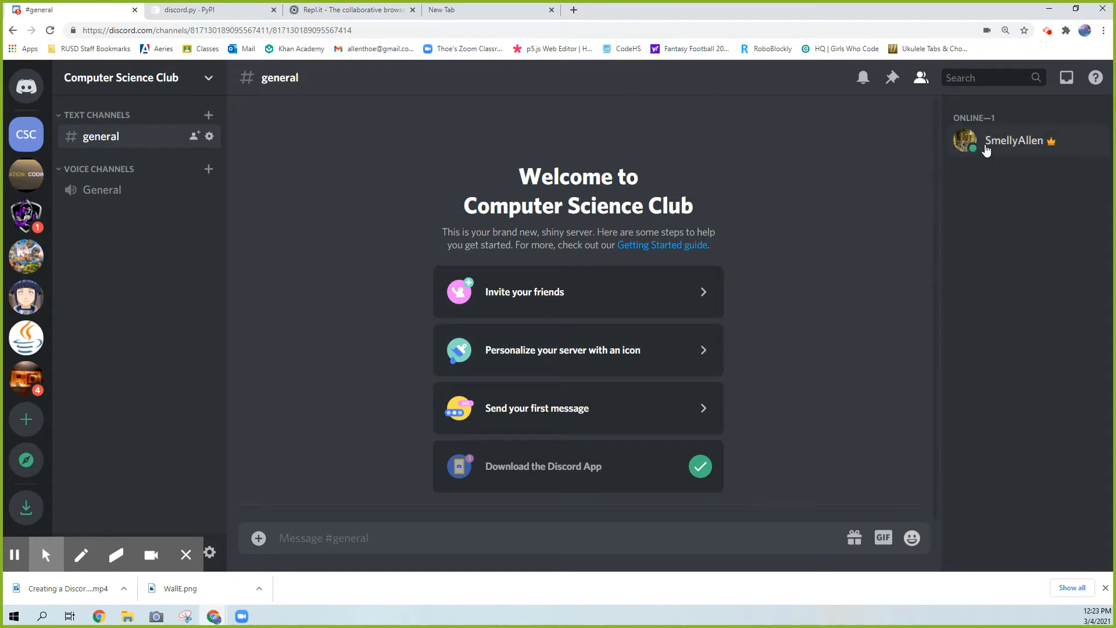
pyautogui.moveTo(785, 387)
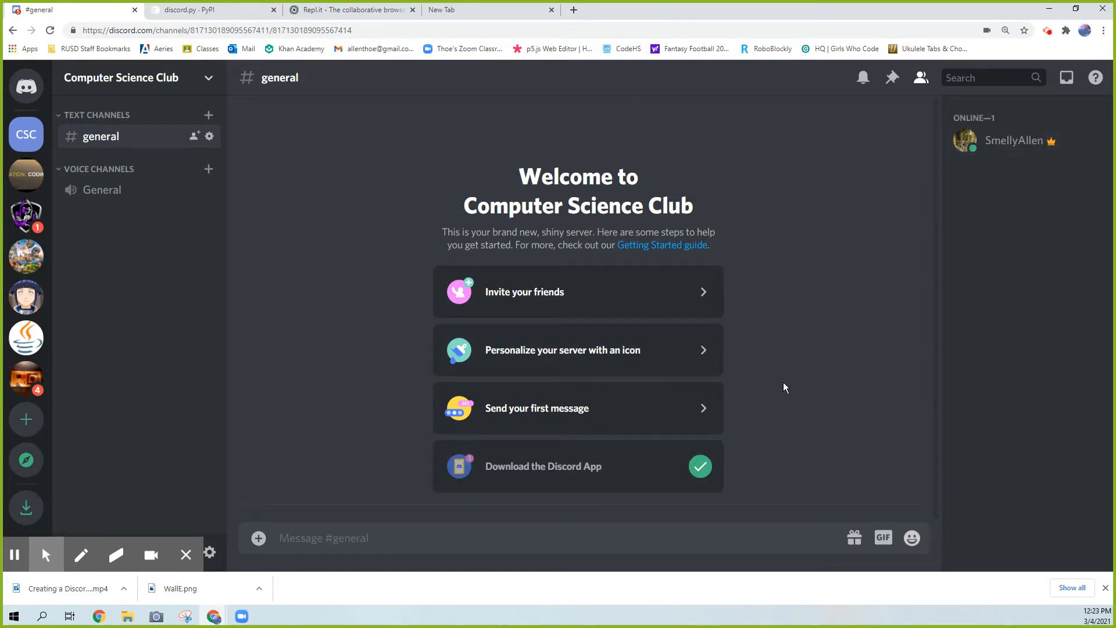
pyautogui.moveTo(777, 432)
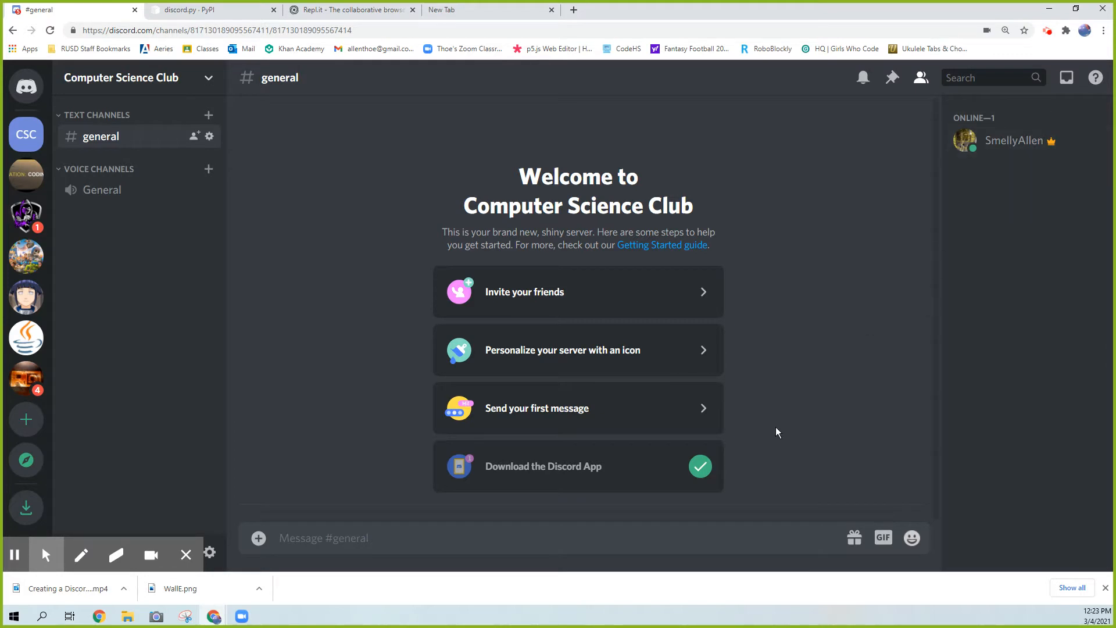
pyautogui.moveTo(356, 501)
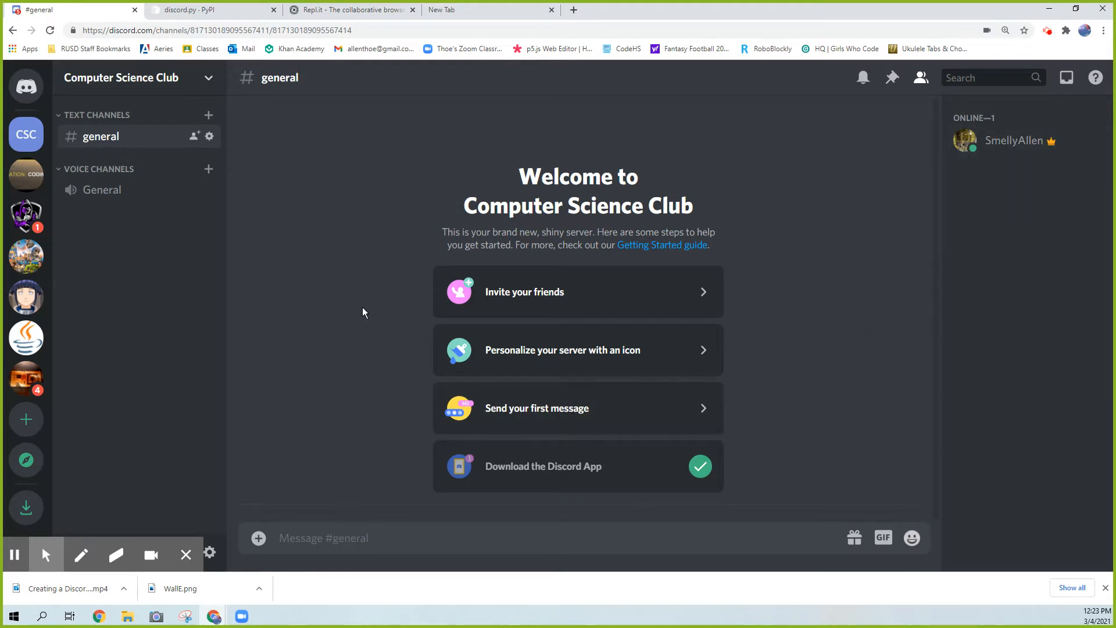
pyautogui.moveTo(1019, 141)
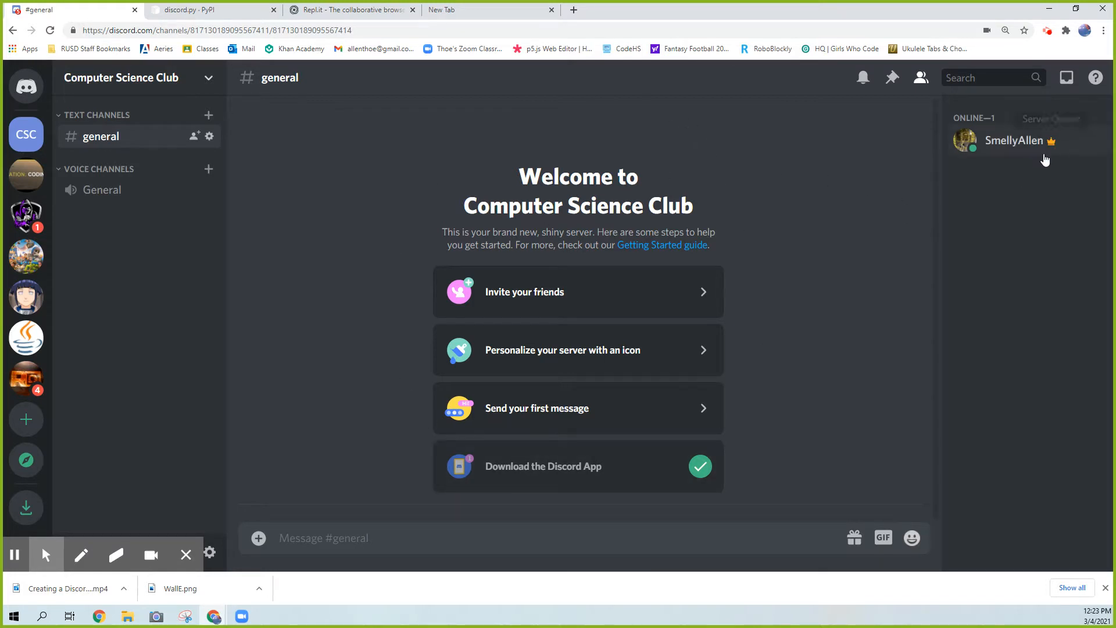
pyautogui.moveTo(1051, 140)
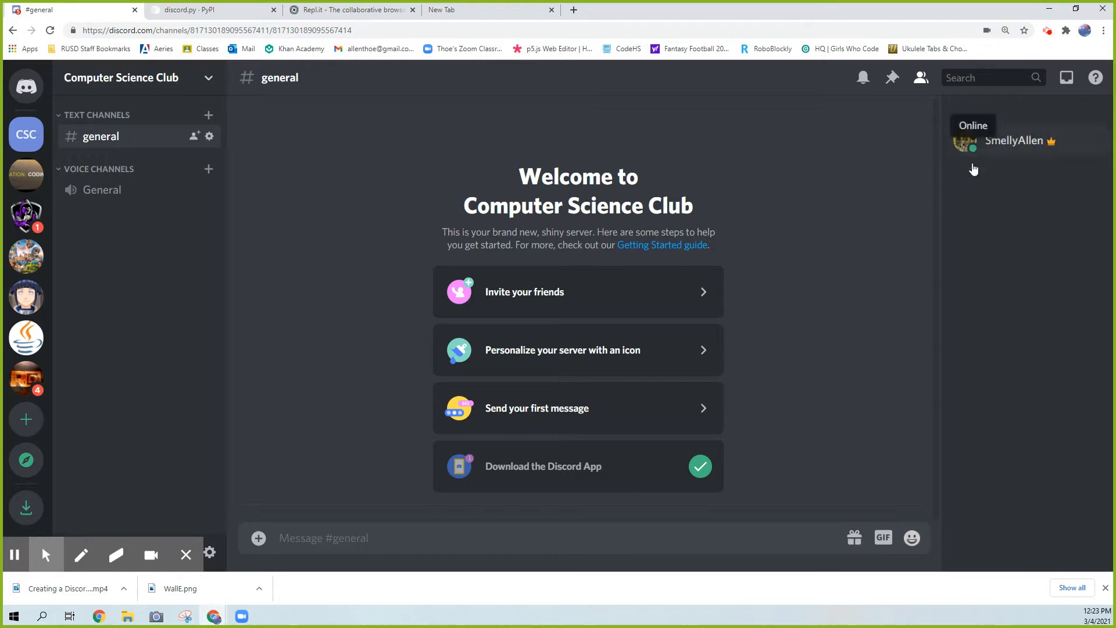
pyautogui.moveTo(669, 139)
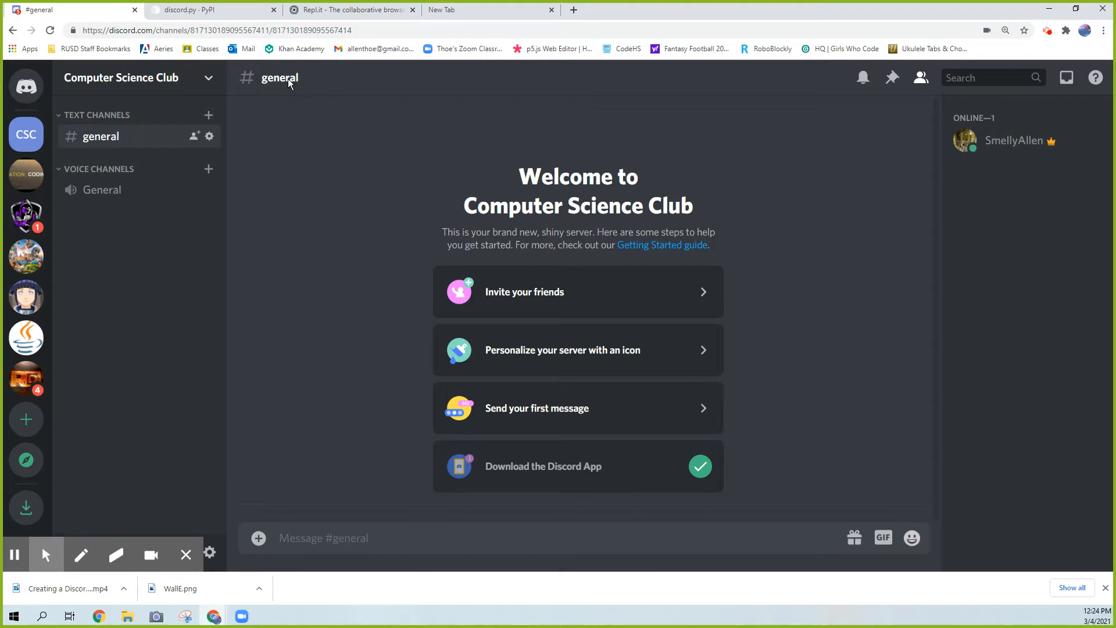
pyautogui.moveTo(408, 178)
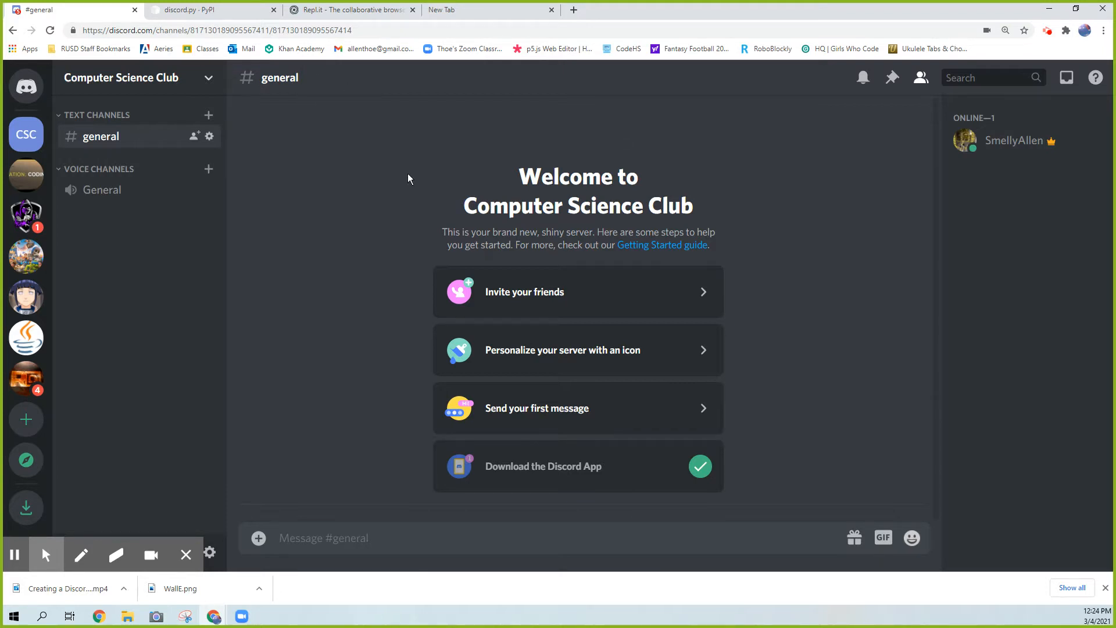
# - Search Google for 'discord applications' and open the Developer Portal Applications documentation
pyautogui.click(490, 10)
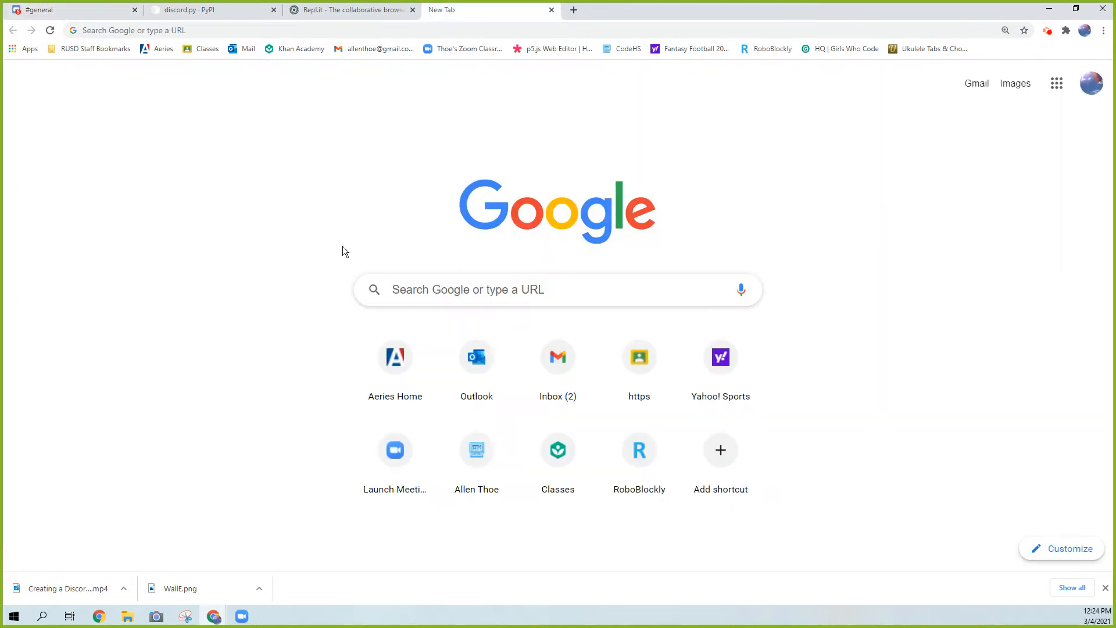
pyautogui.click(498, 289)
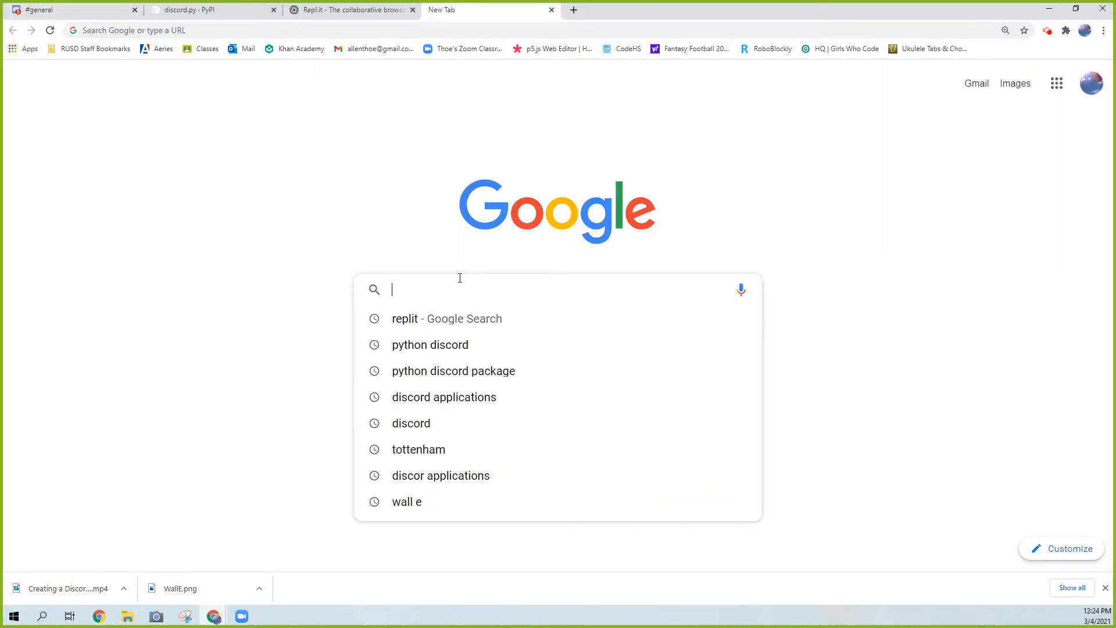
pyautogui.write('discord applications')
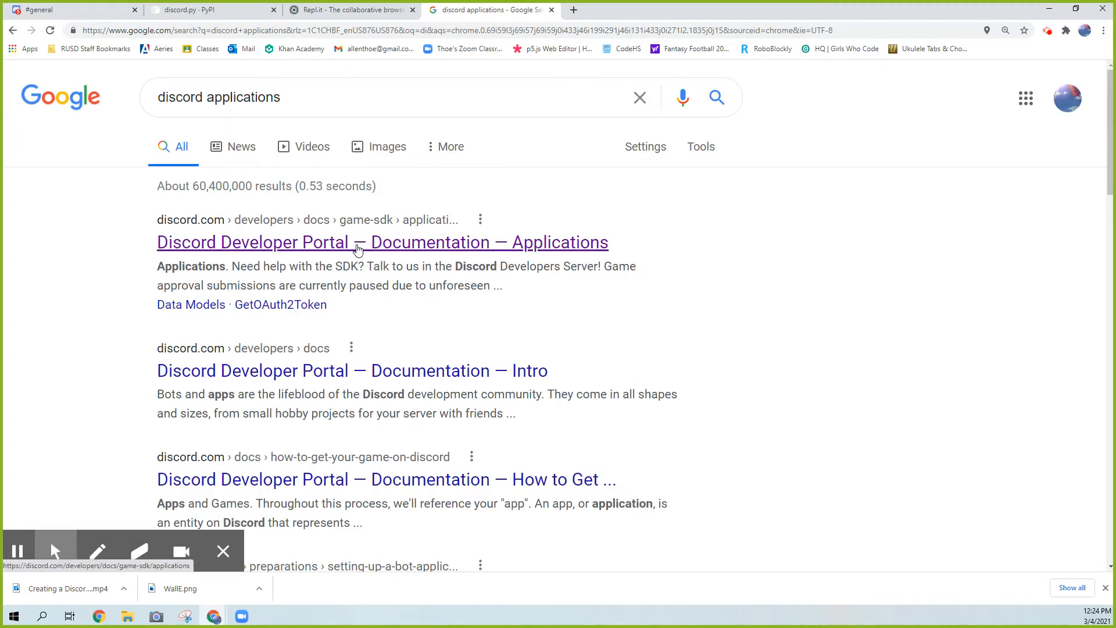
pyautogui.click(383, 242)
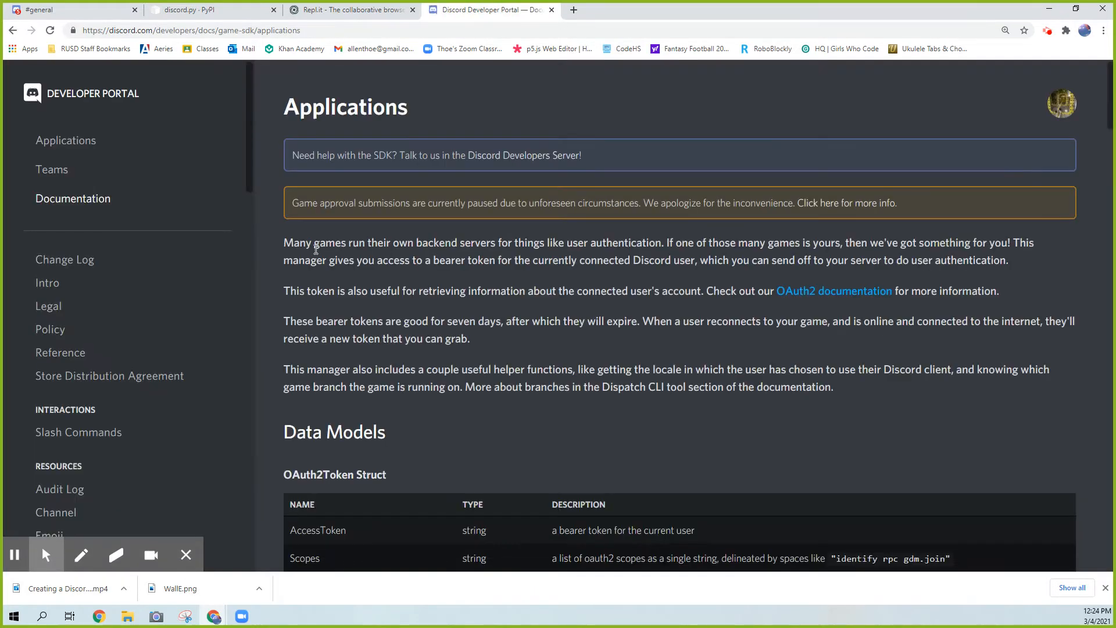
# - Go to the My Applications list showing five existing bots, including Example_Bot
pyautogui.click(65, 140)
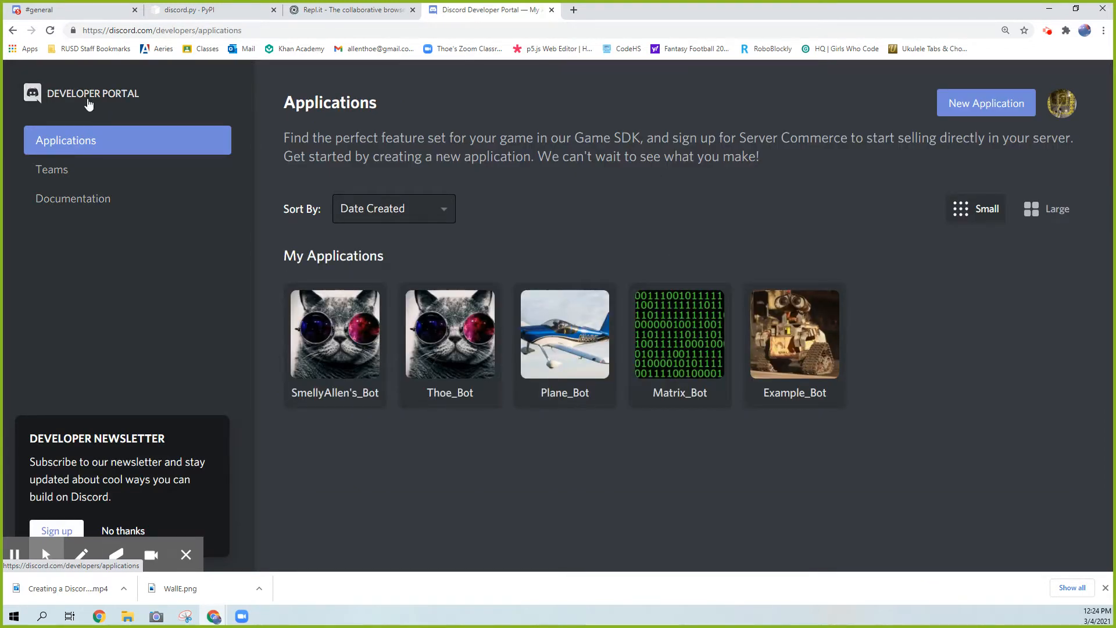
pyautogui.moveTo(219, 307)
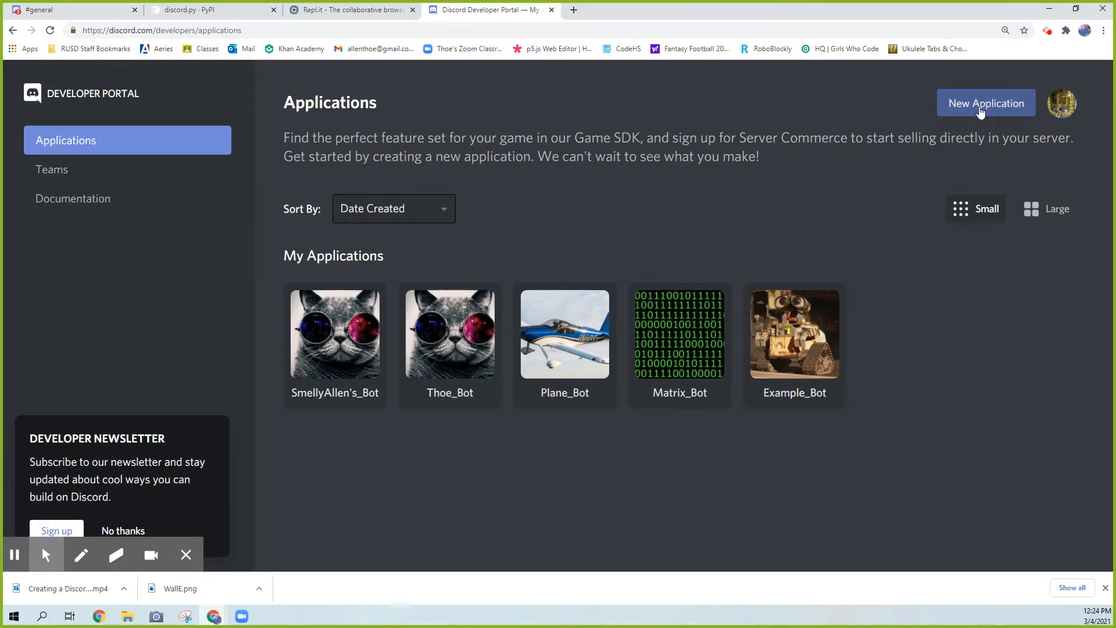
pyautogui.click(986, 102)
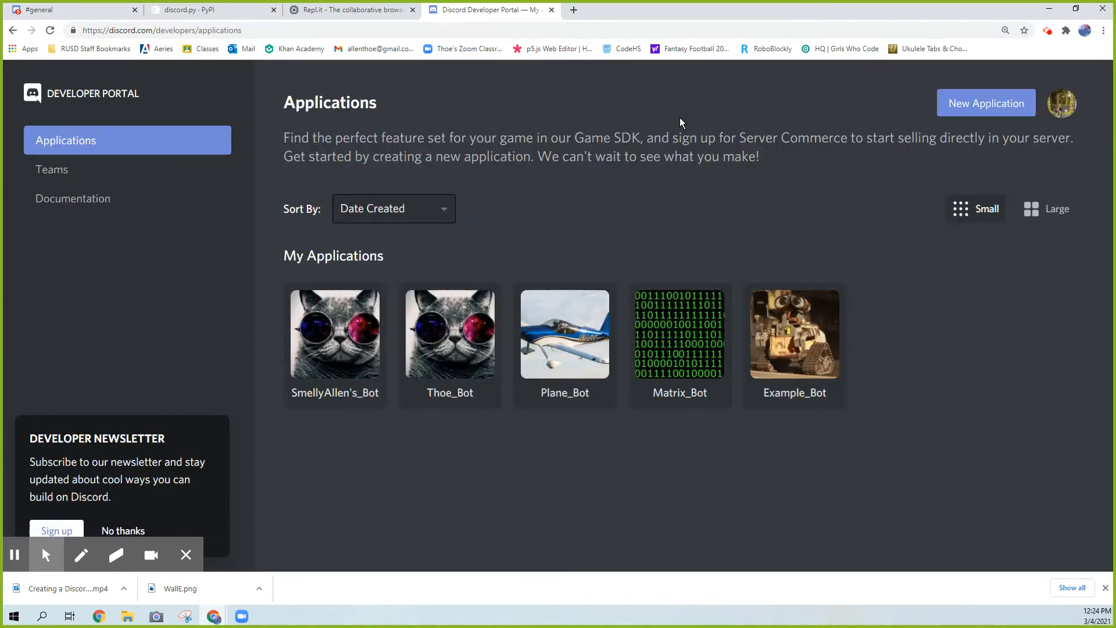
# - Create a new Developer Portal application named 'CVHS Bot'
pyautogui.click(986, 102)
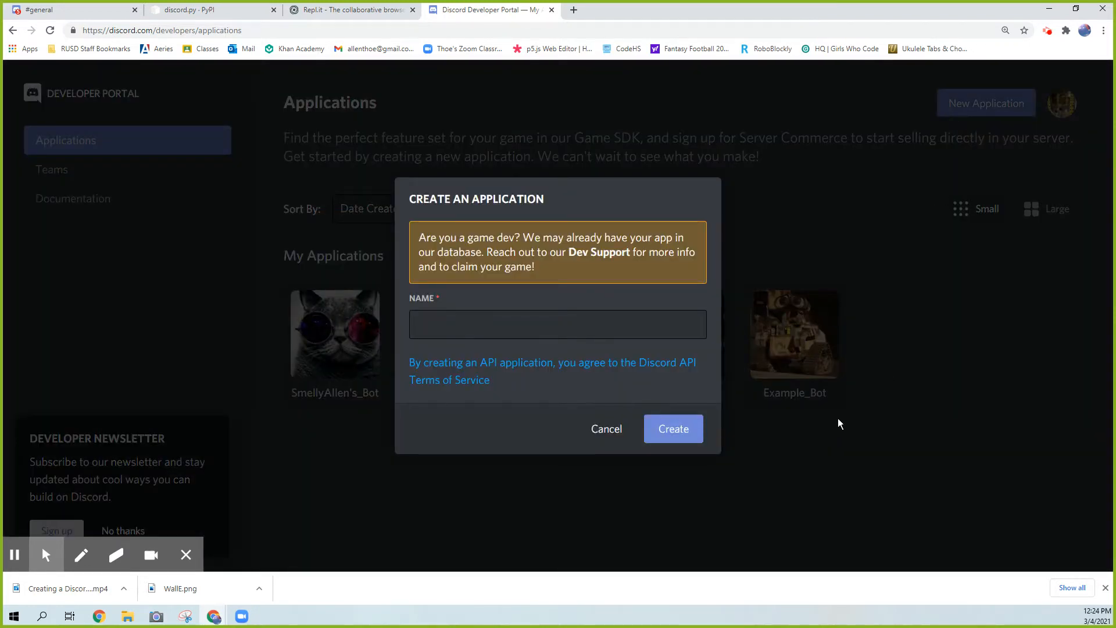
pyautogui.click(558, 324)
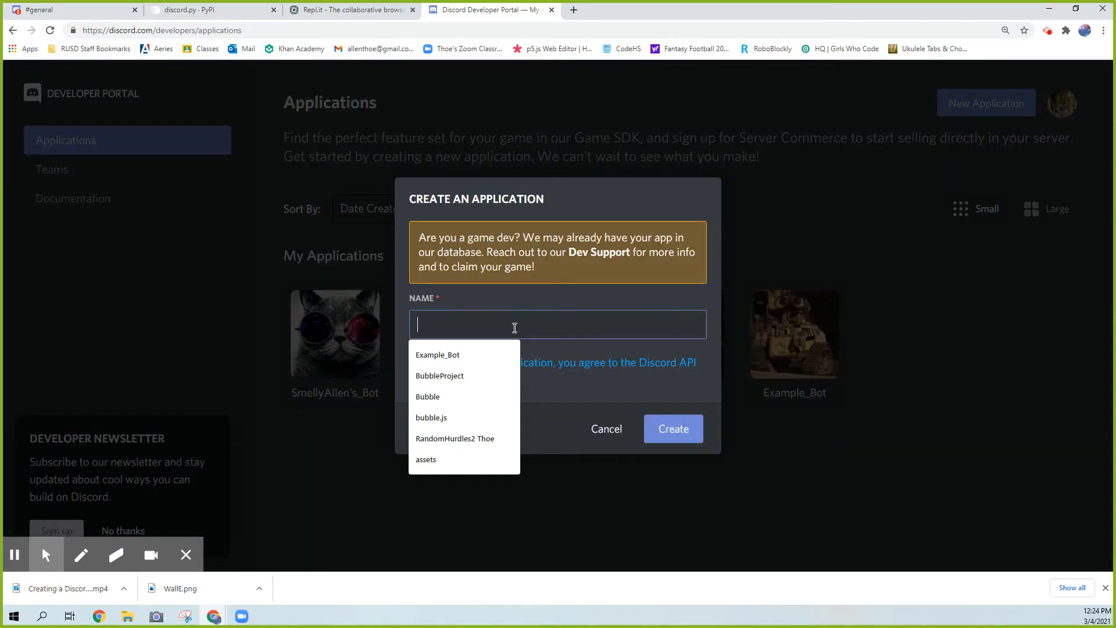
pyautogui.write('CVHS B')
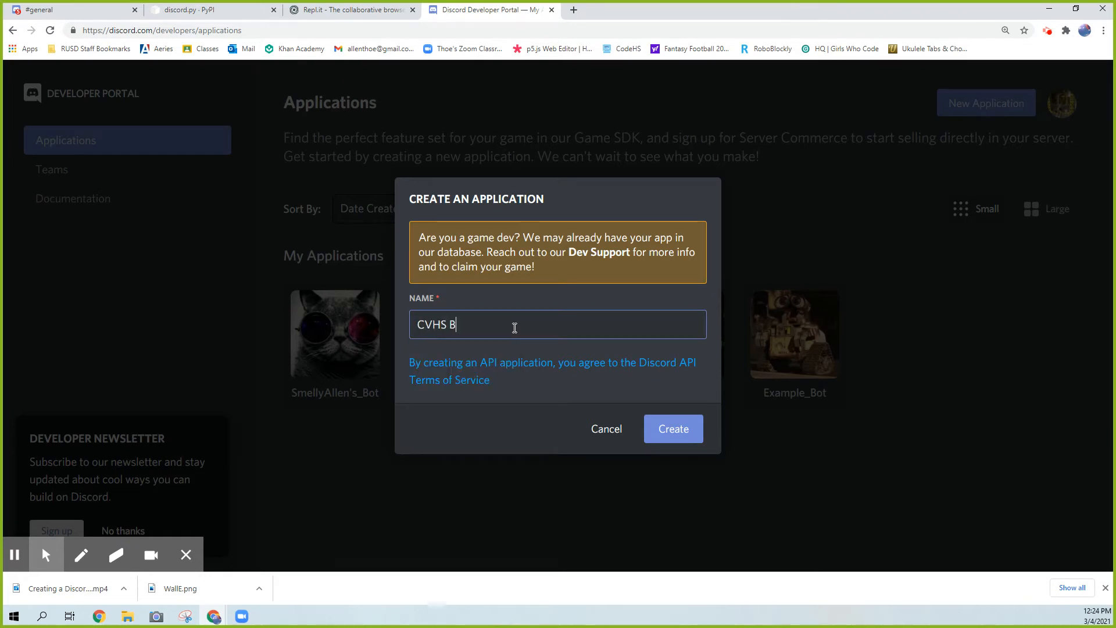
pyautogui.write('ot')
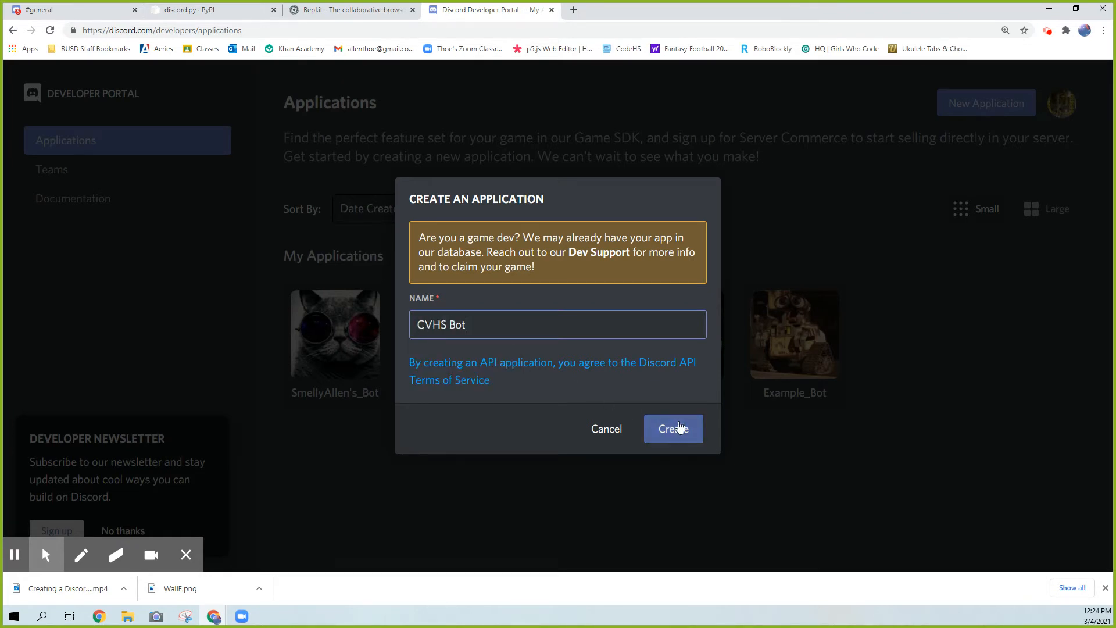
pyautogui.click(672, 428)
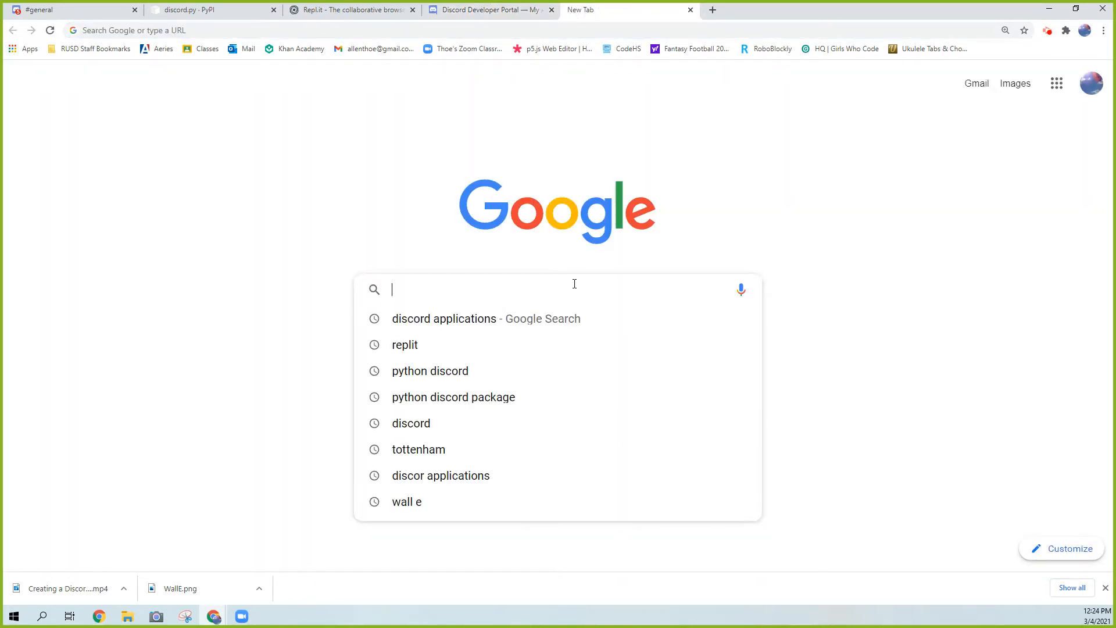
# - Search Google Images for 'cvhs' and save the CVHS eagle logo as CV.jpg
pyautogui.write('cvhs')
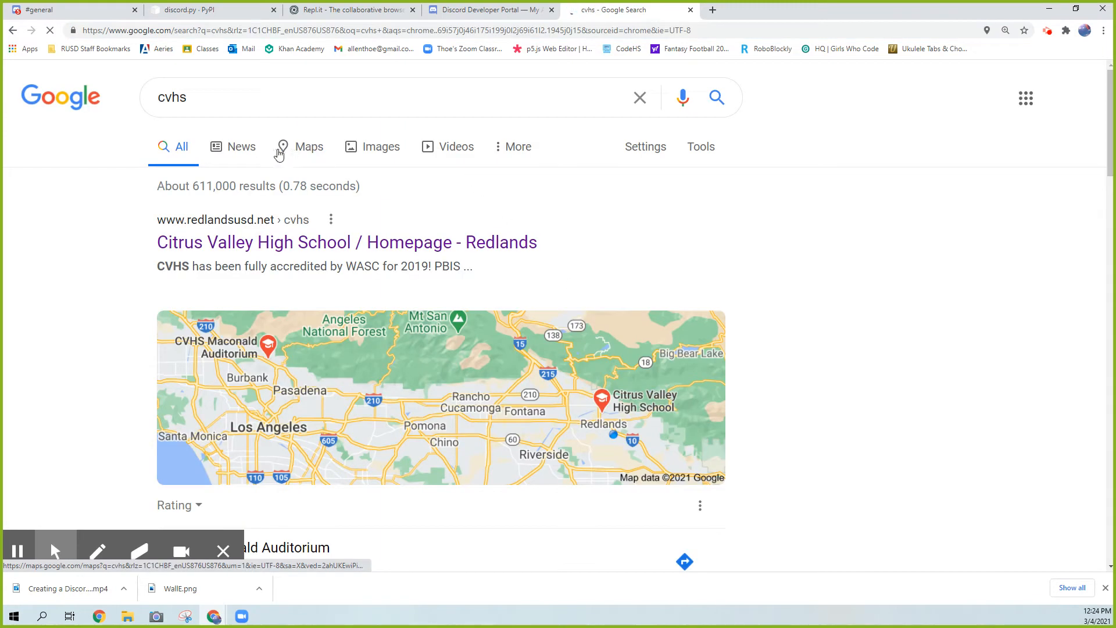
pyautogui.click(381, 146)
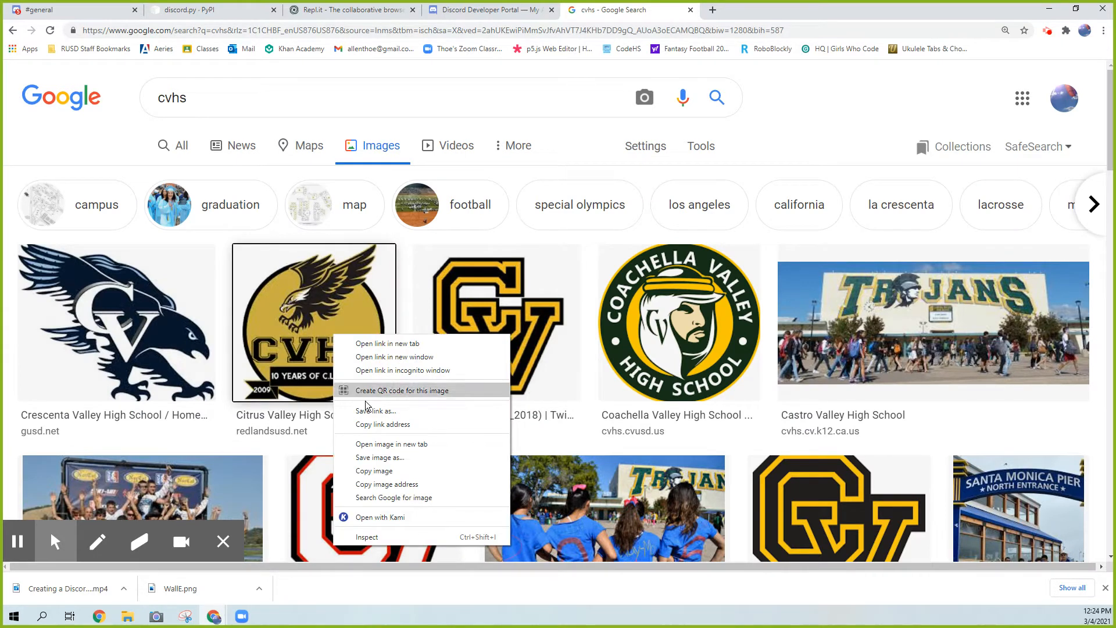
pyautogui.click(380, 457)
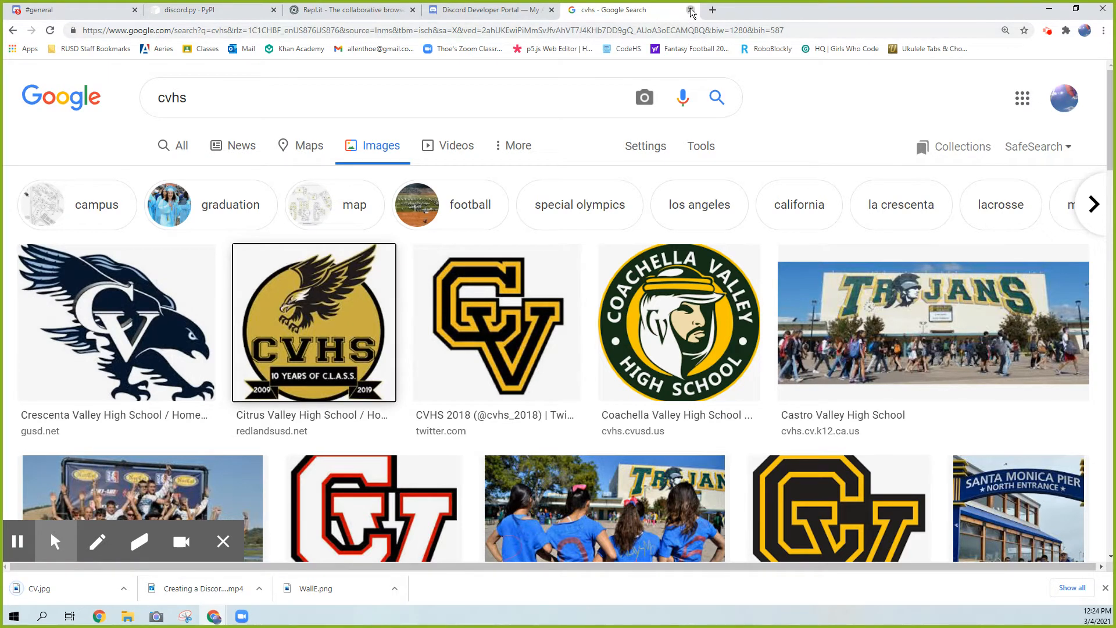
# - Upload CV.jpg as the CVHS Bot app icon and save the changes
pyautogui.click(490, 10)
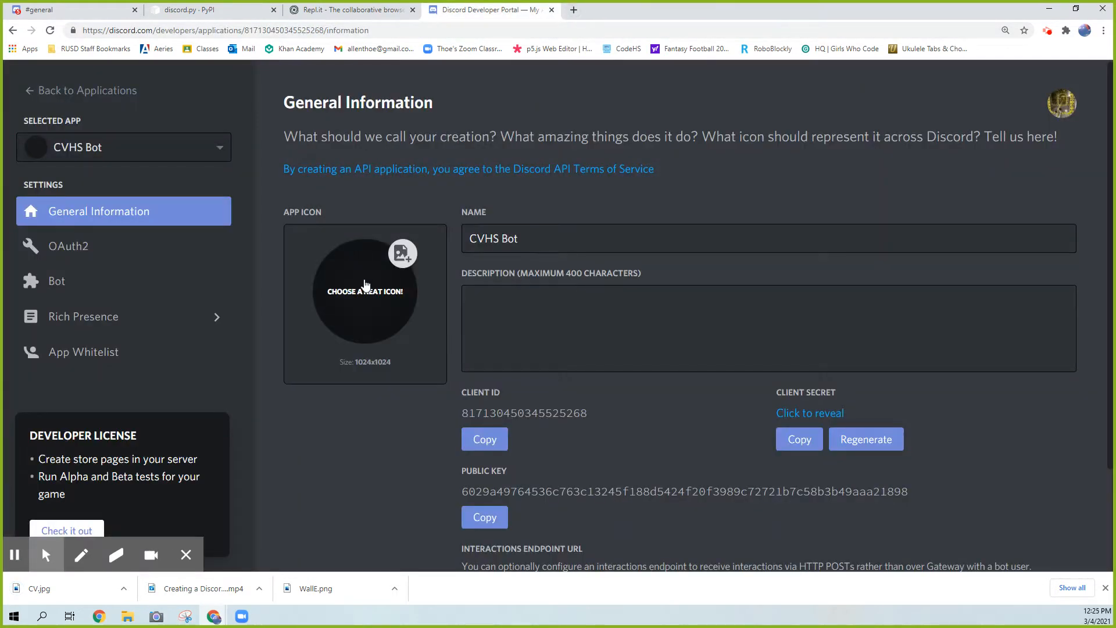
pyautogui.click(365, 286)
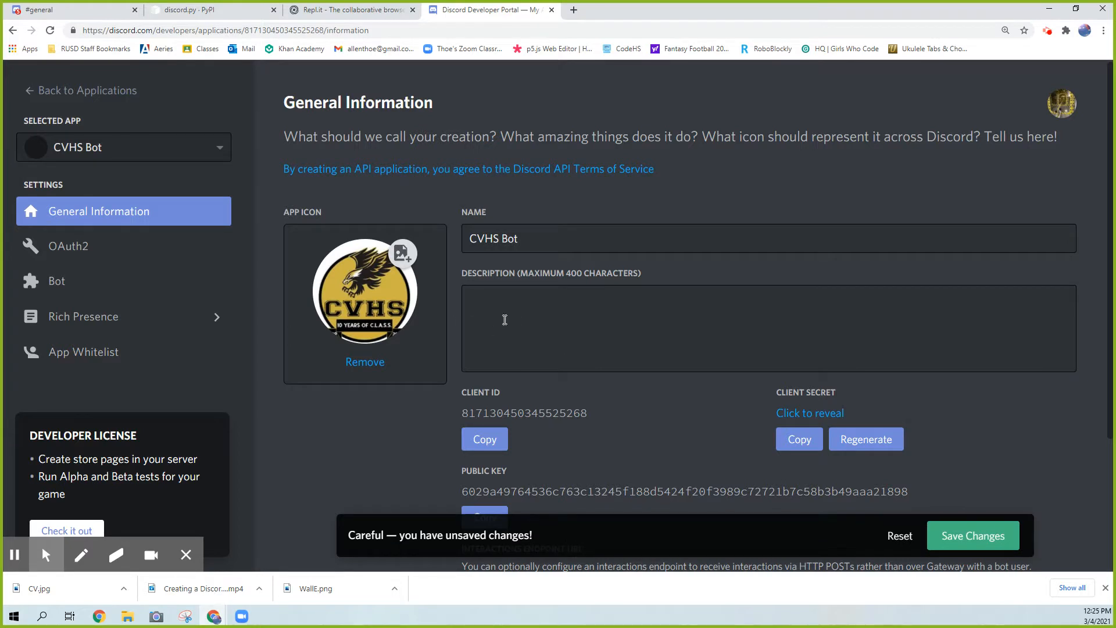
pyautogui.moveTo(577, 352)
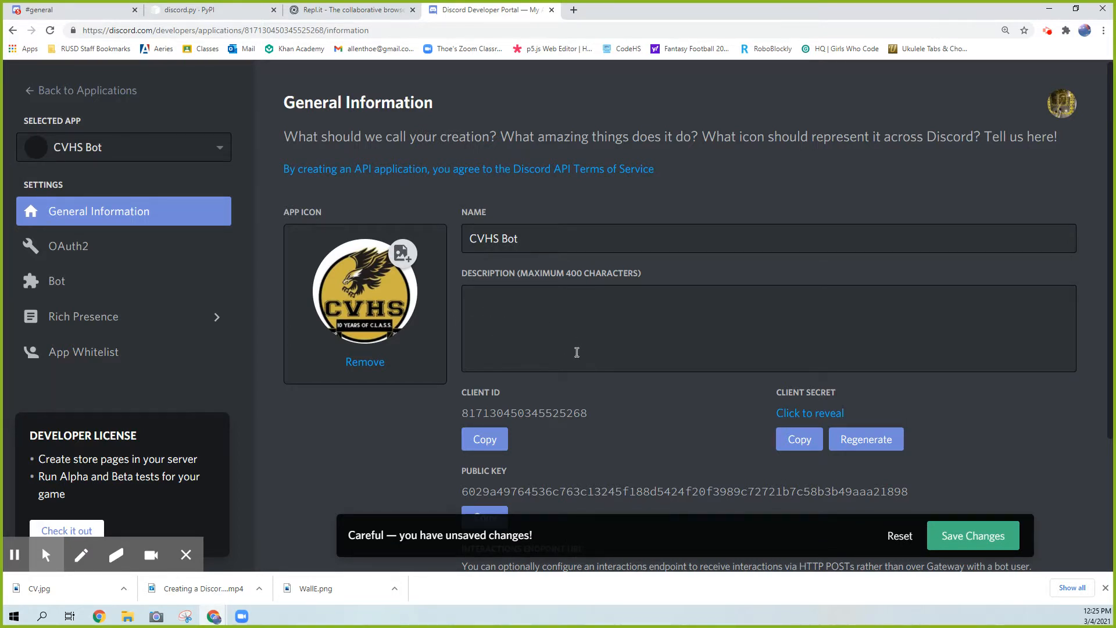
pyautogui.scroll(-3)
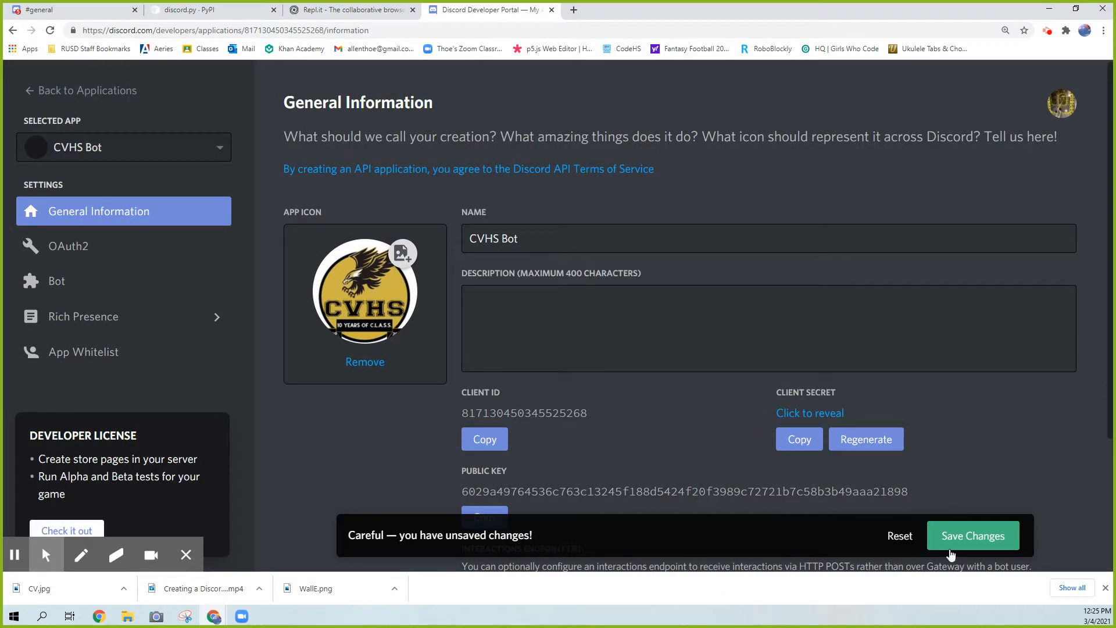
pyautogui.click(973, 536)
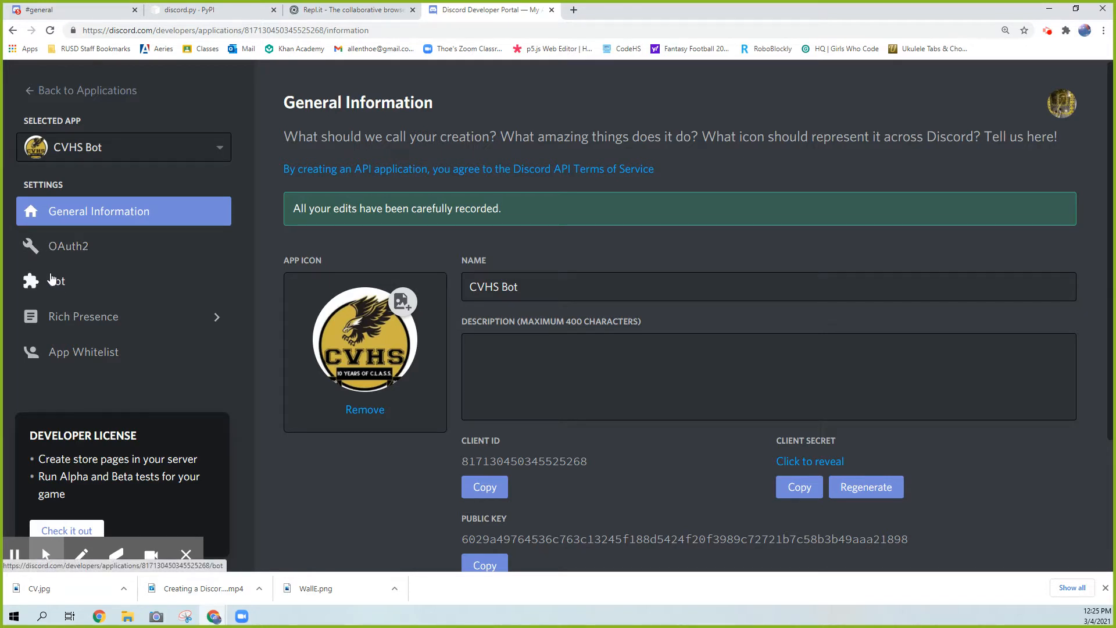
# - Add the bot user CVHS Bot#8065 to the application and reveal its token
pyautogui.click(56, 280)
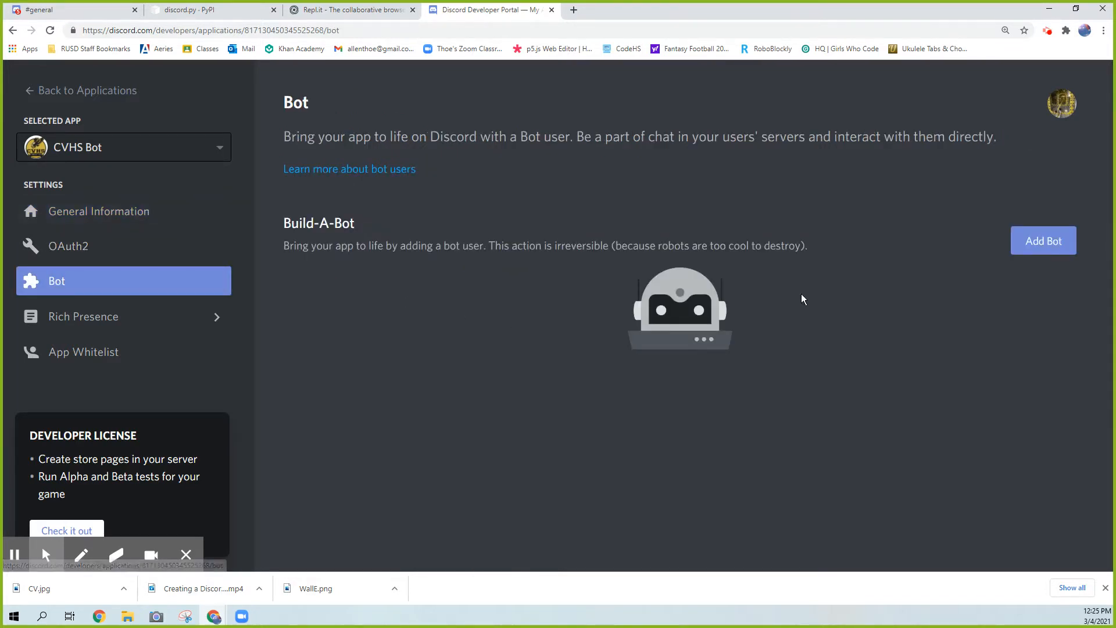
pyautogui.click(1043, 240)
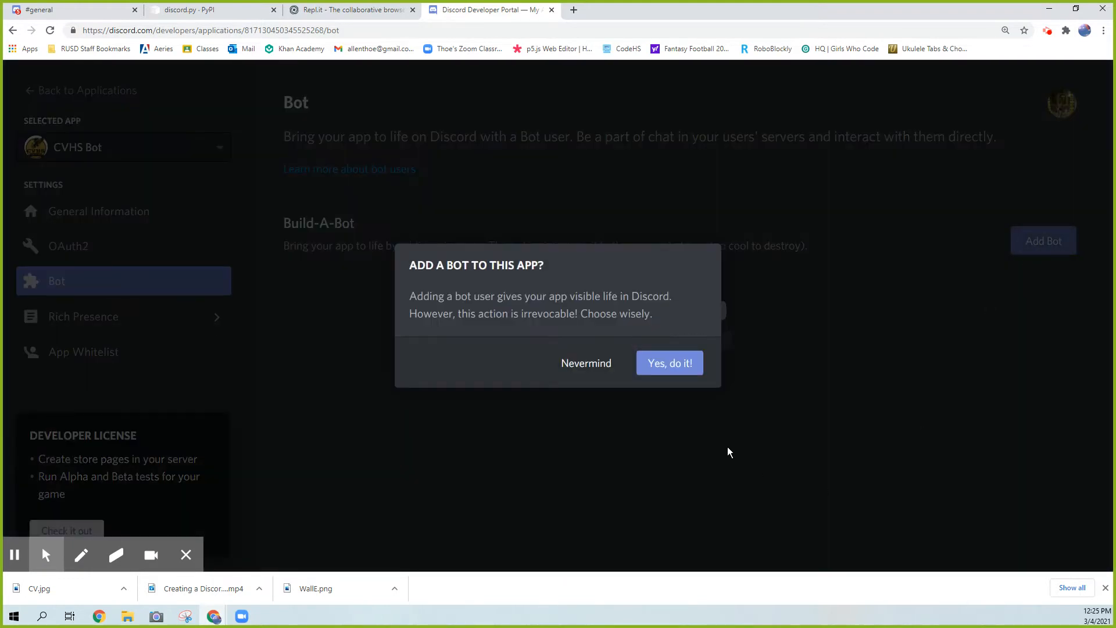
pyautogui.click(668, 363)
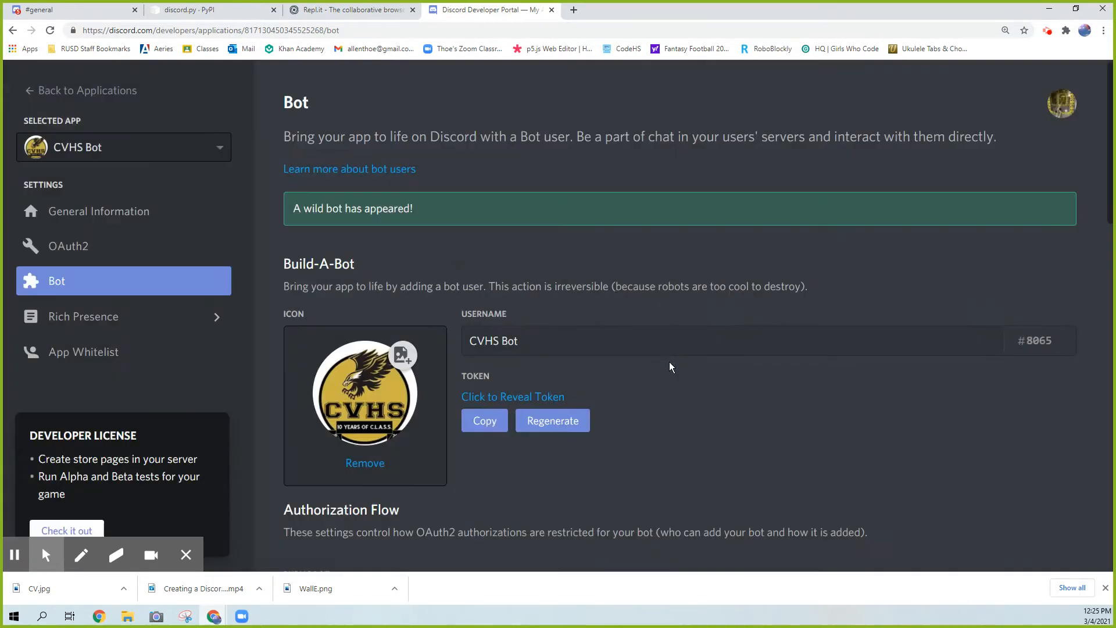
pyautogui.moveTo(331, 217)
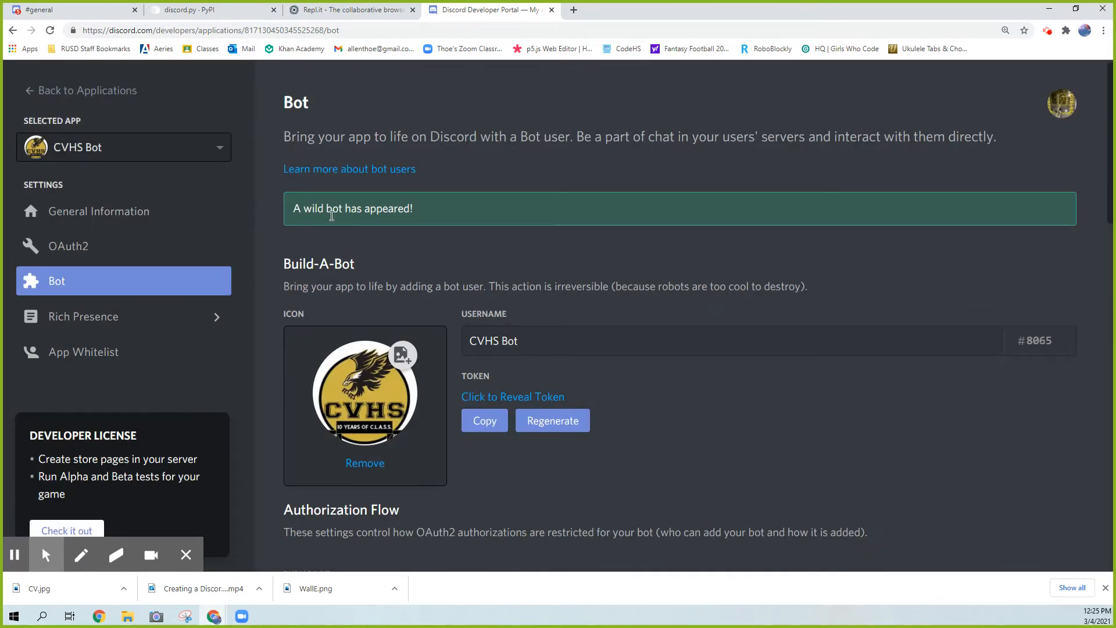
pyautogui.scroll(-3)
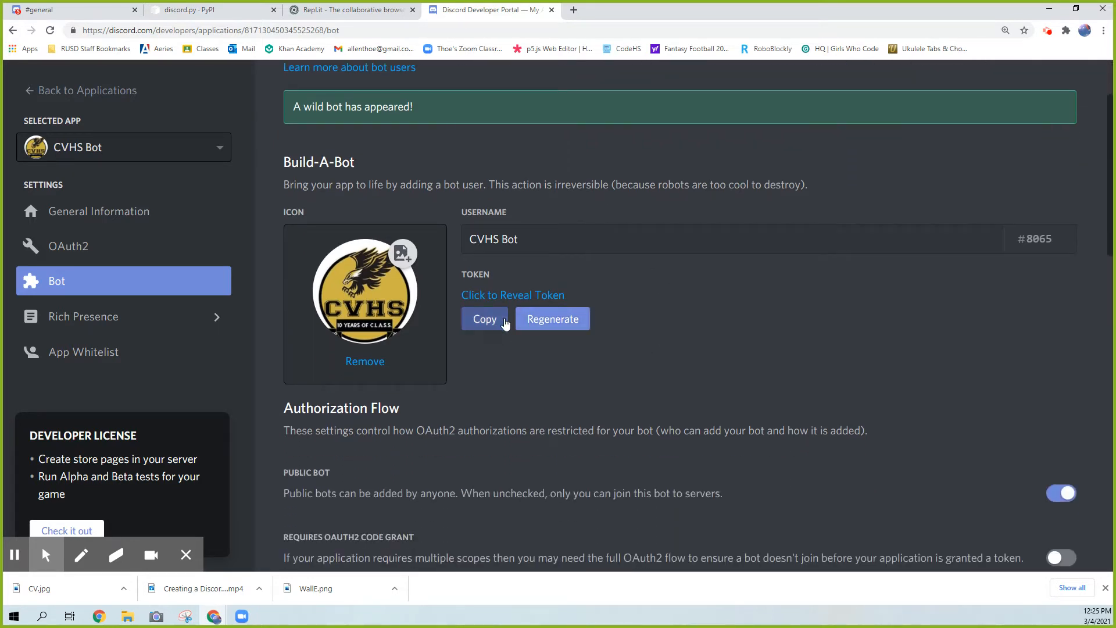
pyautogui.moveTo(517, 314)
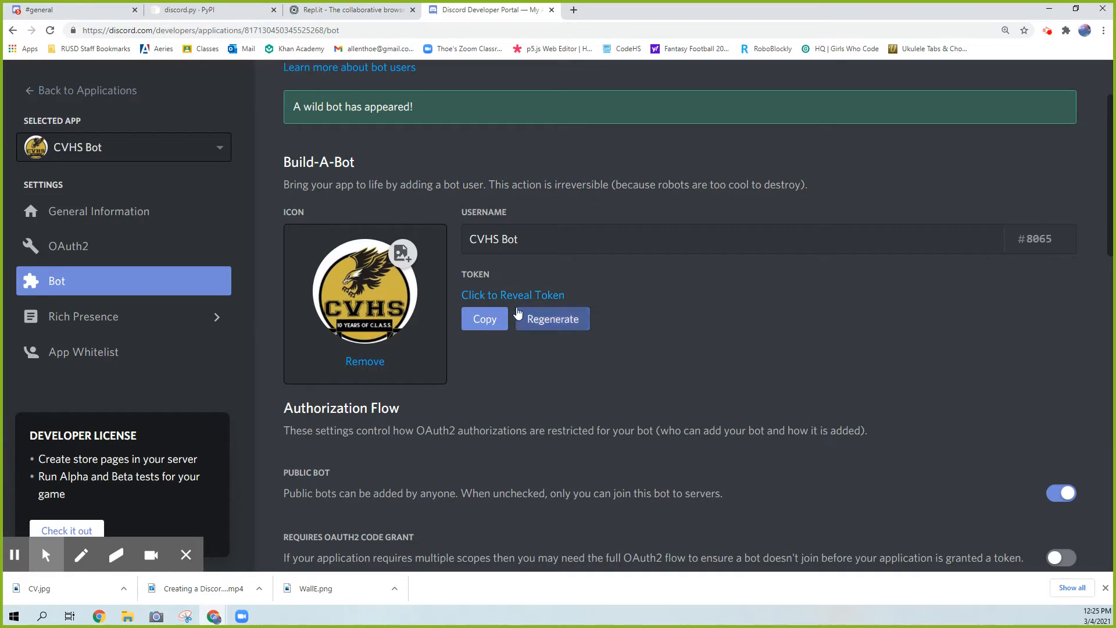
pyautogui.click(512, 295)
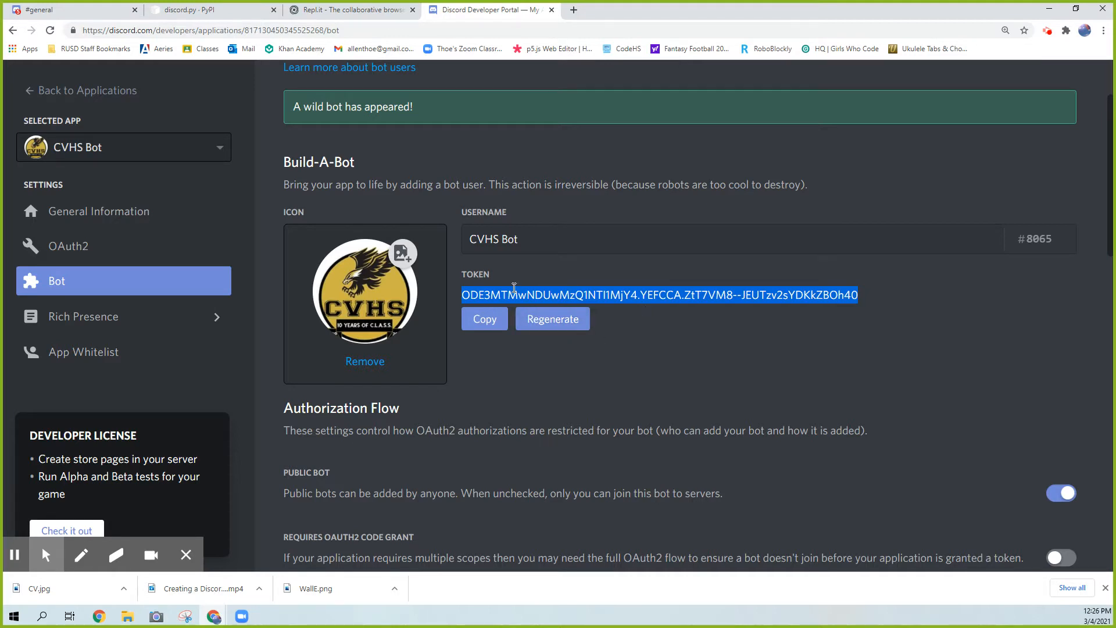
pyautogui.moveTo(652, 356)
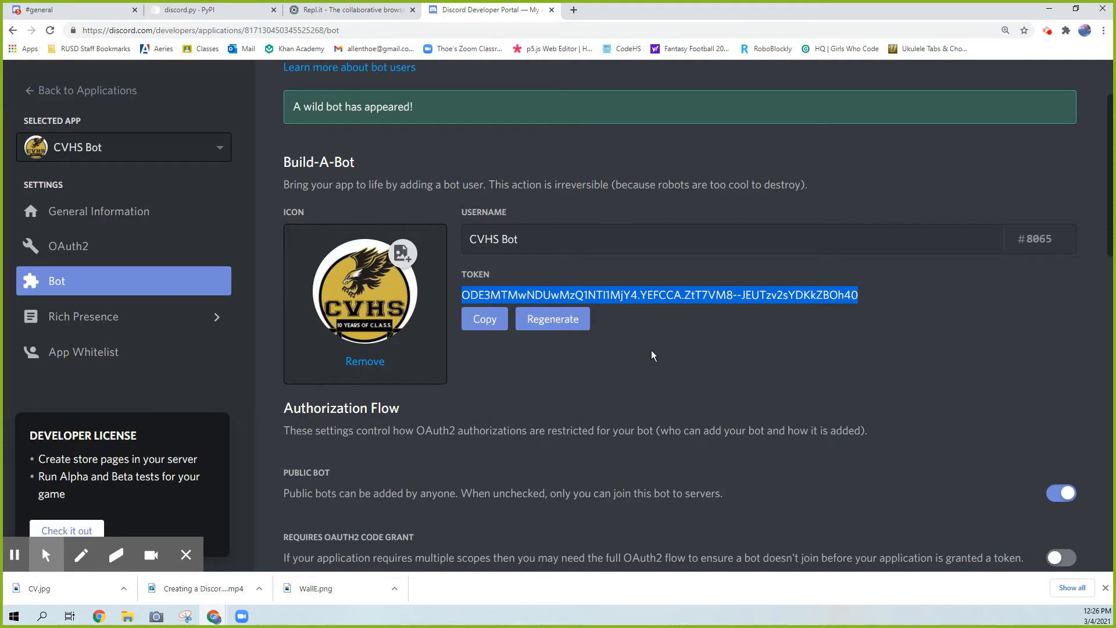
pyautogui.moveTo(641, 283)
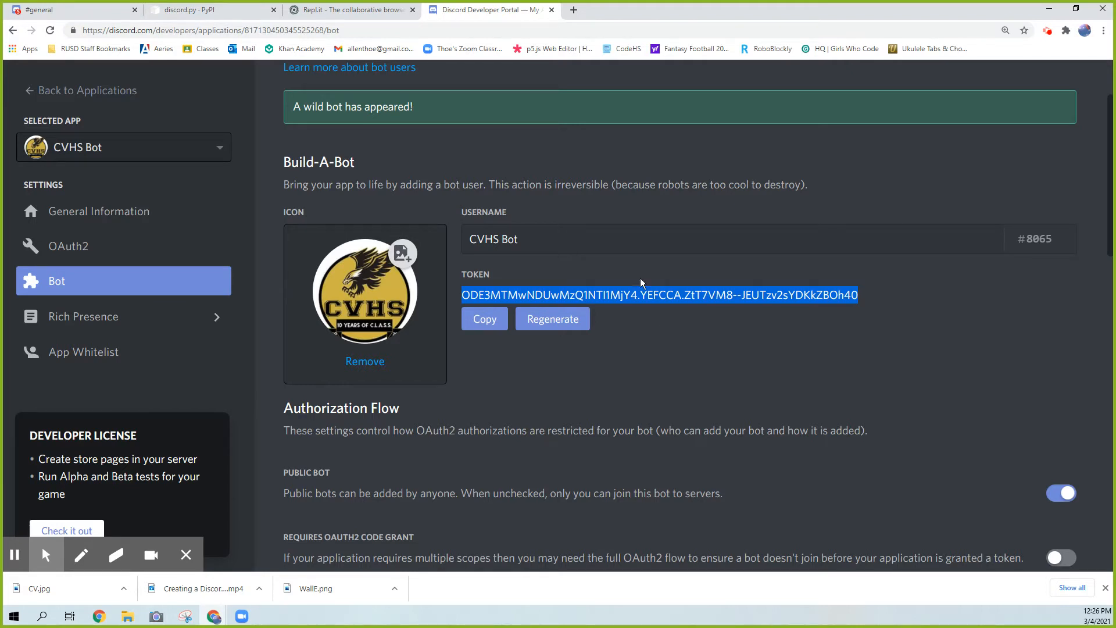
pyautogui.scroll(-3)
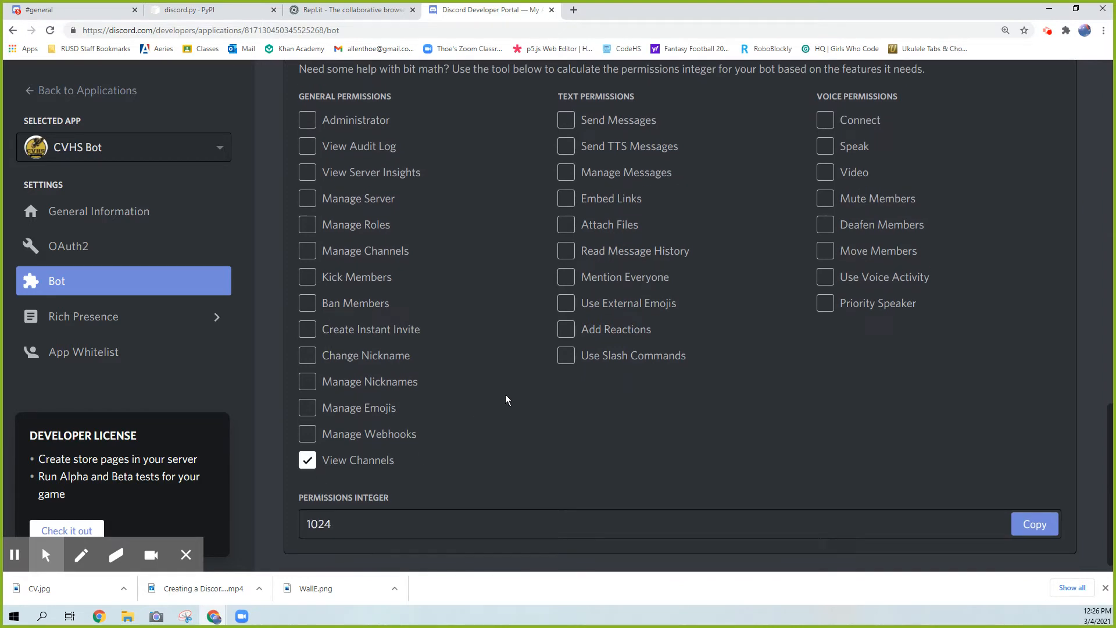
pyautogui.click(566, 356)
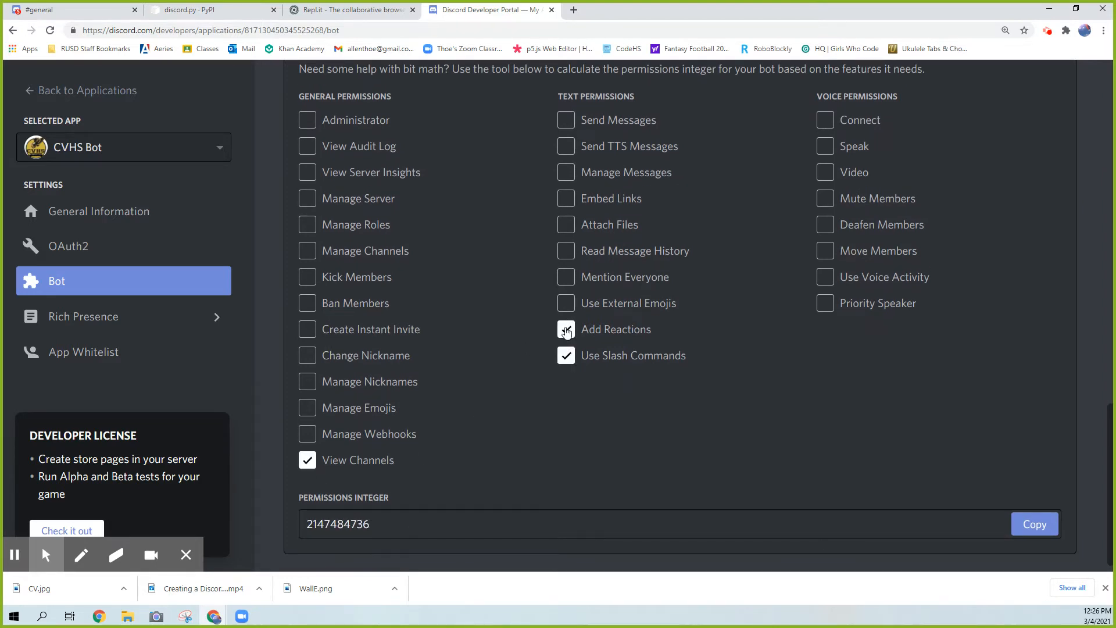
pyautogui.scroll(3)
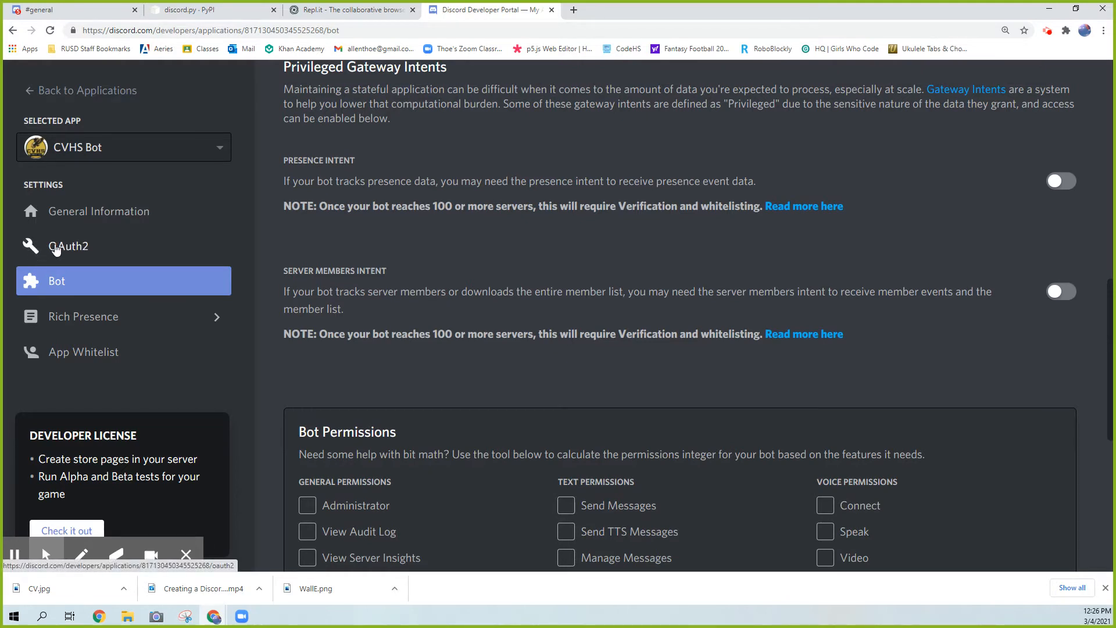
# - In the OAuth2 URL generator, tick the bot scope and all Text Permissions
pyautogui.click(69, 245)
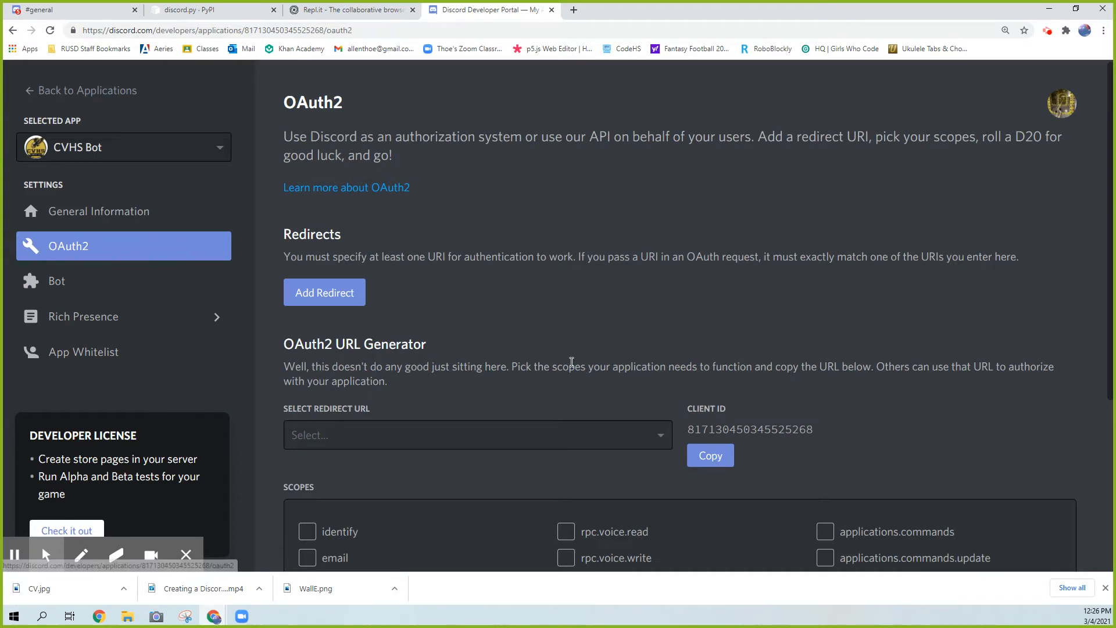
pyautogui.scroll(-3)
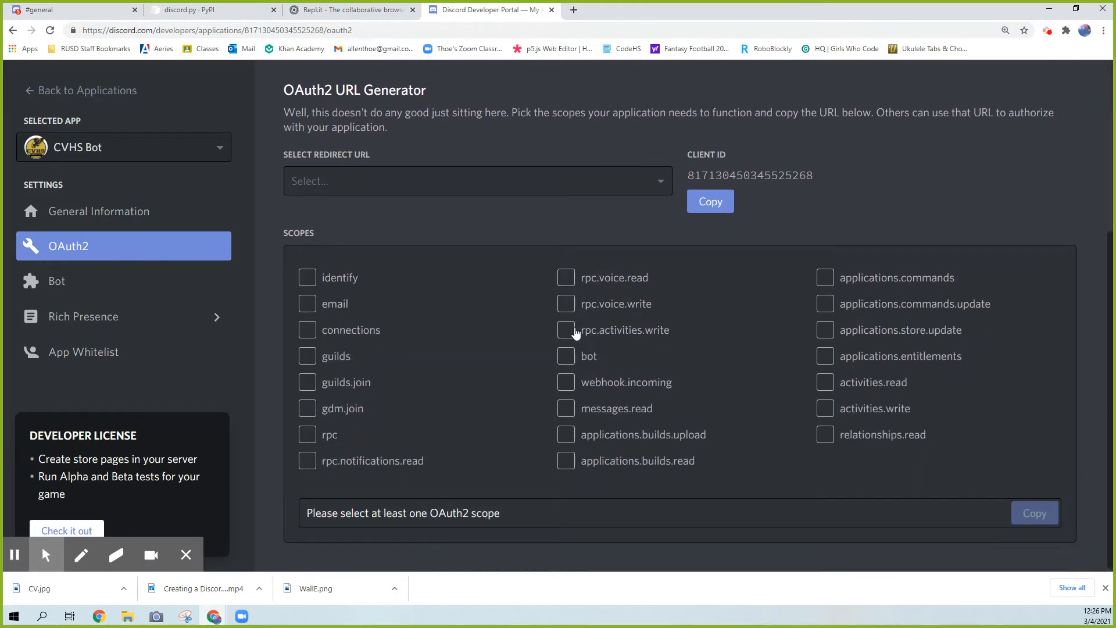
pyautogui.click(565, 356)
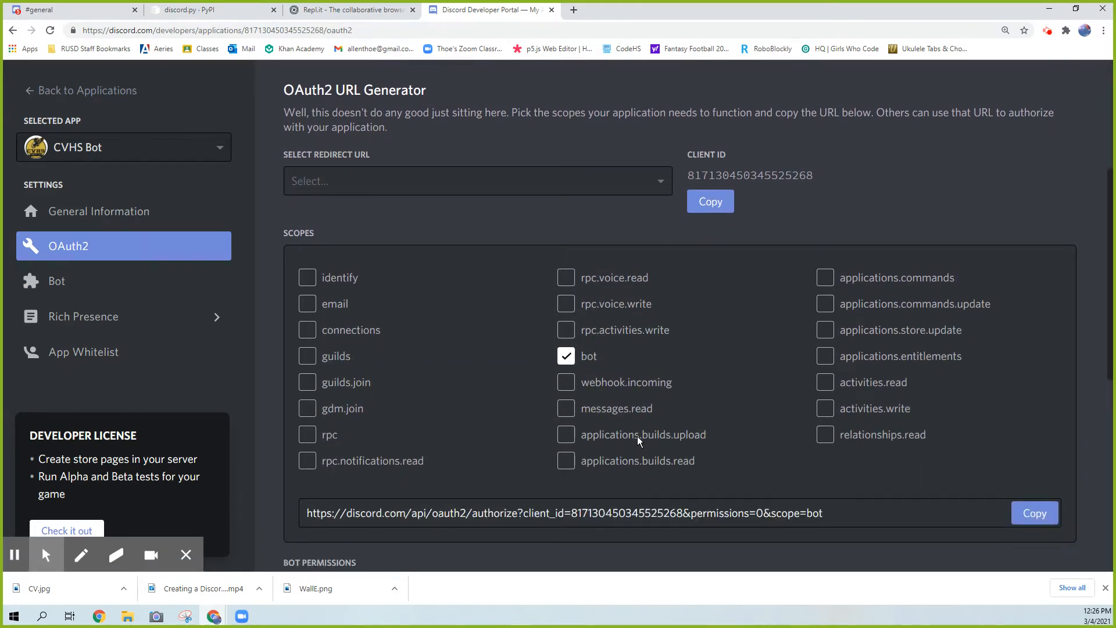
pyautogui.scroll(-3)
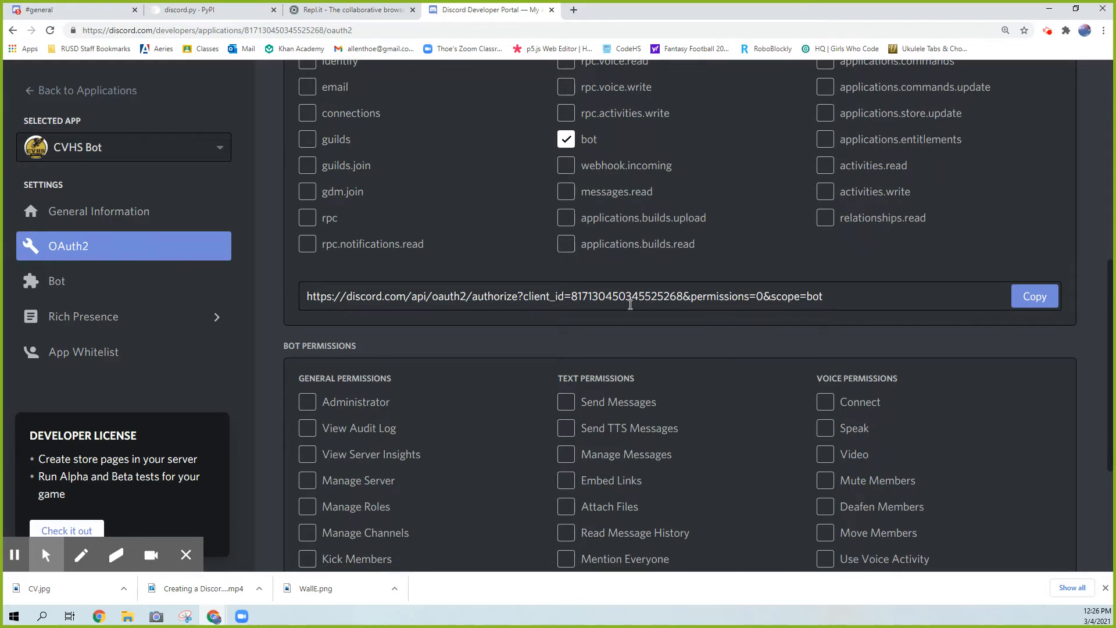
pyautogui.scroll(-3)
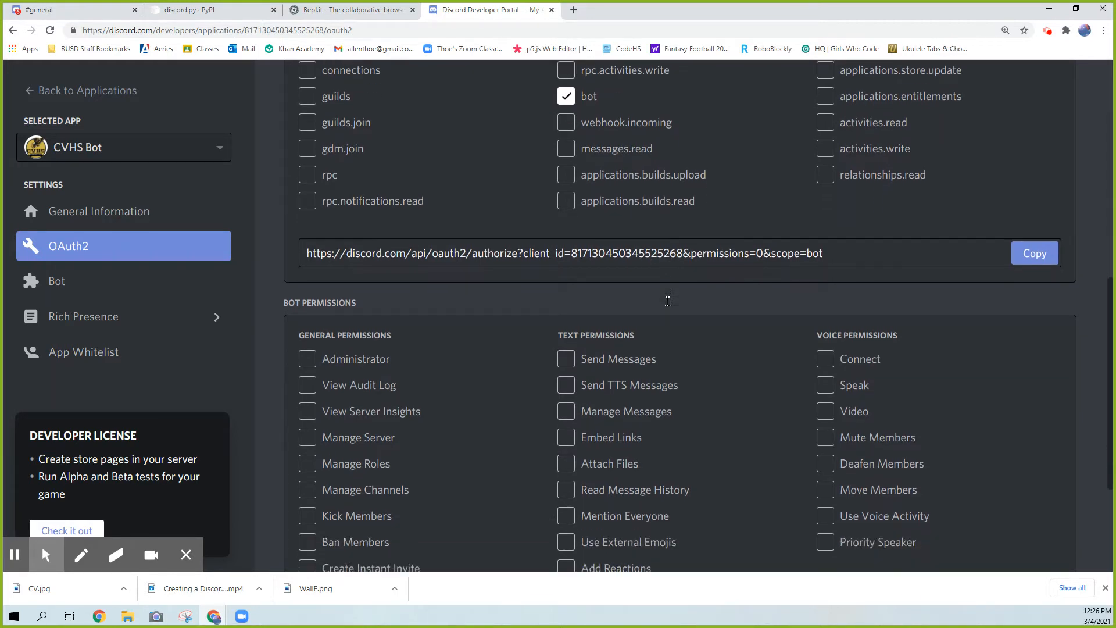
pyautogui.scroll(-3)
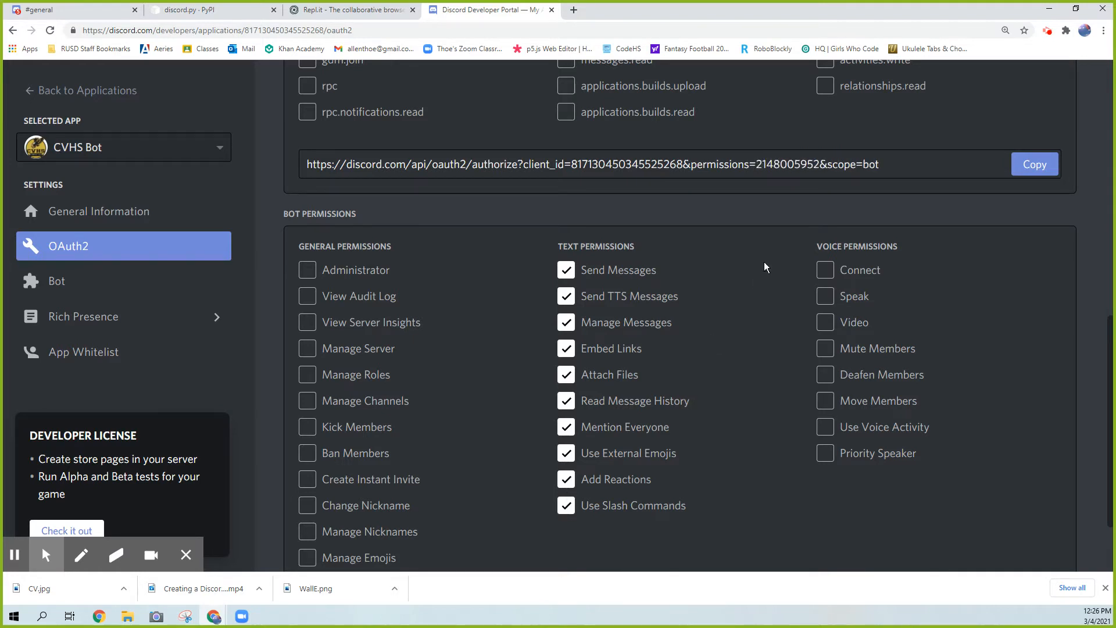
pyautogui.doubleClick(783, 164)
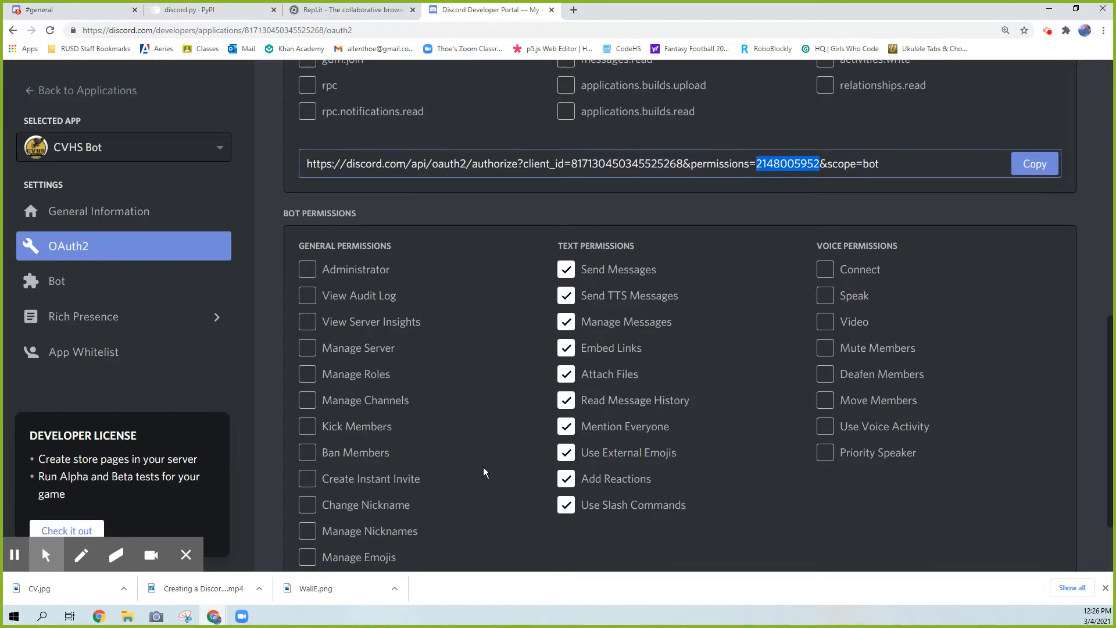
pyautogui.scroll(-3)
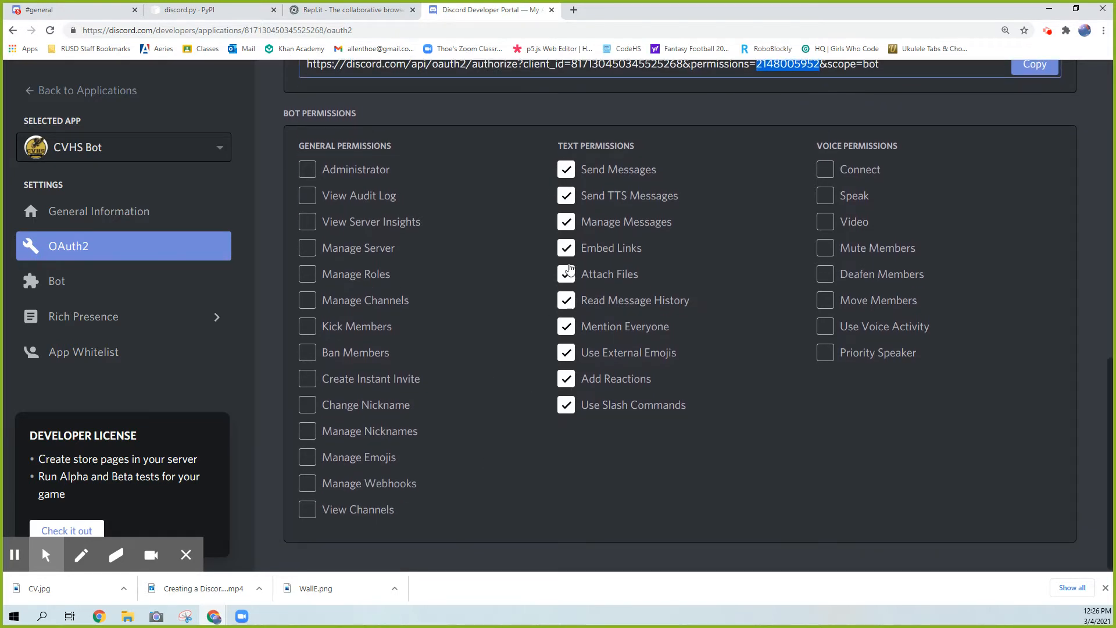
pyautogui.click(566, 274)
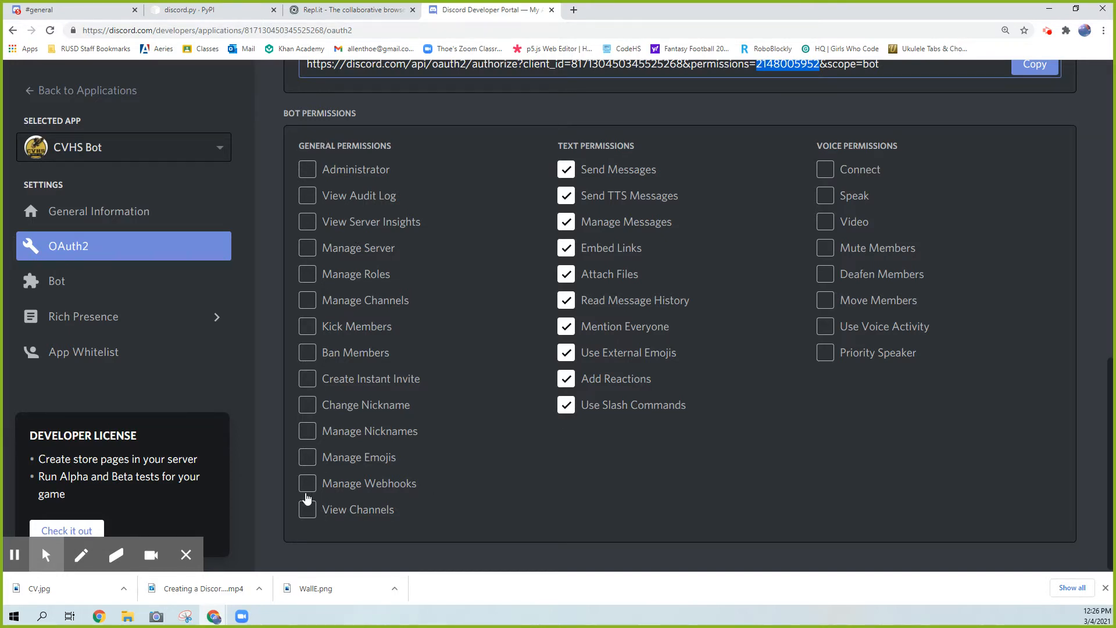
pyautogui.click(307, 509)
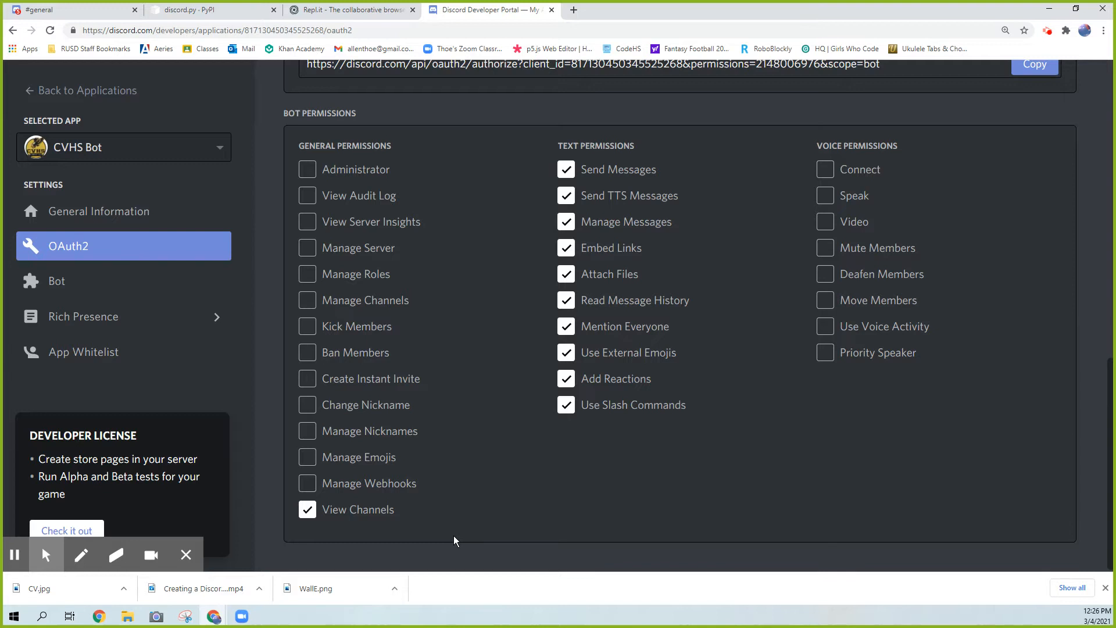
pyautogui.moveTo(486, 259)
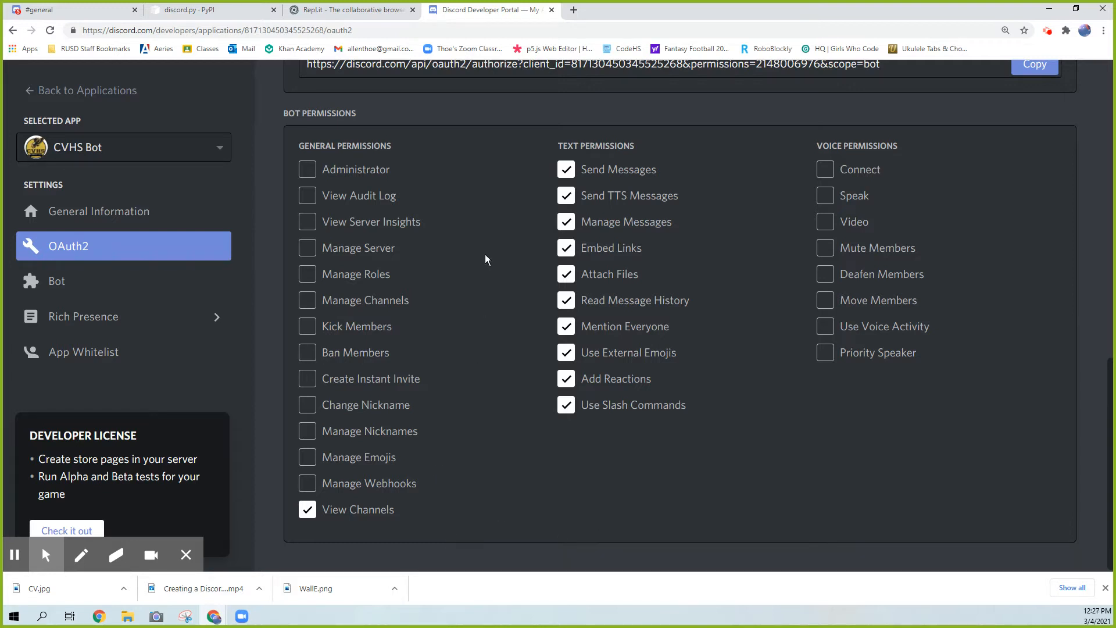
pyautogui.moveTo(300, 336)
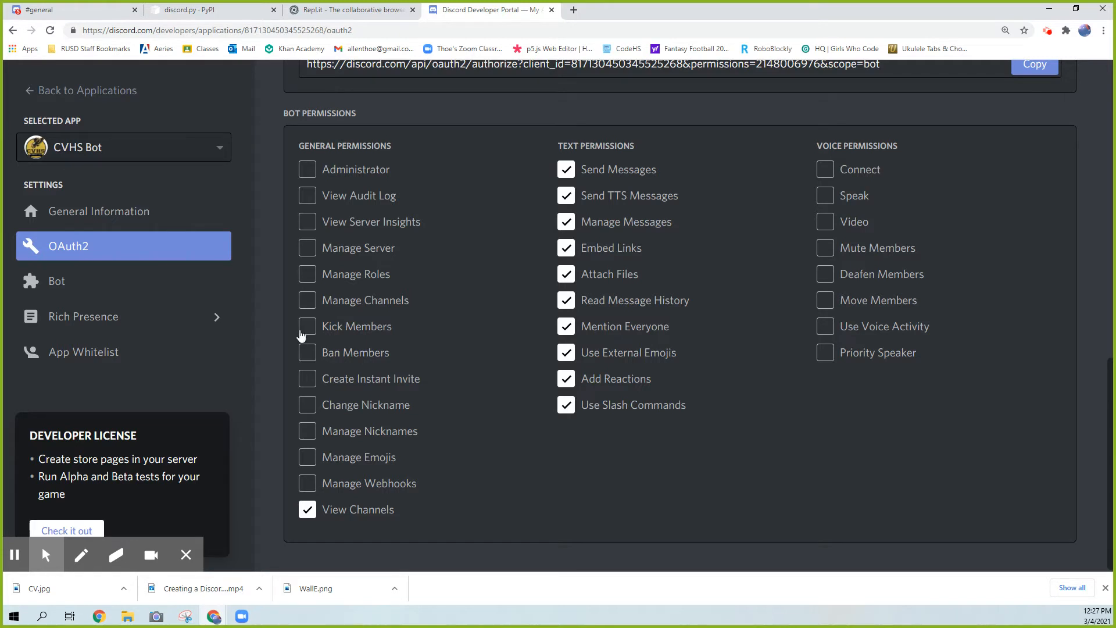
pyautogui.moveTo(328, 177)
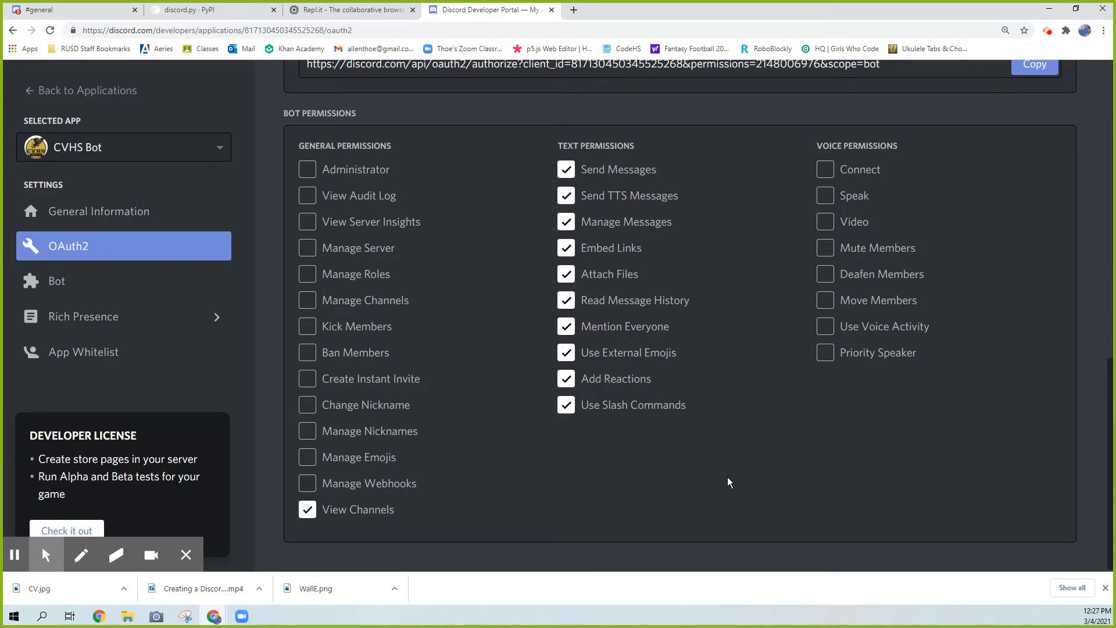
pyautogui.moveTo(889, 508)
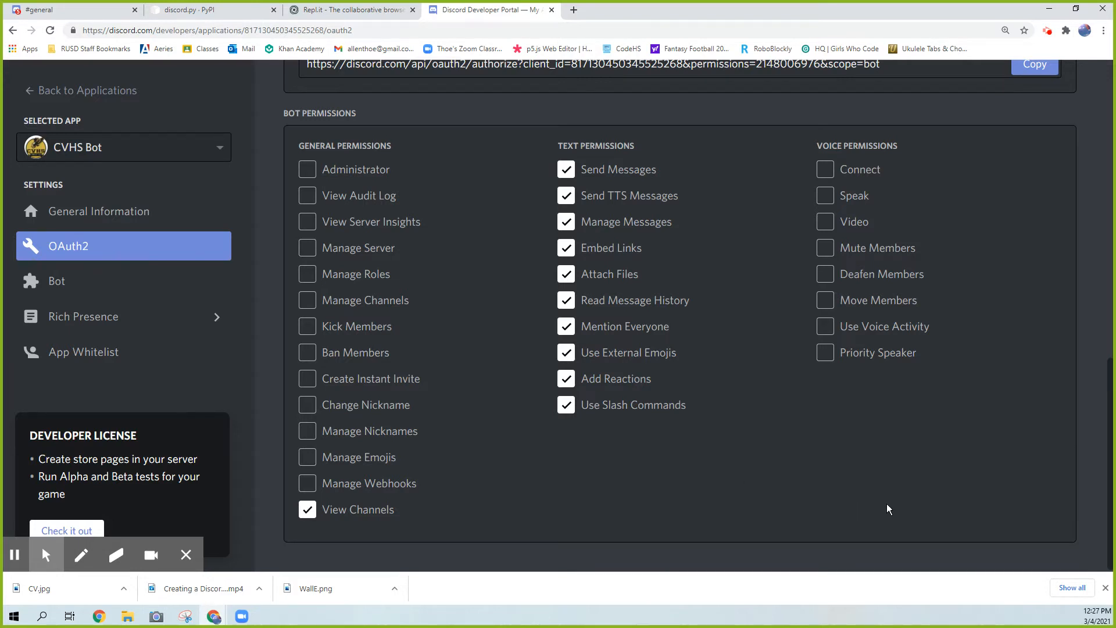
pyautogui.moveTo(308, 377)
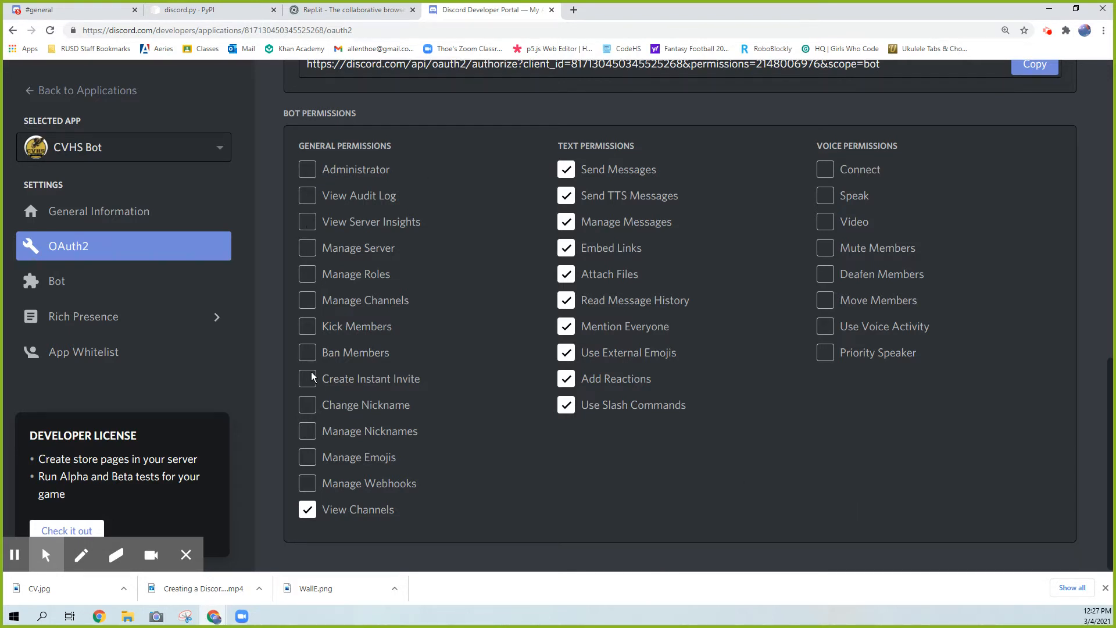
pyautogui.scroll(-3)
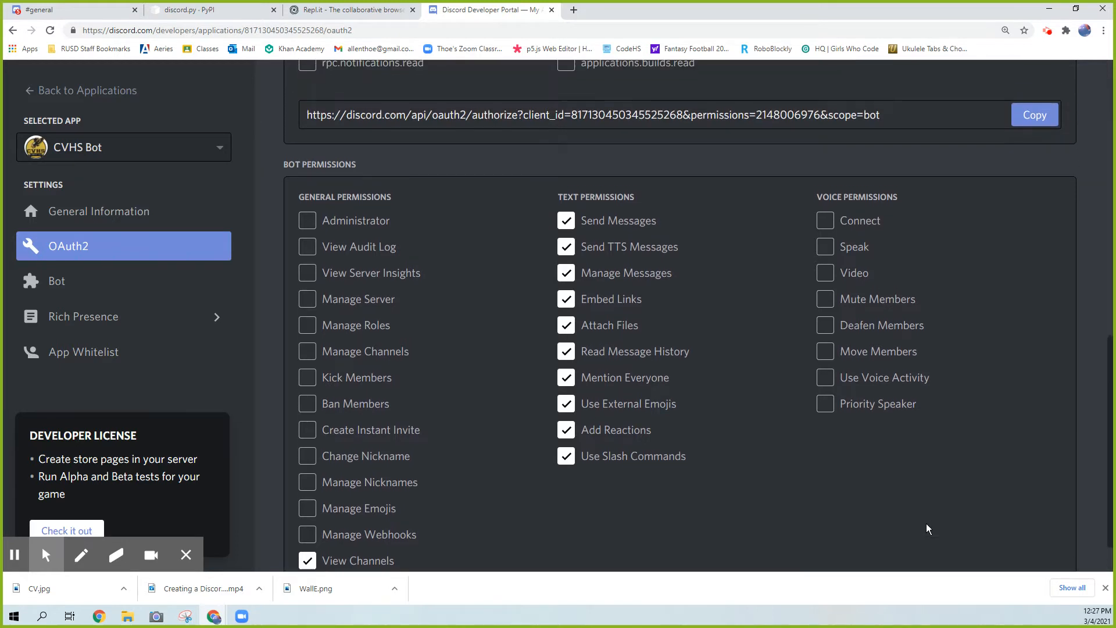
pyautogui.scroll(3)
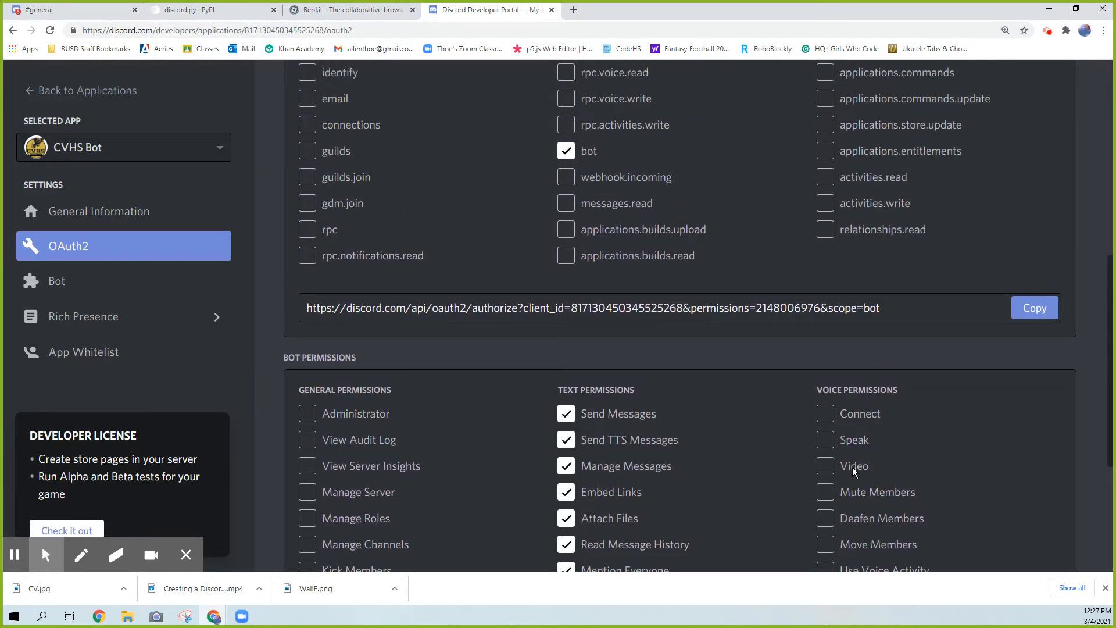
pyautogui.scroll(-3)
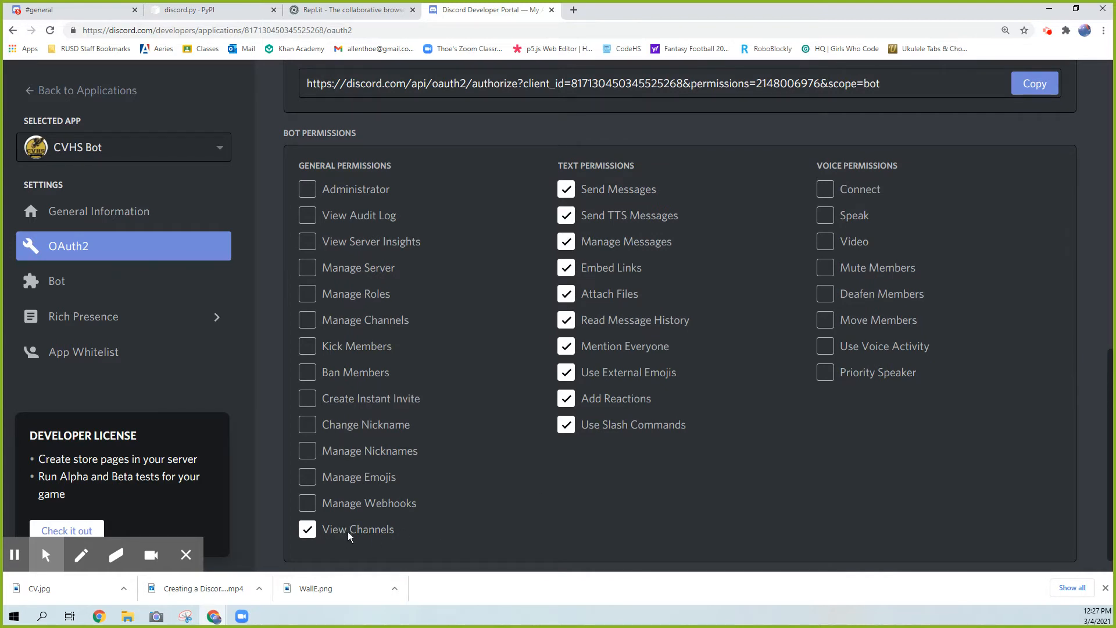
pyautogui.moveTo(883, 499)
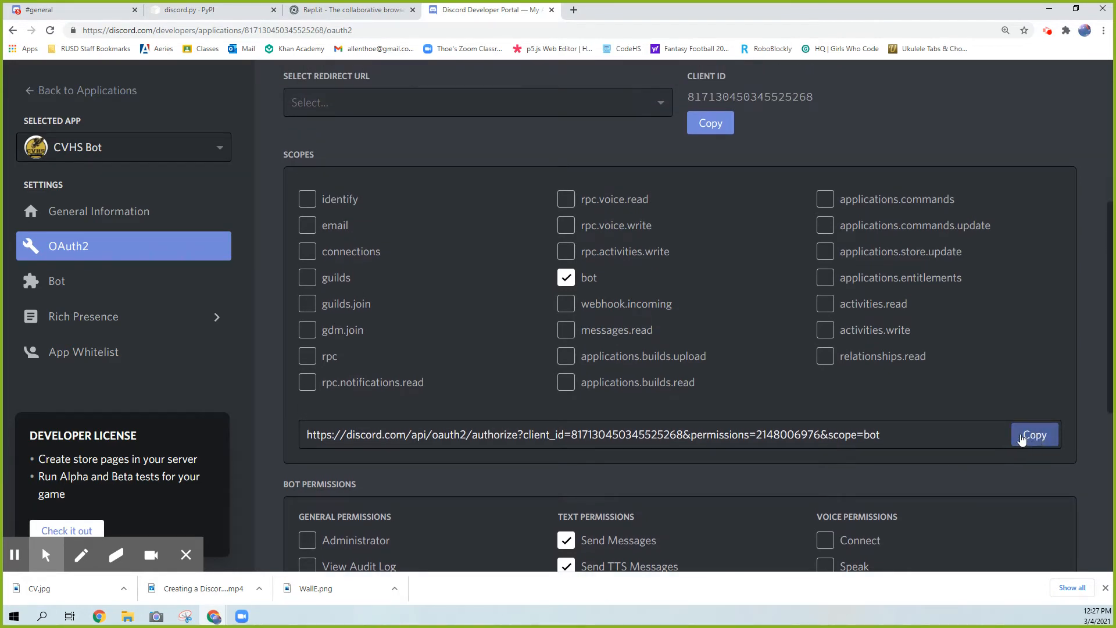
# - Copy the bot's generated OAuth2 invite URL and open a fresh browser tab
pyautogui.click(1034, 435)
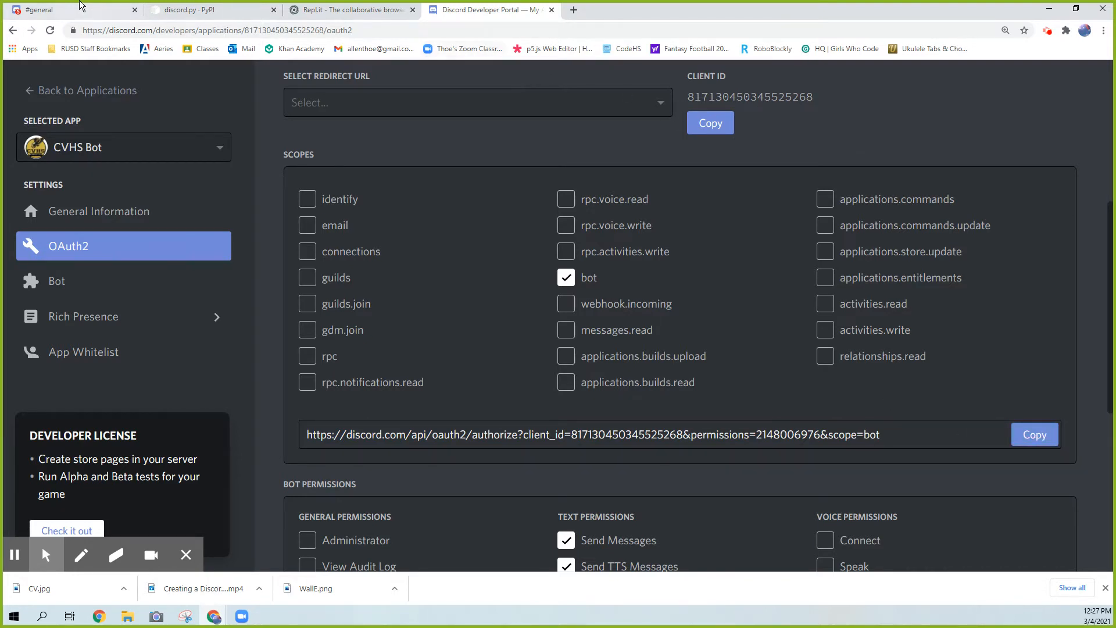
pyautogui.click(71, 9)
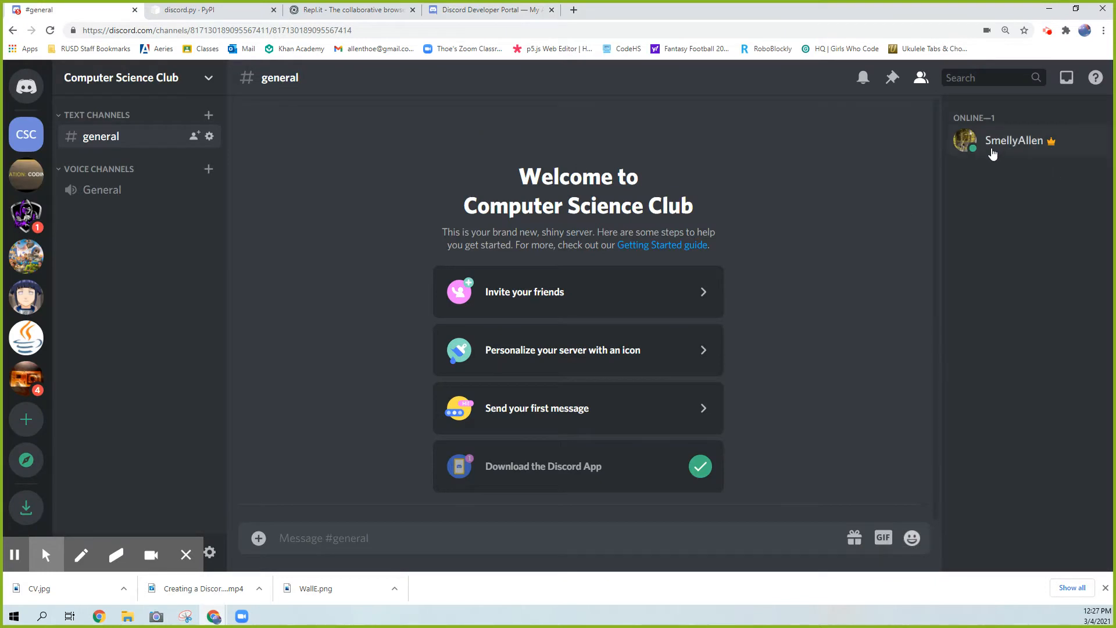
pyautogui.moveTo(490, 10)
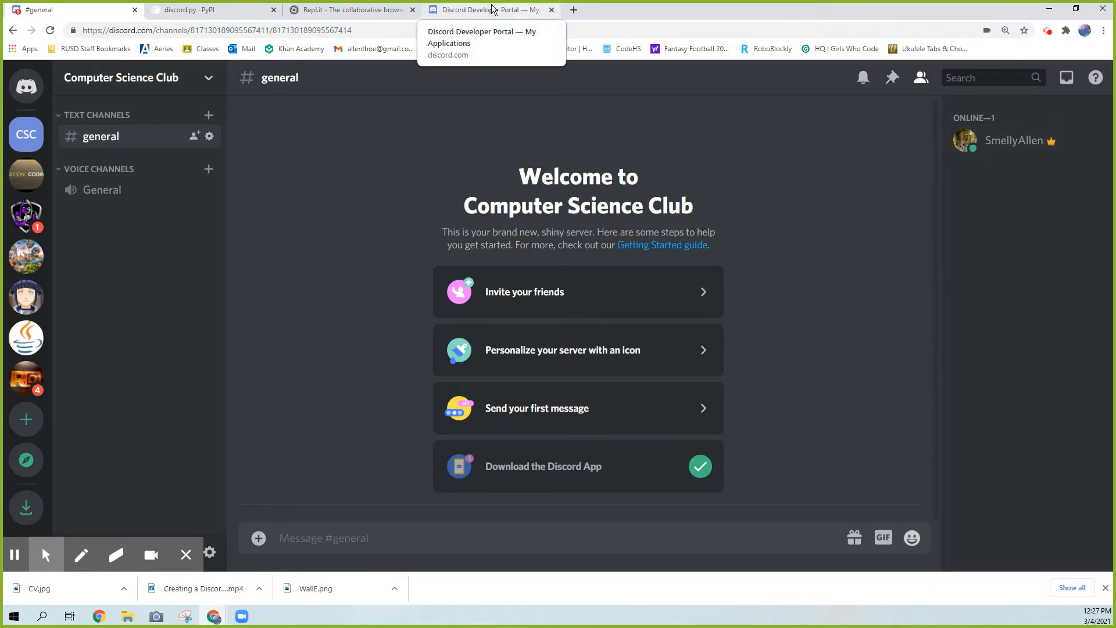
pyautogui.click(488, 9)
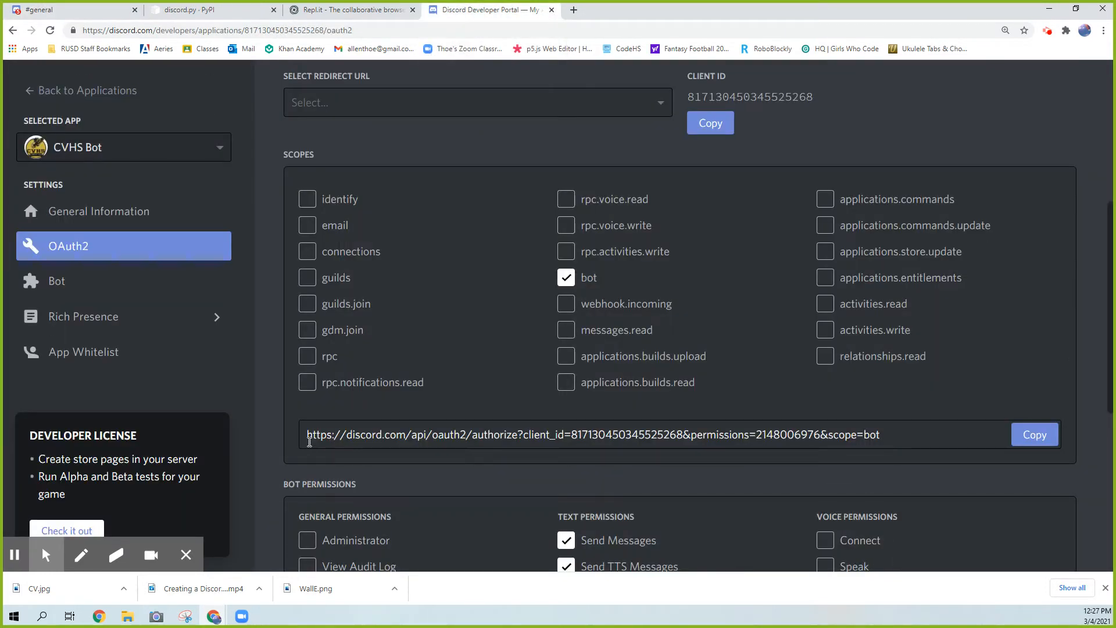
pyautogui.tripleClick(590, 435)
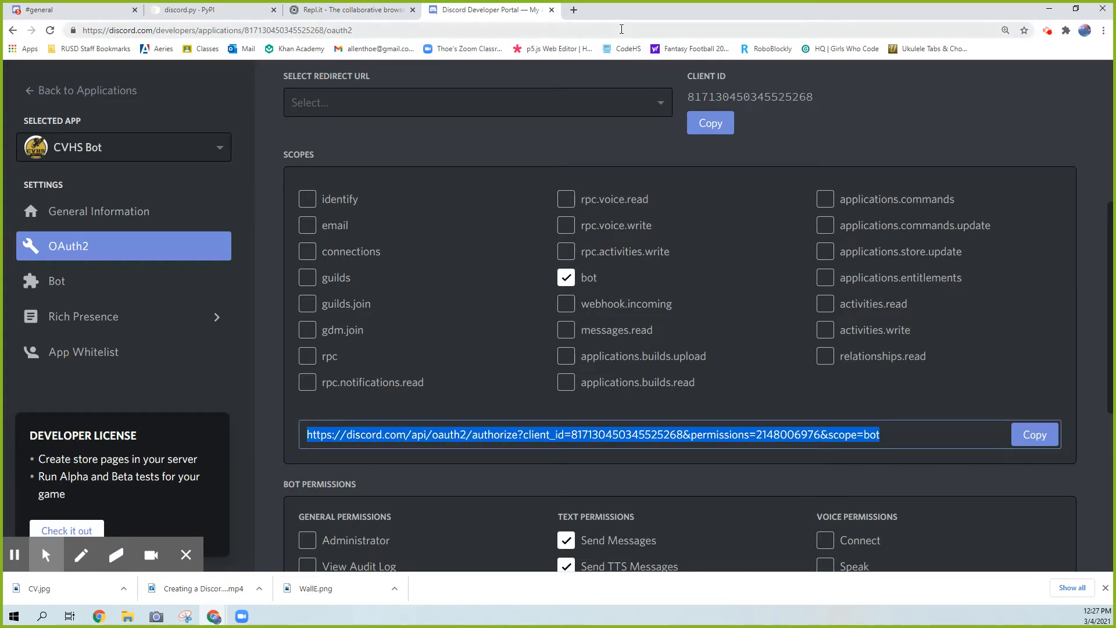
pyautogui.click(1035, 434)
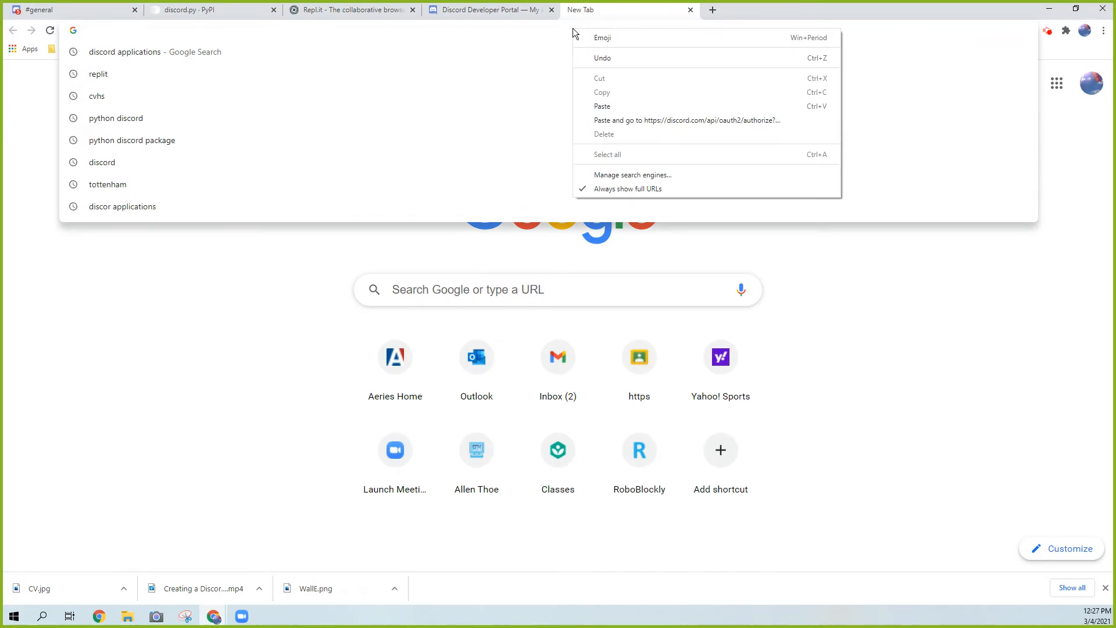
pyautogui.click(685, 120)
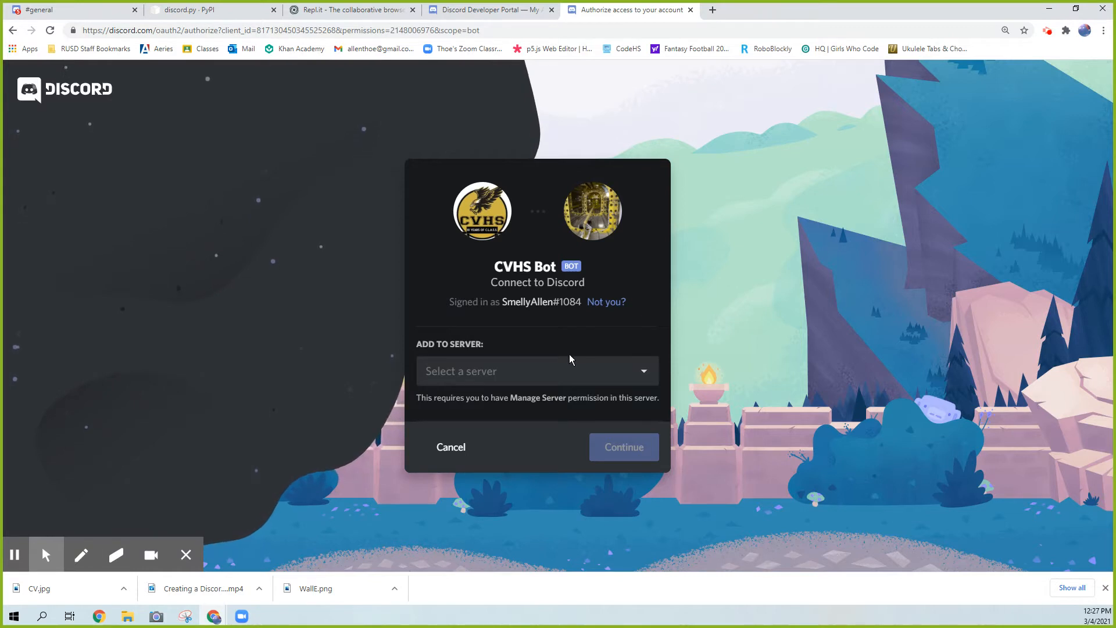
pyautogui.click(537, 371)
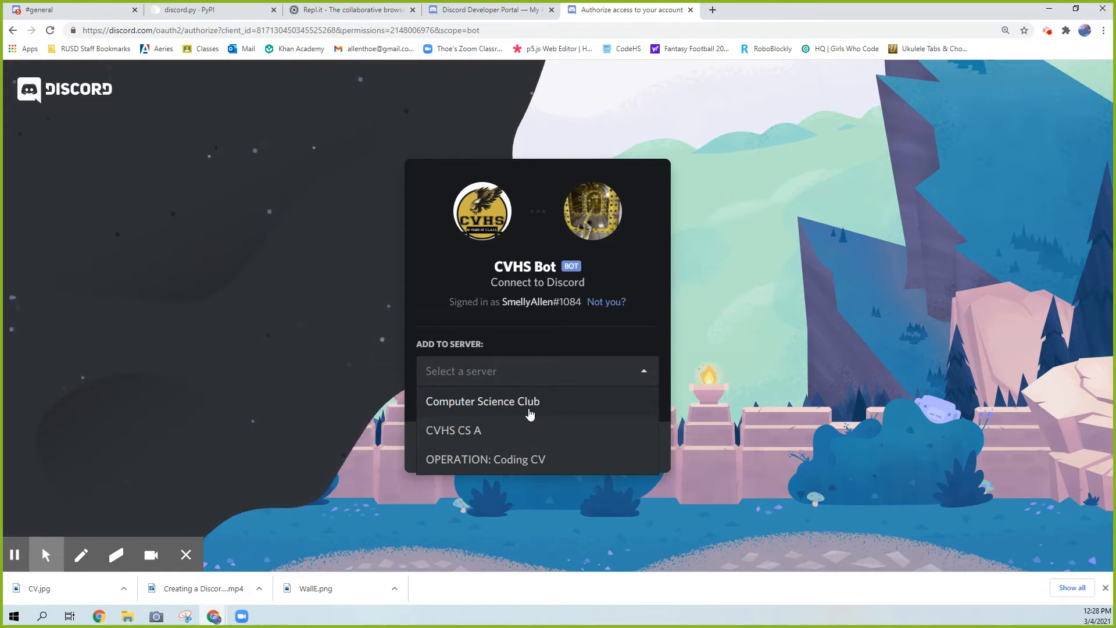
pyautogui.click(482, 401)
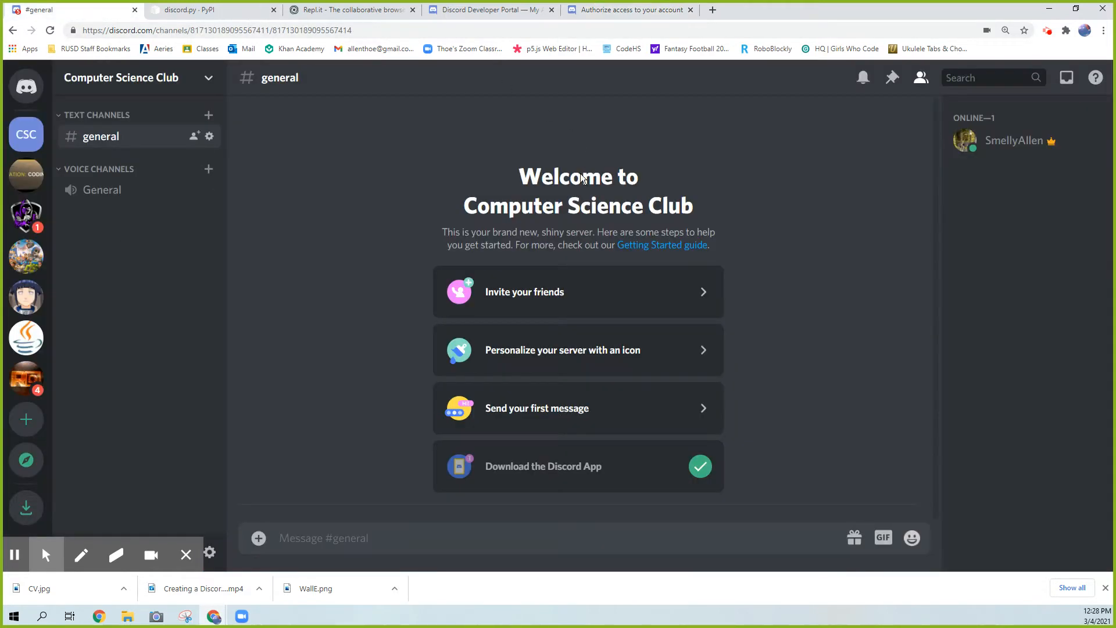
pyautogui.click(630, 10)
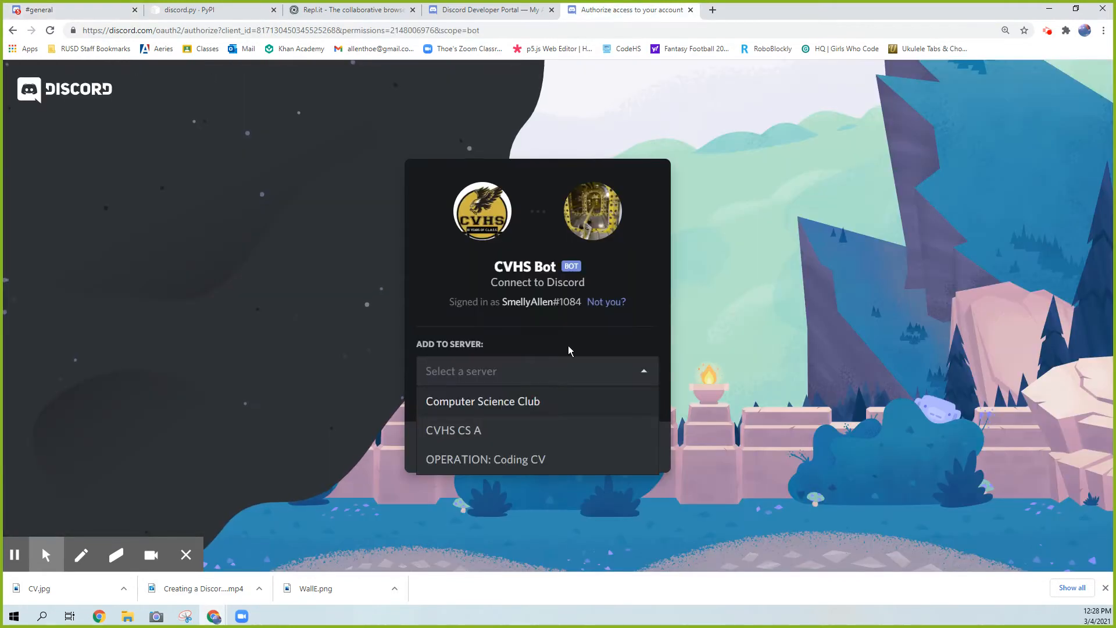
pyautogui.click(482, 400)
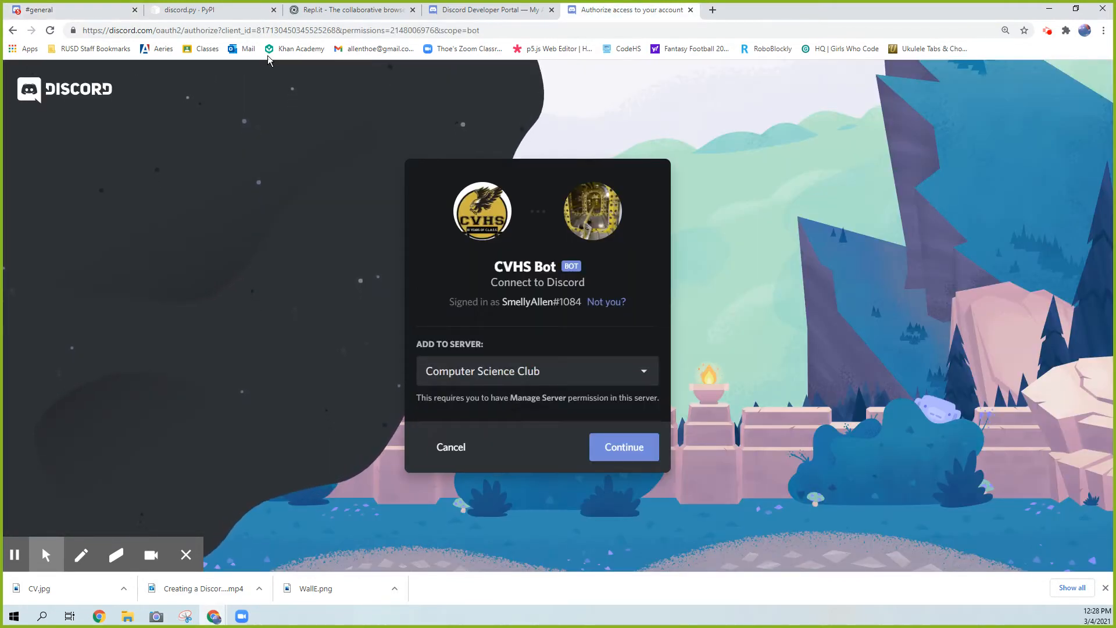
pyautogui.click(622, 447)
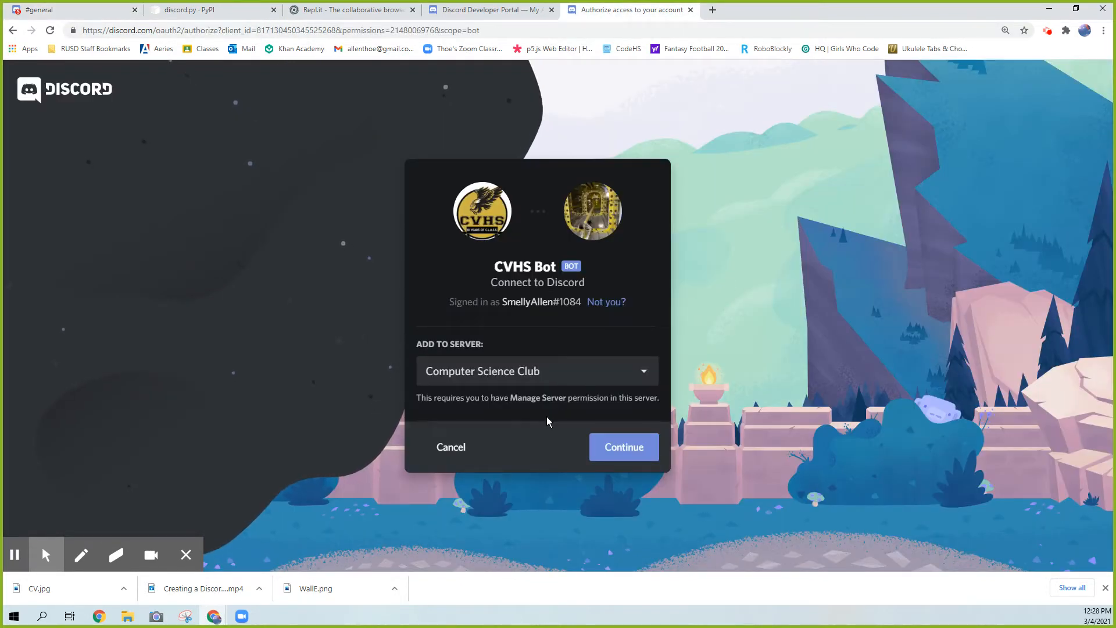
pyautogui.moveTo(568, 348)
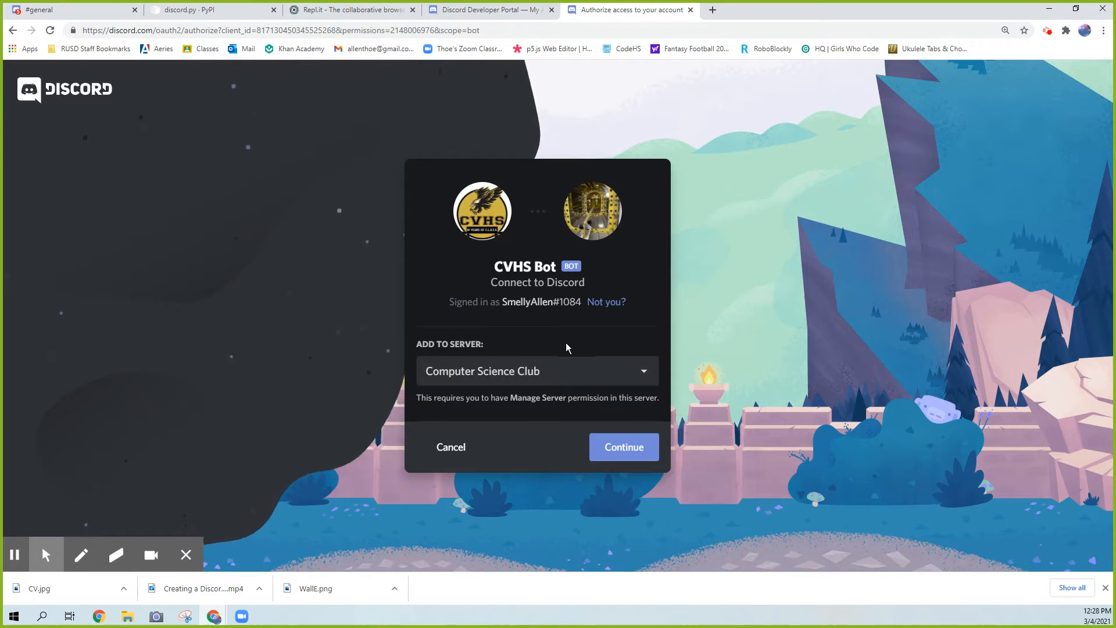
# - Authorize CVHS Bot's listed permissions and tick the hCaptcha 'I am human' box
pyautogui.click(622, 447)
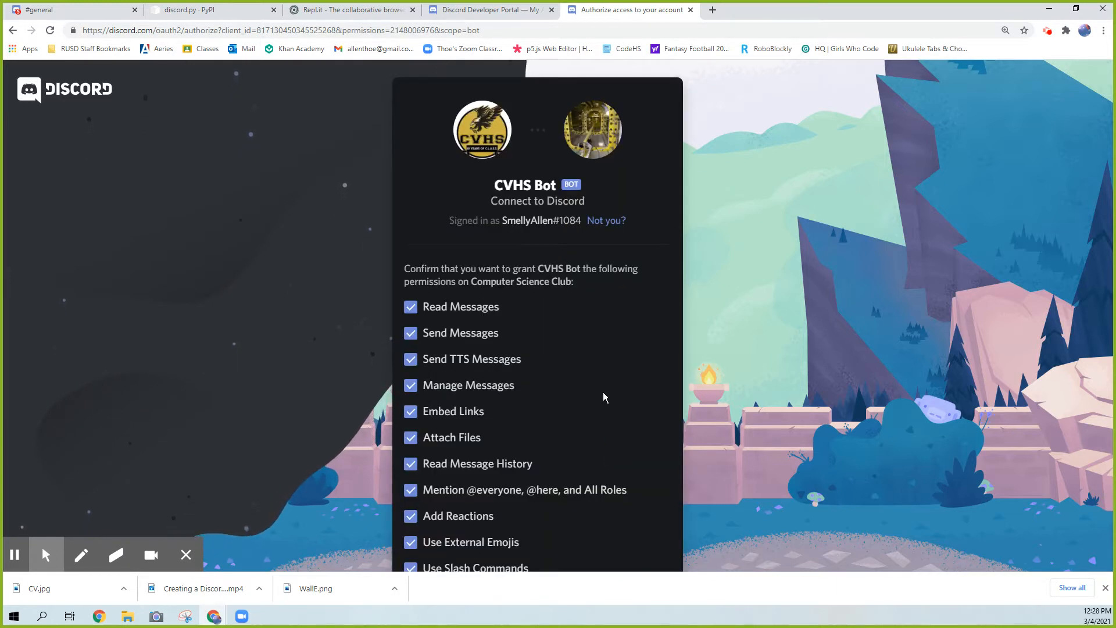
pyautogui.scroll(-3)
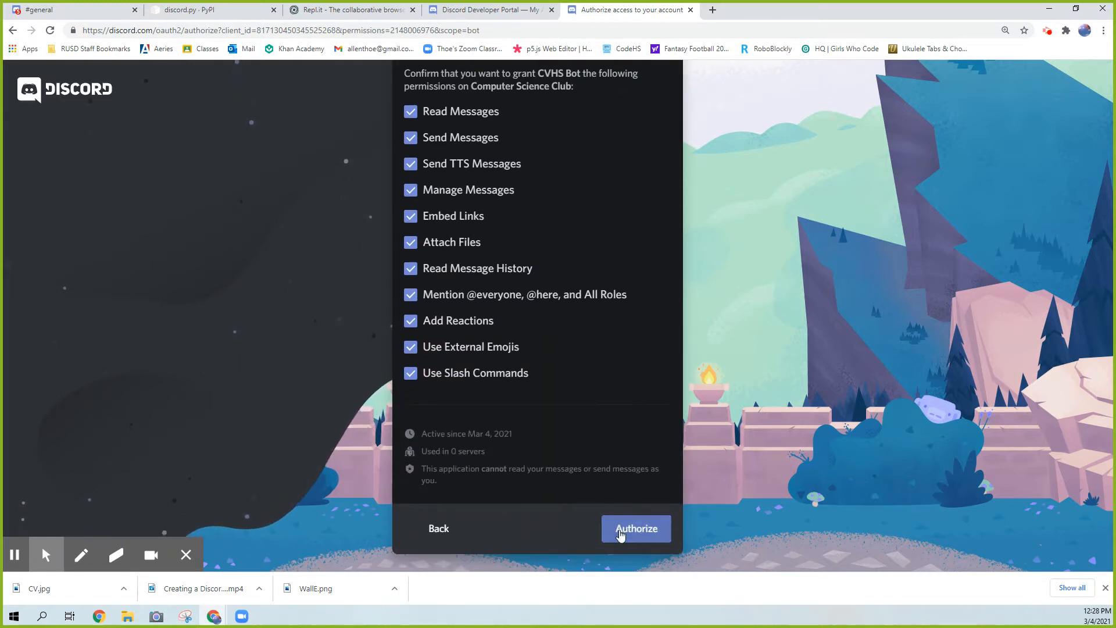
pyautogui.click(634, 529)
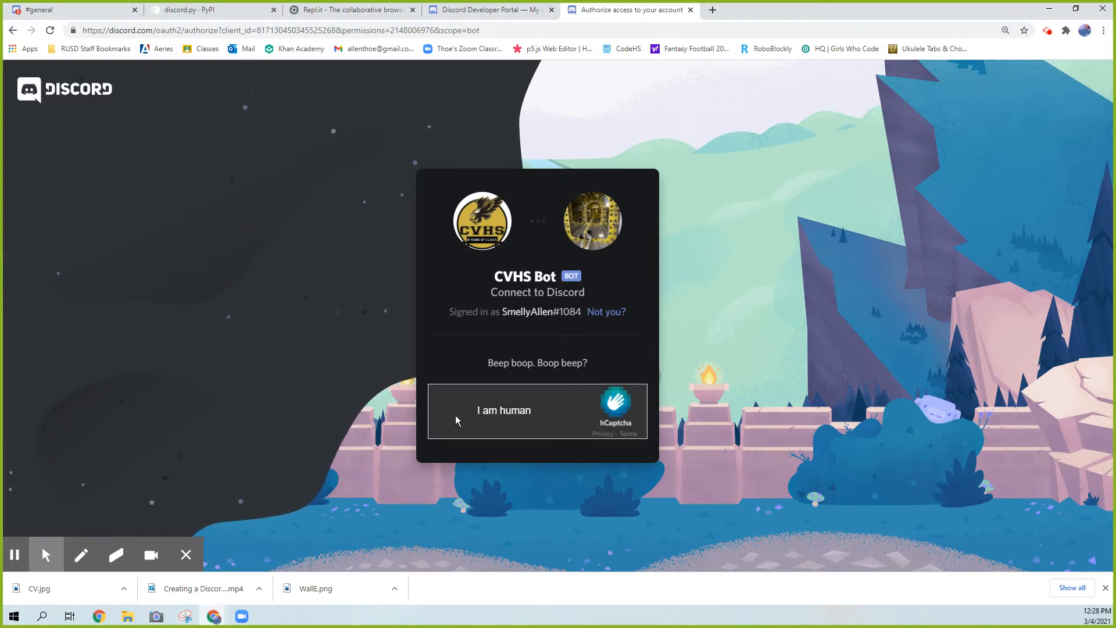
pyautogui.click(502, 410)
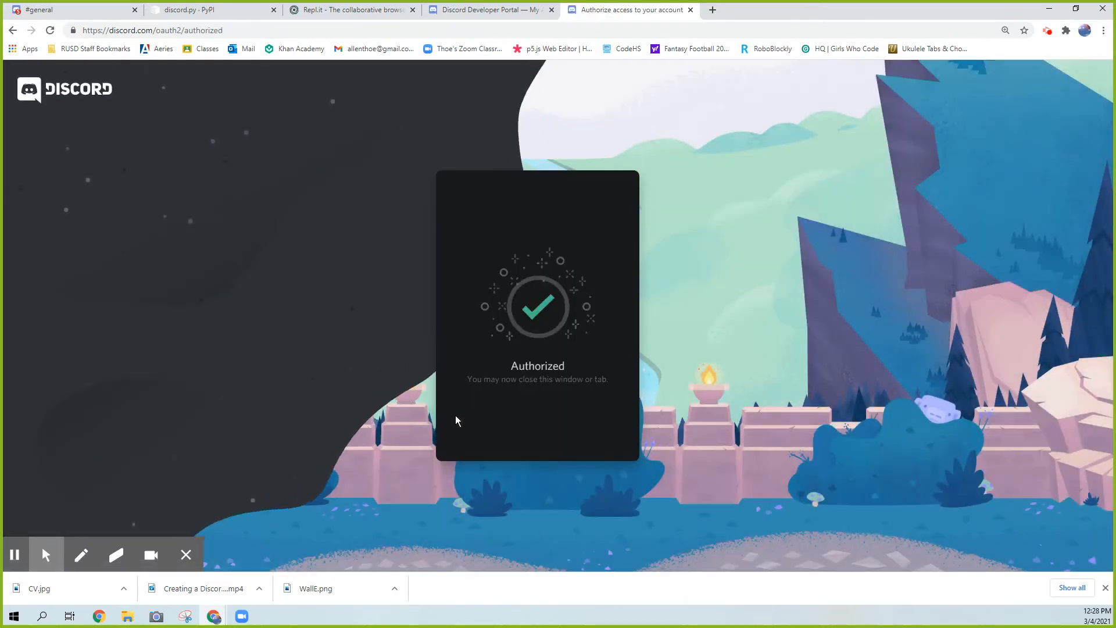
pyautogui.moveTo(596, 74)
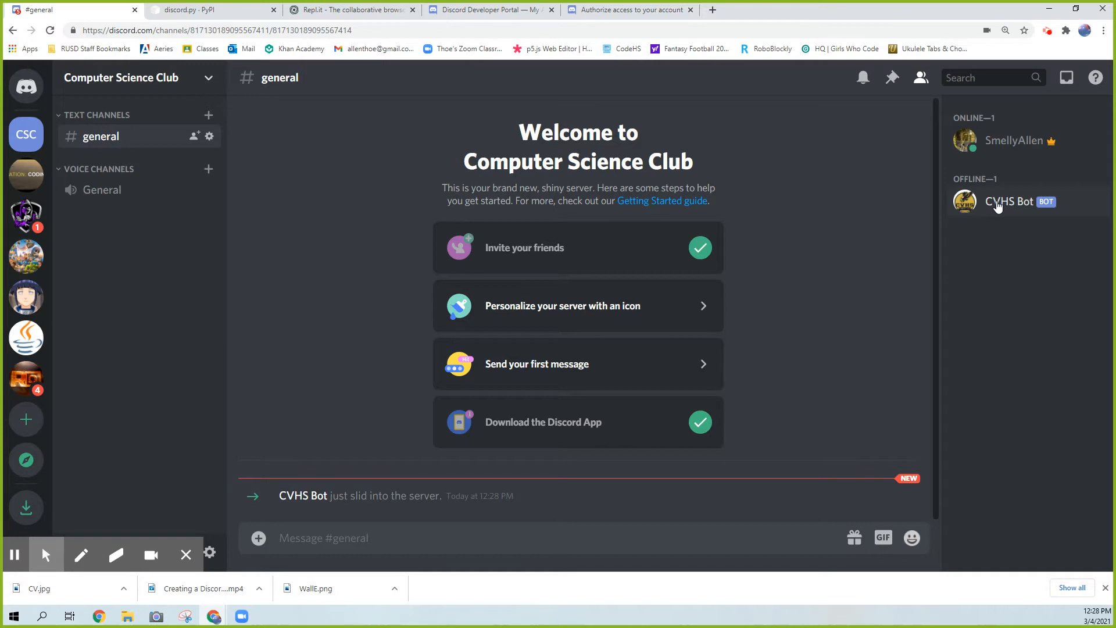
pyautogui.moveTo(507, 111)
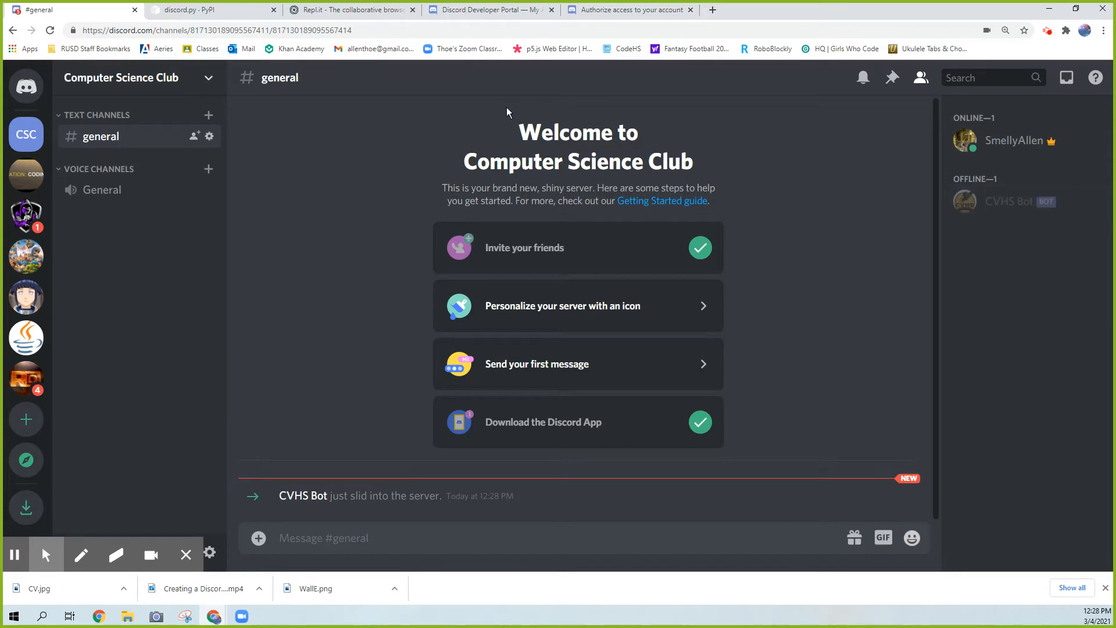
# - On the discord.py PyPI page, select the pip install and git clone commands
pyautogui.click(210, 10)
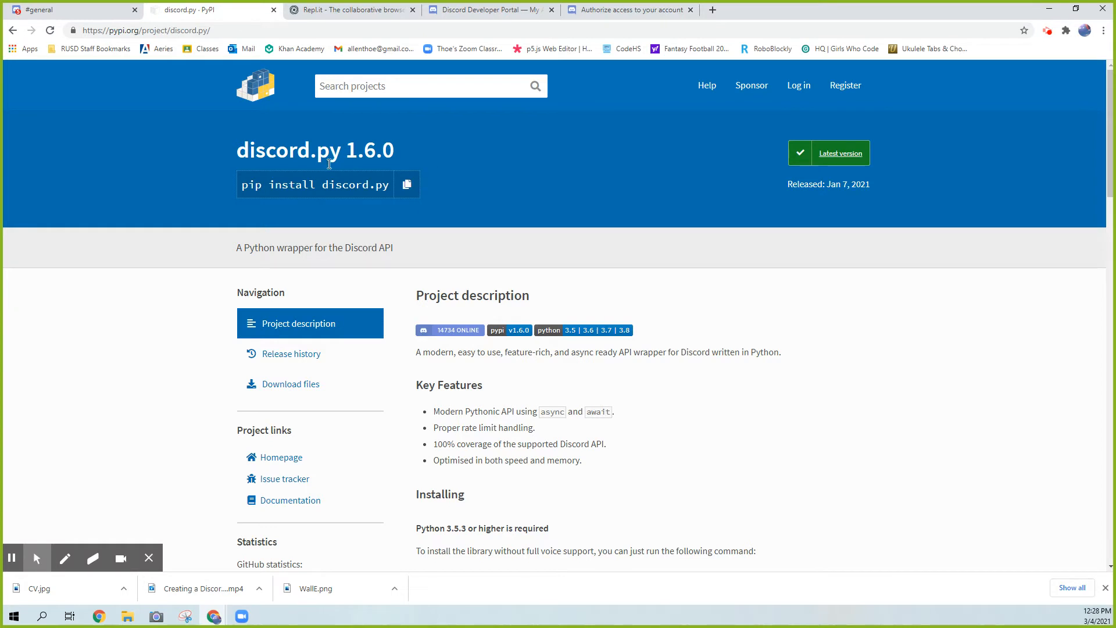
pyautogui.moveTo(543, 350)
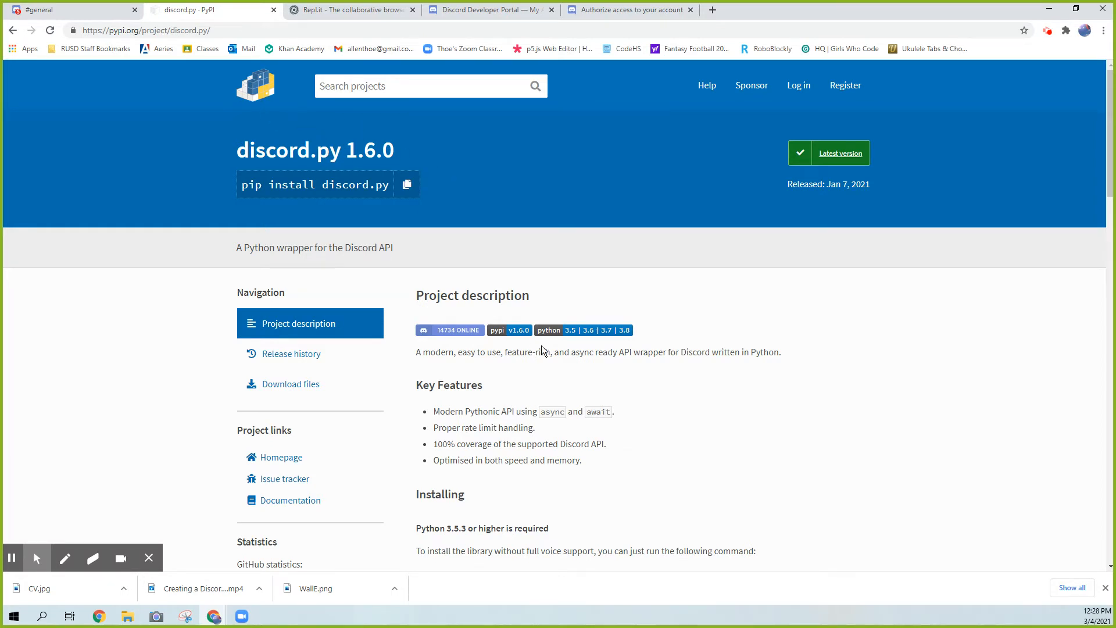
pyautogui.moveTo(682, 375)
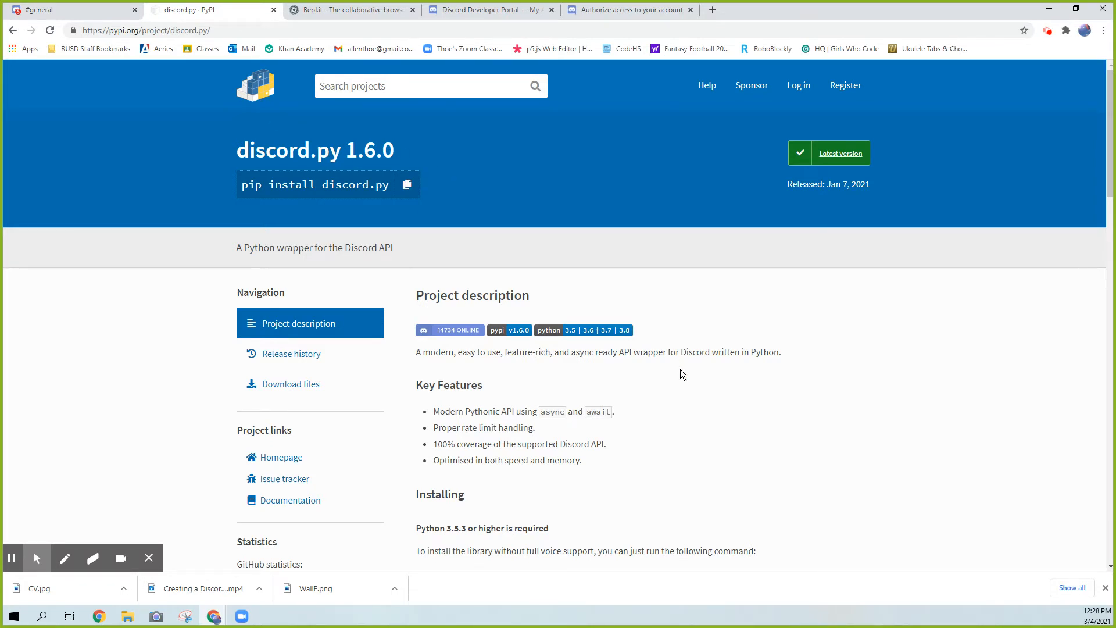
pyautogui.scroll(-3)
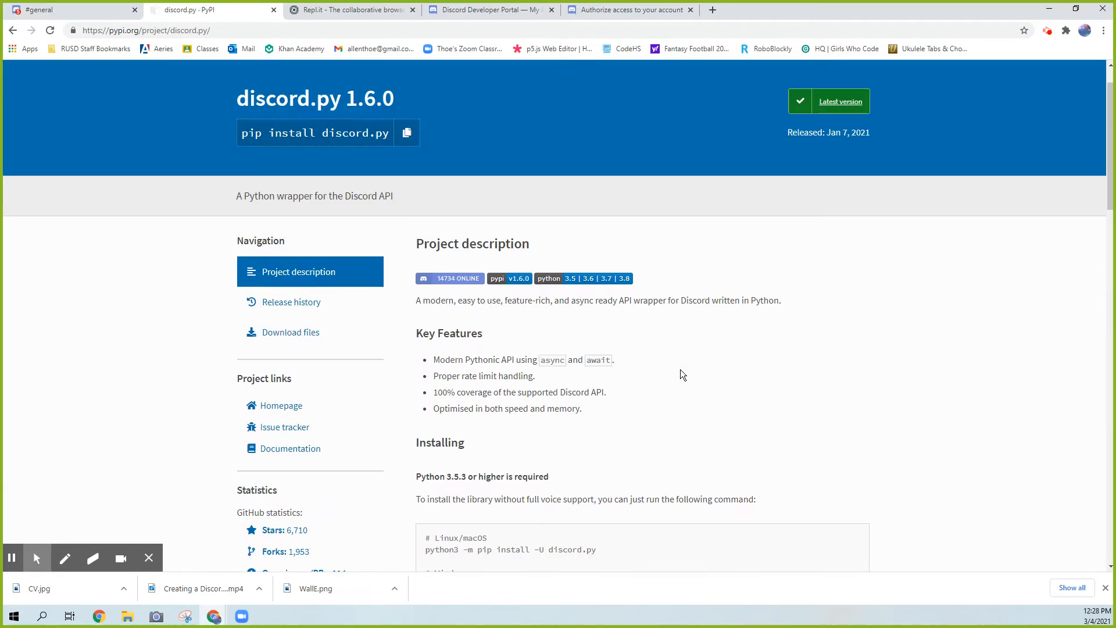
pyautogui.scroll(-3)
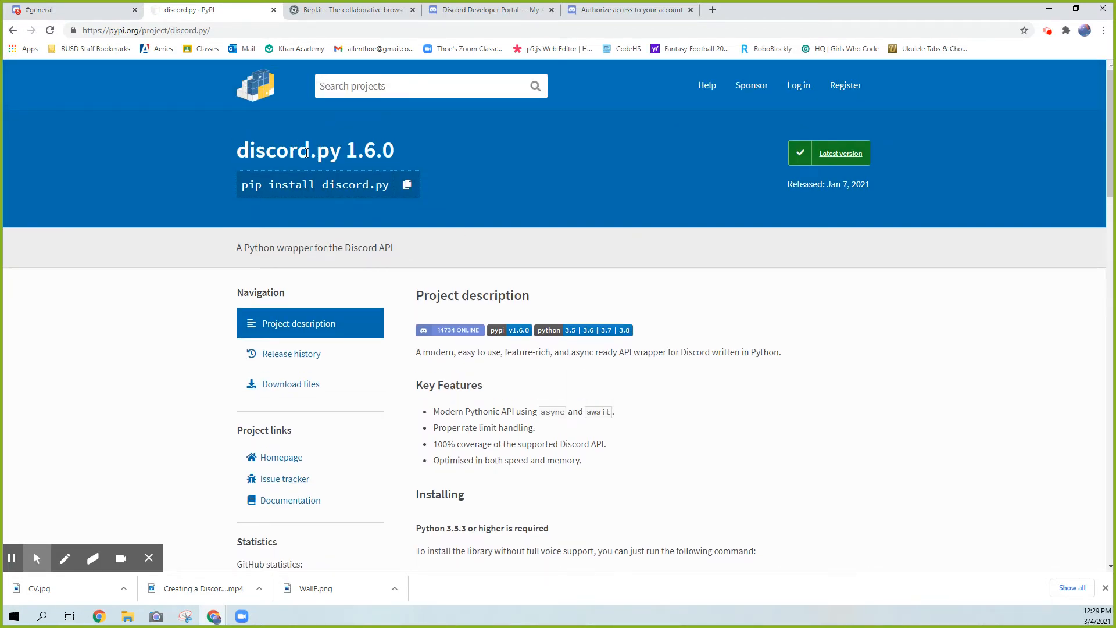
pyautogui.moveTo(704, 395)
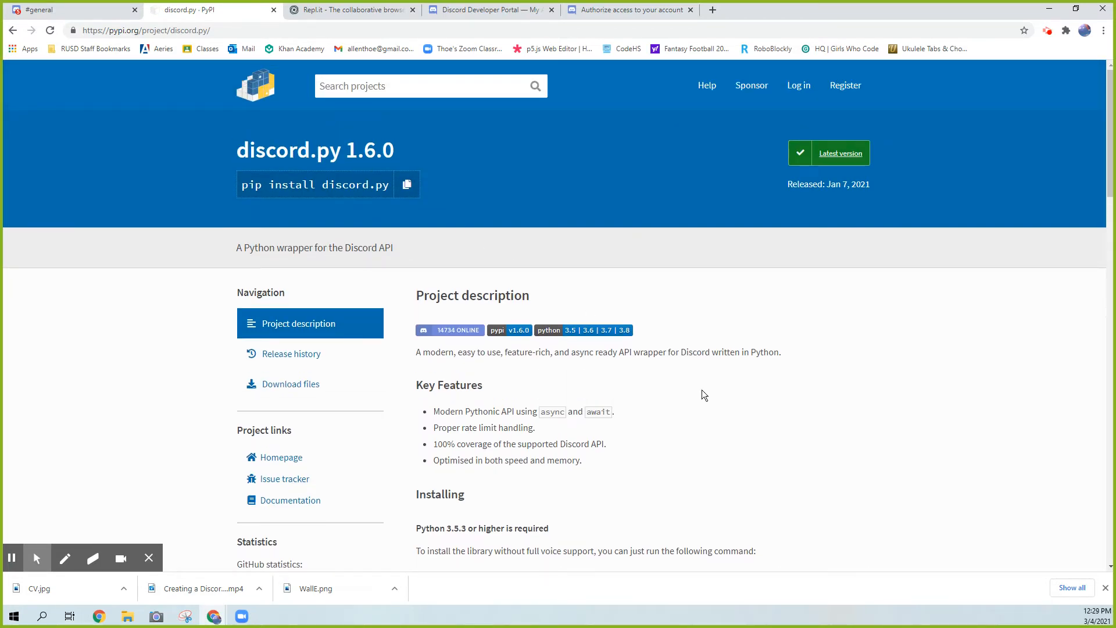
pyautogui.scroll(-3)
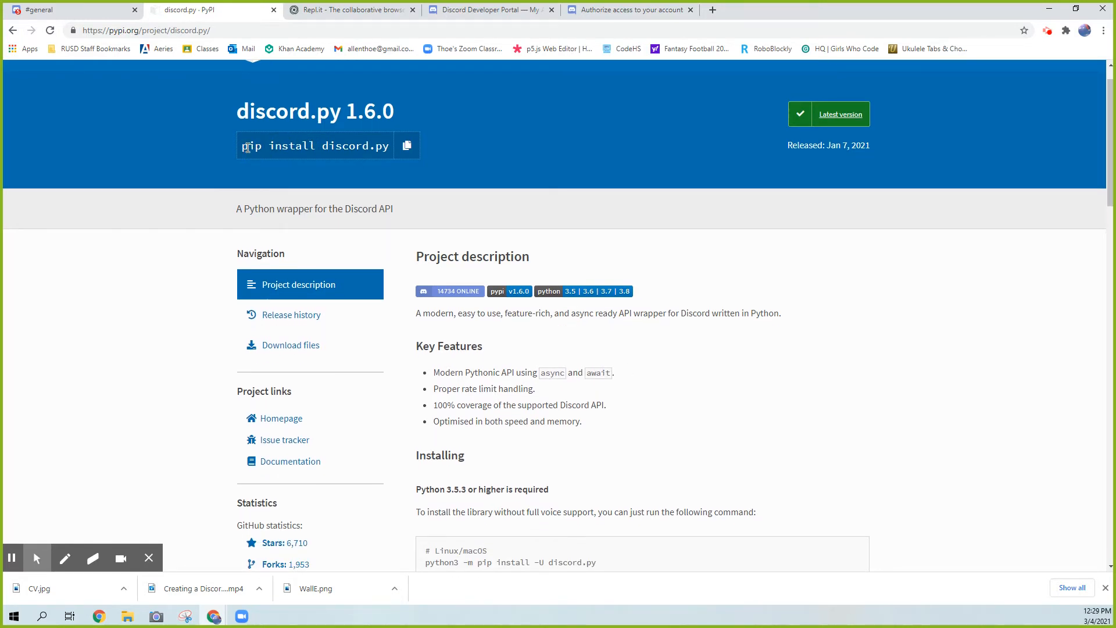
pyautogui.tripleClick(315, 146)
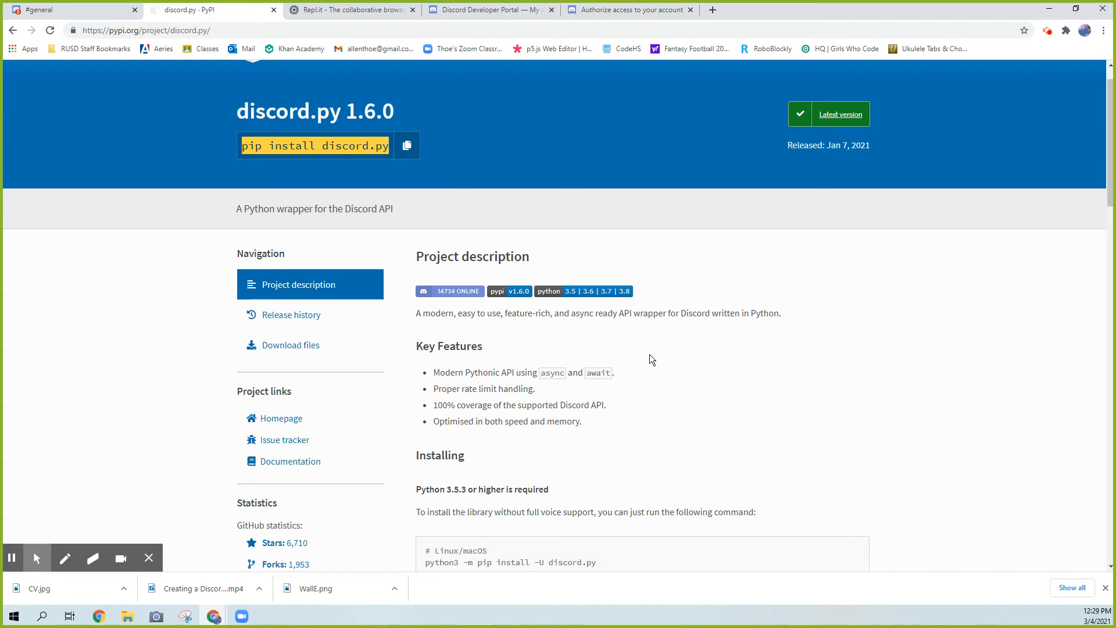
pyautogui.moveTo(663, 375)
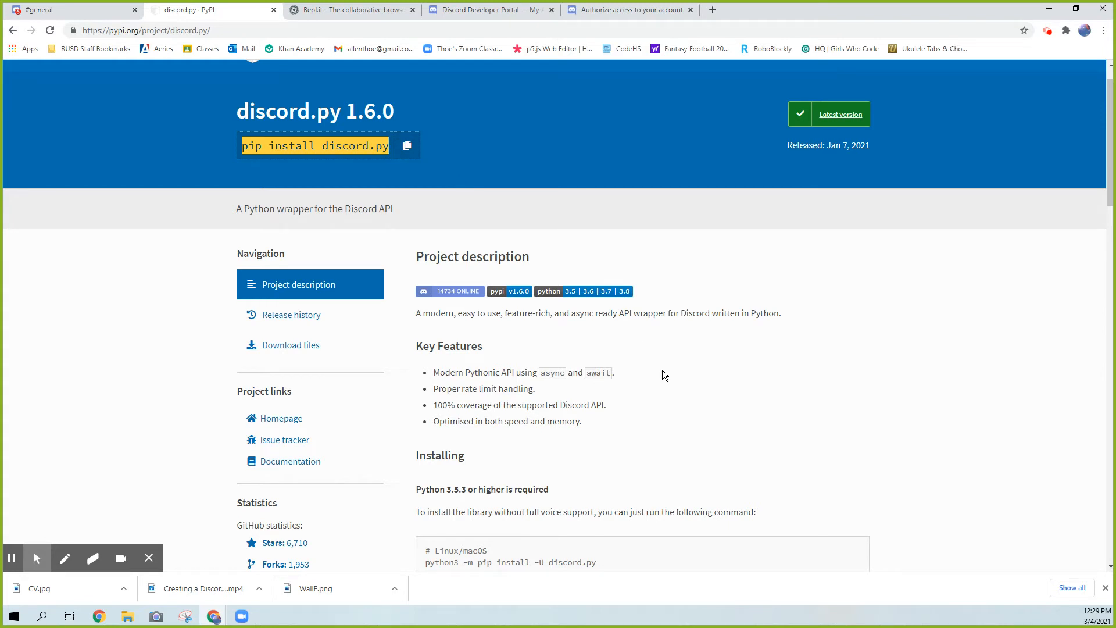
pyautogui.moveTo(575, 451)
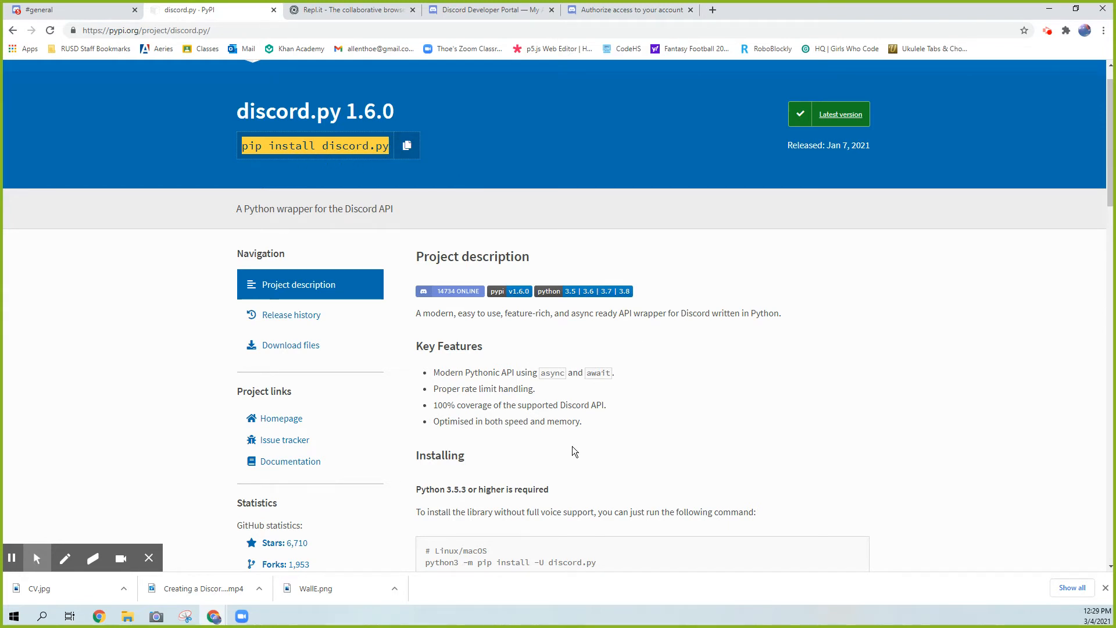
pyautogui.scroll(-3)
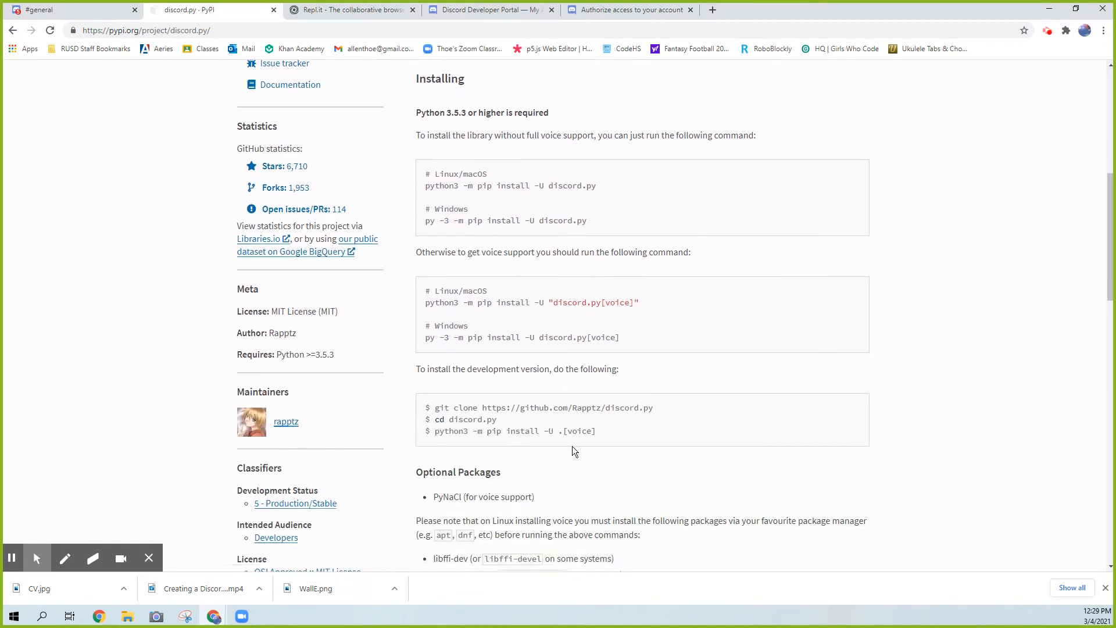
pyautogui.scroll(-3)
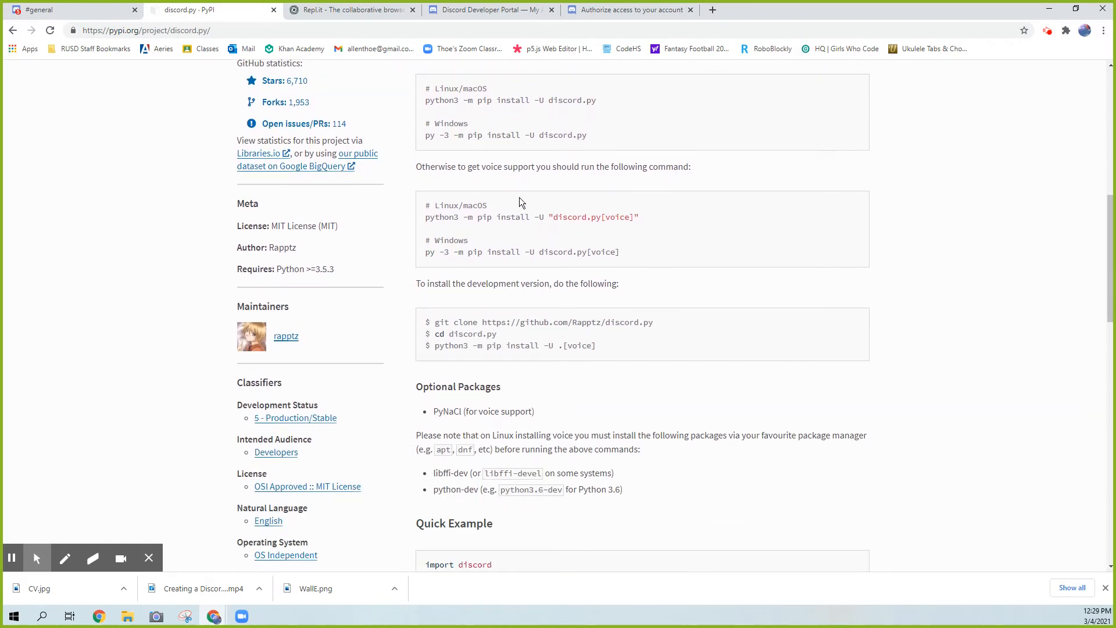
pyautogui.moveTo(434, 321); pyautogui.dragTo(574, 322)
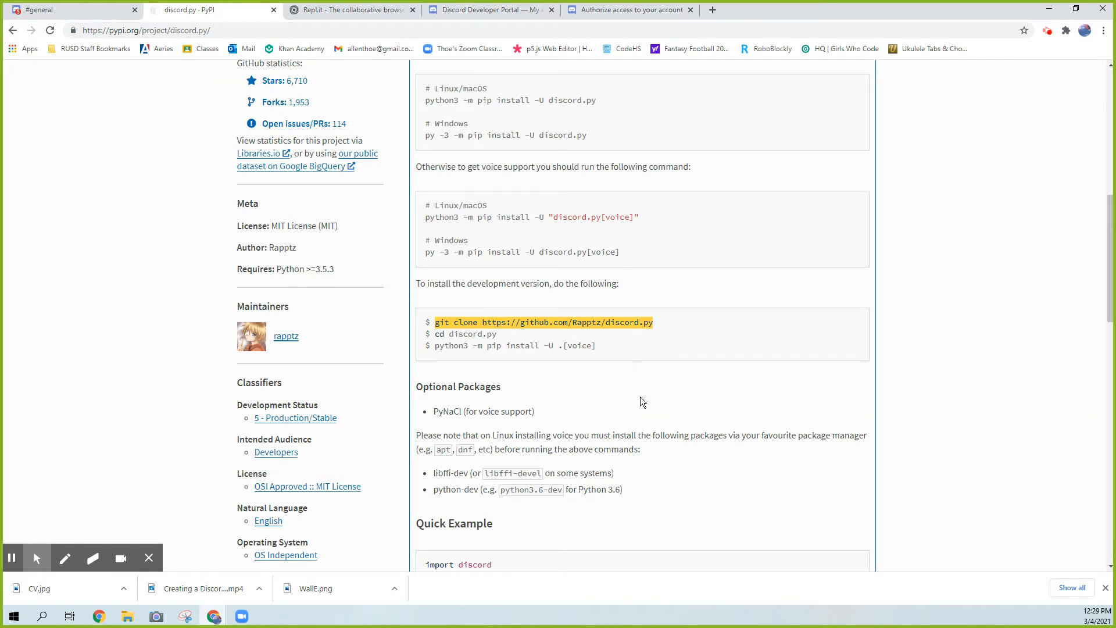
pyautogui.scroll(-3)
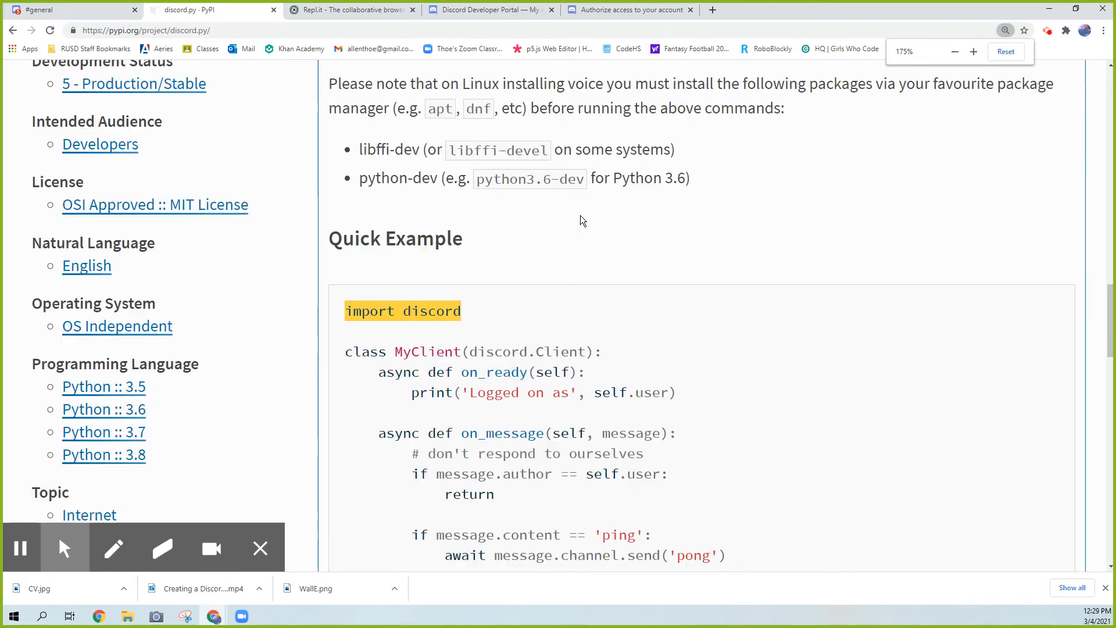
pyautogui.scroll(-3)
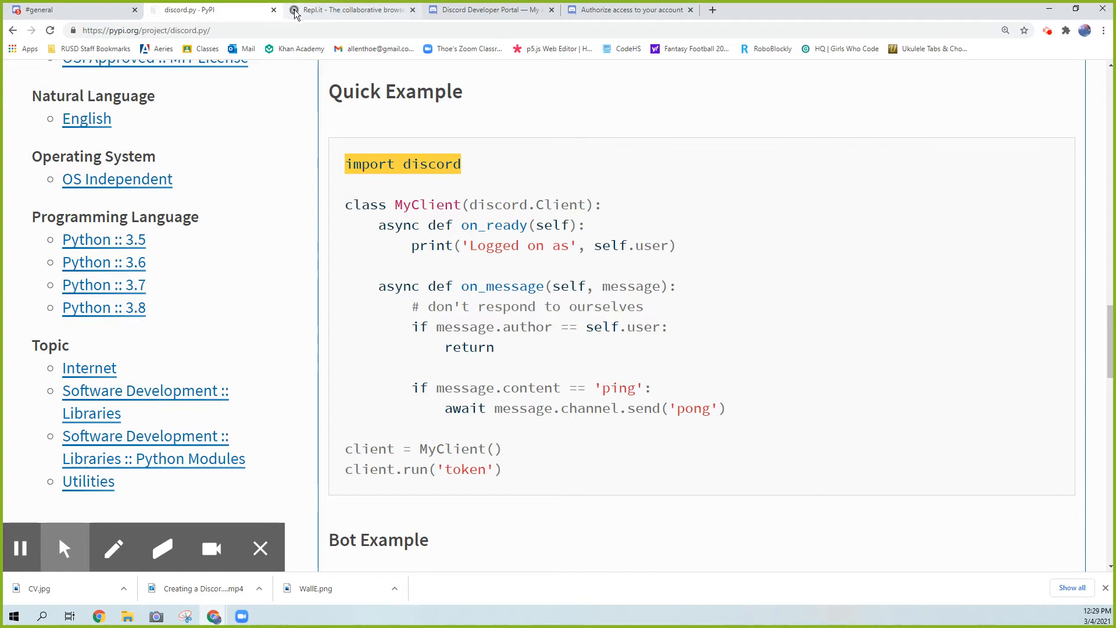
pyautogui.moveTo(314, 13)
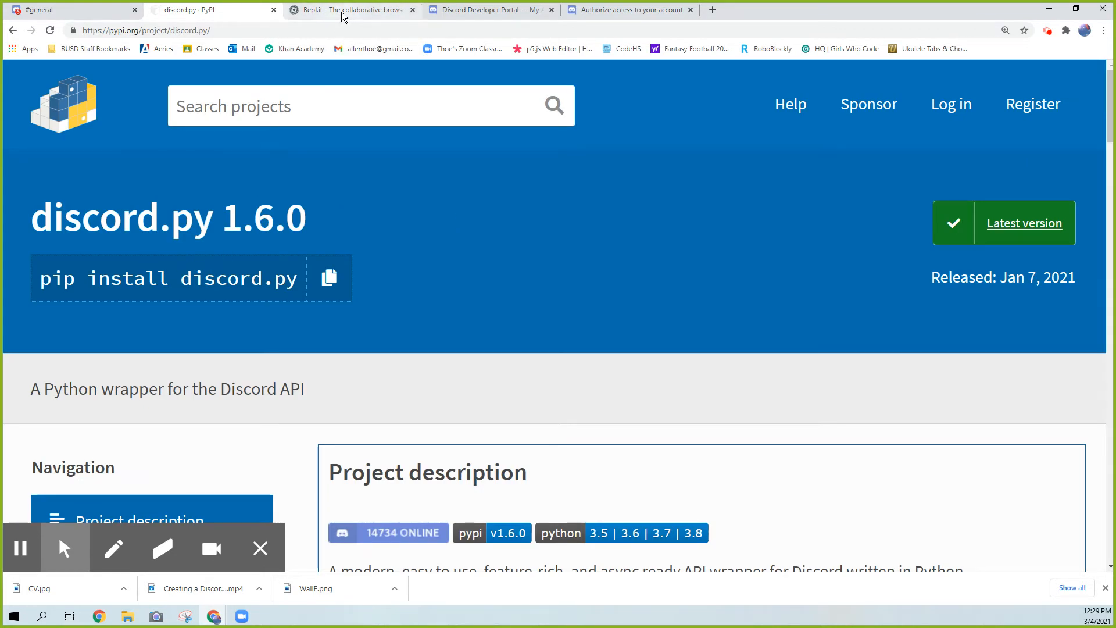
pyautogui.moveTo(352, 10)
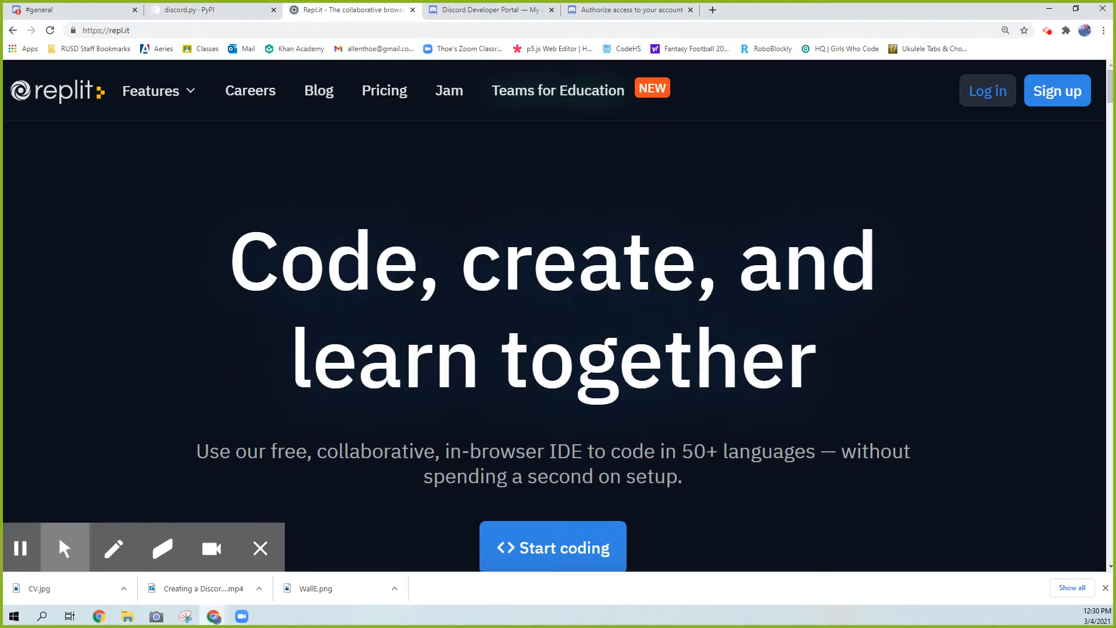
pyautogui.moveTo(1057, 92)
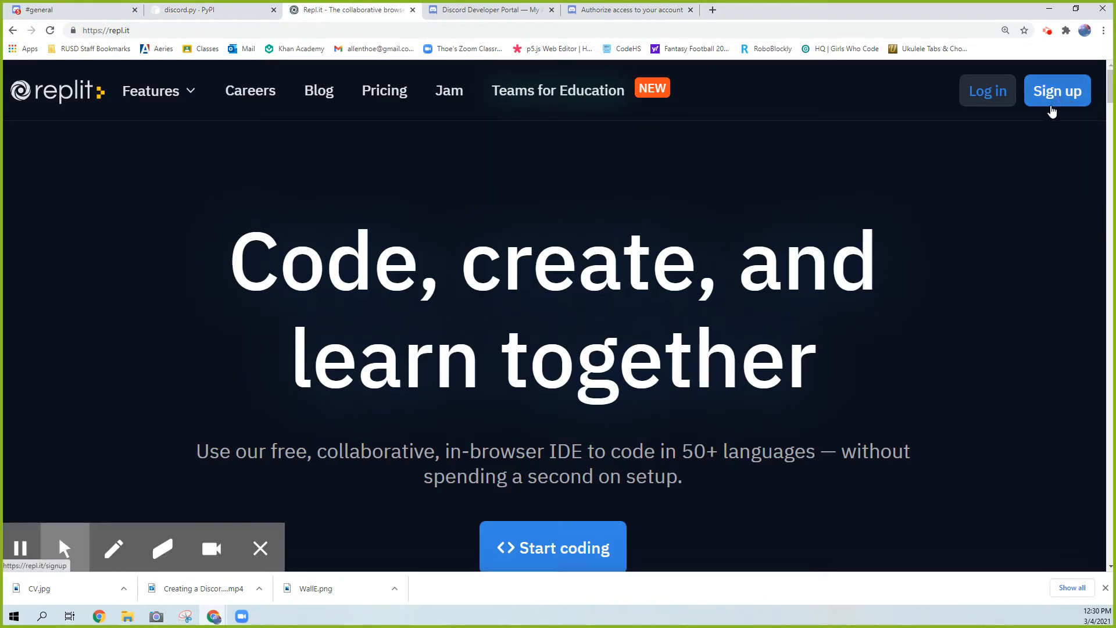
pyautogui.moveTo(987, 91)
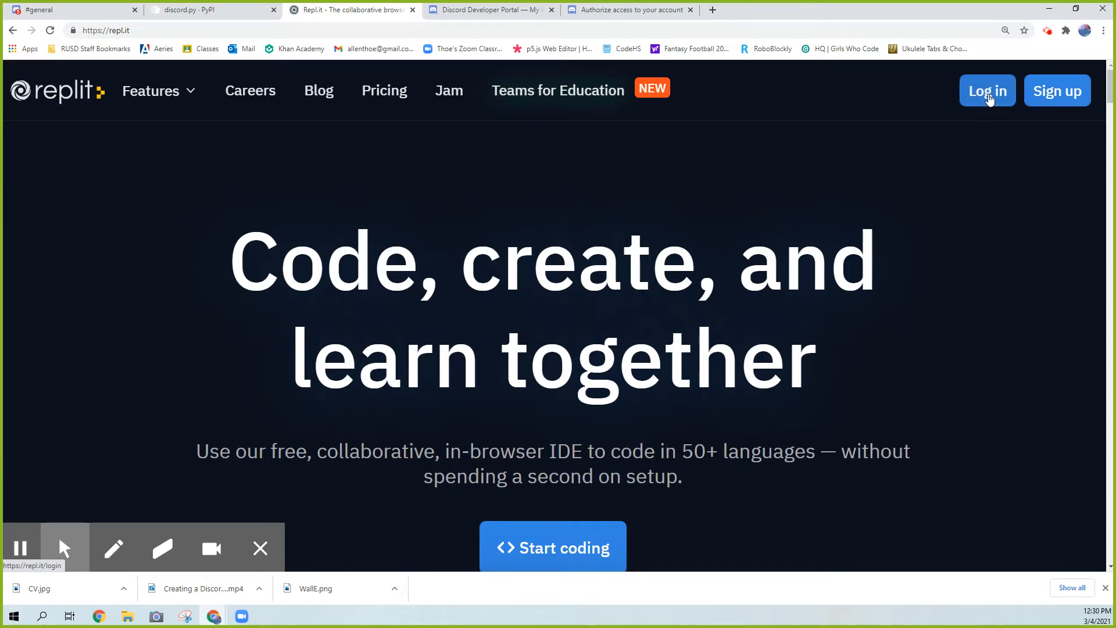
# - Log in to Replit with Continue with Google and the chosen Google account
pyautogui.click(987, 91)
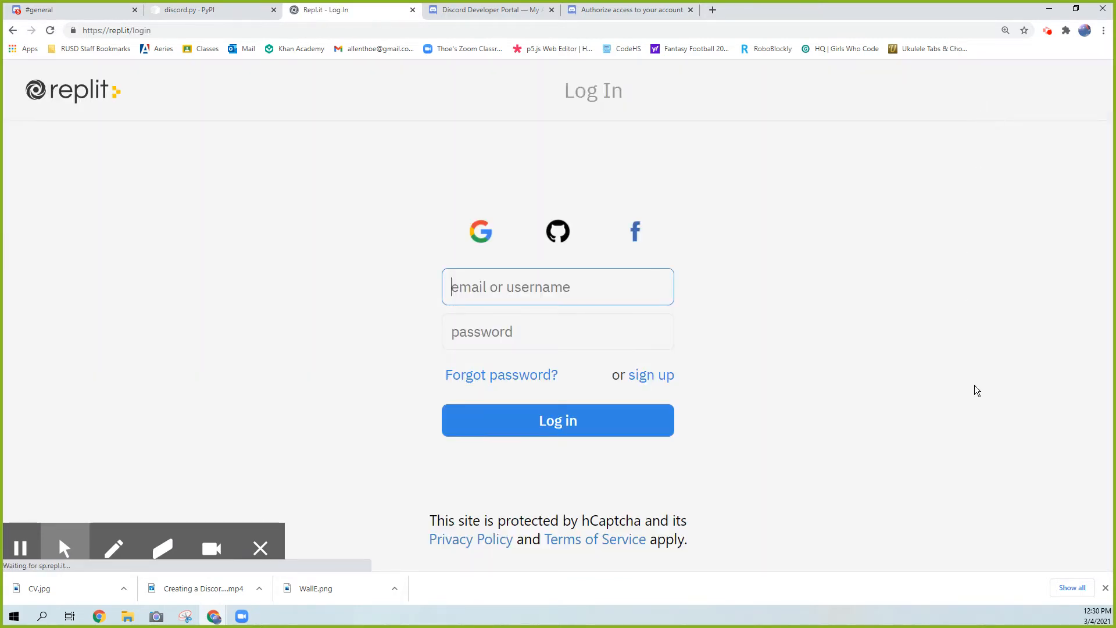
pyautogui.click(480, 231)
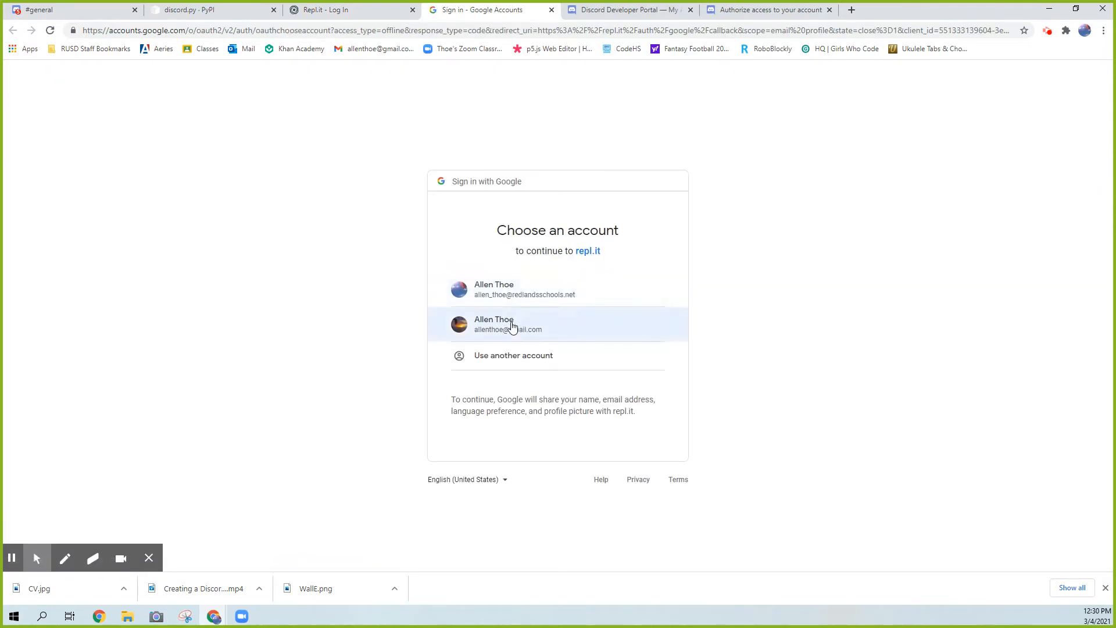
pyautogui.click(508, 324)
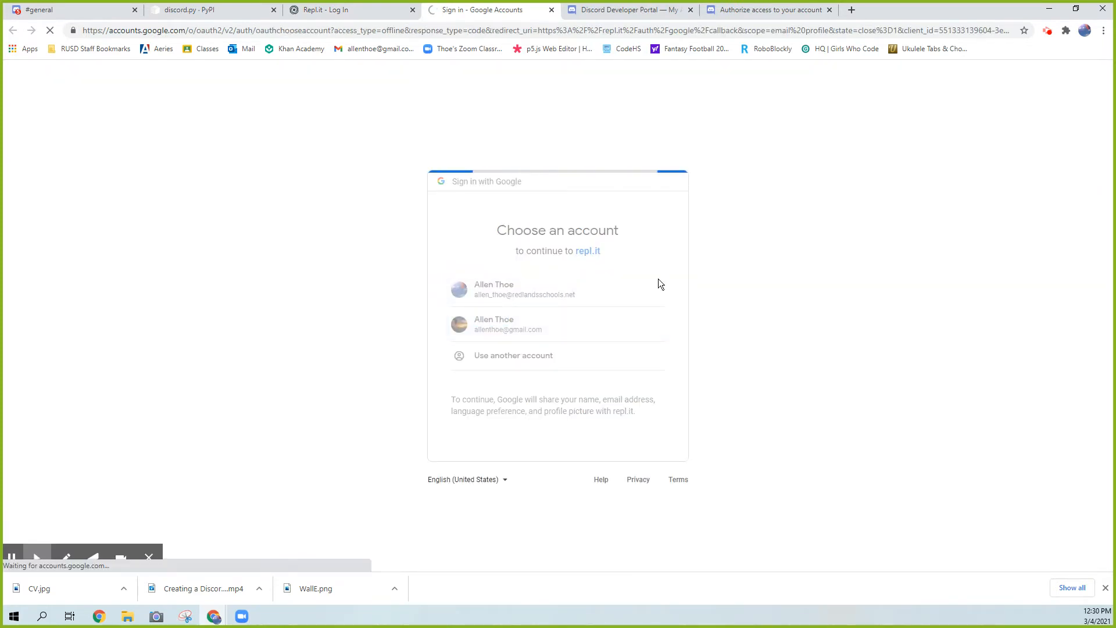
pyautogui.click(525, 289)
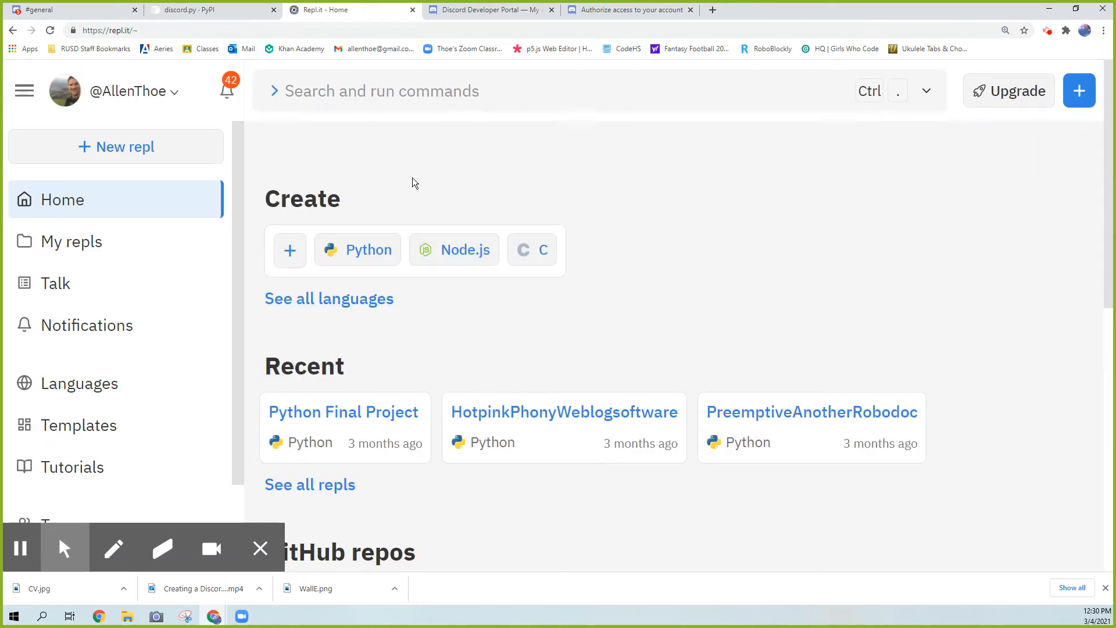
pyautogui.moveTo(952, 269)
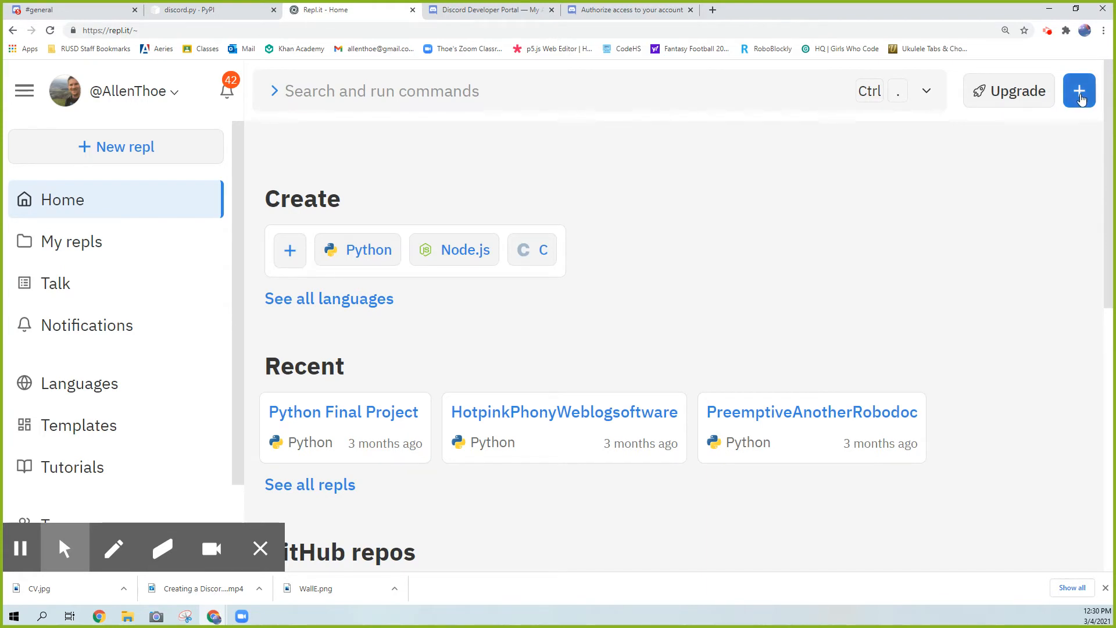
# - Create a new Python repl named 'CVHS Robot'
pyautogui.click(1079, 91)
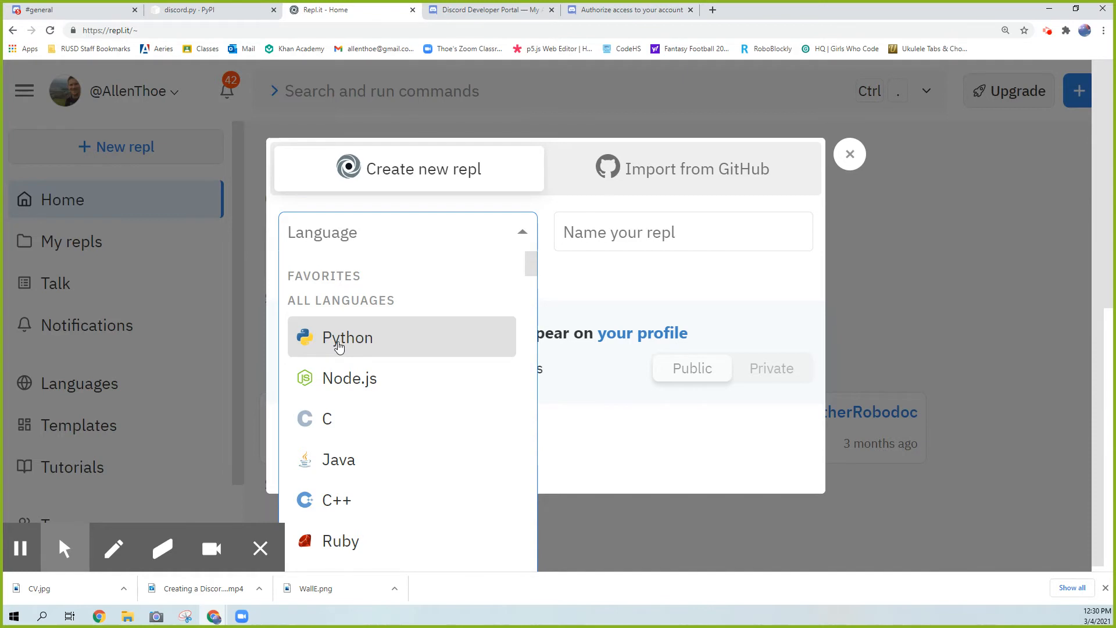
pyautogui.click(348, 337)
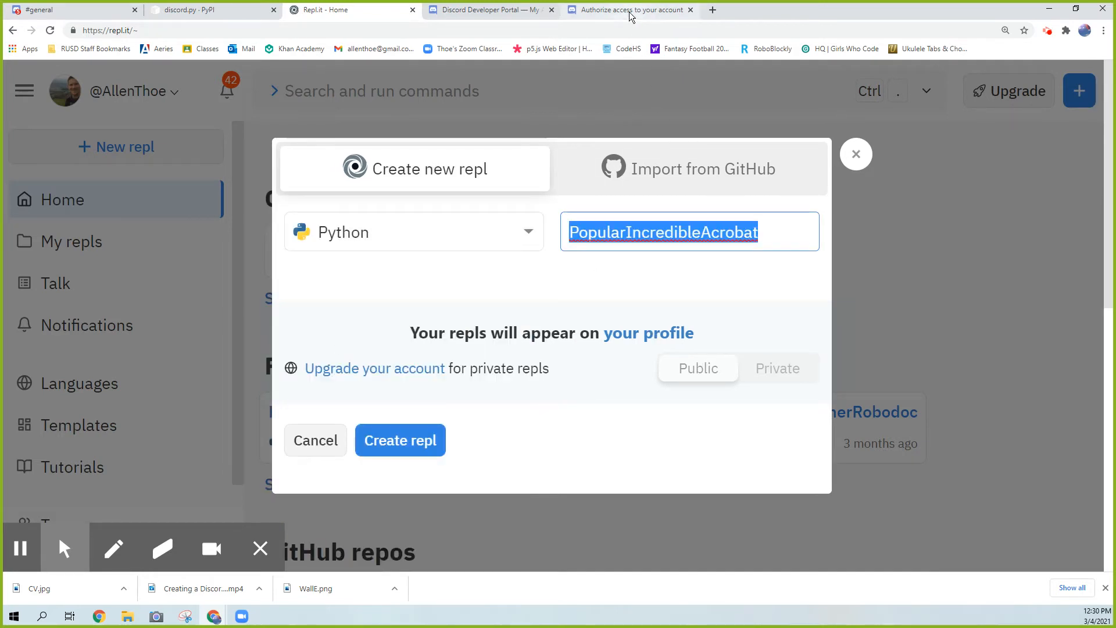
pyautogui.click(490, 10)
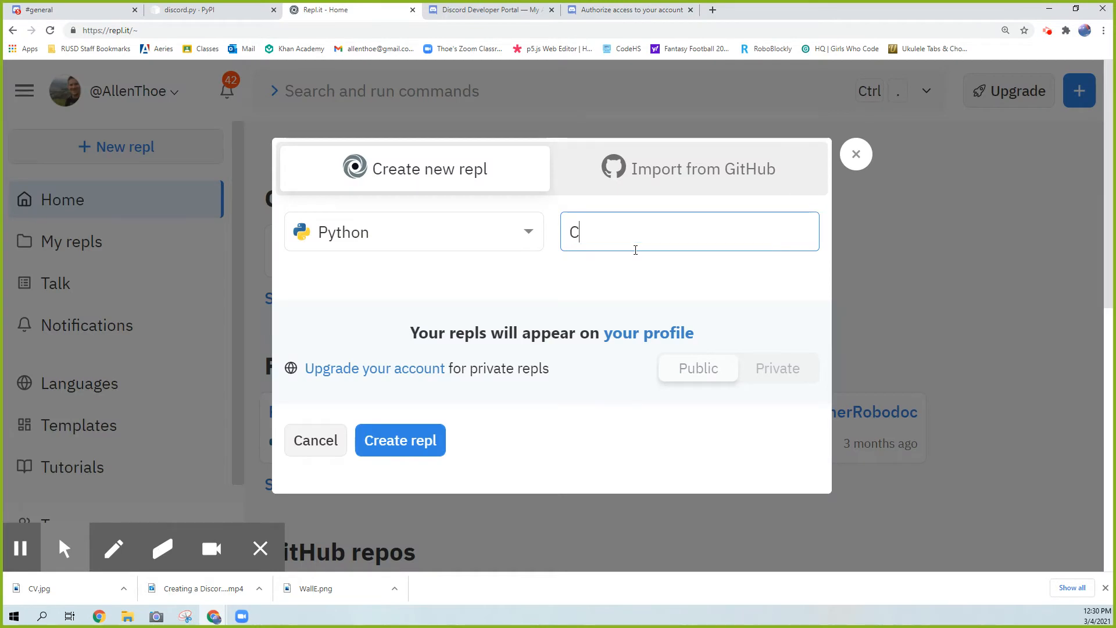
pyautogui.write('VHS R')
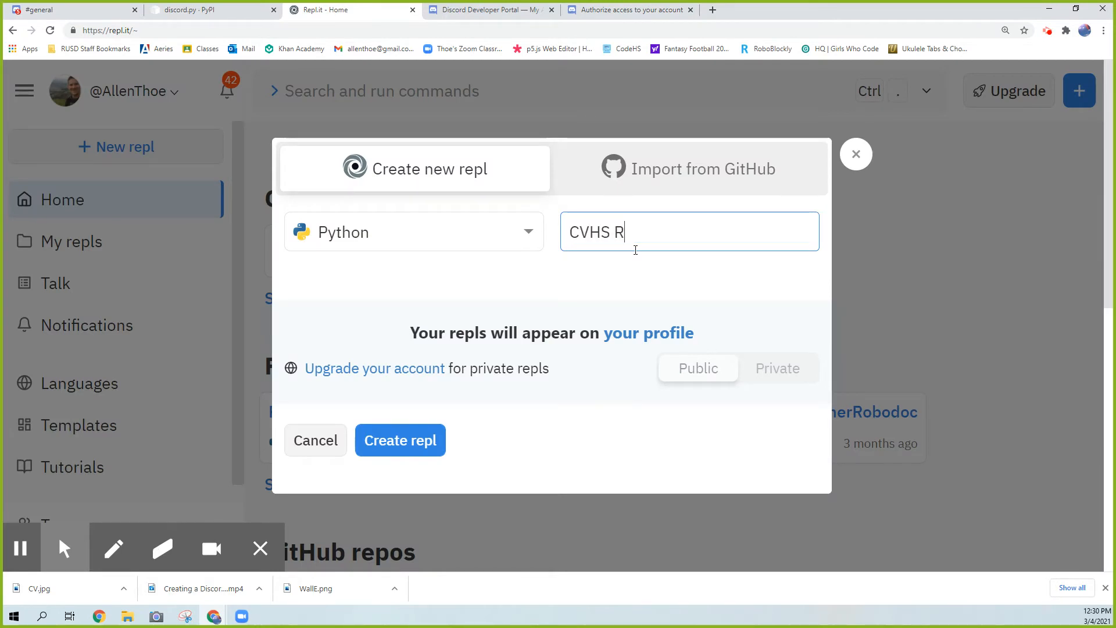
pyautogui.write('obot')
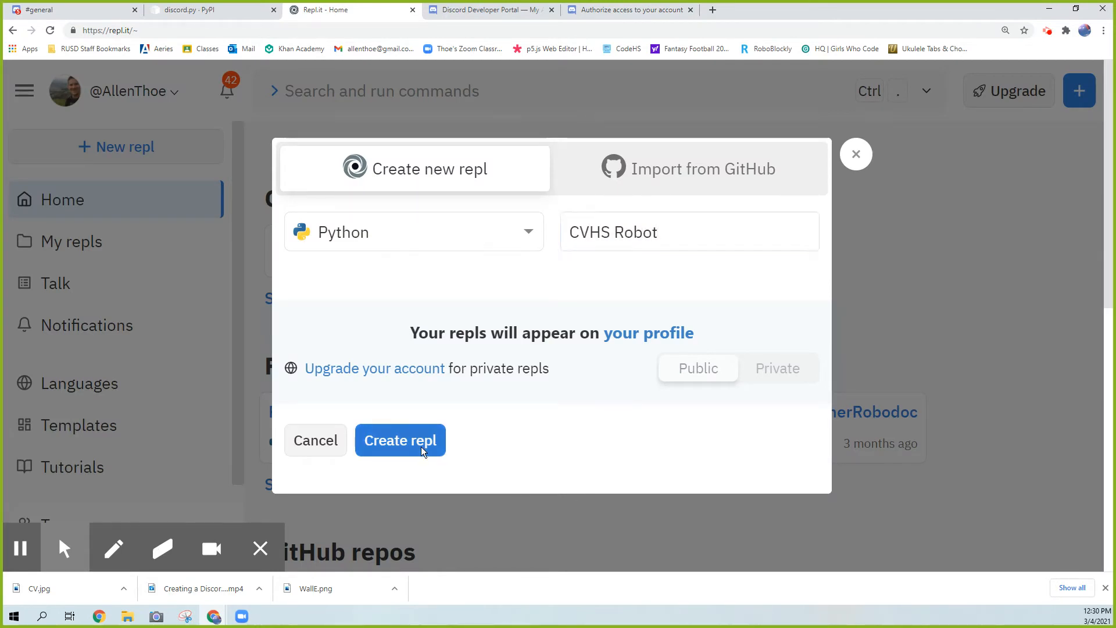
pyautogui.click(400, 440)
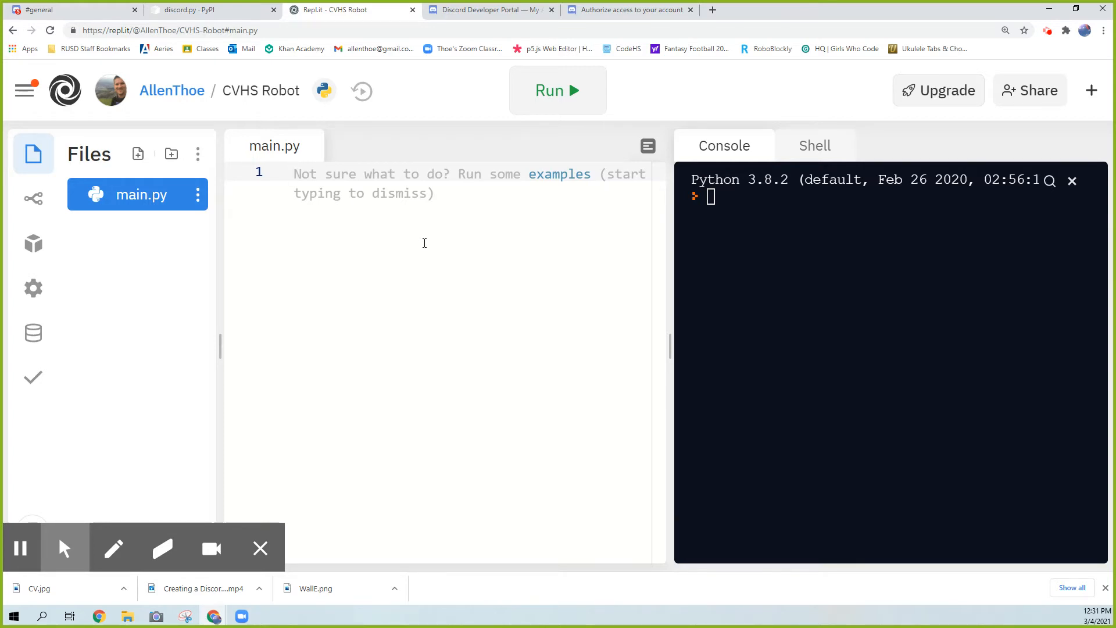
# - Import discord and os, and create client = discord.Client()
pyautogui.write('import')
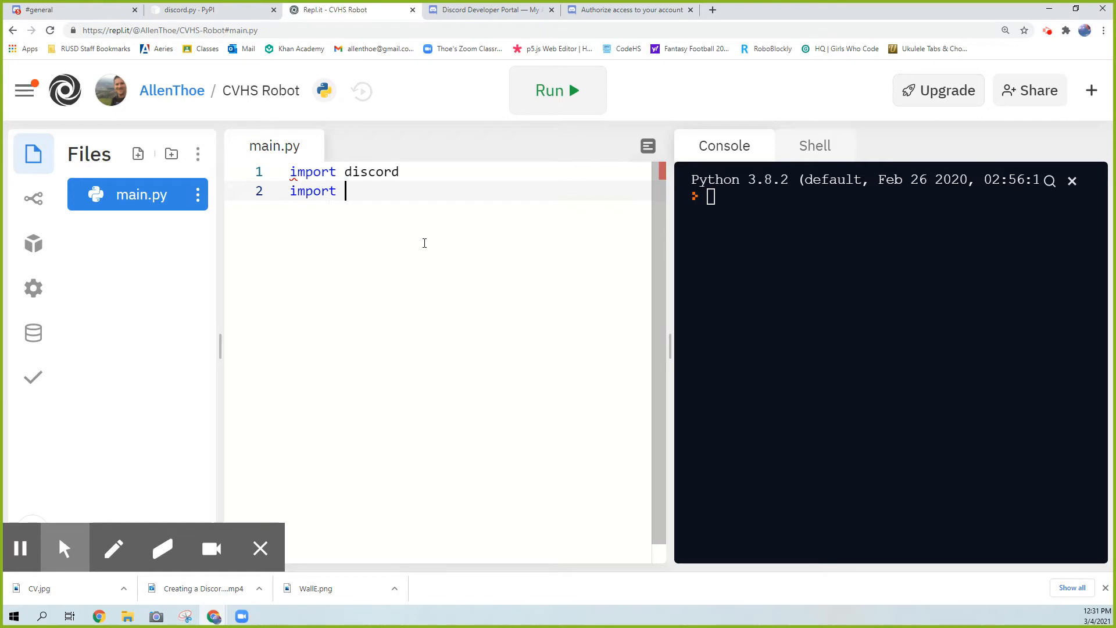
pyautogui.write('os')
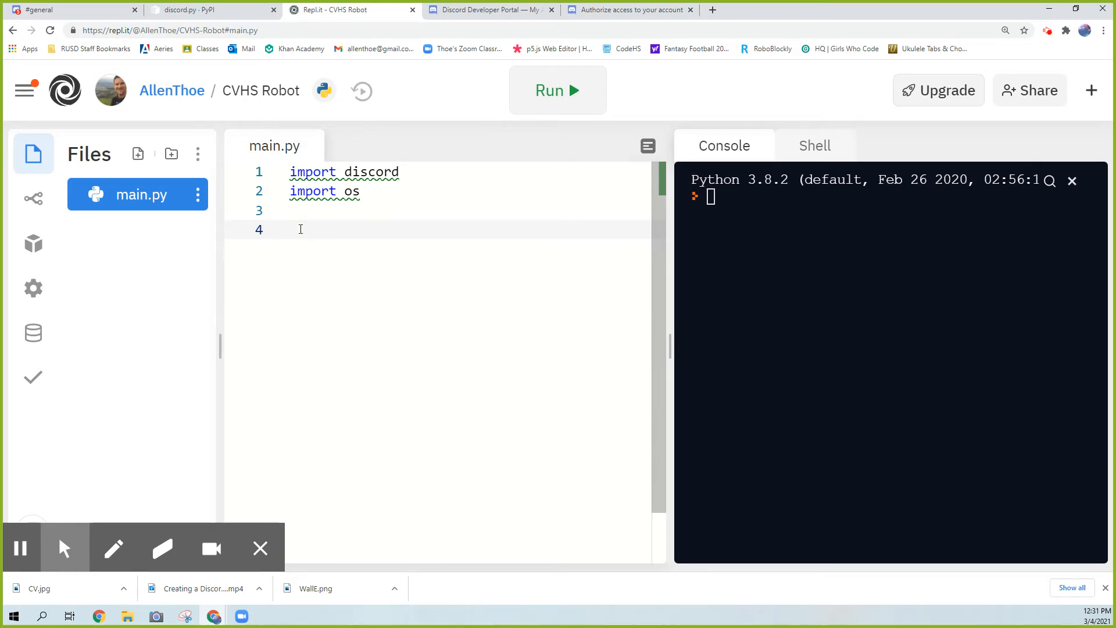
pyautogui.write('client')
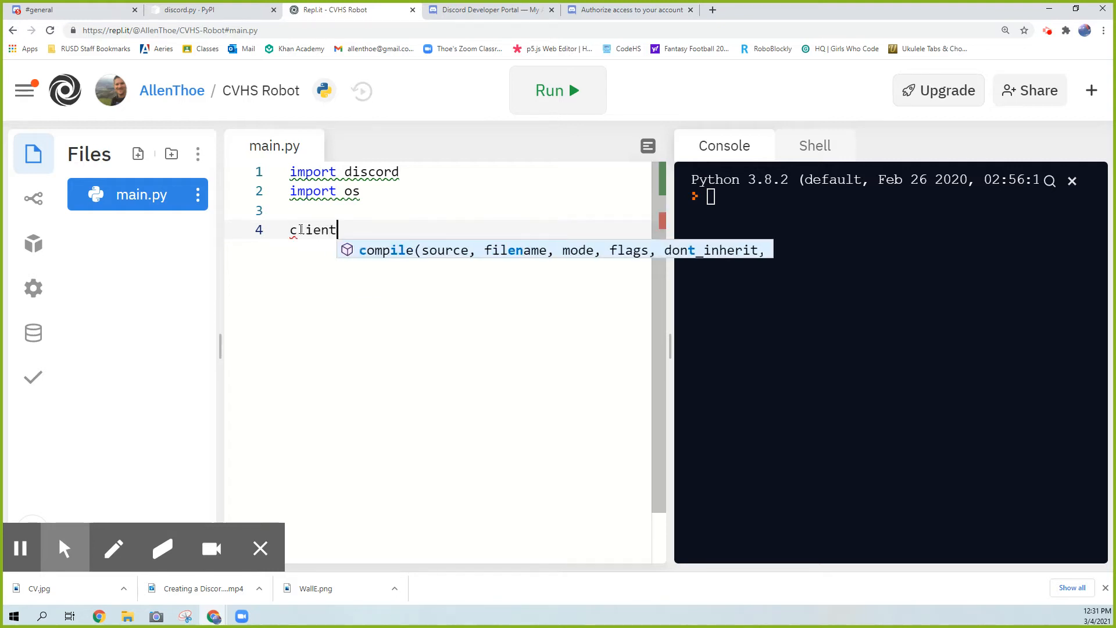
pyautogui.write('=')
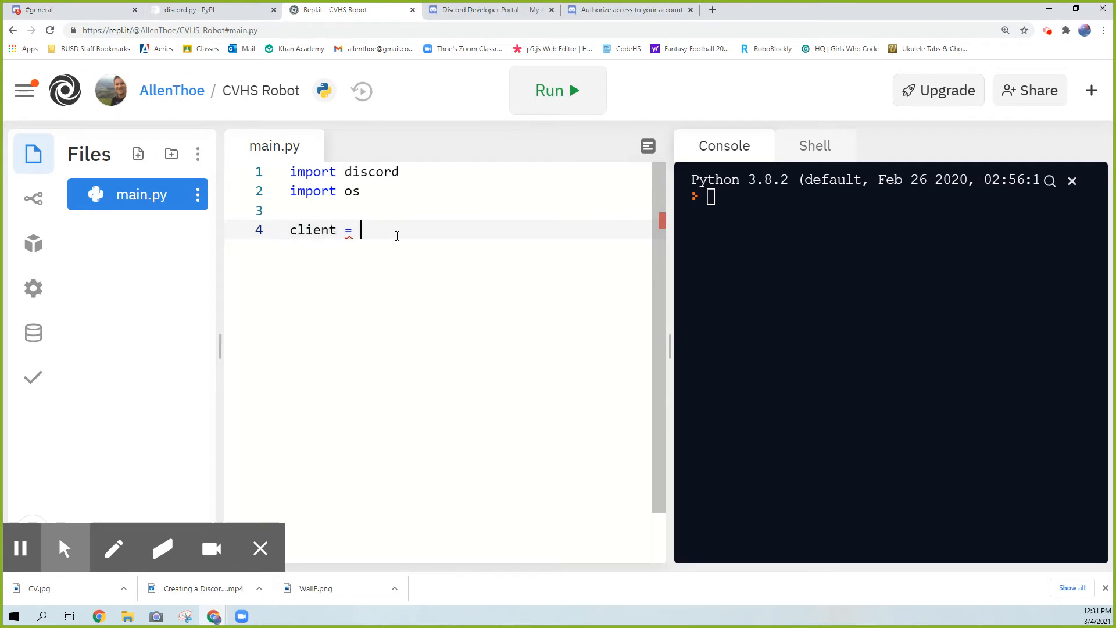
pyautogui.write('discord.')
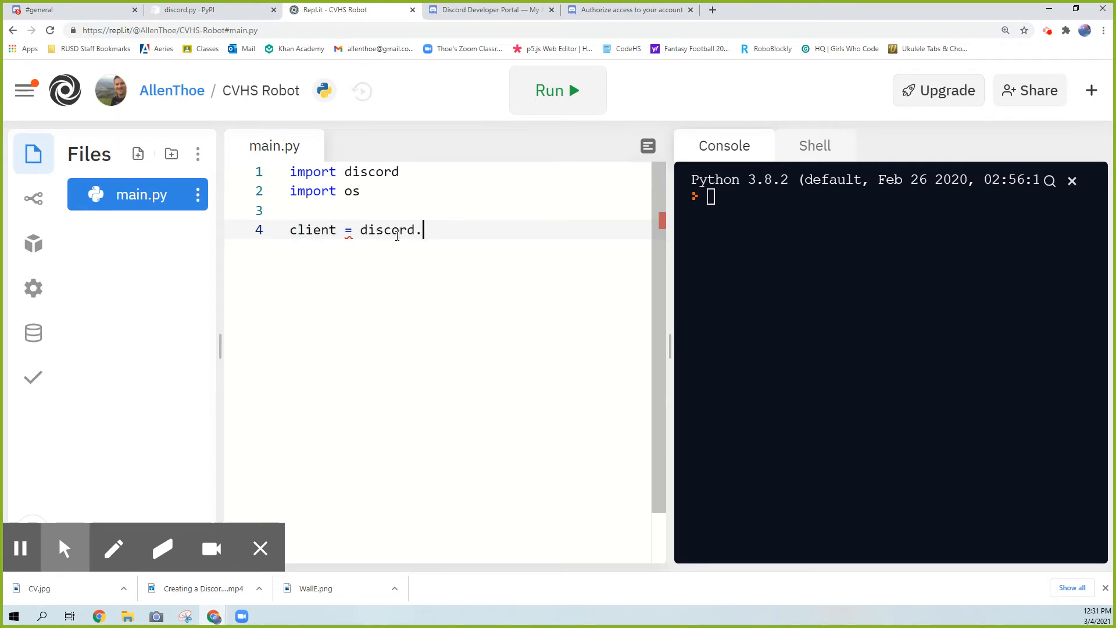
pyautogui.write('Cl')
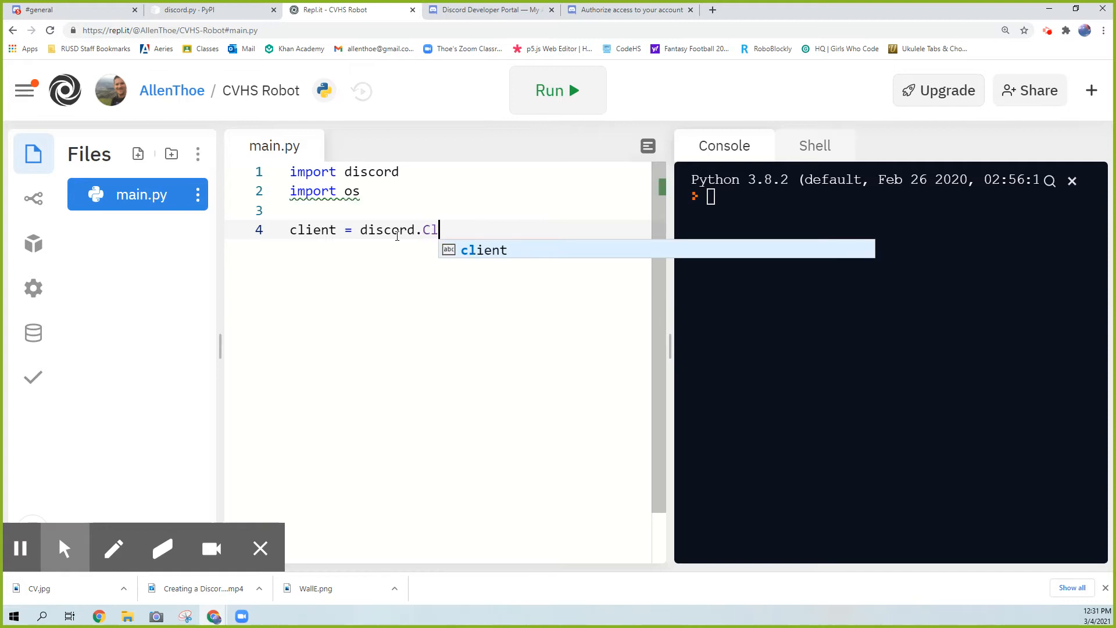
pyautogui.write('ient()')
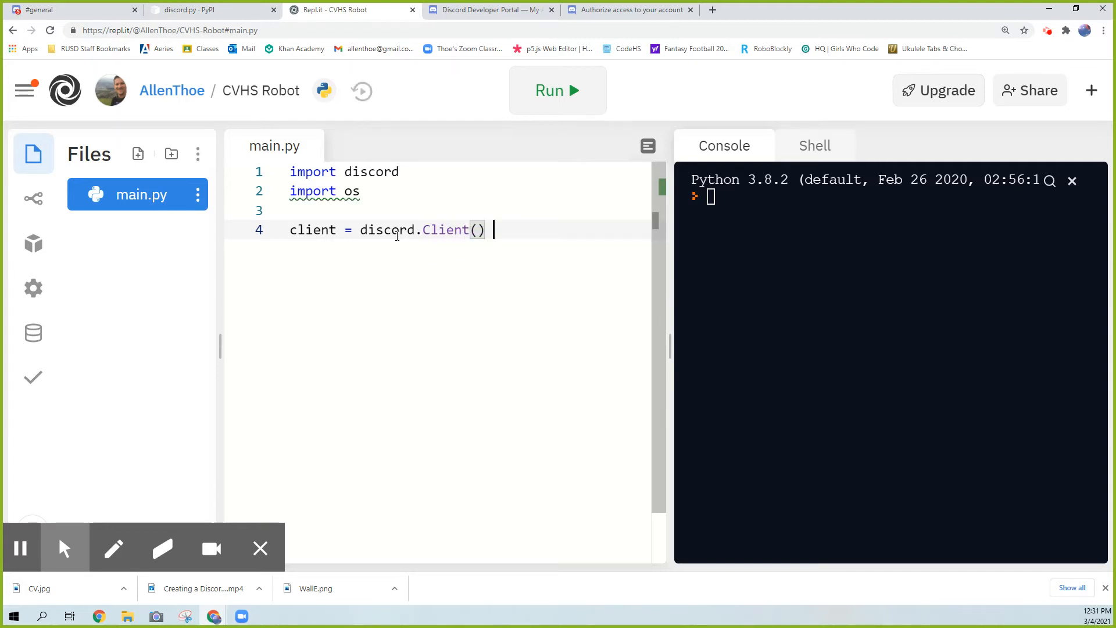
pyautogui.press('Enter')
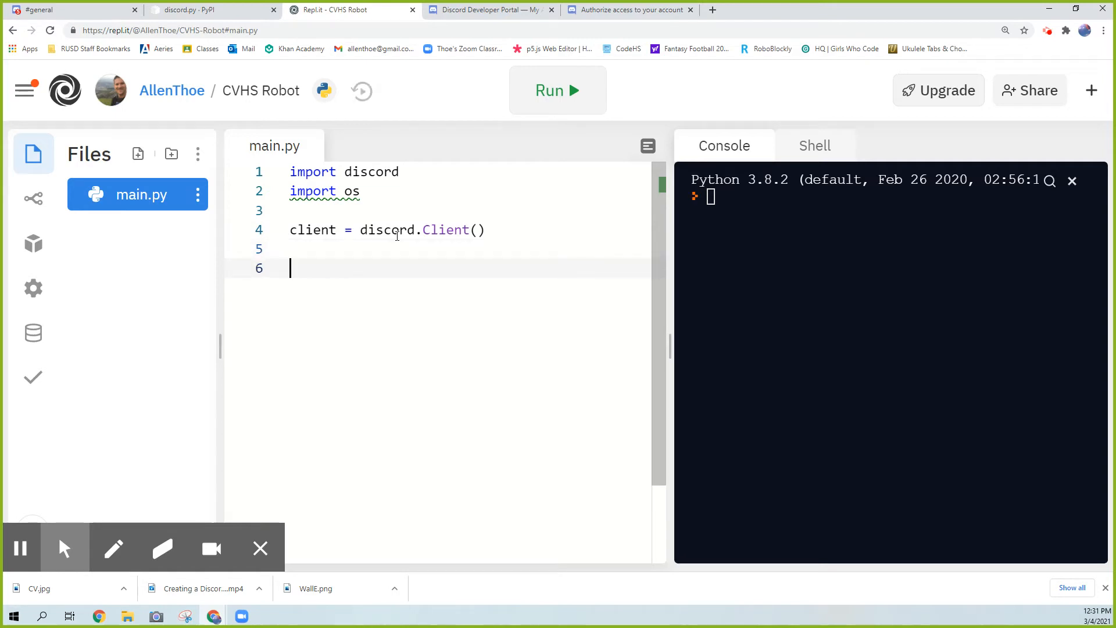
pyautogui.doubleClick(370, 171)
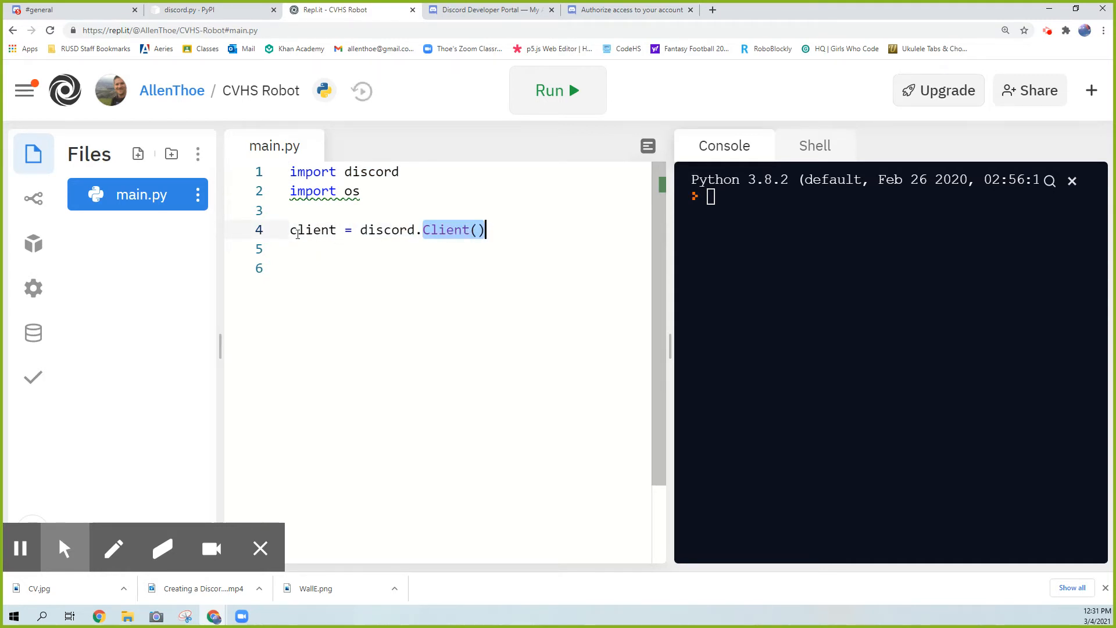
pyautogui.doubleClick(312, 229)
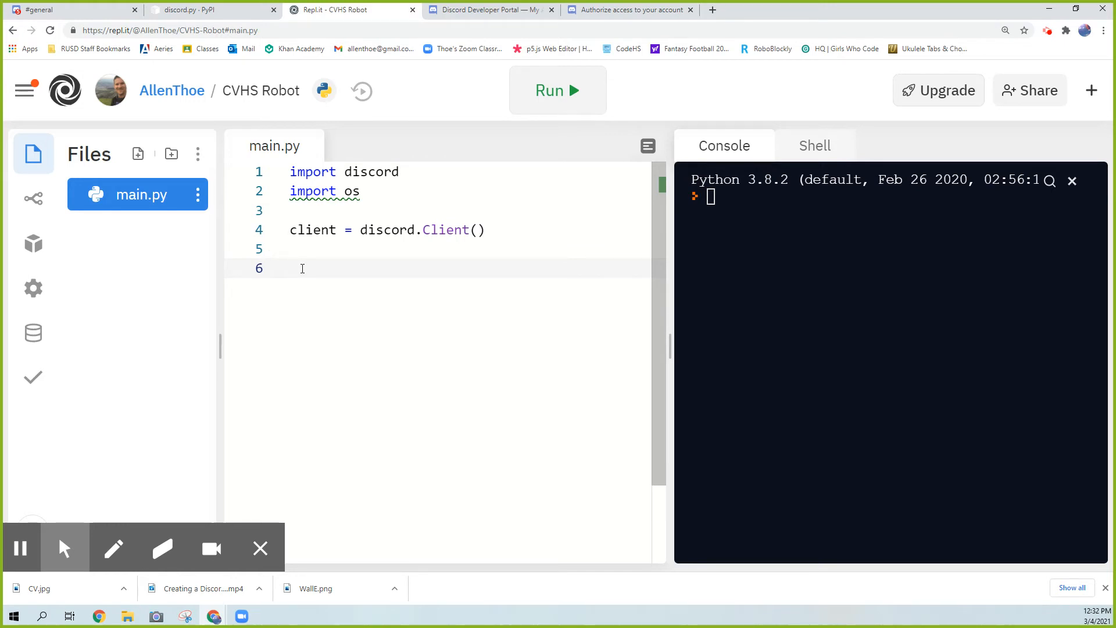
pyautogui.write('@c;i')
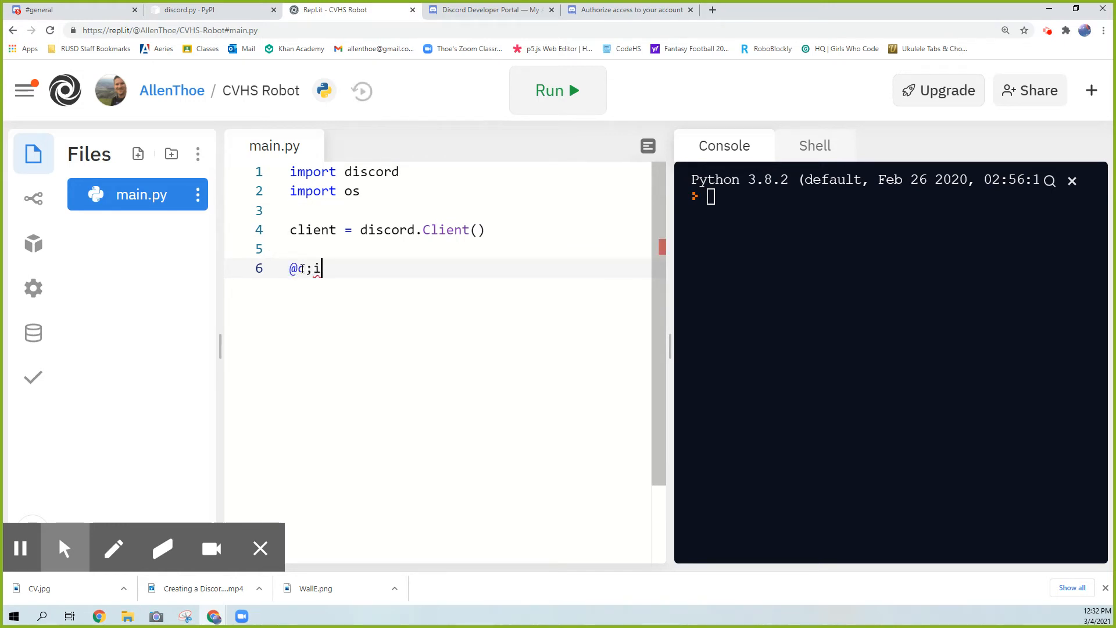
pyautogui.write('lient')
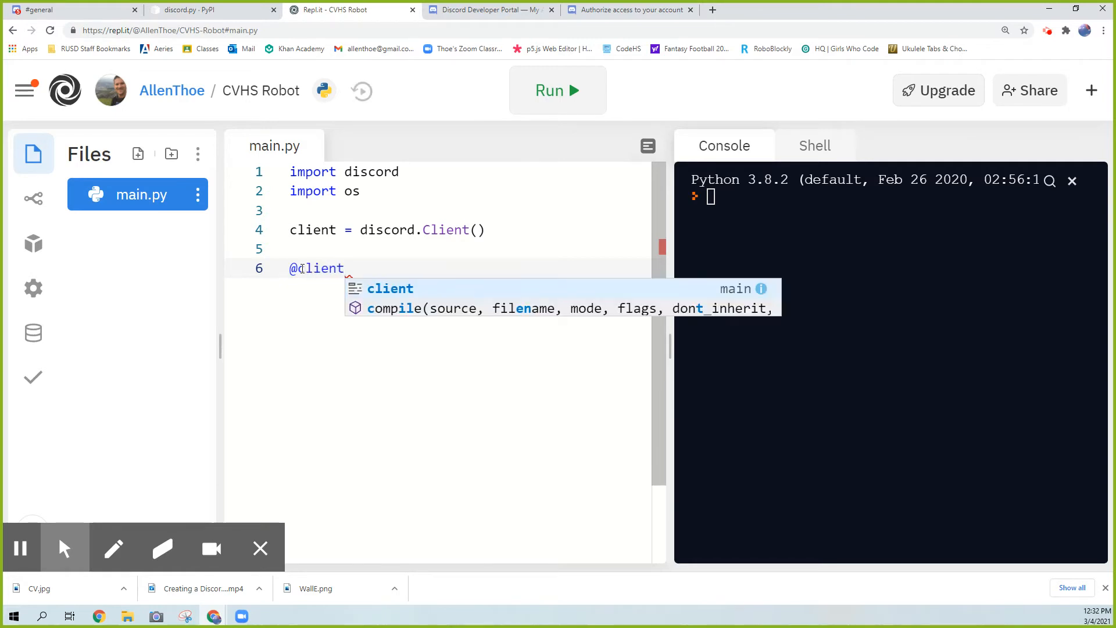
pyautogui.write('.even')
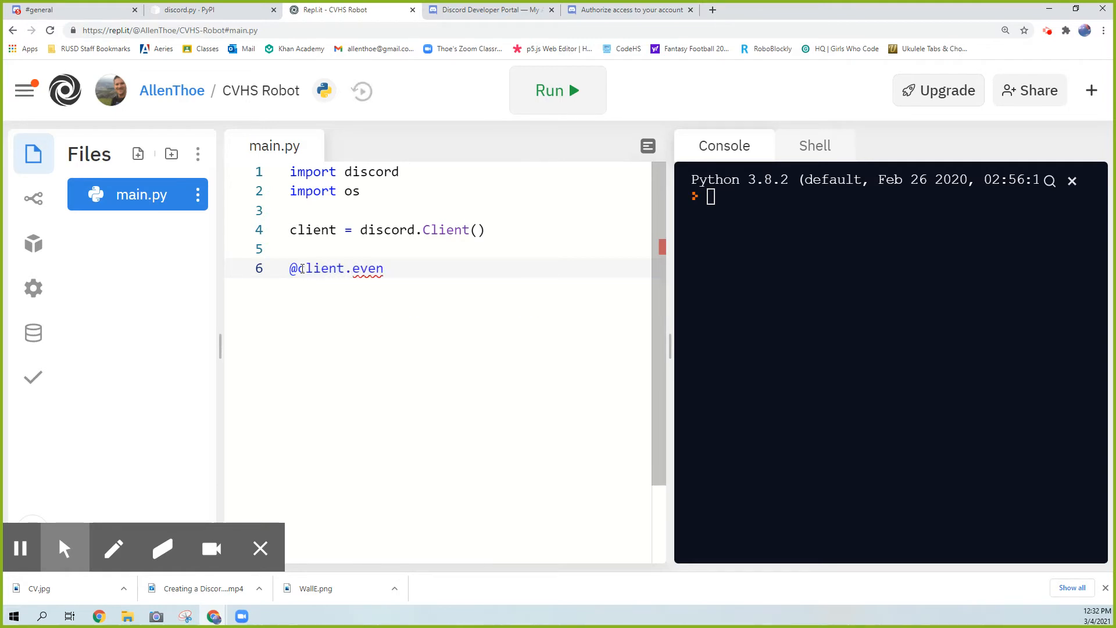
pyautogui.write('t')
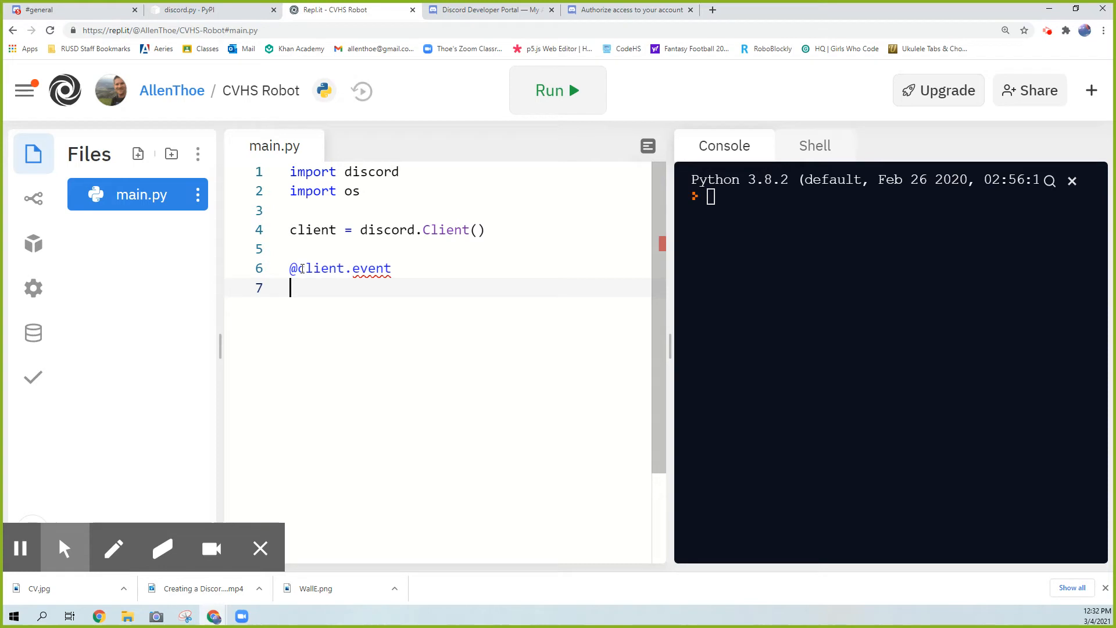
pyautogui.write('async def')
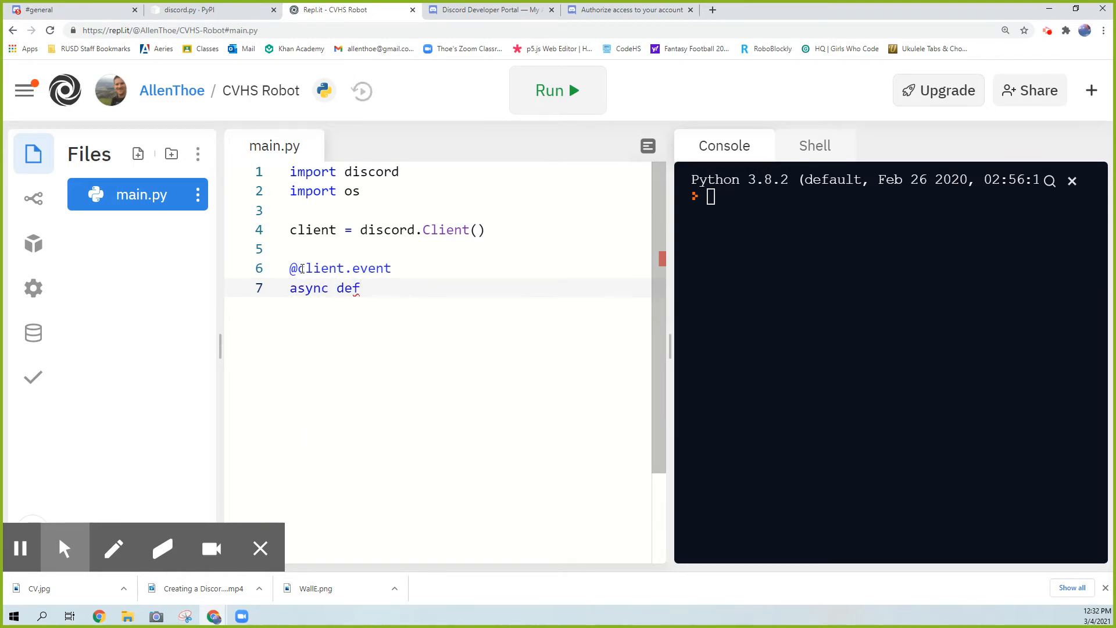
pyautogui.write('on_ready')
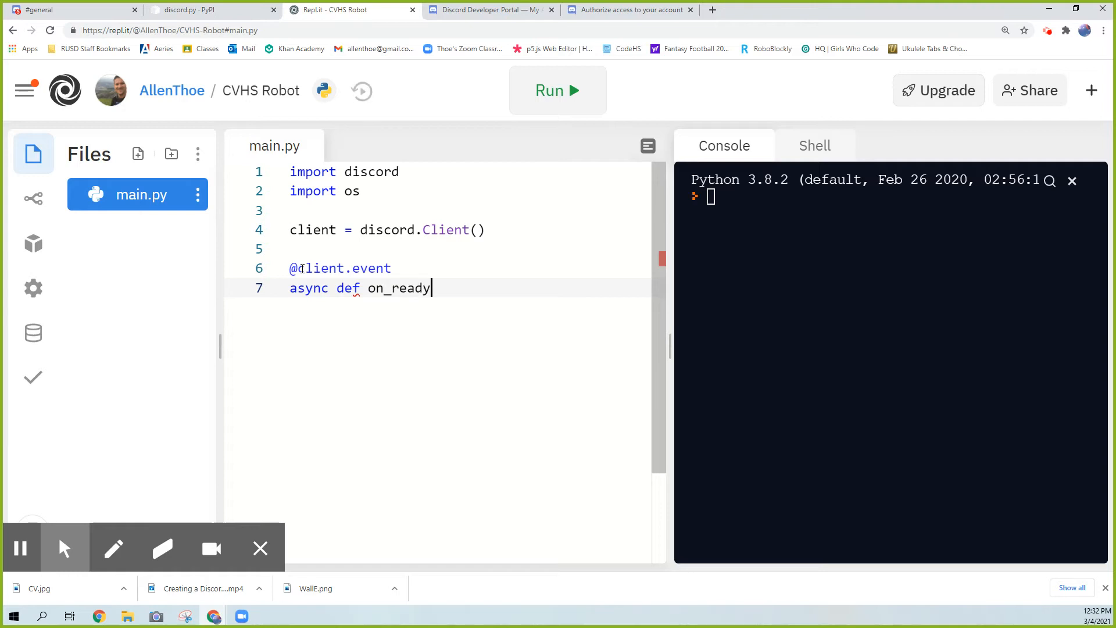
pyautogui.write('():')
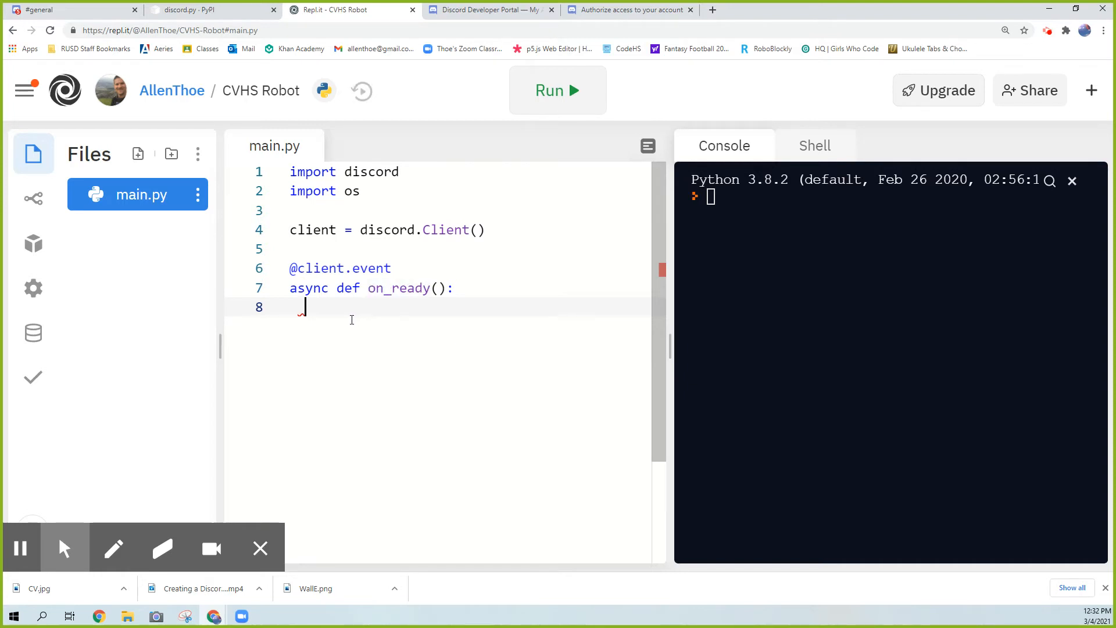
# - Have on_ready print 'We have logged in as {0.user}'.format(client)
pyautogui.write('print()')
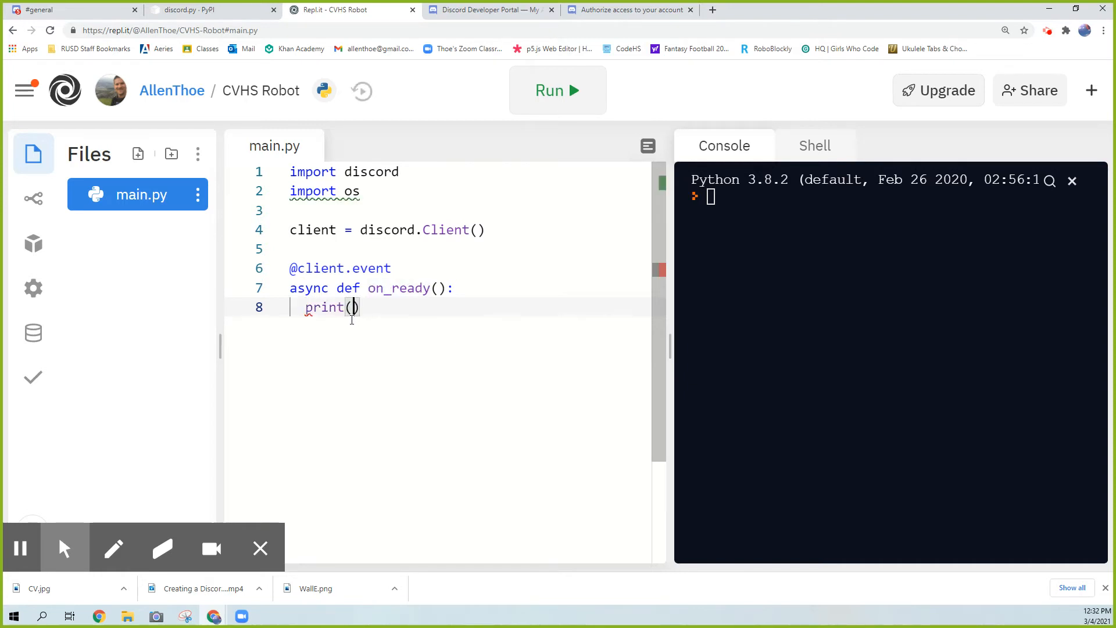
pyautogui.write("'We '")
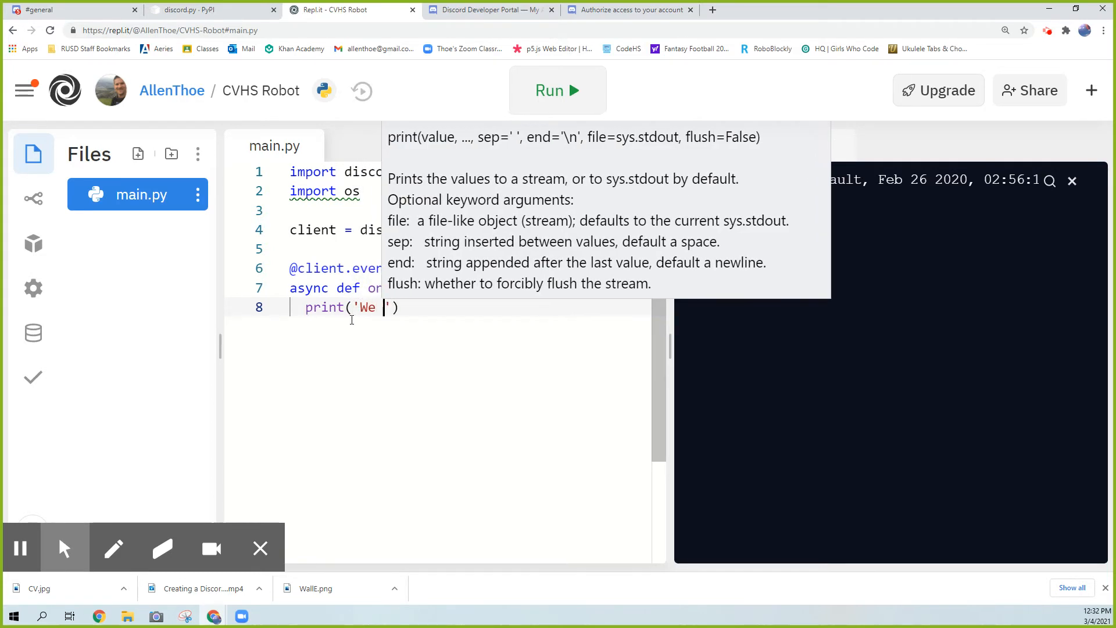
pyautogui.write('have logged in')
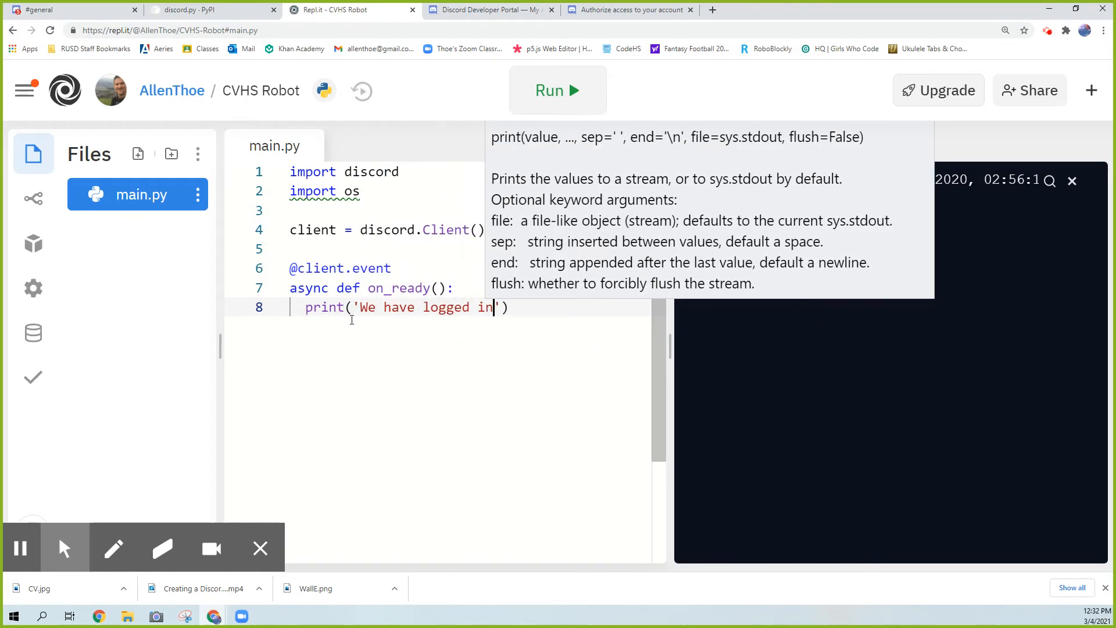
pyautogui.write('as {0.')
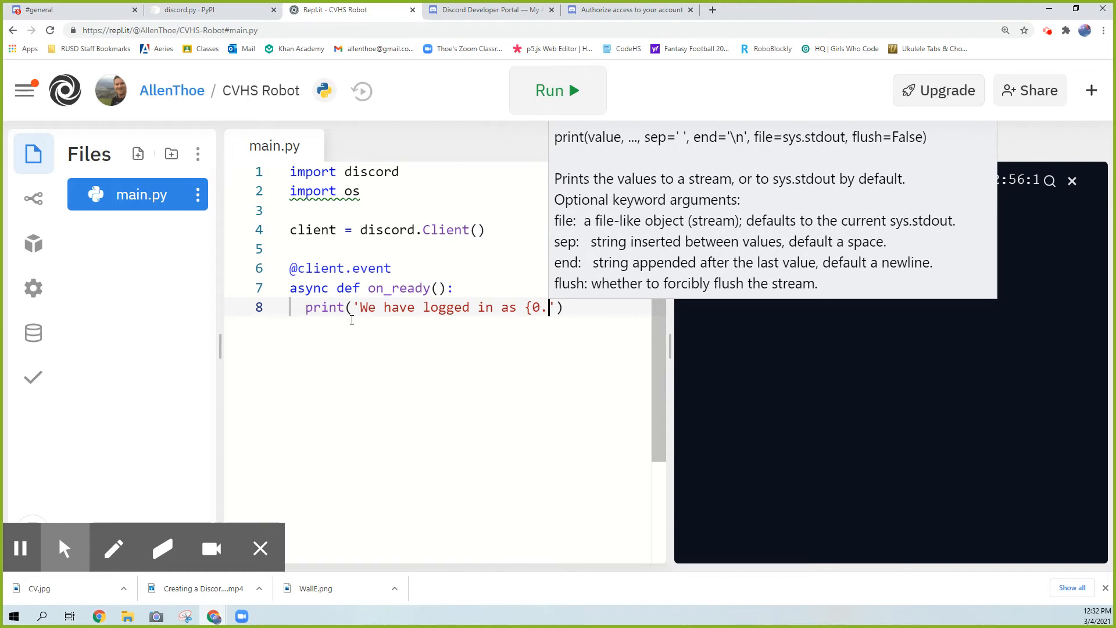
pyautogui.write('user}')
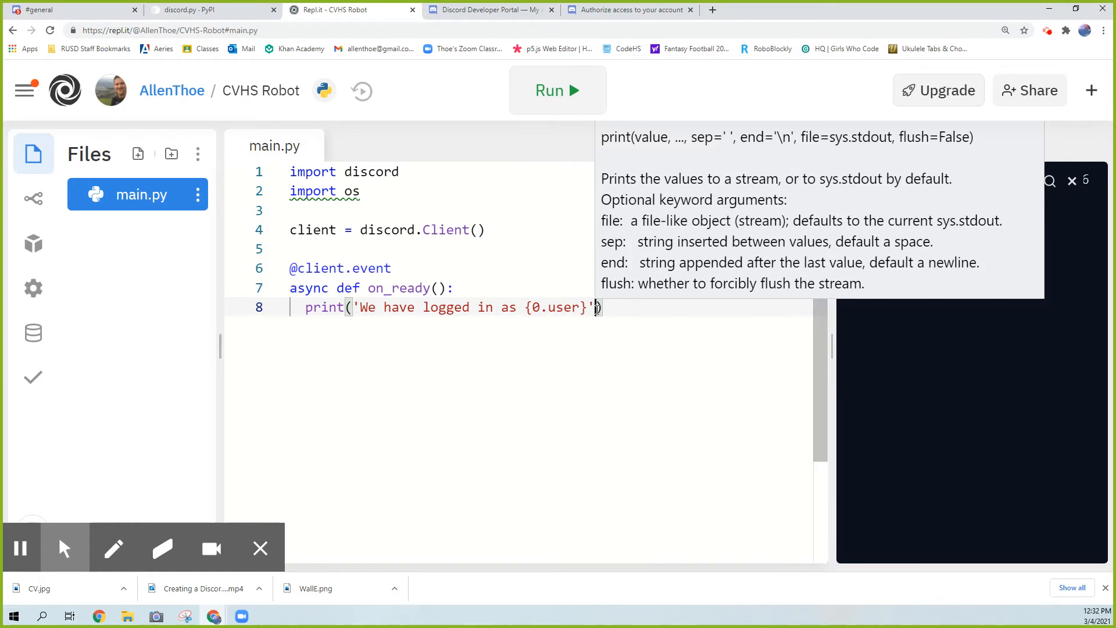
pyautogui.write('.format')
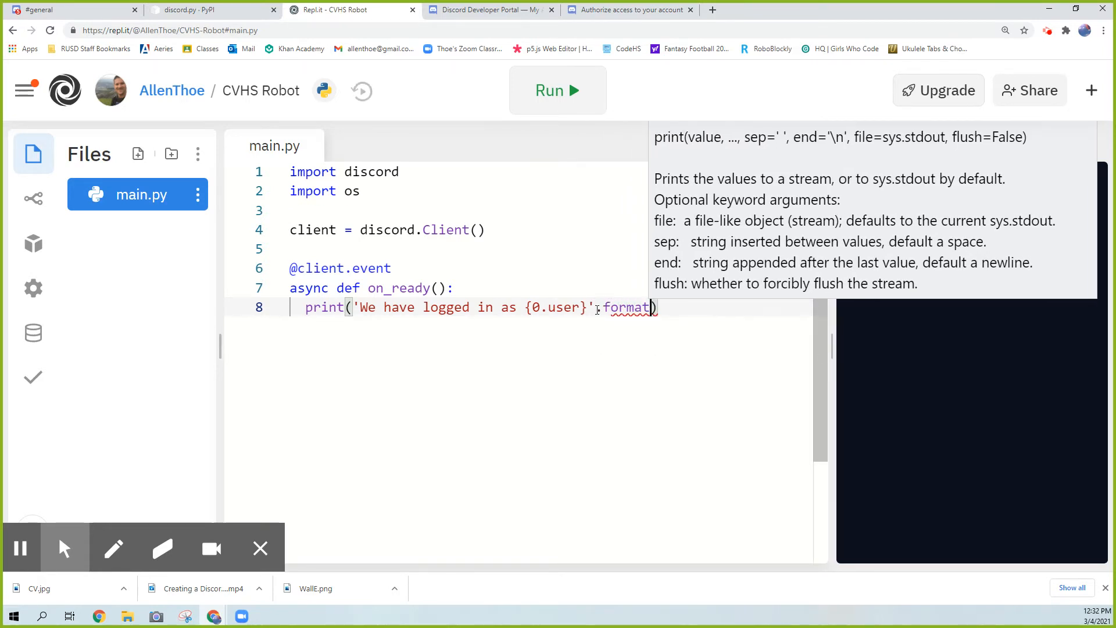
pyautogui.write('(clienet')
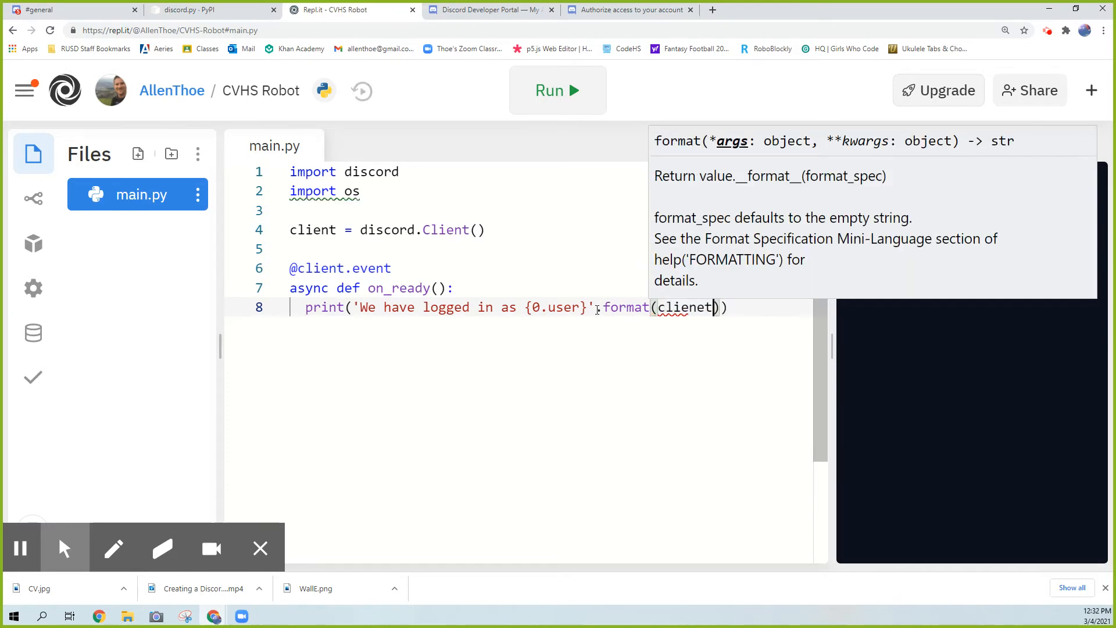
pyautogui.press('Backspace')
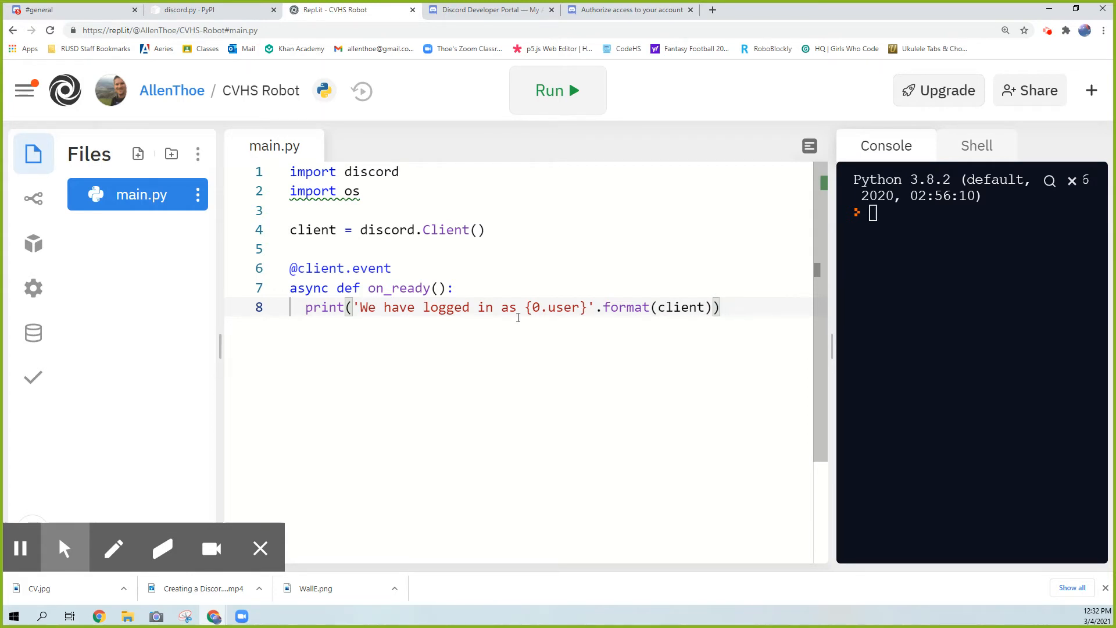
pyautogui.moveTo(359, 307); pyautogui.dragTo(469, 307)
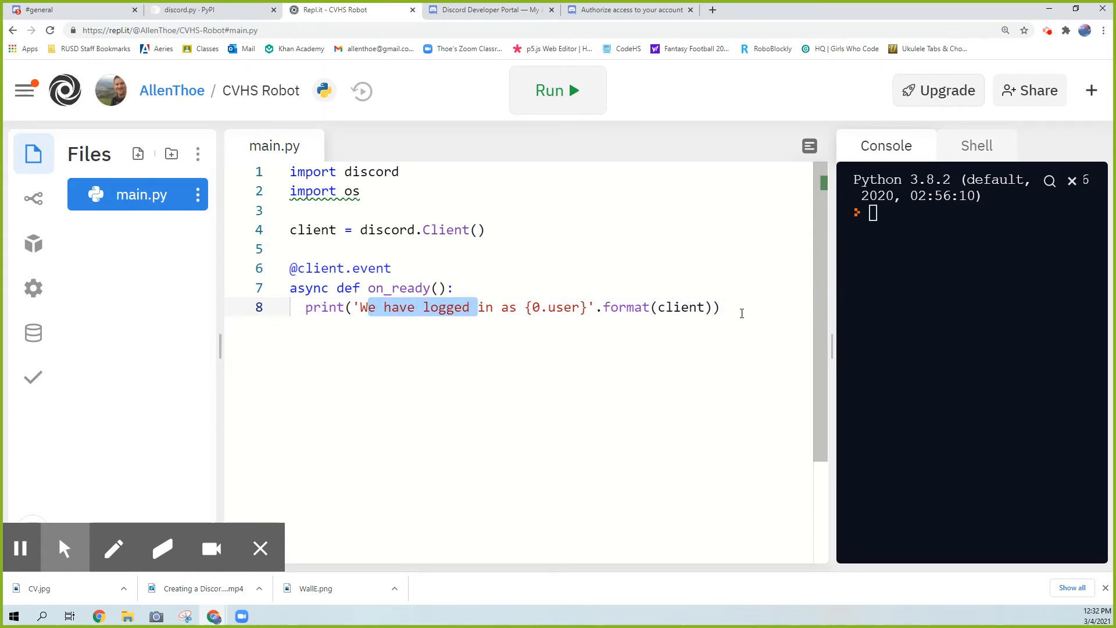
pyautogui.press('Enter')
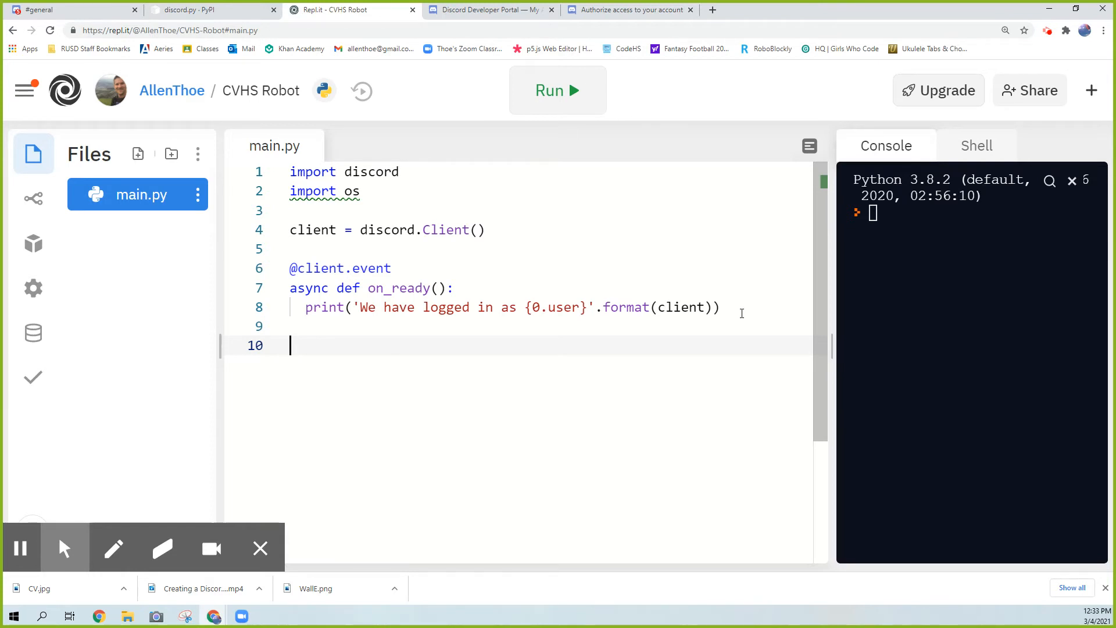
pyautogui.write('@')
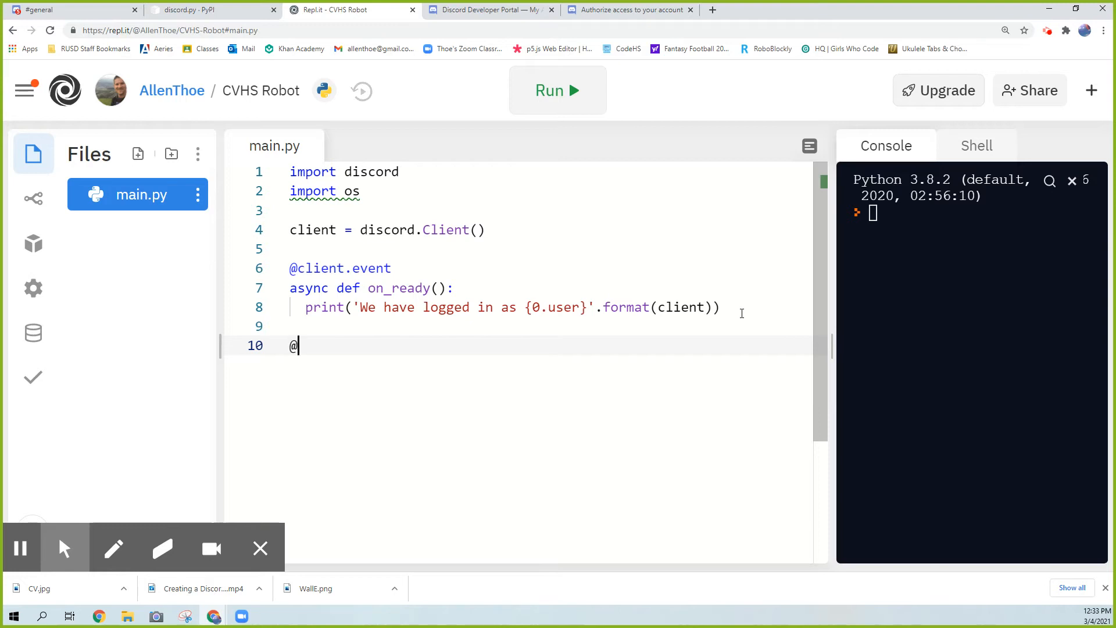
pyautogui.write('client.event')
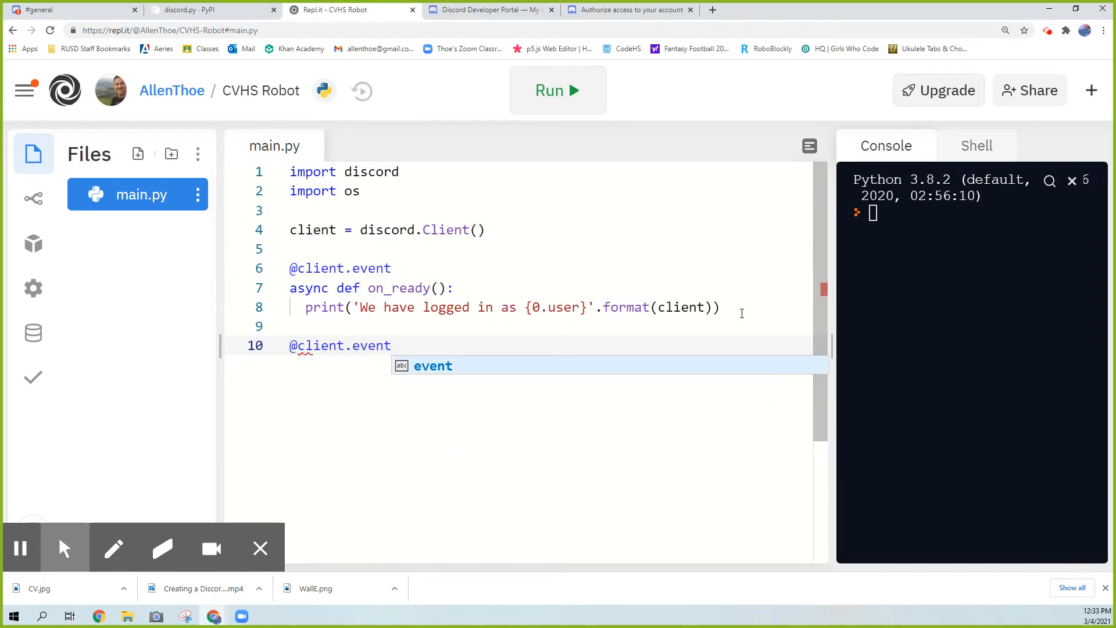
pyautogui.press('Enter')
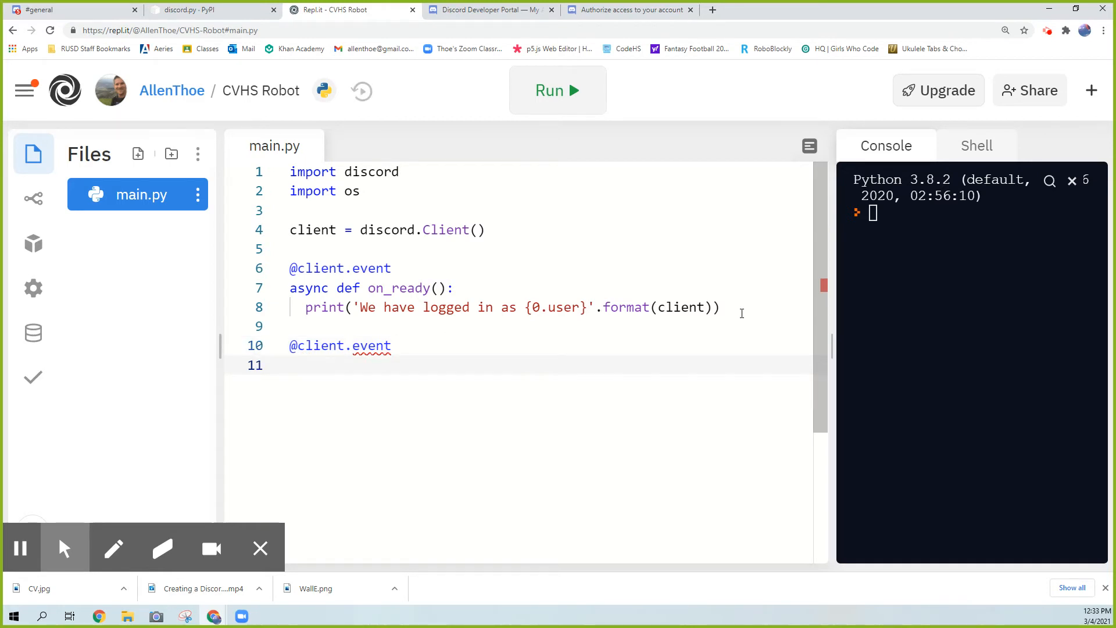
pyautogui.write('asynch')
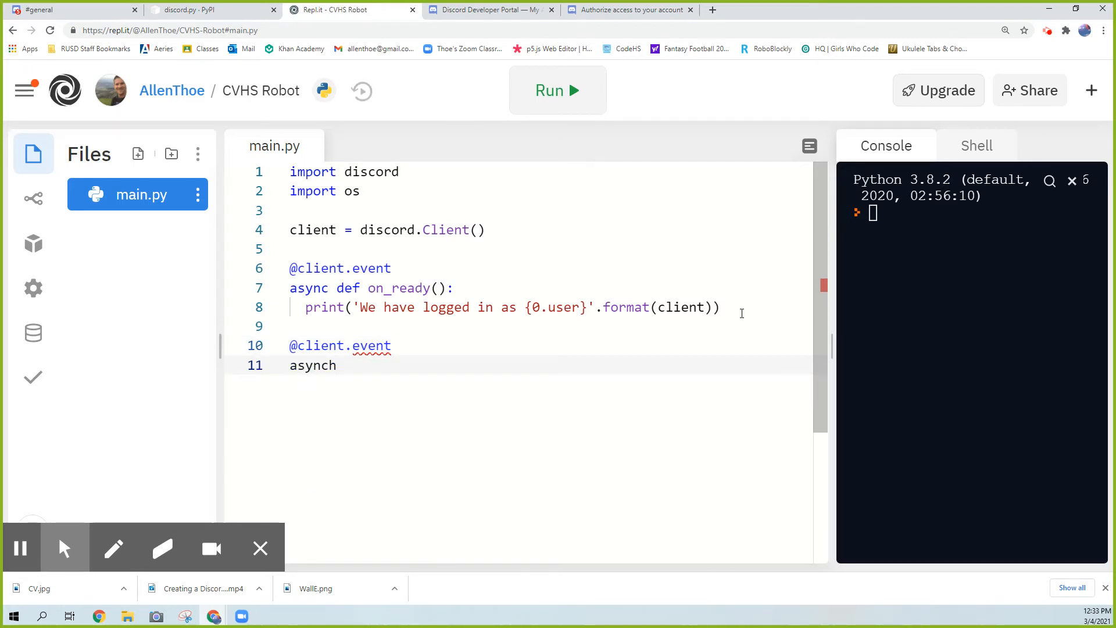
pyautogui.write('def')
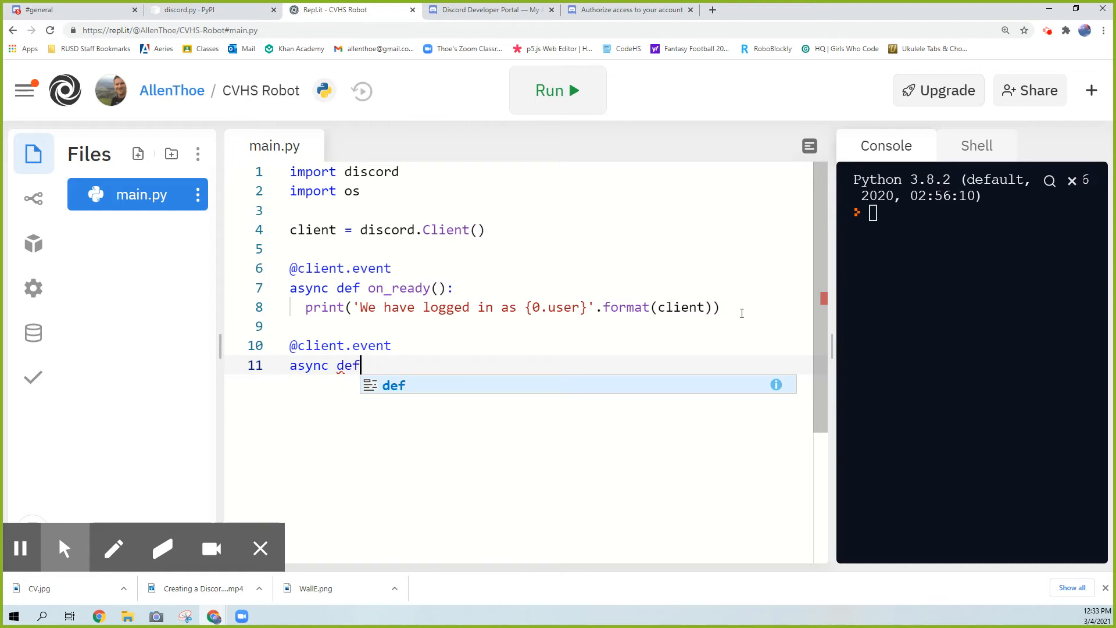
pyautogui.write('on_')
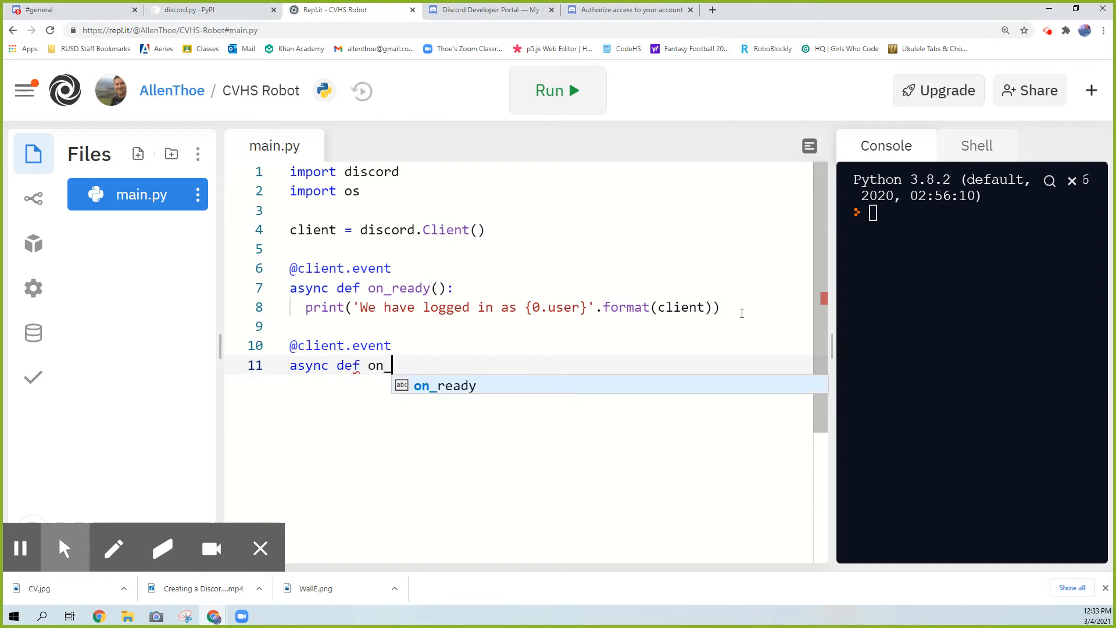
pyautogui.write('message')
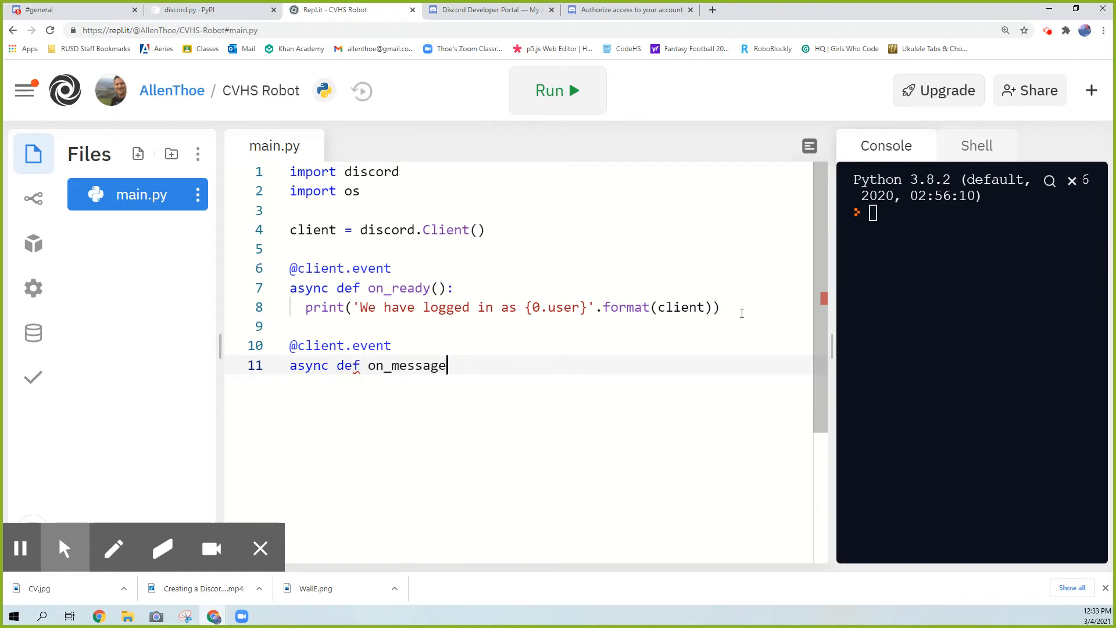
pyautogui.write('():')
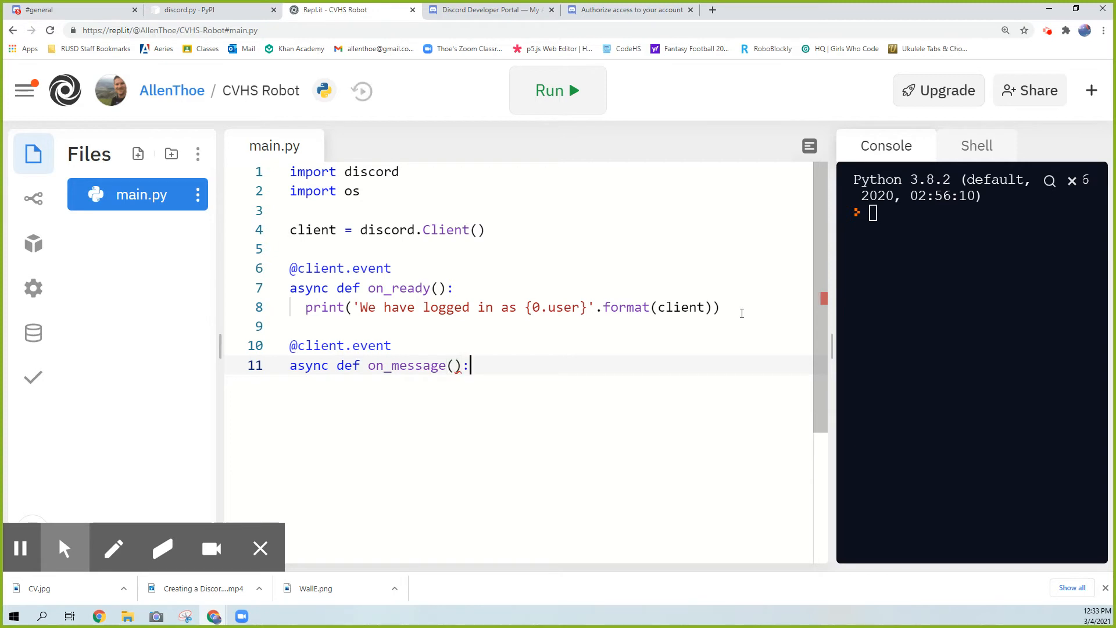
pyautogui.click(453, 365)
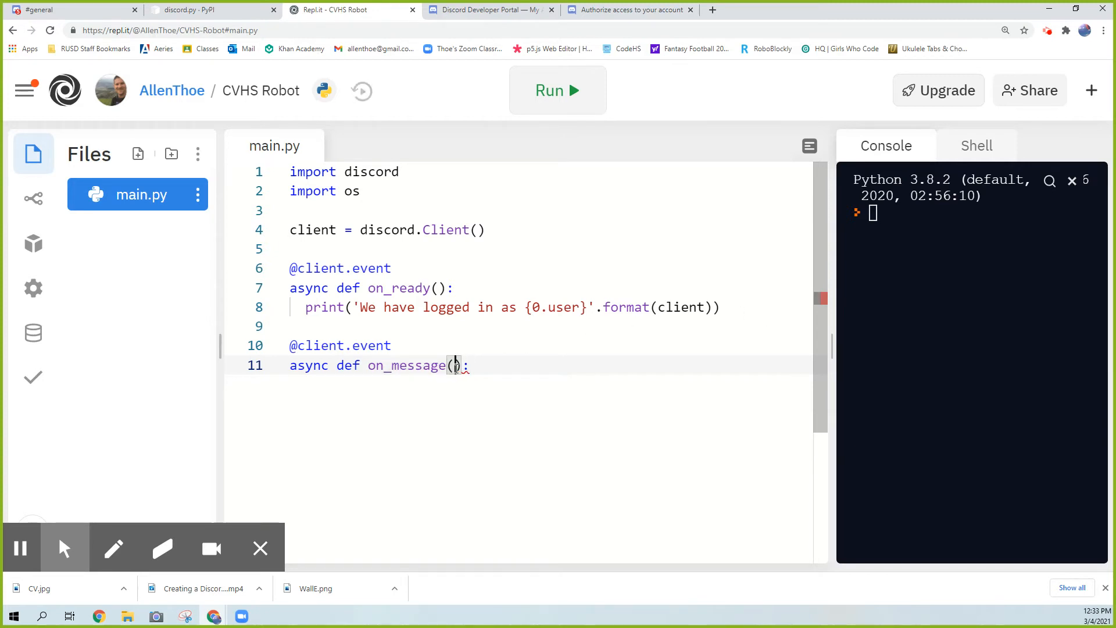
pyautogui.write('msg')
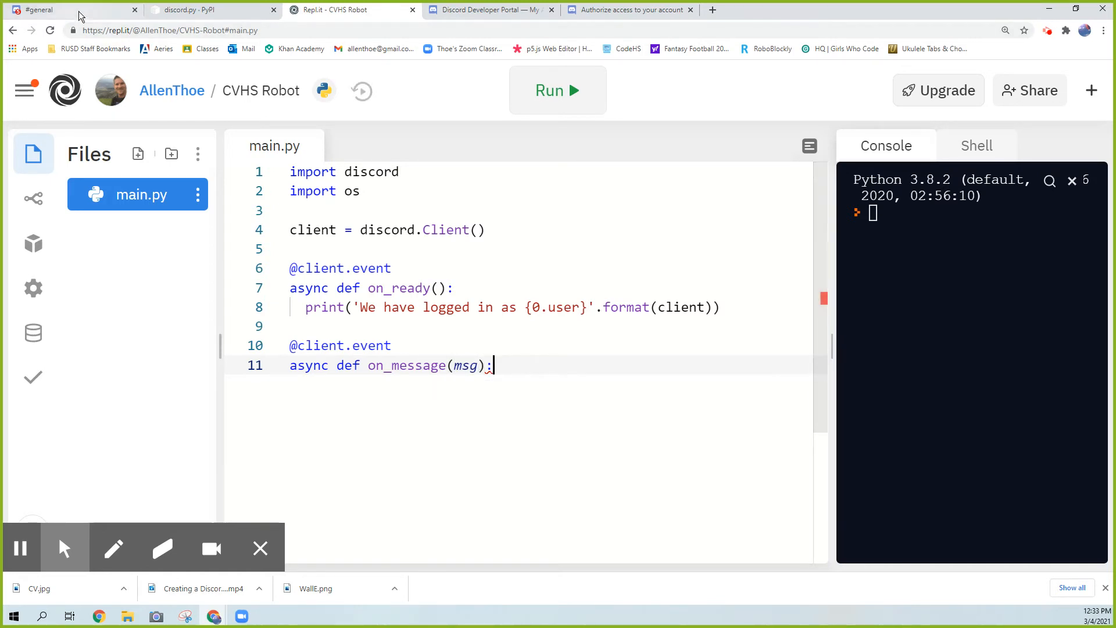
pyautogui.click(67, 9)
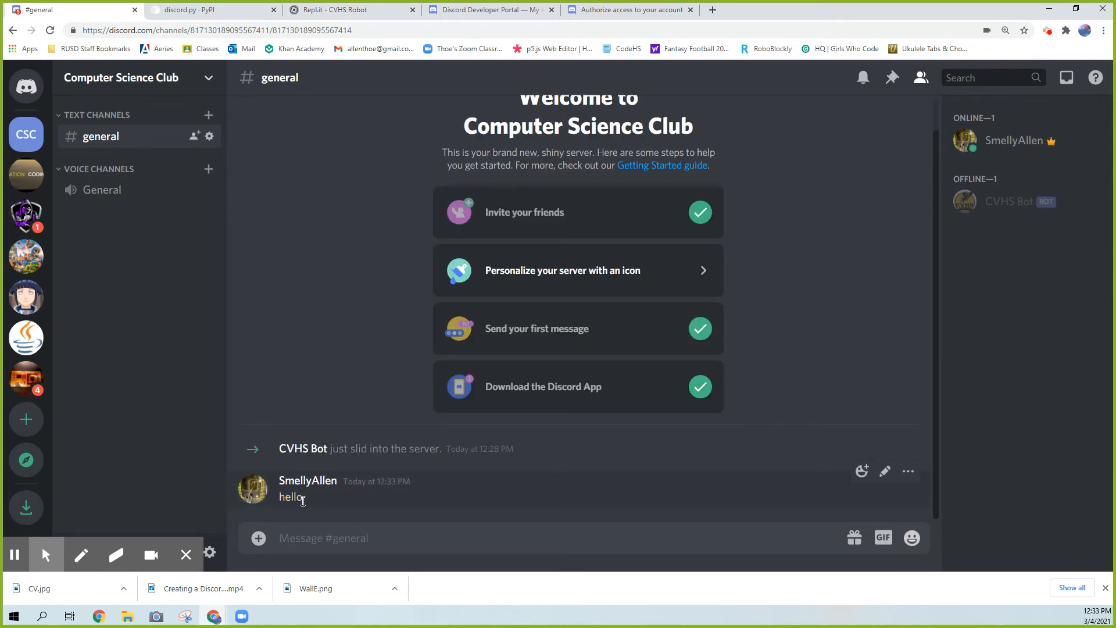
pyautogui.doubleClick(291, 496)
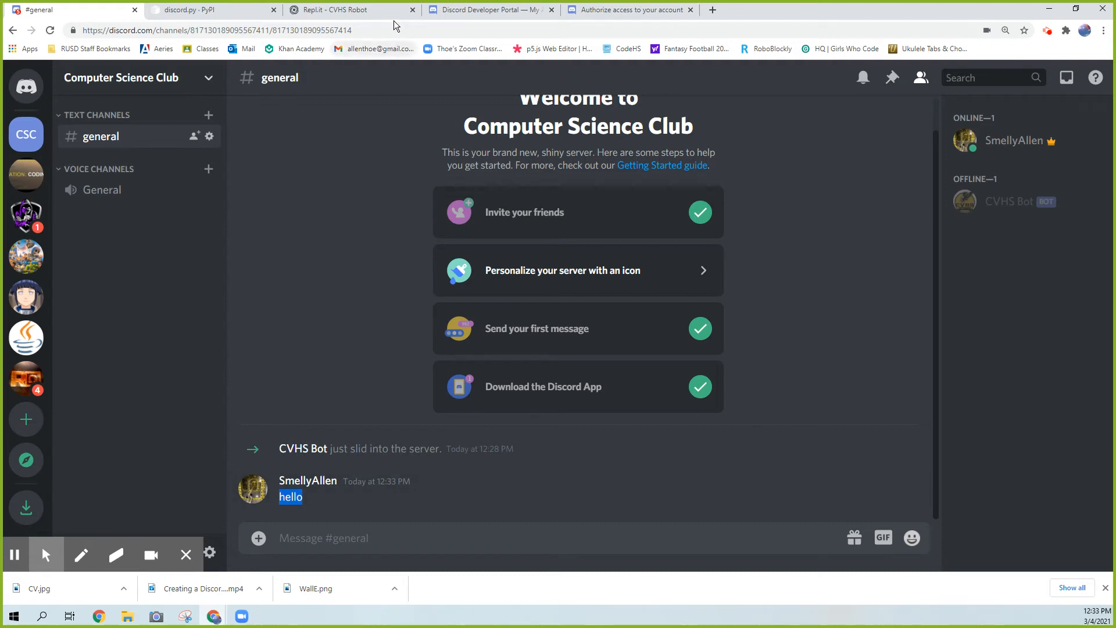
pyautogui.click(349, 9)
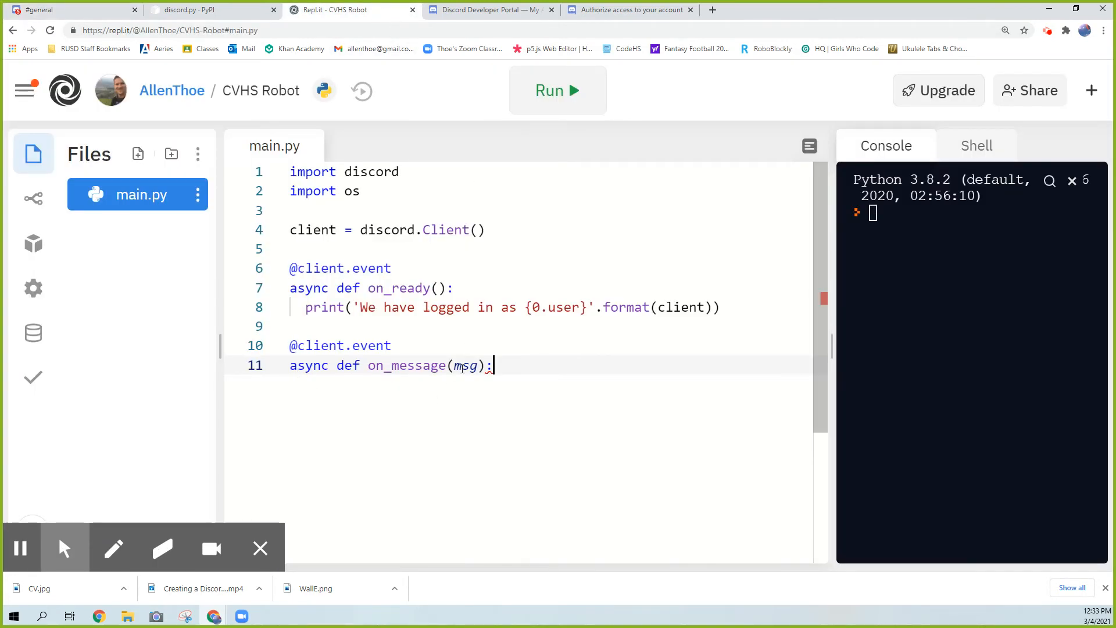
# - Add the comment '#Check to make sure it's not the Robot sending the message'
pyautogui.doubleClick(466, 365)
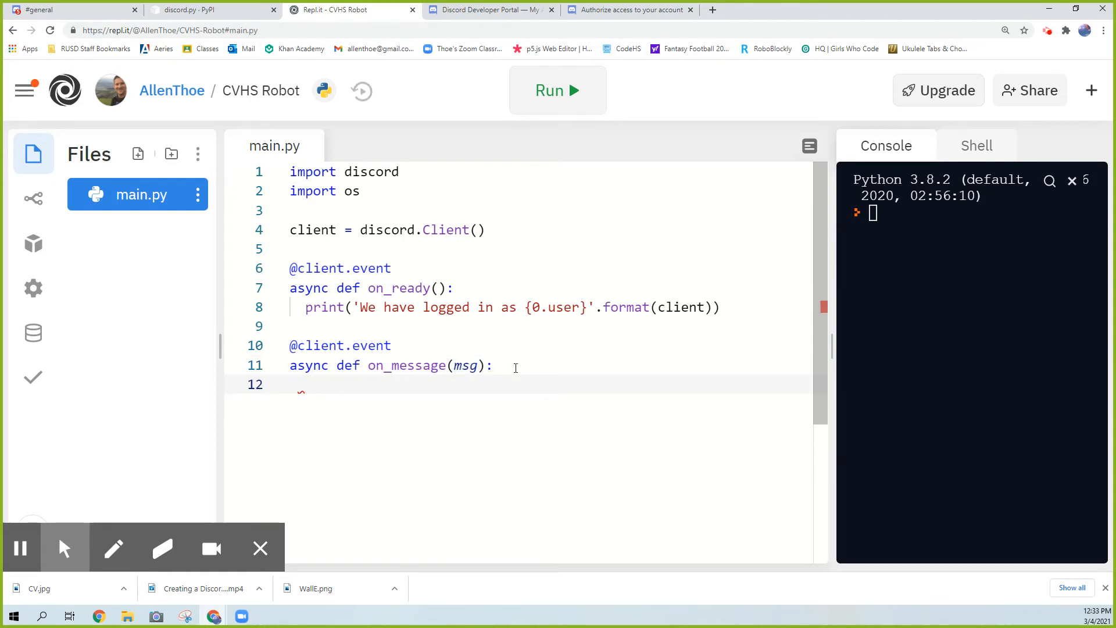
pyautogui.write('#C')
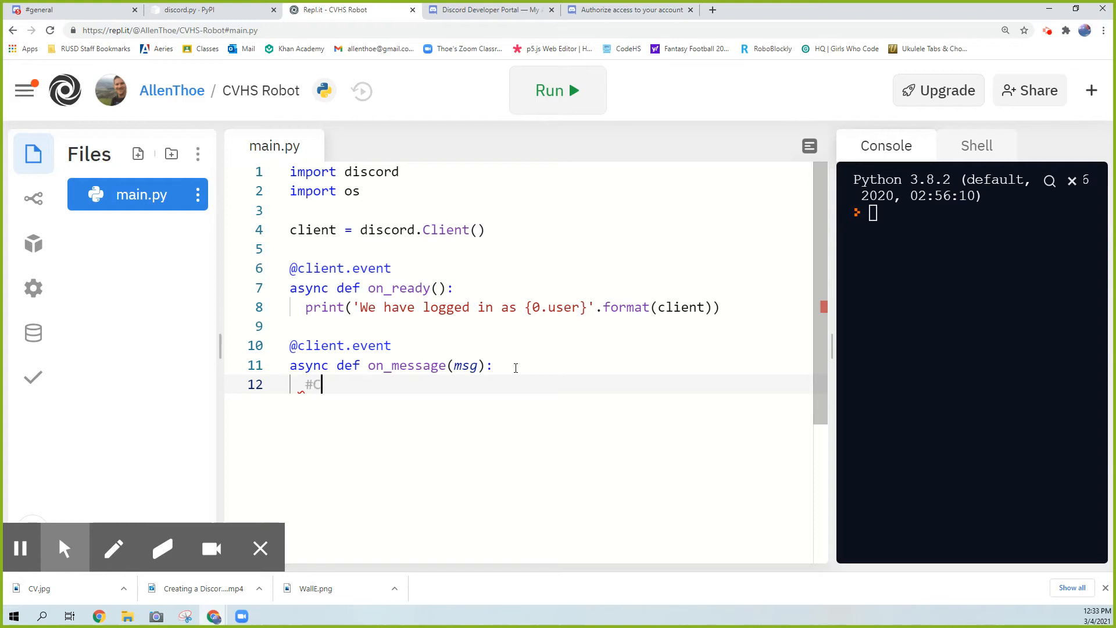
pyautogui.write("heck to make sure it's not the Robot")
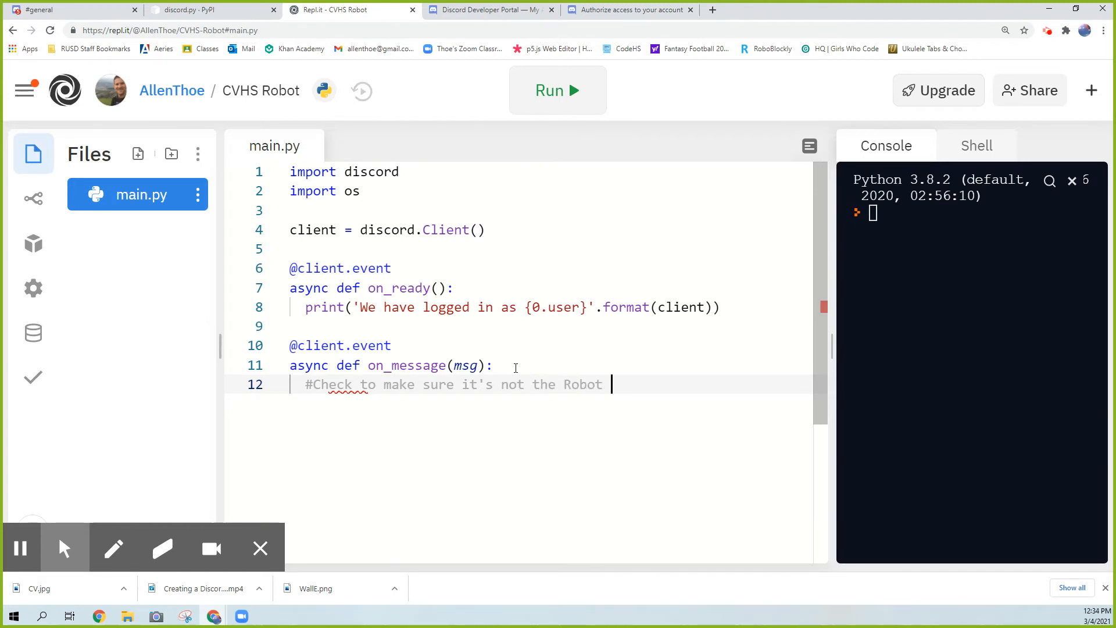
pyautogui.write('sending the message')
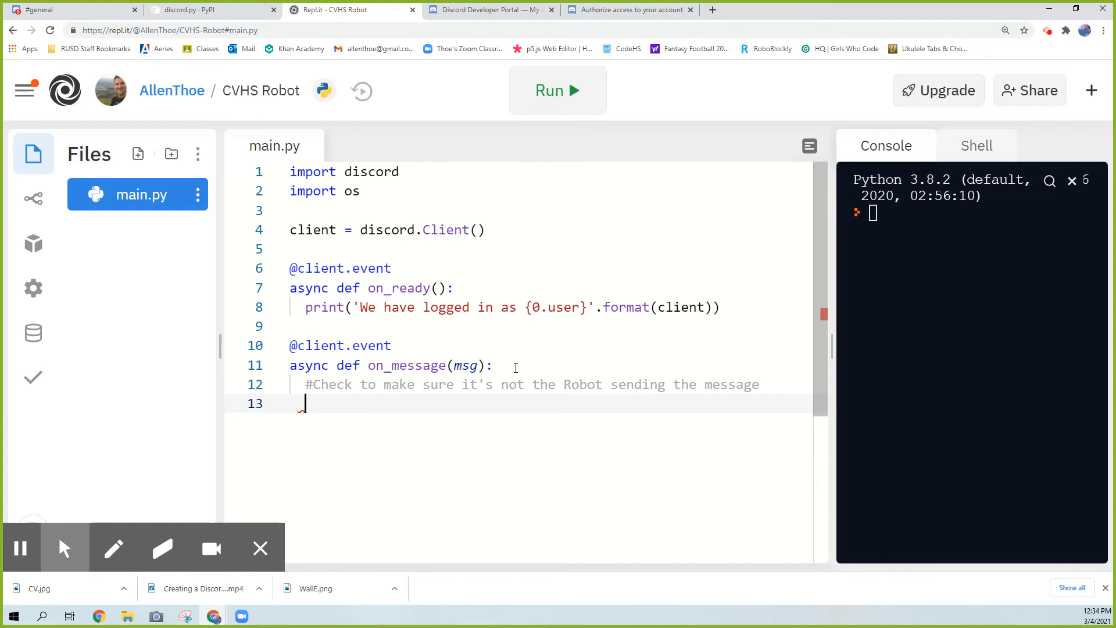
# - Add 'if msg.author == client.user: return' to ignore the bot's own messages
pyautogui.write('if msg.')
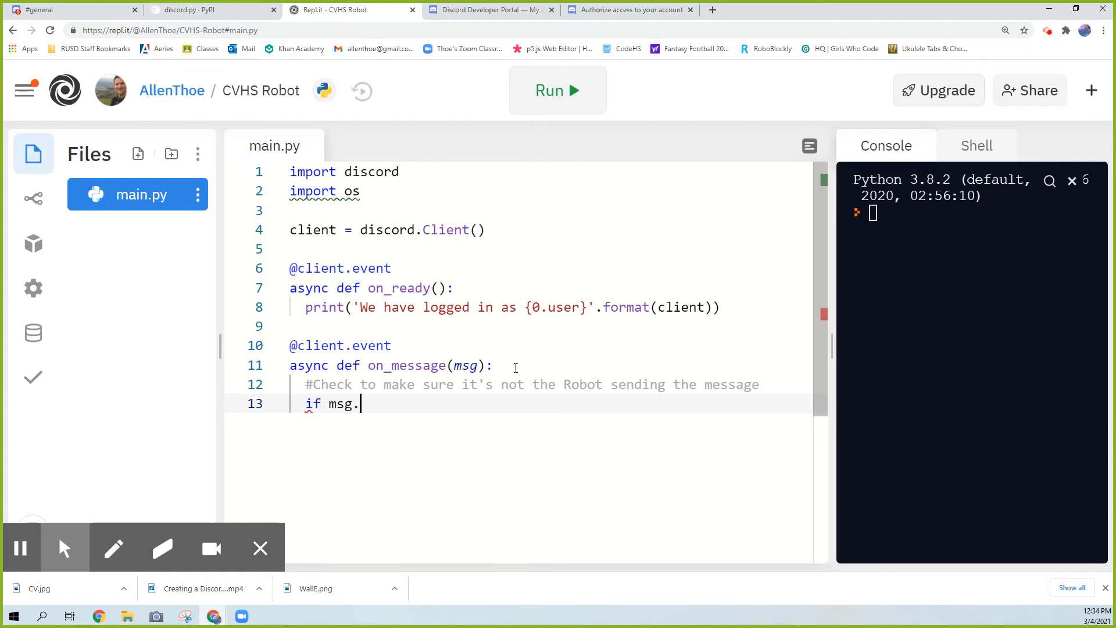
pyautogui.write('author == cl')
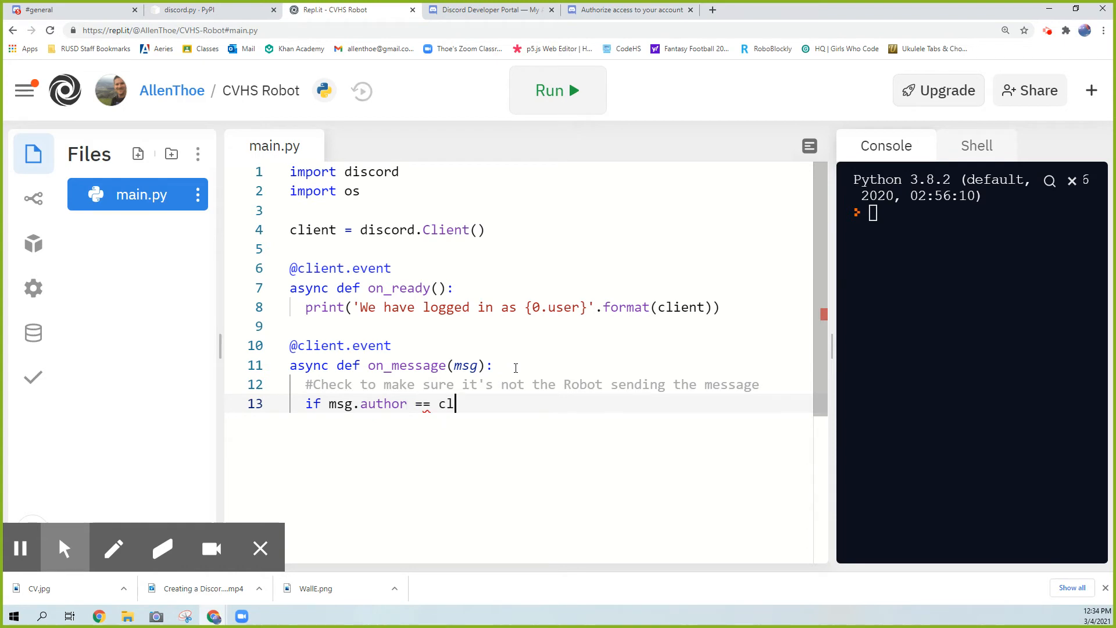
pyautogui.write('ient.')
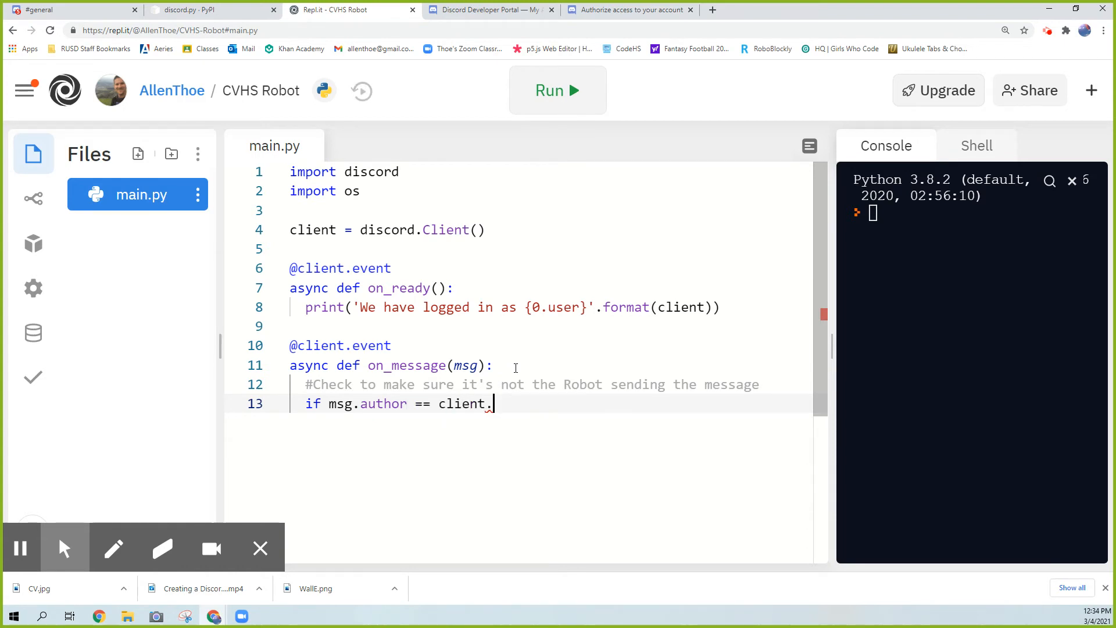
pyautogui.write('user:')
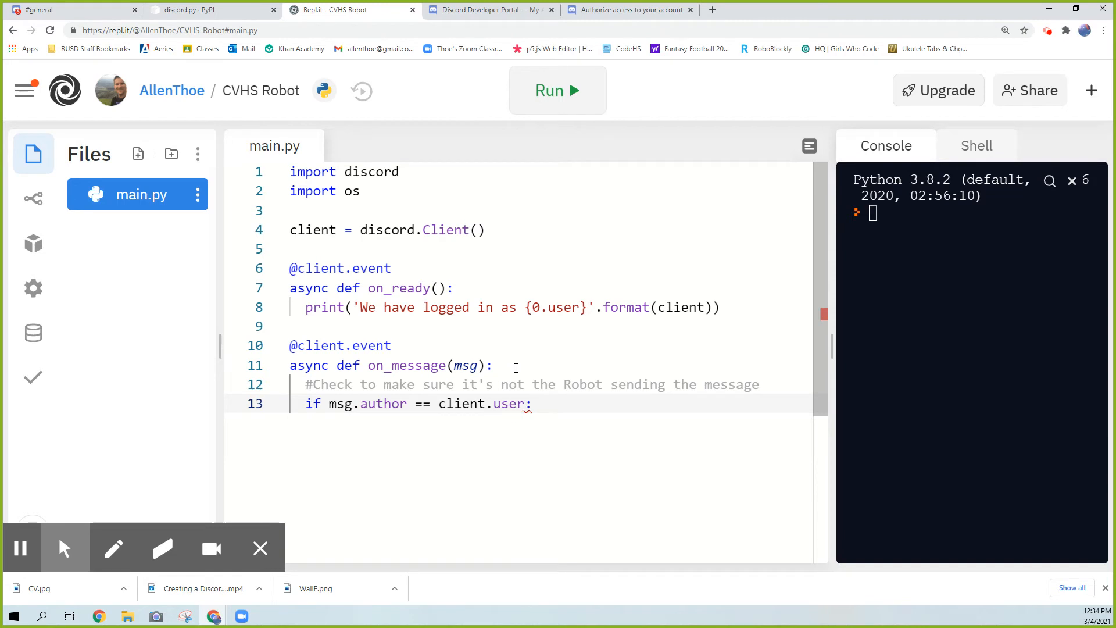
pyautogui.write('return')
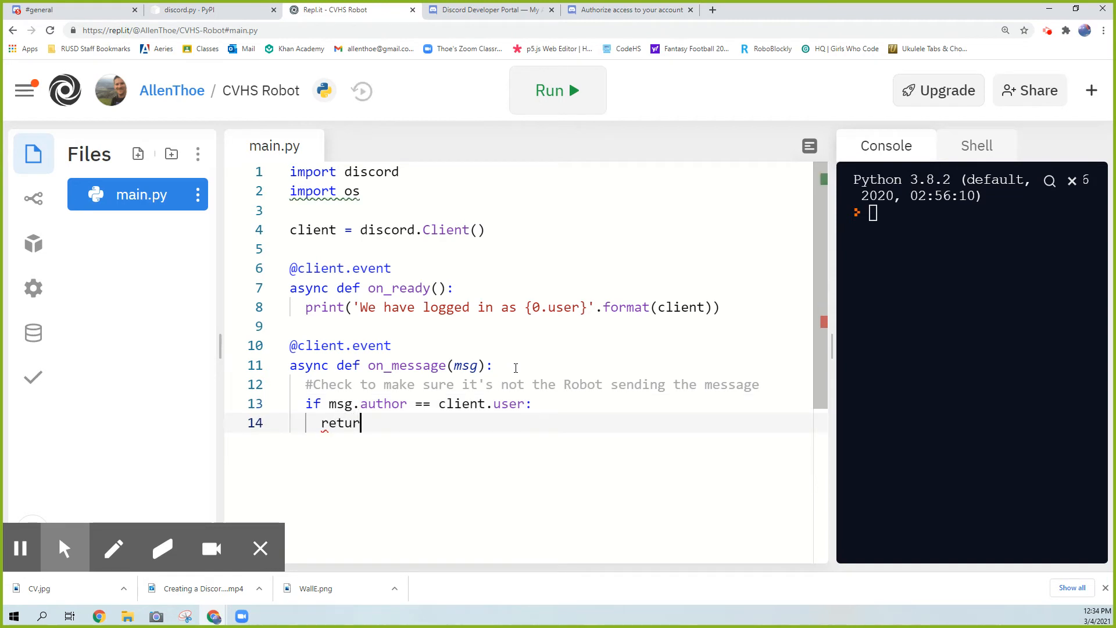
pyautogui.press('enter')
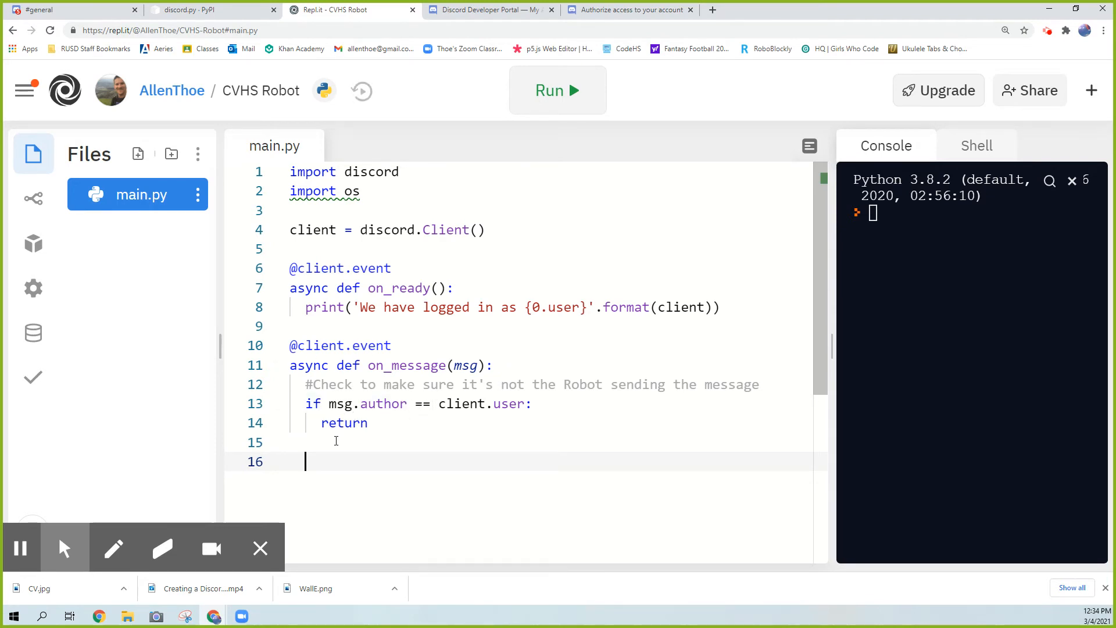
# - Add the condition if msg.content.startswith('CVHS'): to the message handler in main.py
pyautogui.write('if')
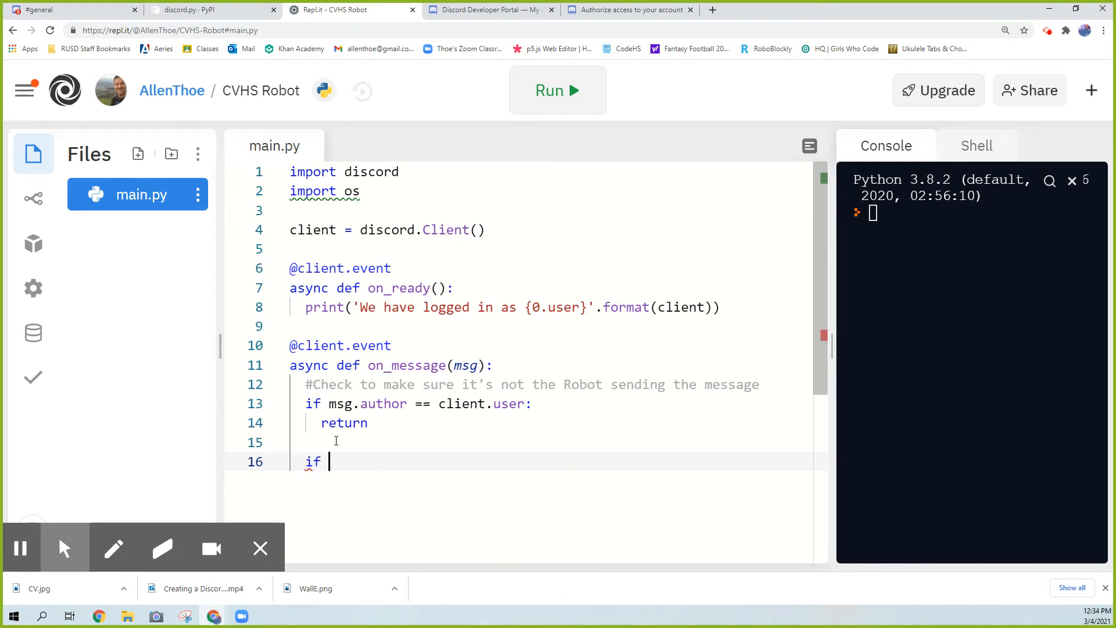
pyautogui.write('msg')
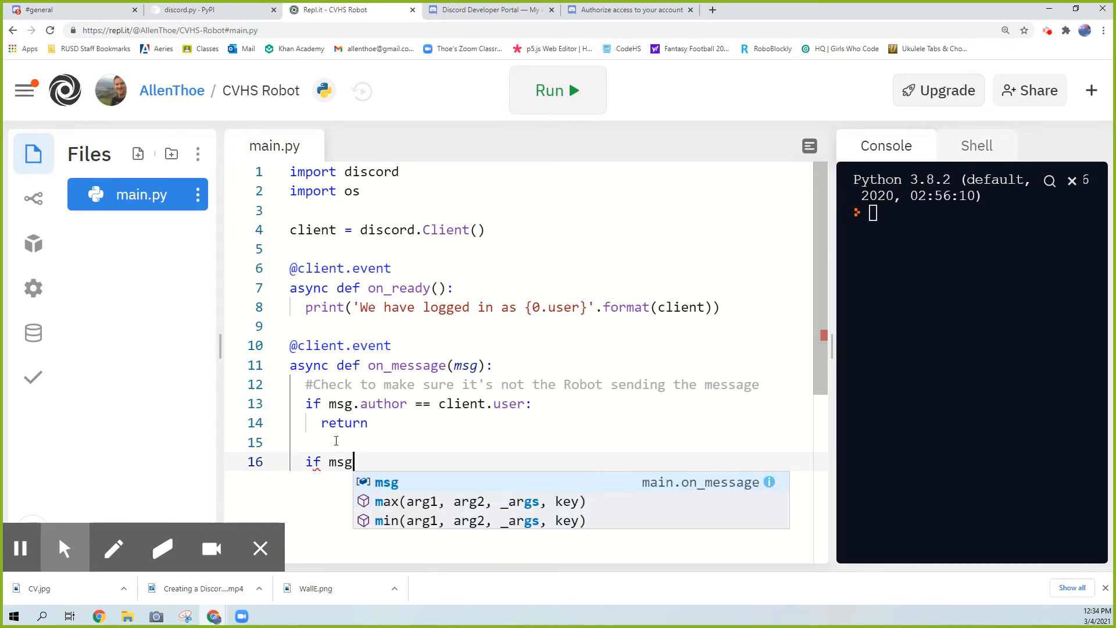
pyautogui.write('.co')
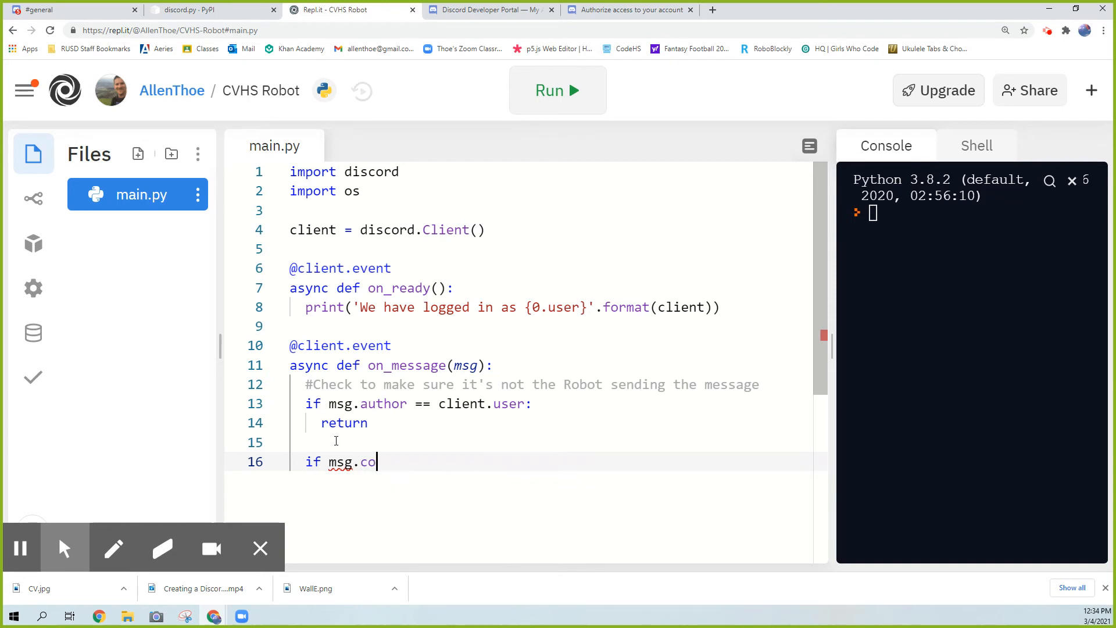
pyautogui.write('ntent')
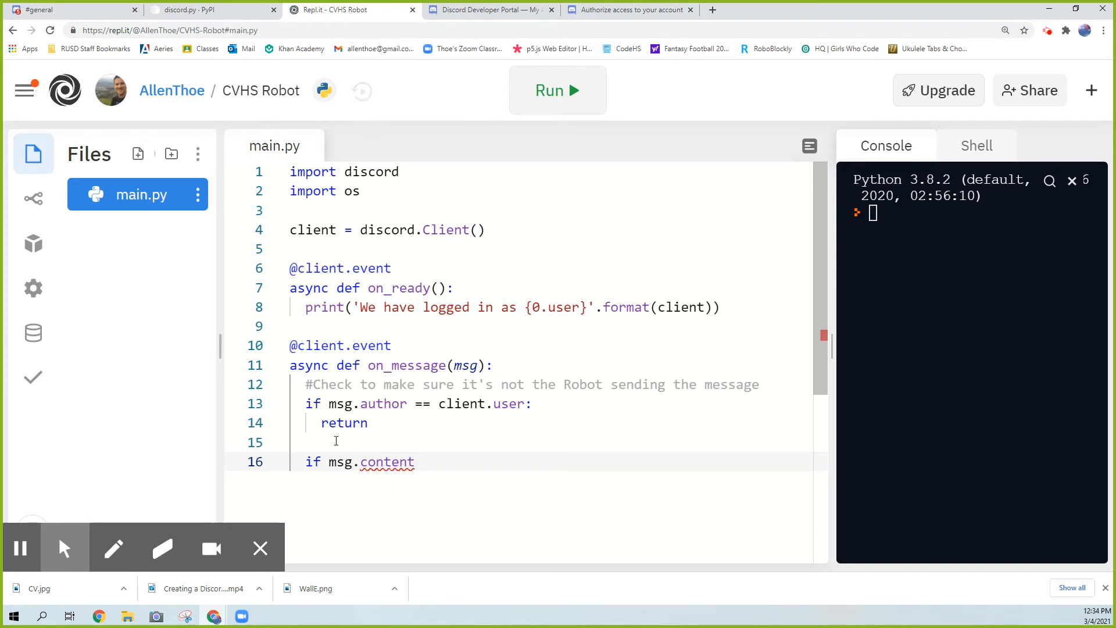
pyautogui.write('.sta')
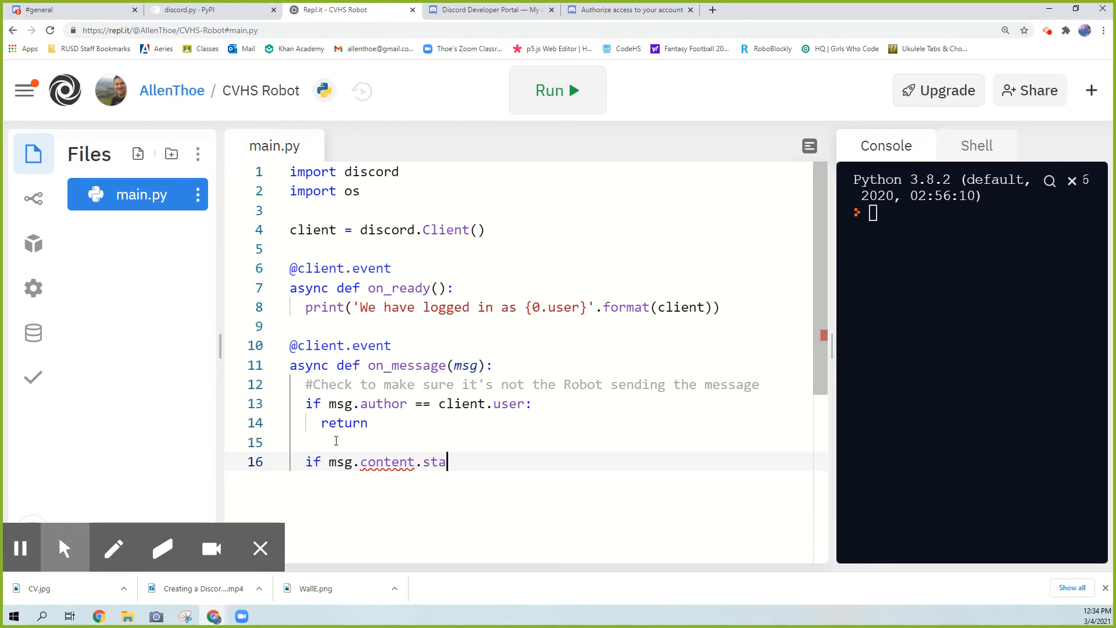
pyautogui.write("rtswith('")
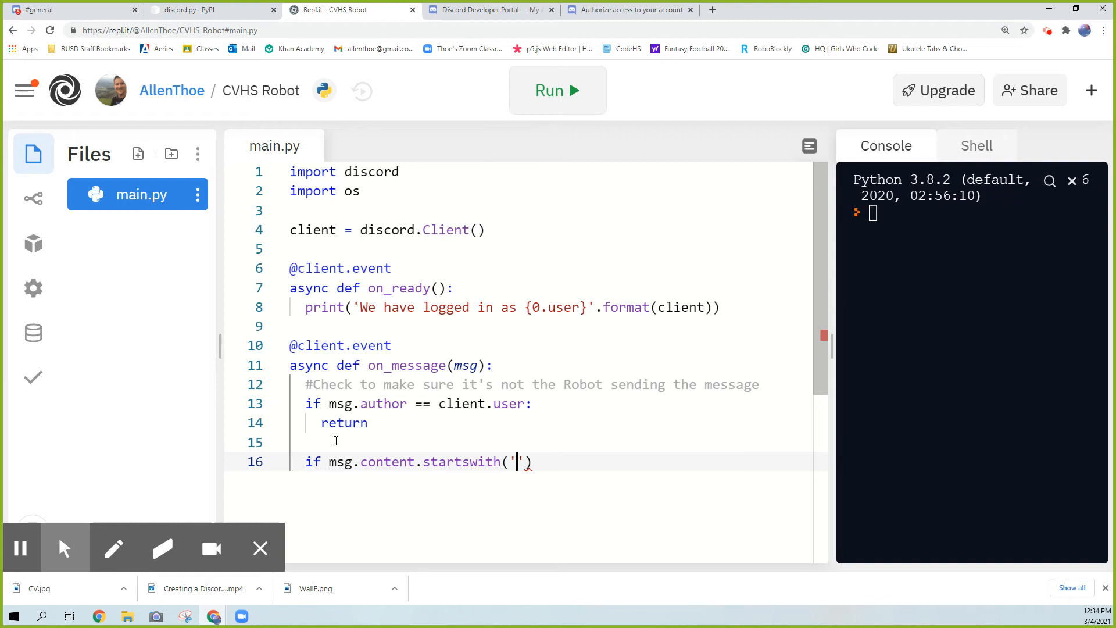
pyautogui.write('CVHS')
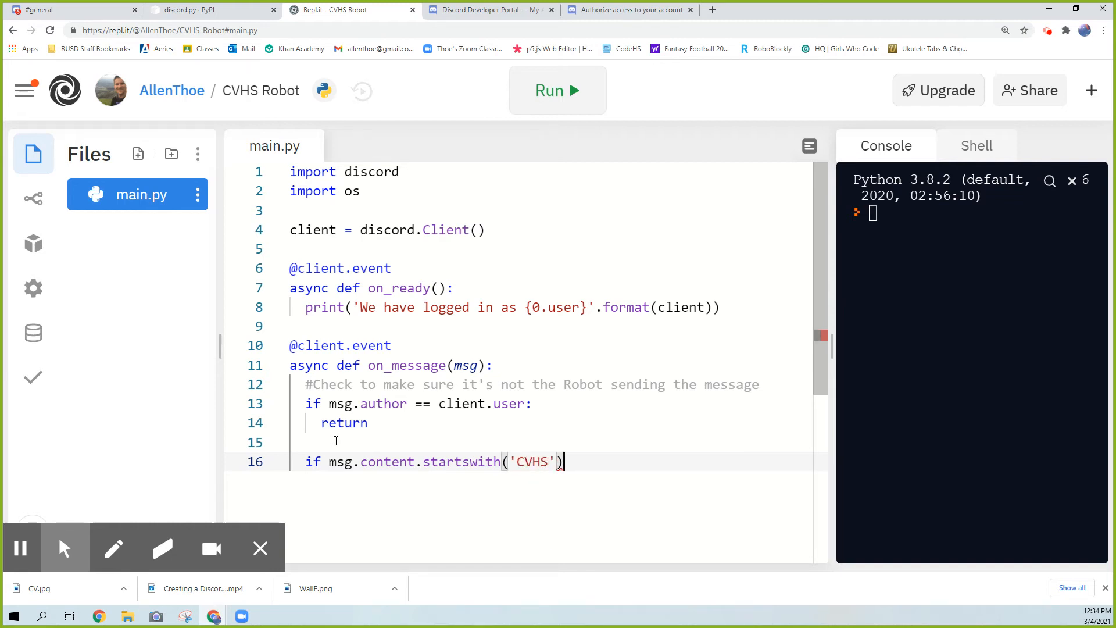
pyautogui.write(':')
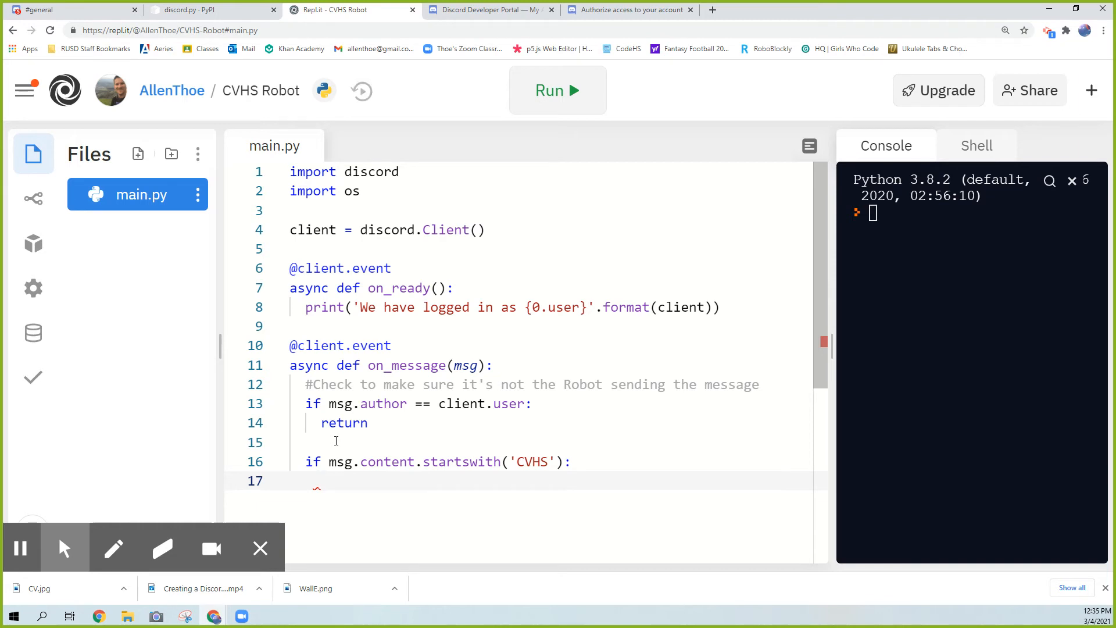
# - Below the condition, add an await msg.channel.send(...) reply
pyautogui.write('await')
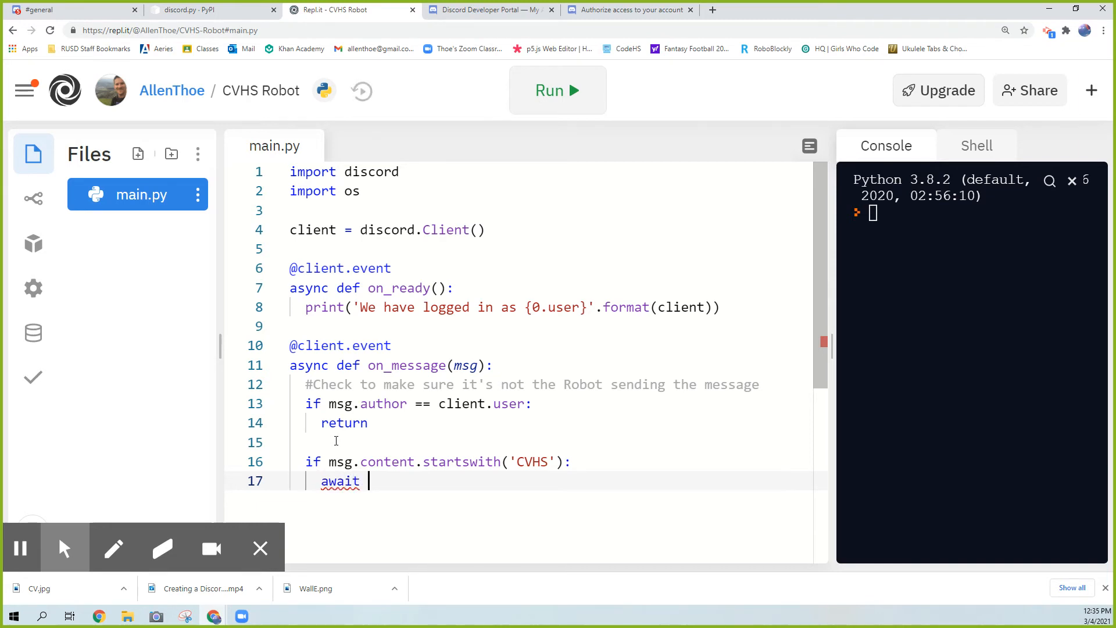
pyautogui.write('msg.chan')
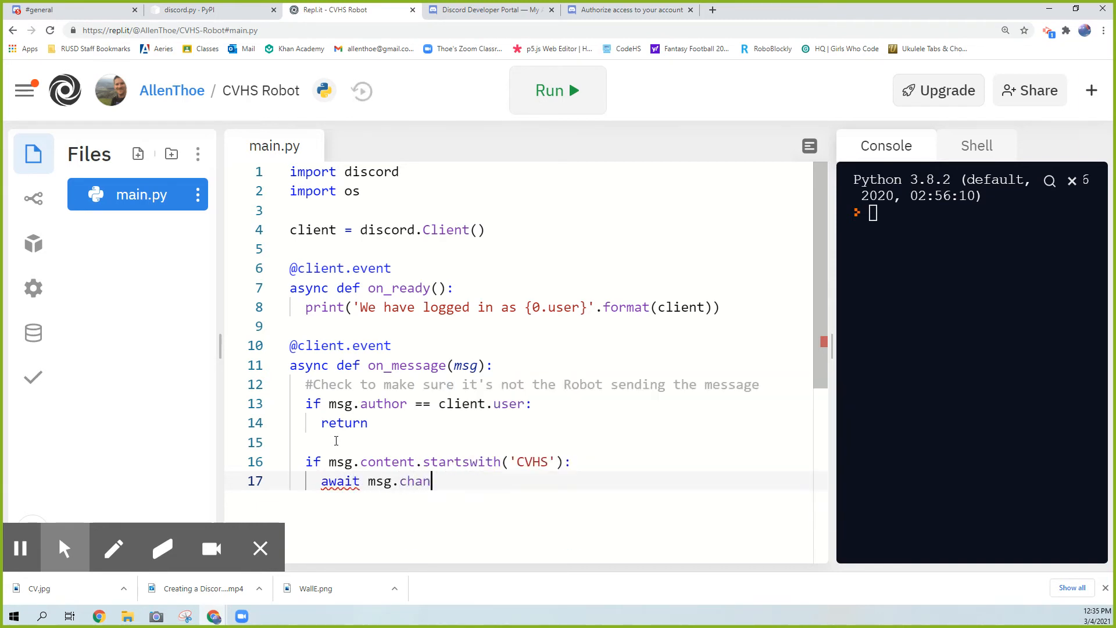
pyautogui.write('nel.send("')
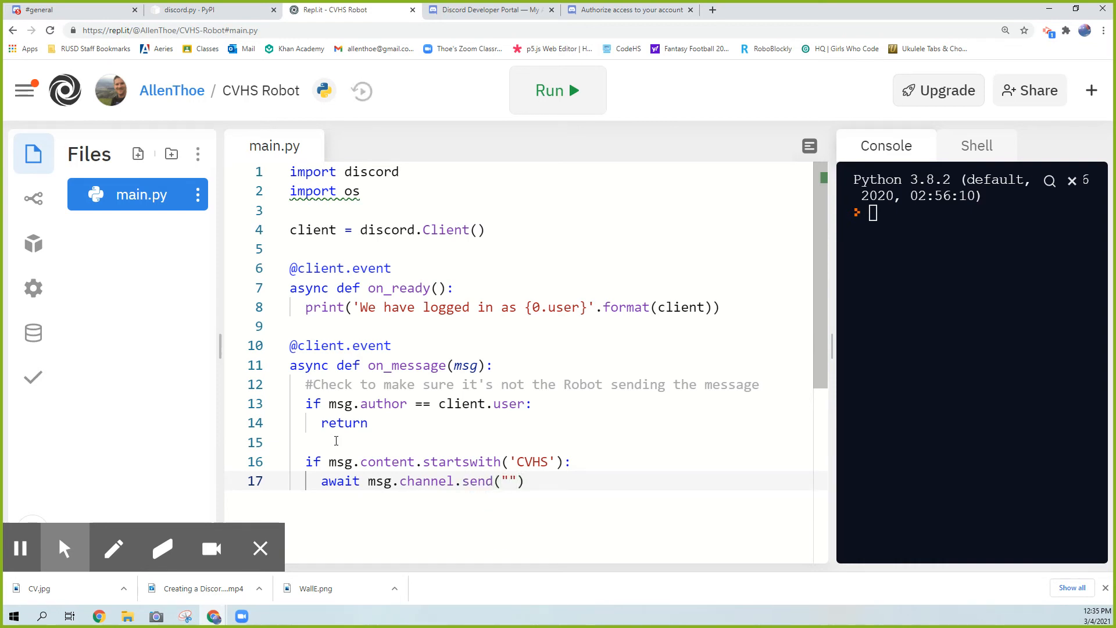
pyautogui.write('CVHS RIOC')
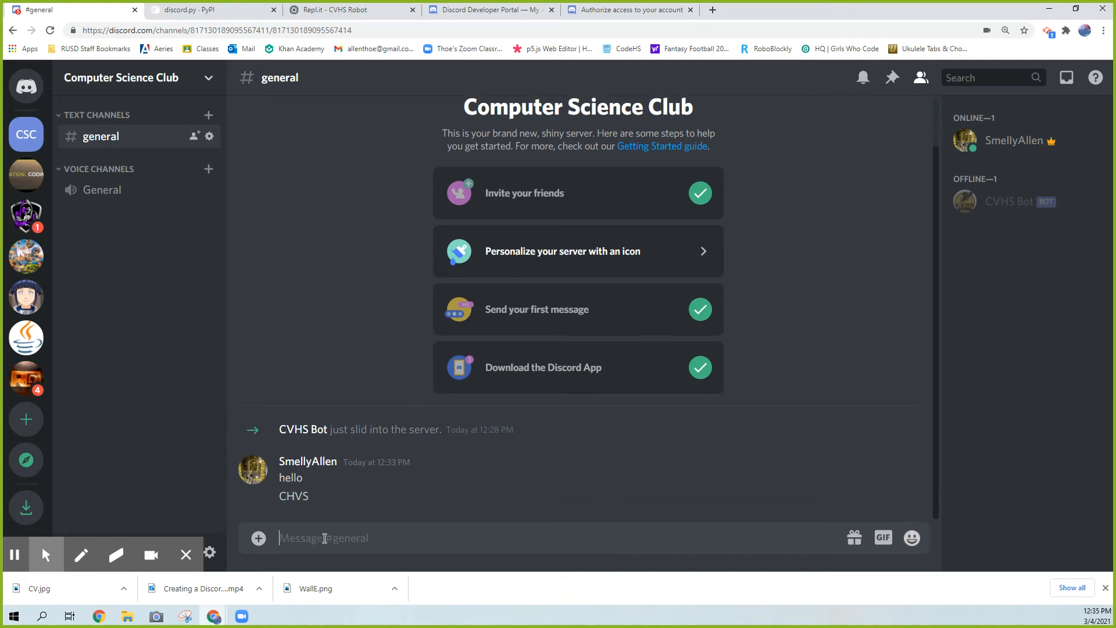
pyautogui.moveTo(482, 492)
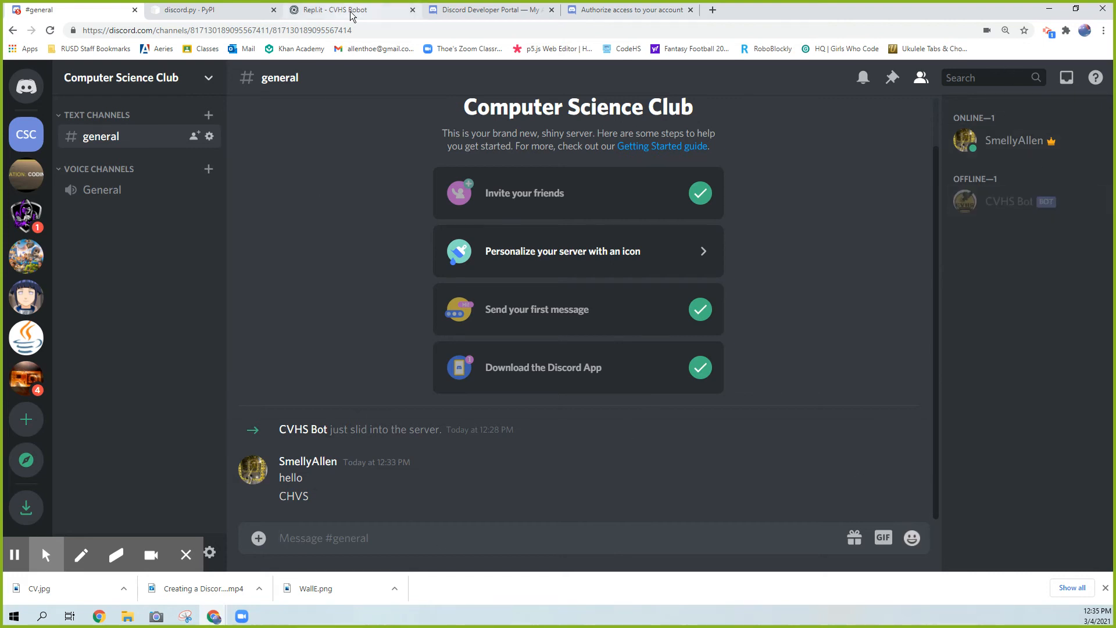
# - Return to the Repl.it CVHS Robot tab after checking Discord's #general channel
pyautogui.click(349, 10)
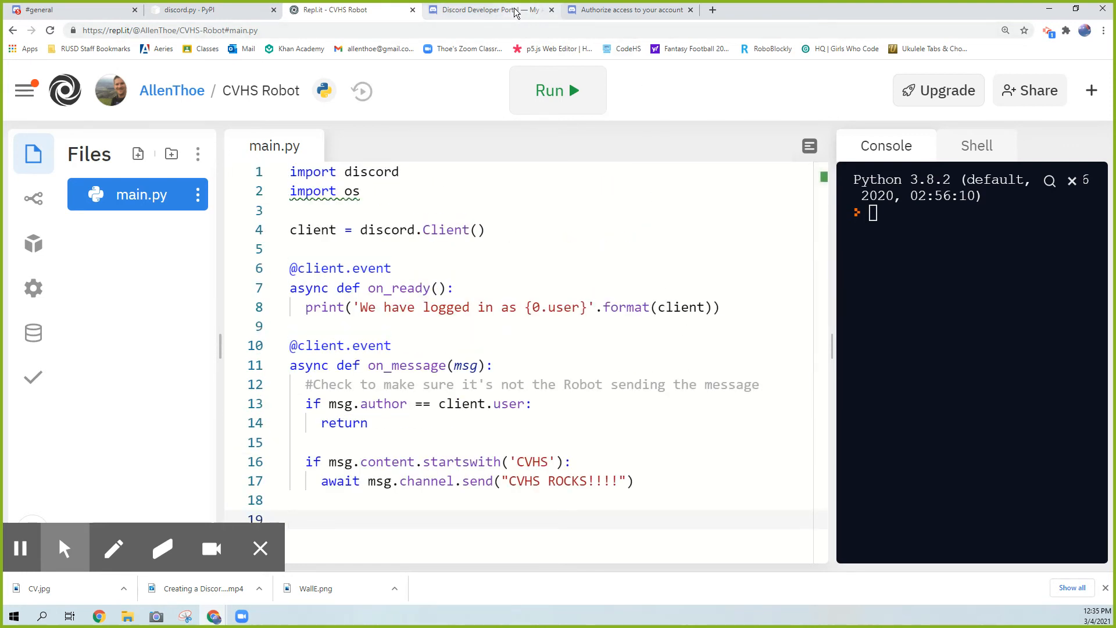
# - Copy and reveal CVHS Bot's token on the Developer Portal's Bot page
pyautogui.click(488, 9)
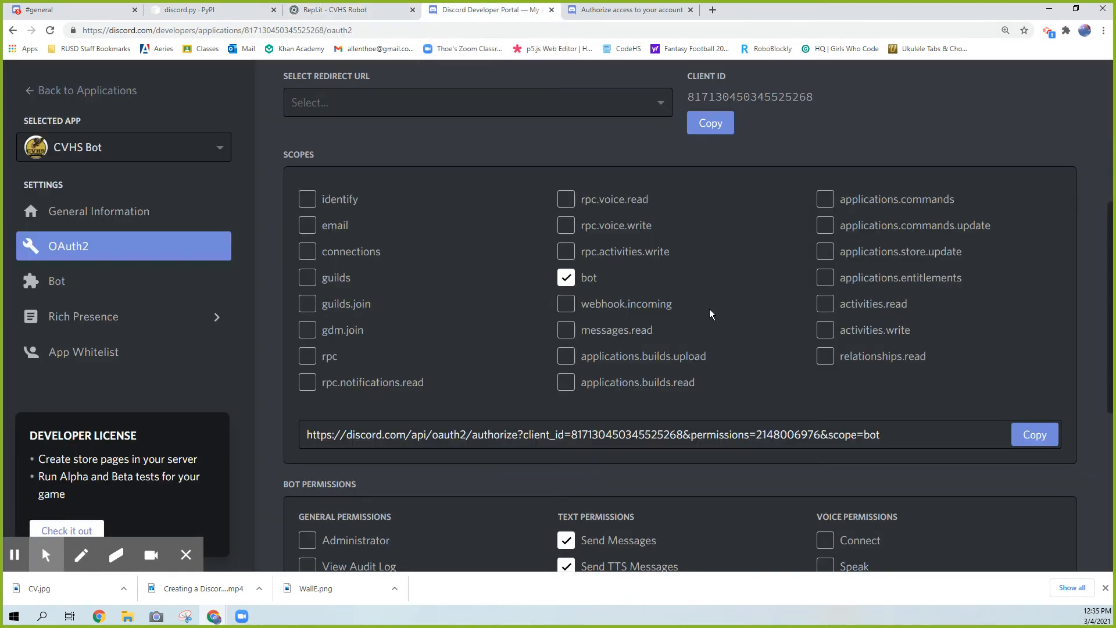
pyautogui.scroll(-3)
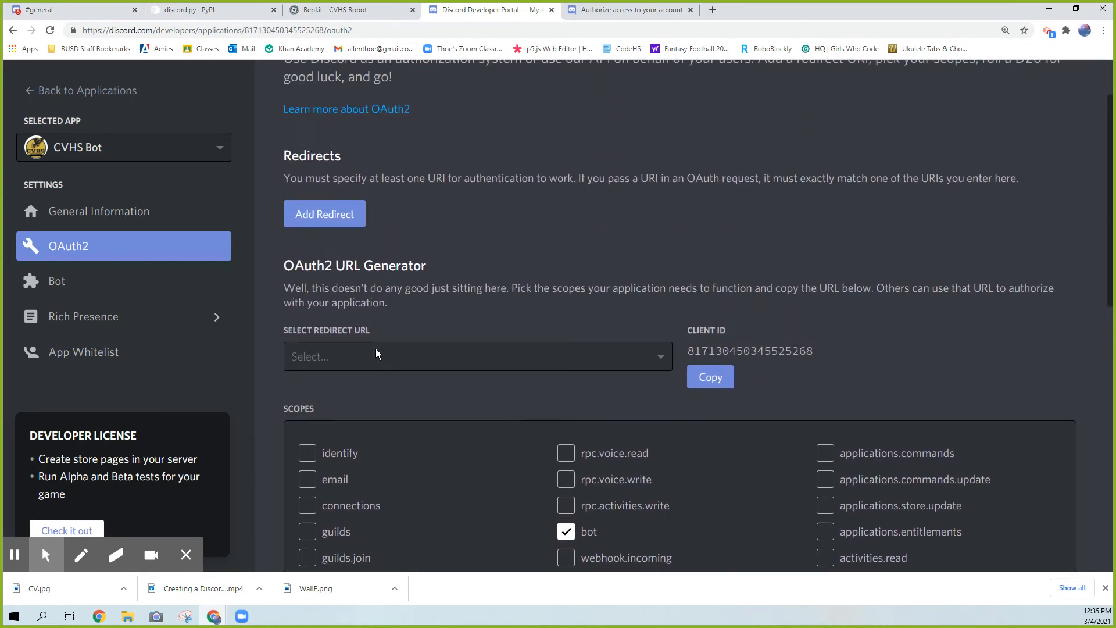
pyautogui.click(57, 280)
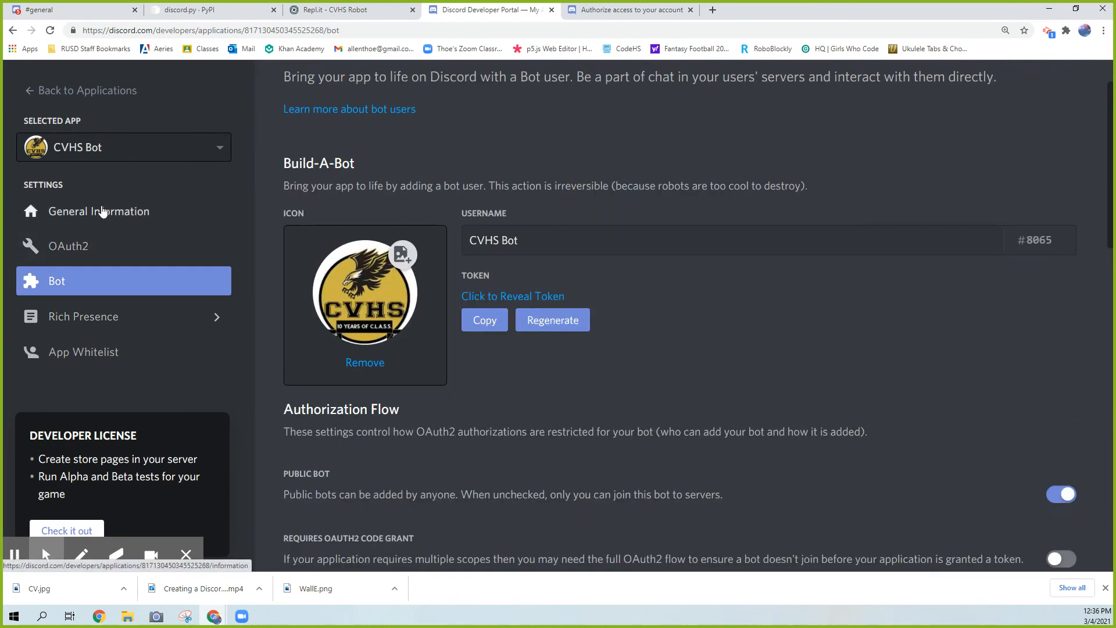
pyautogui.click(98, 212)
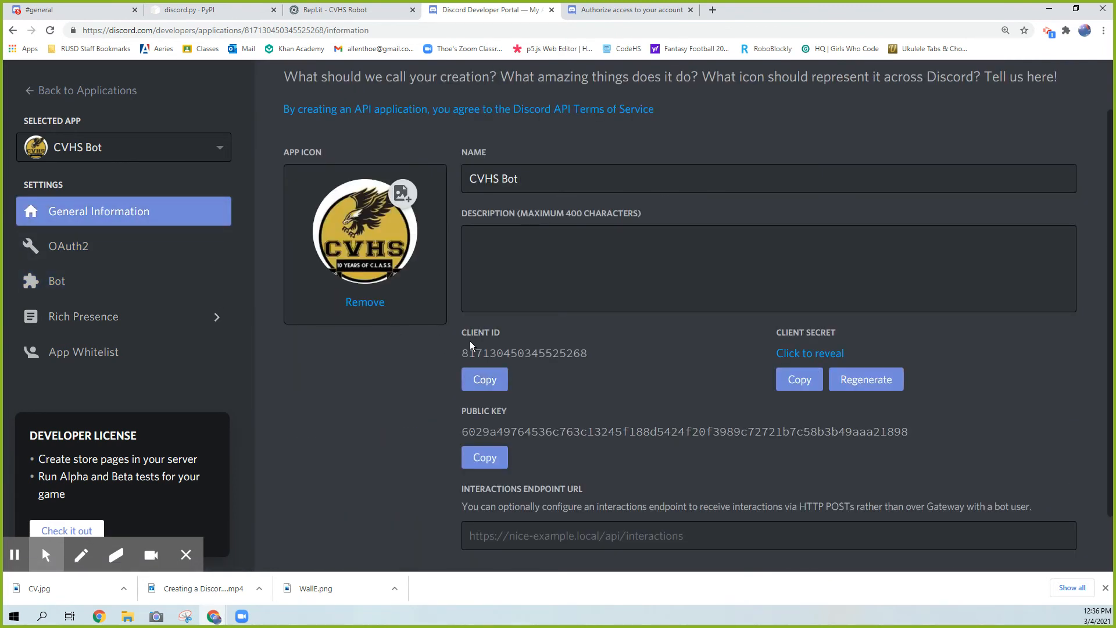
pyautogui.moveTo(63, 245)
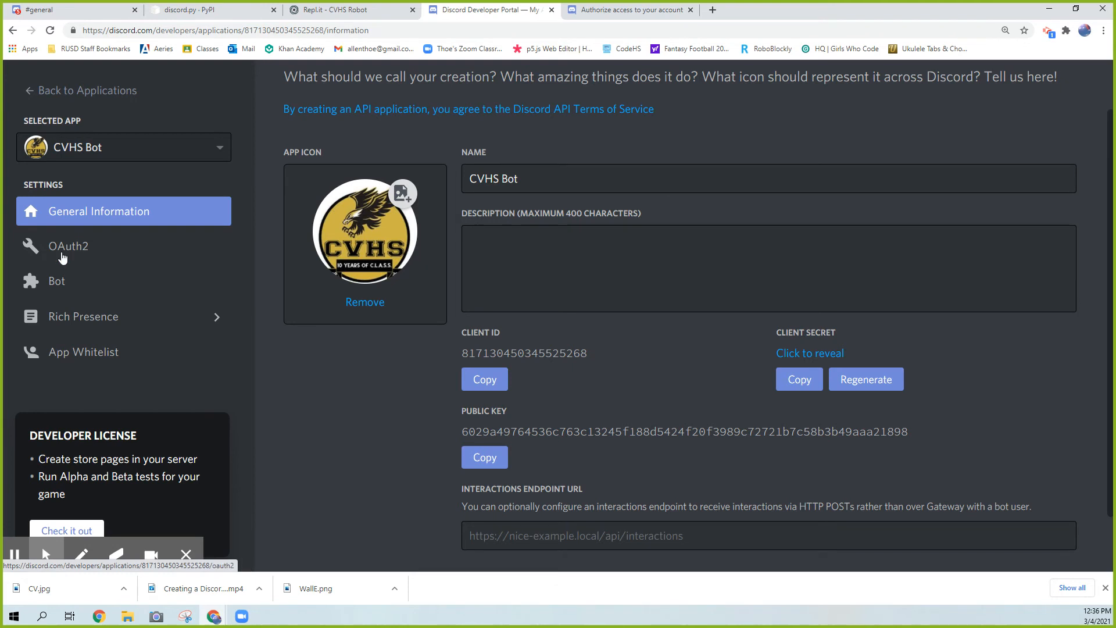
pyautogui.click(56, 280)
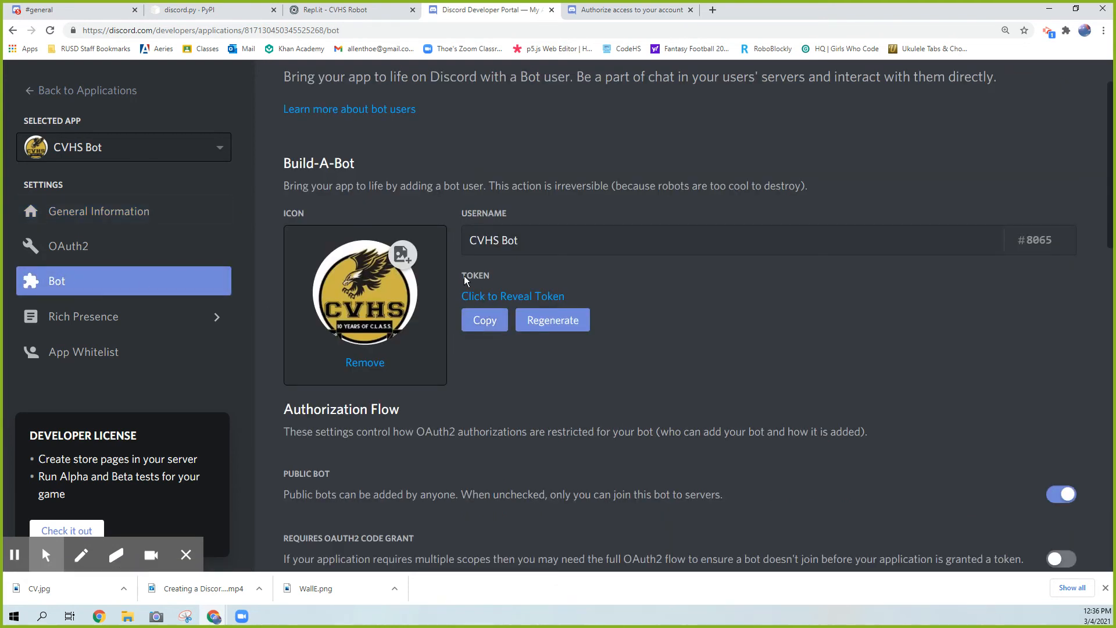
pyautogui.moveTo(483, 309)
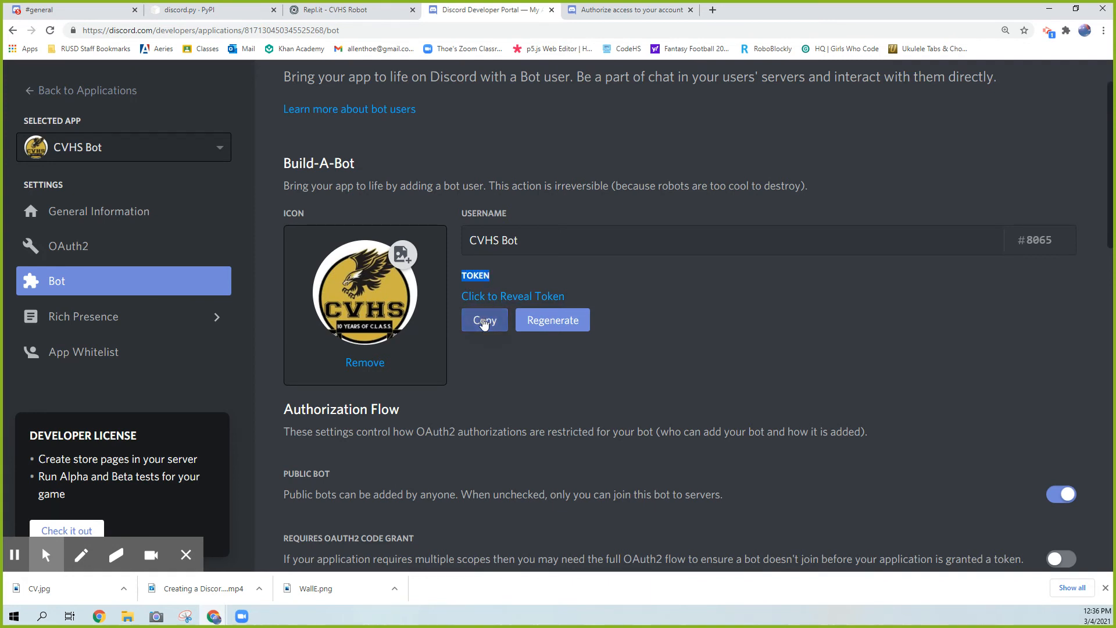
pyautogui.click(485, 319)
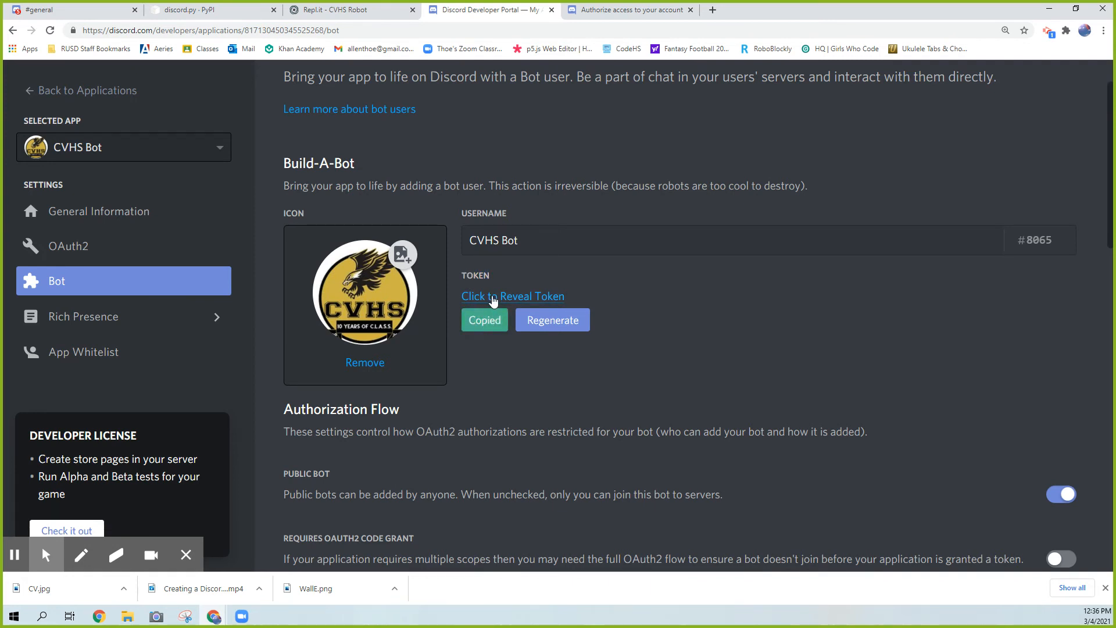
pyautogui.click(512, 296)
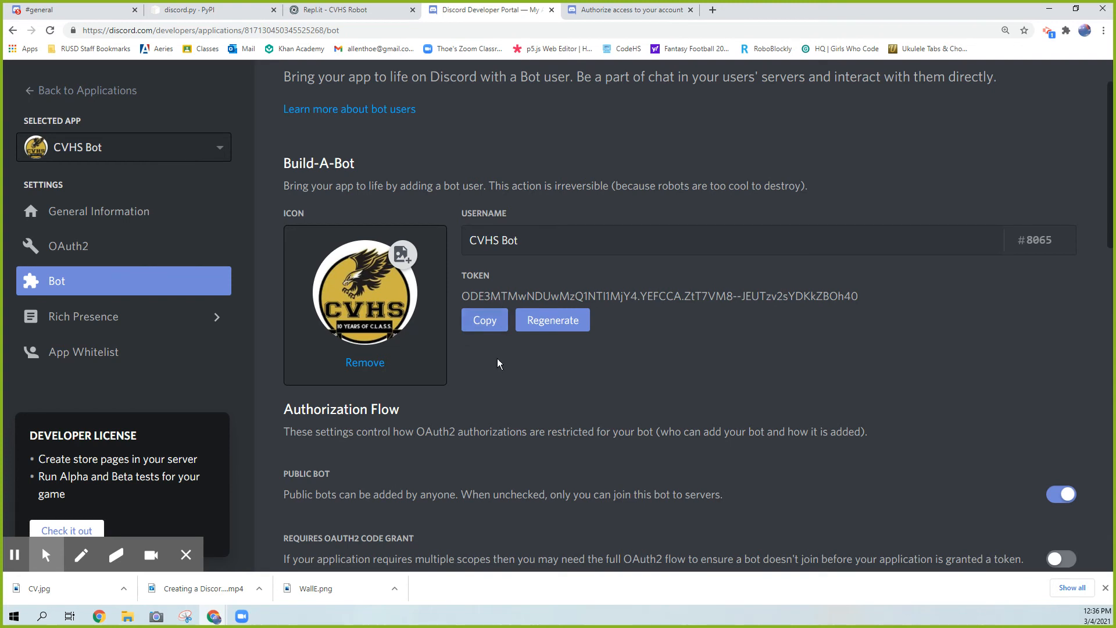
pyautogui.click(335, 10)
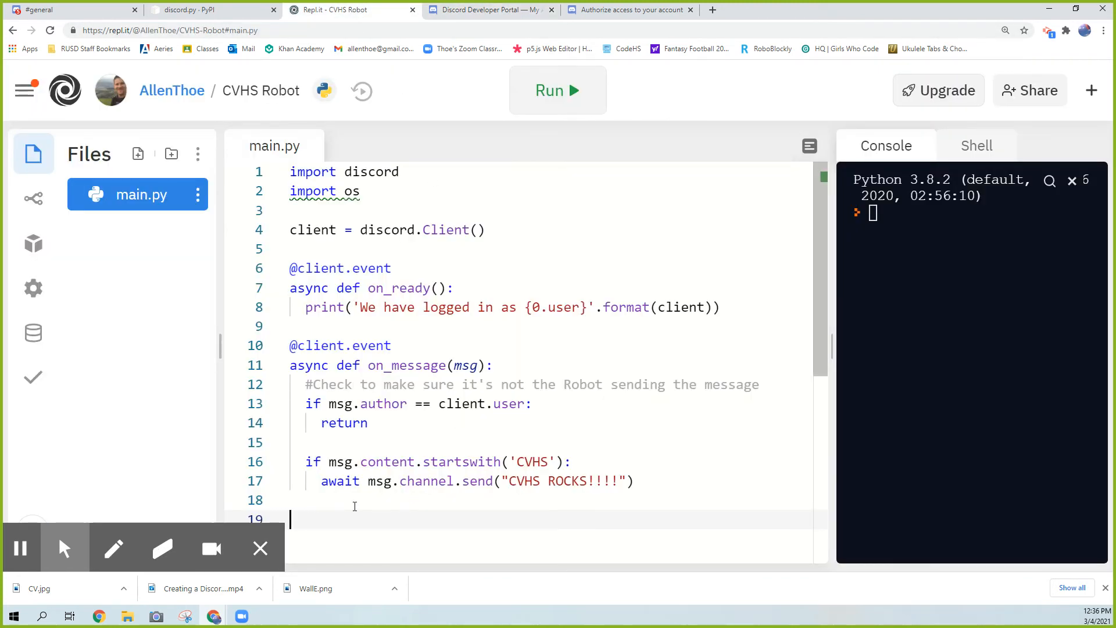
pyautogui.moveTo(376, 139)
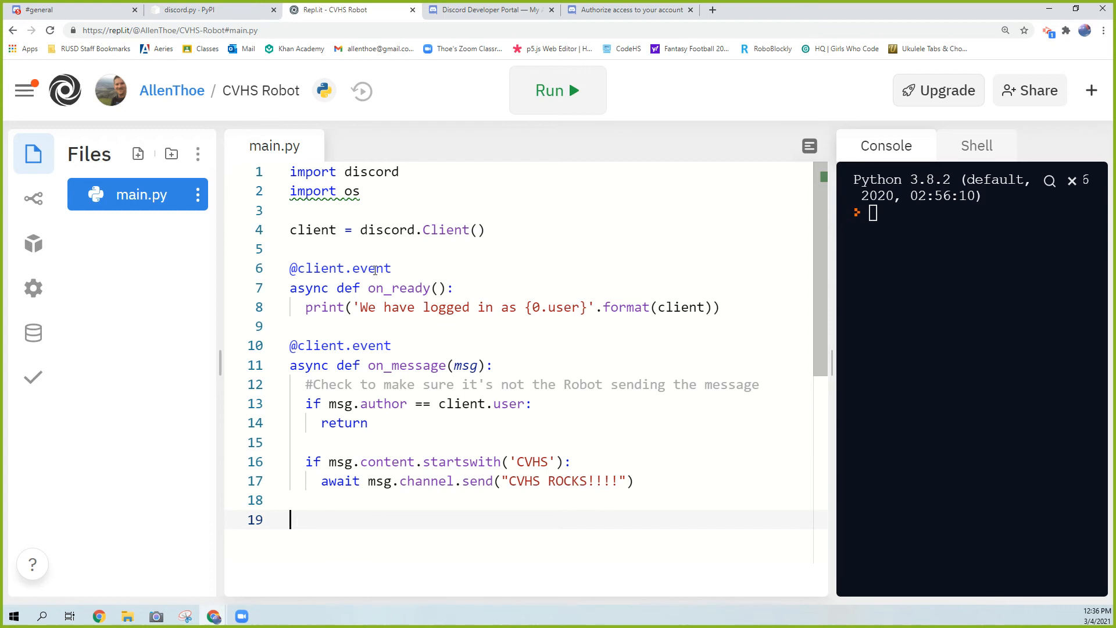
pyautogui.moveTo(175, 214)
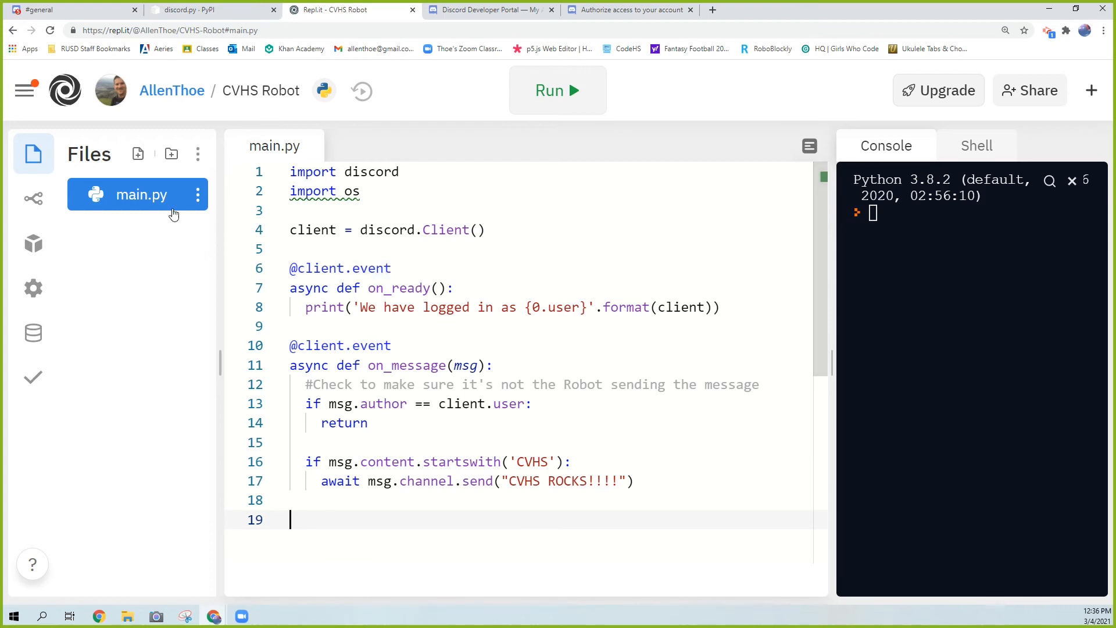
pyautogui.moveTo(137, 153)
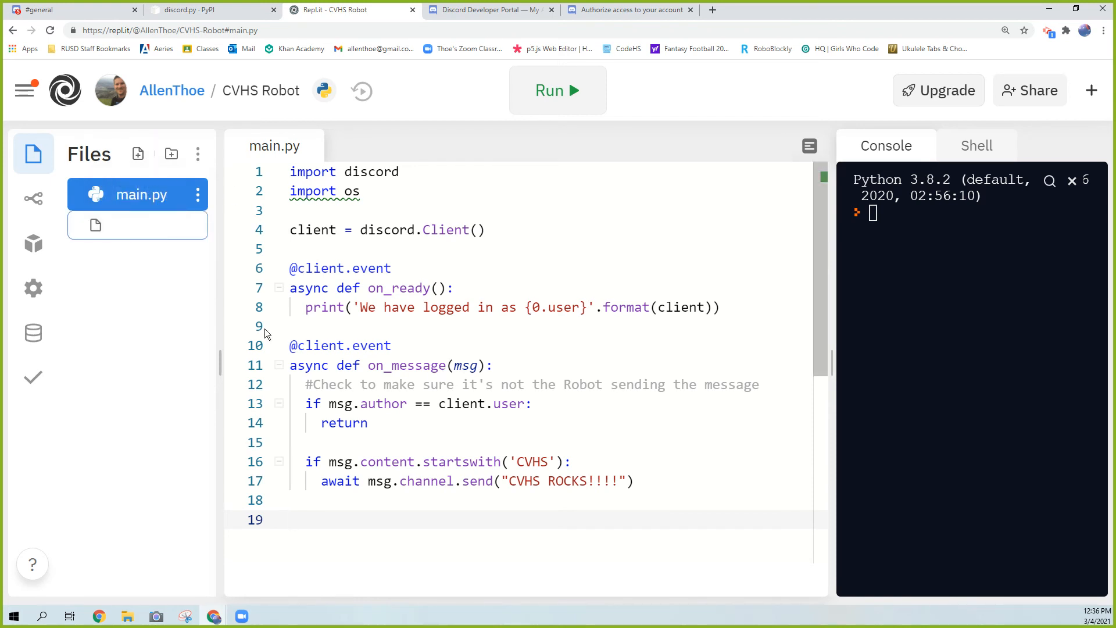
# - Create a .env file containing token= with the pasted bot token, checked against the portal
pyautogui.write('.env')
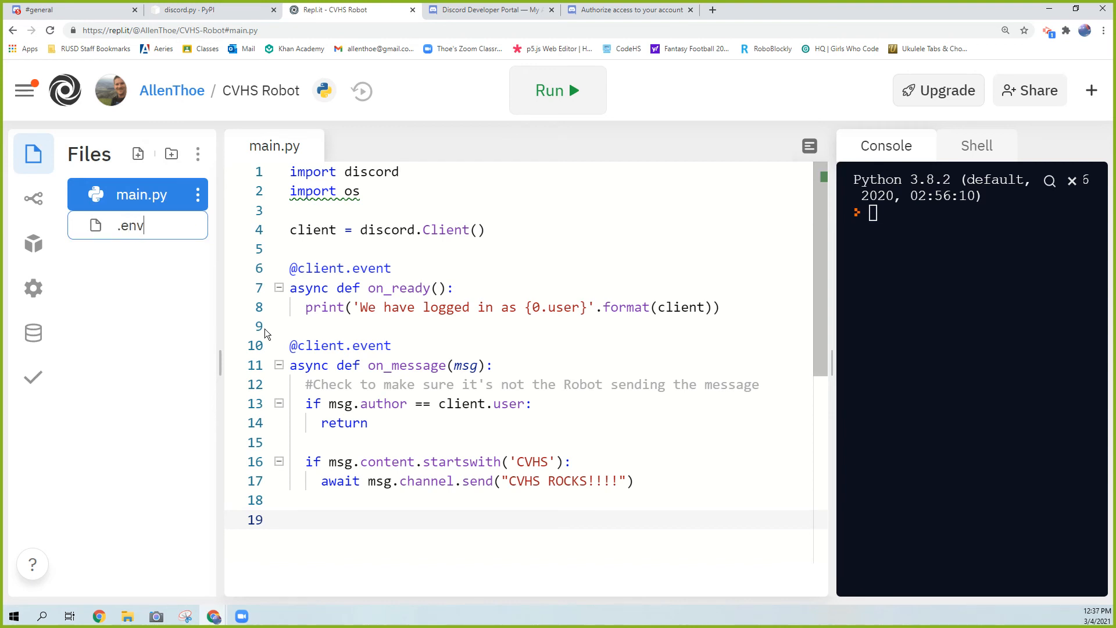
pyautogui.click(130, 226)
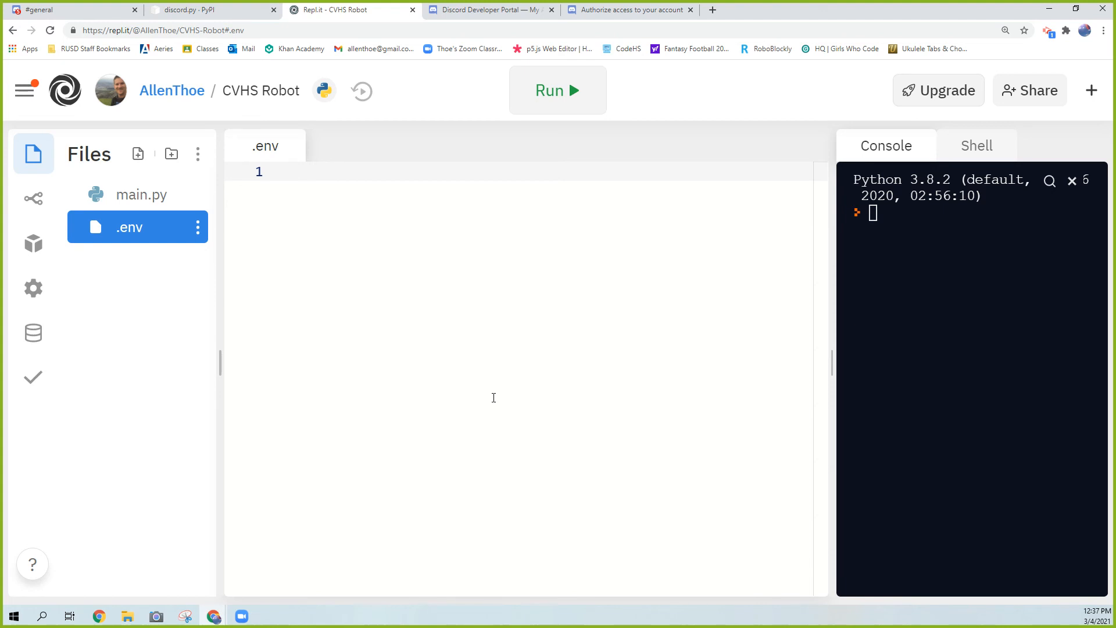
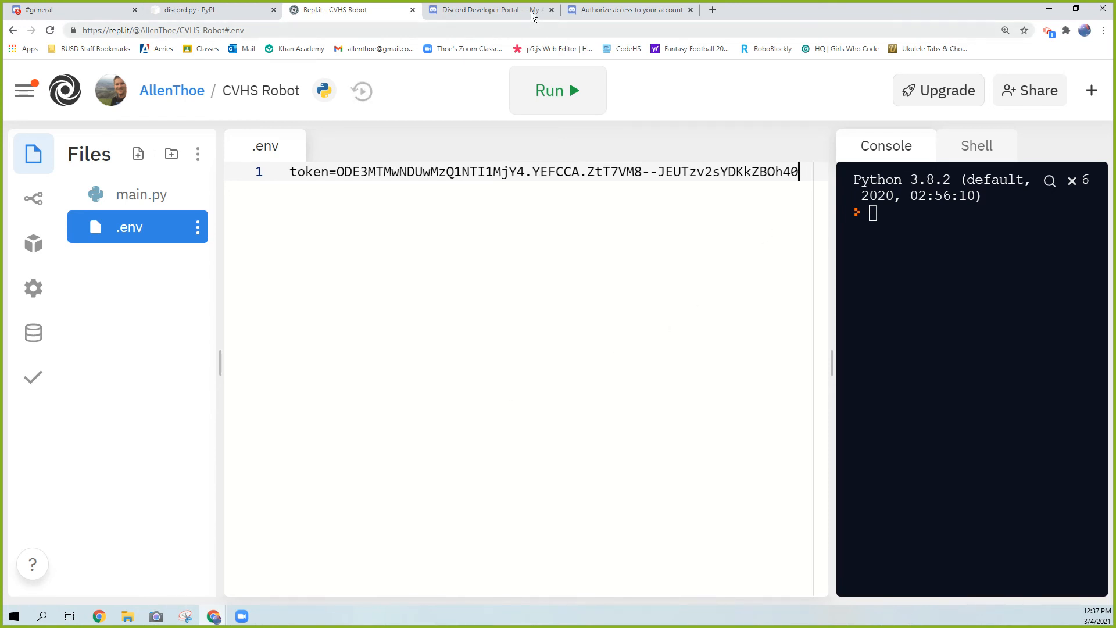
pyautogui.click(488, 9)
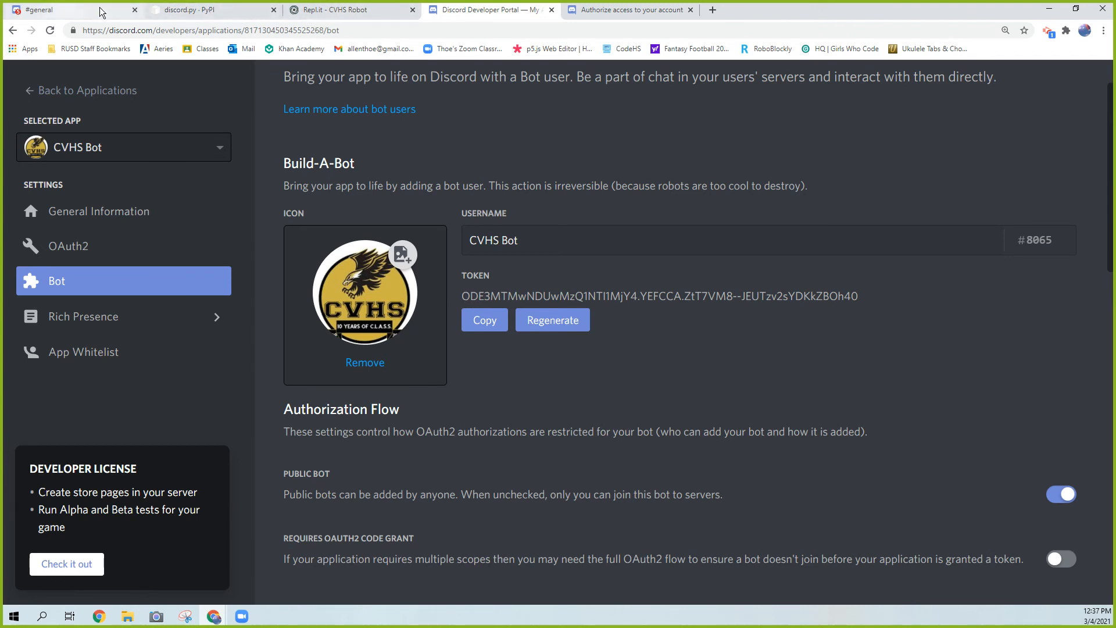
pyautogui.click(349, 9)
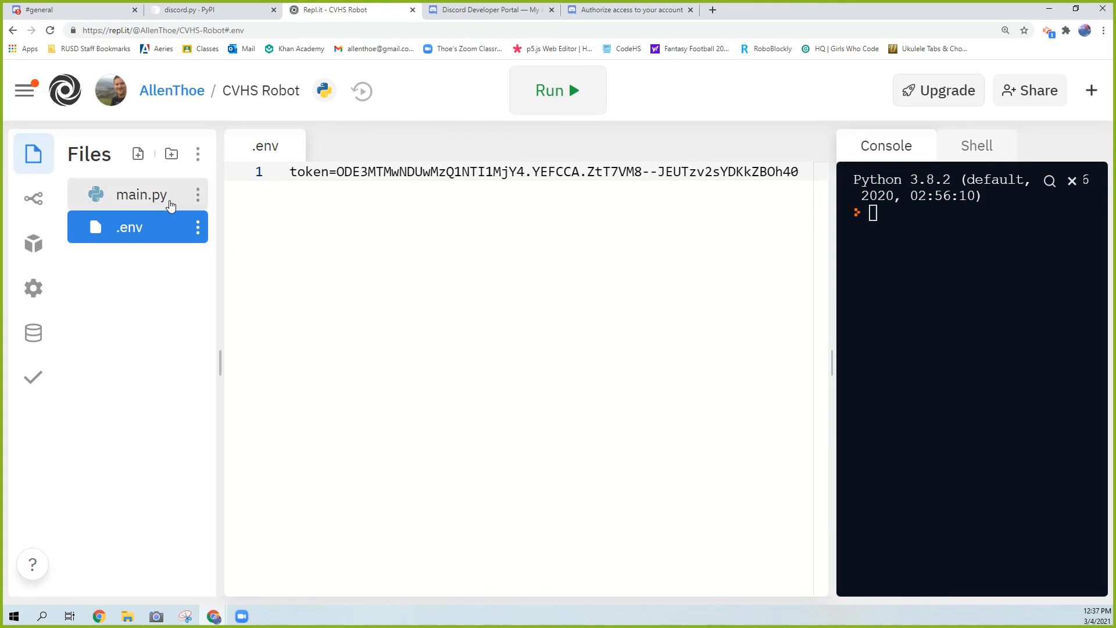
# - End main.py with client.run(os.getenv('token')), matching the variable name in .env
pyautogui.click(143, 194)
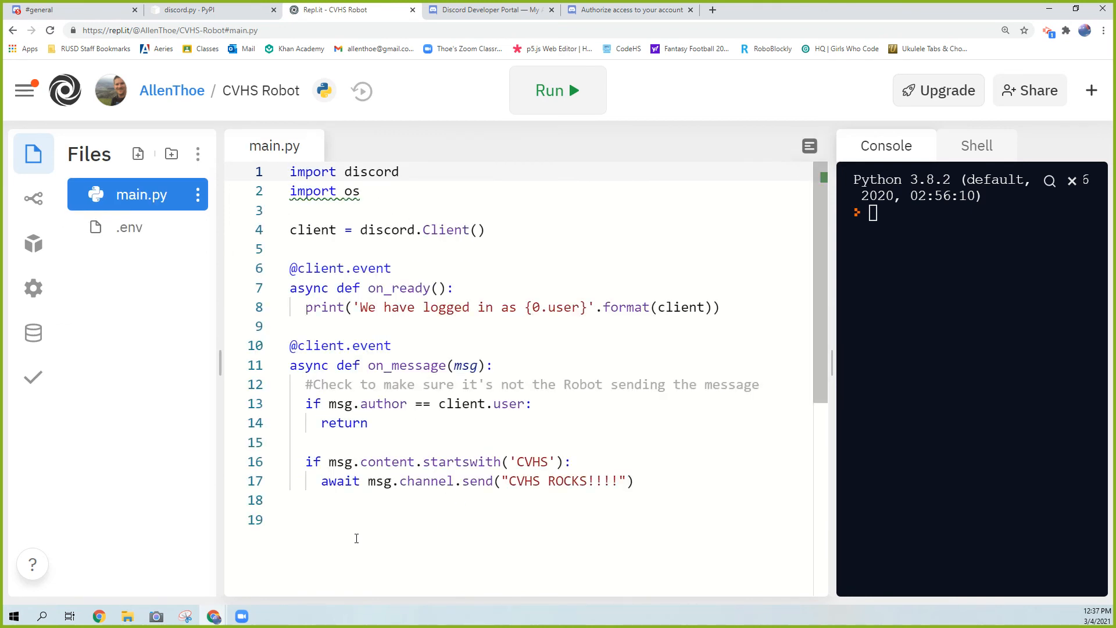
pyautogui.write('cl')
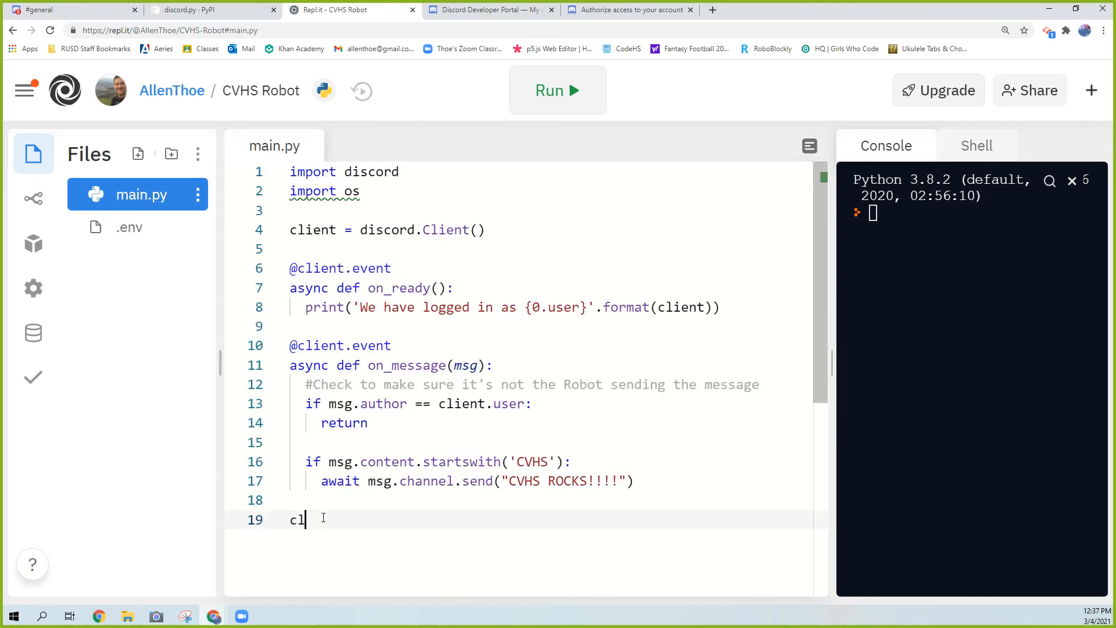
pyautogui.write('ient.')
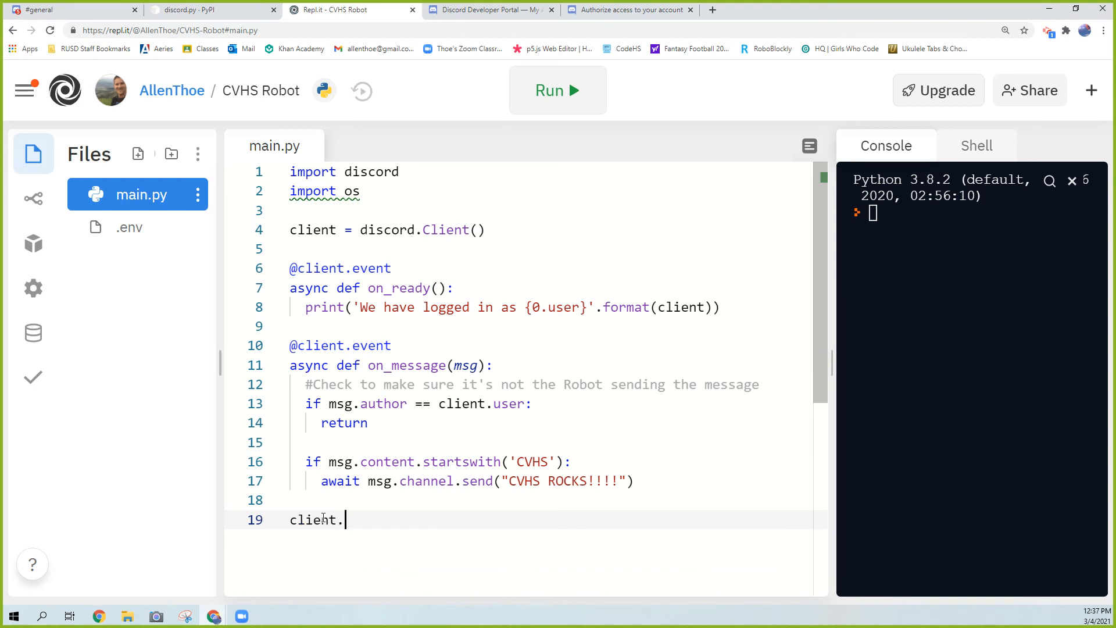
pyautogui.write('run(')
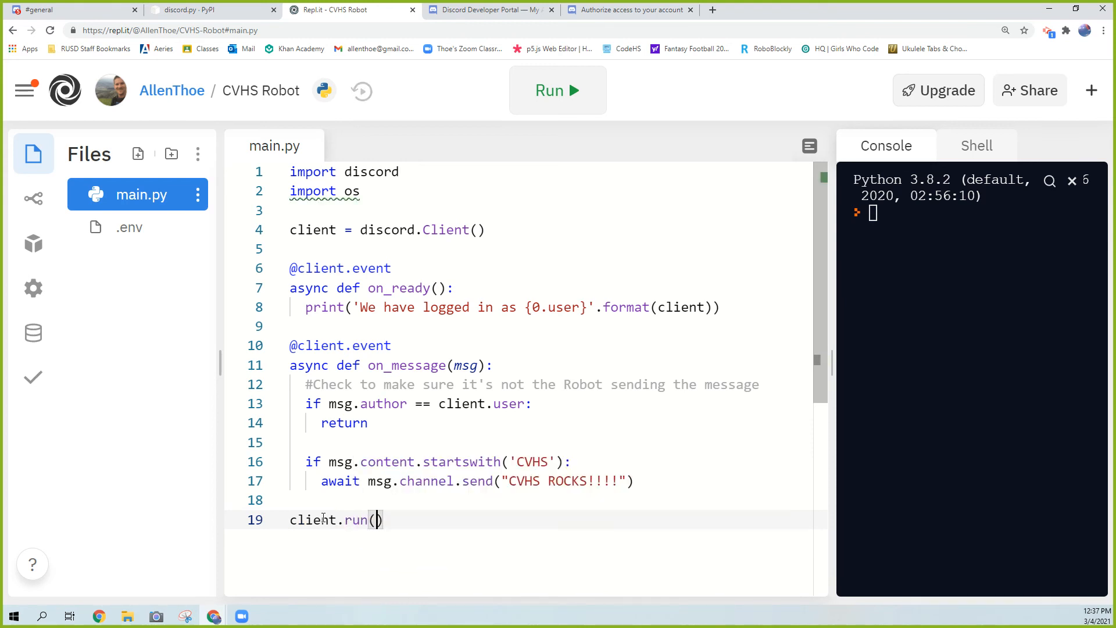
pyautogui.write('os(')
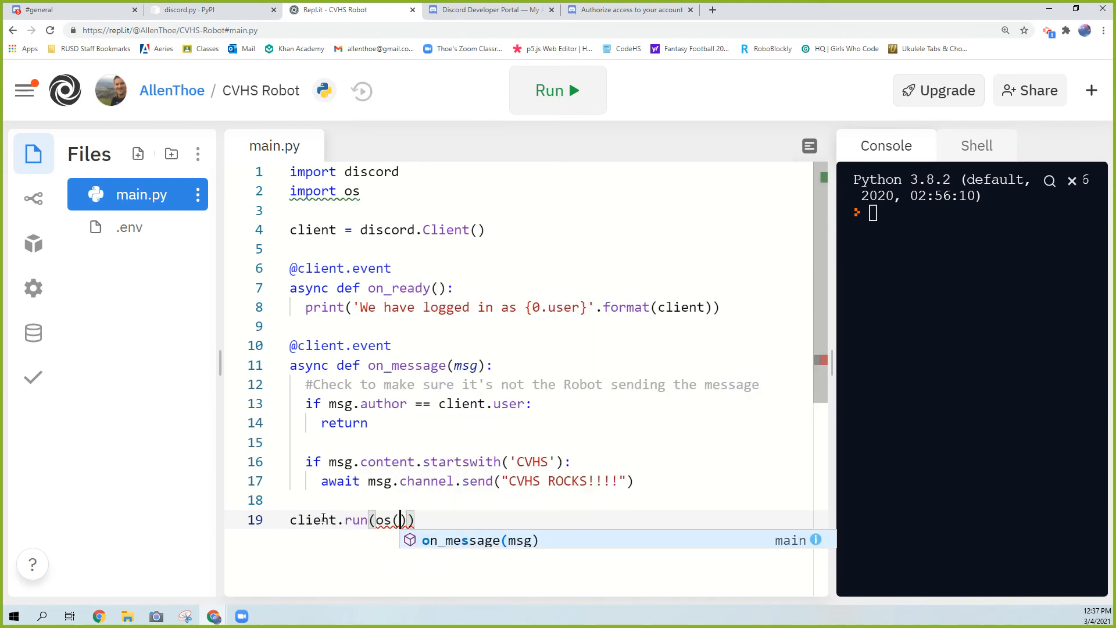
pyautogui.write('getenv')
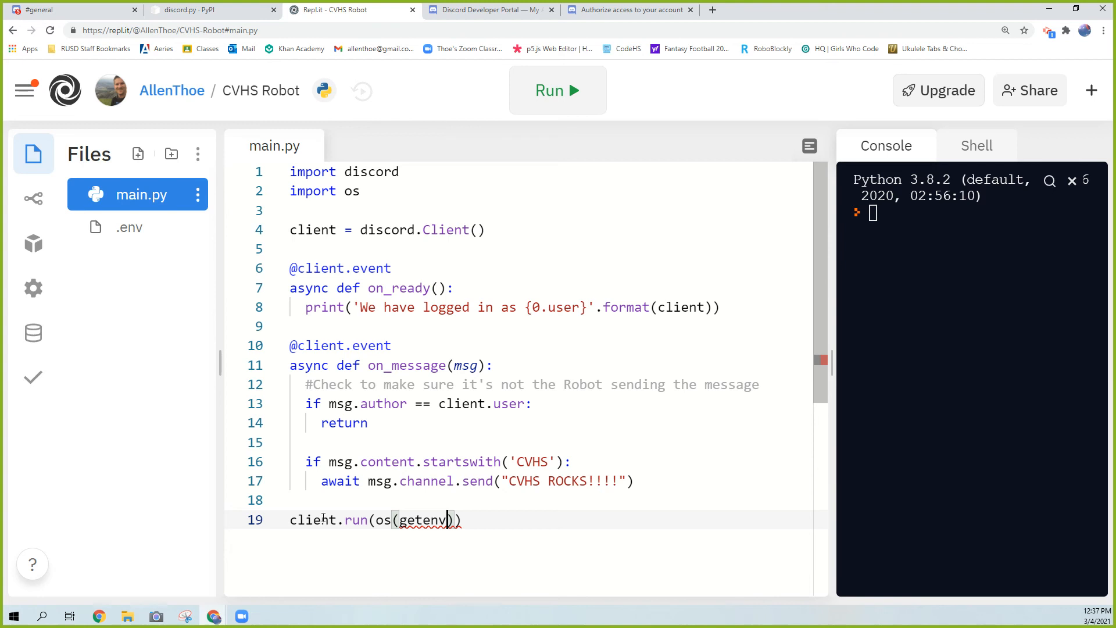
pyautogui.write('()')
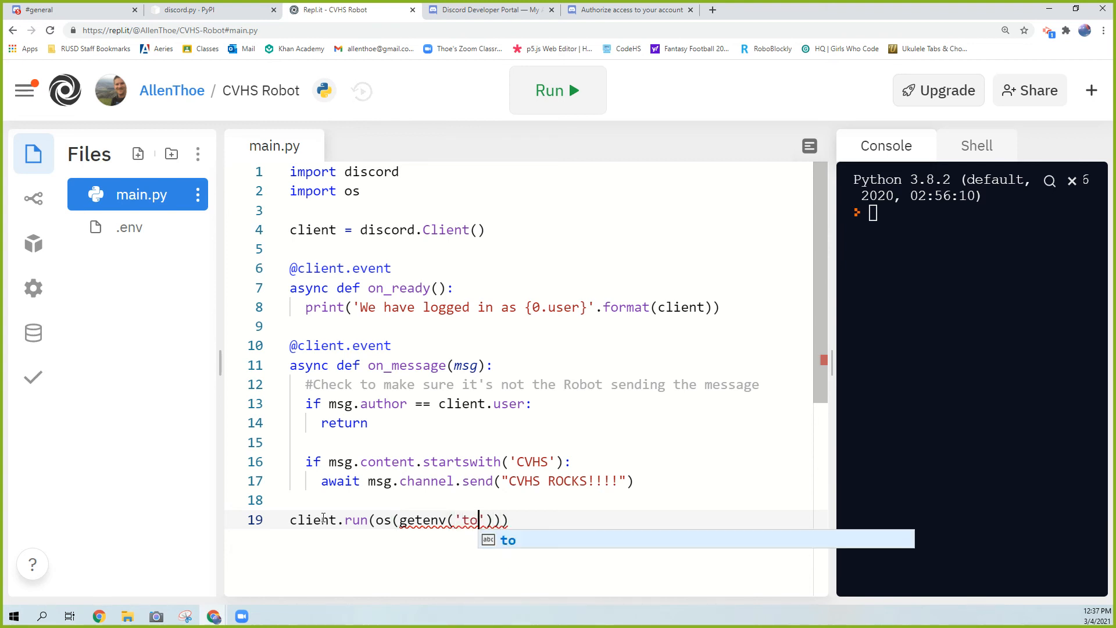
pyautogui.write('ken')
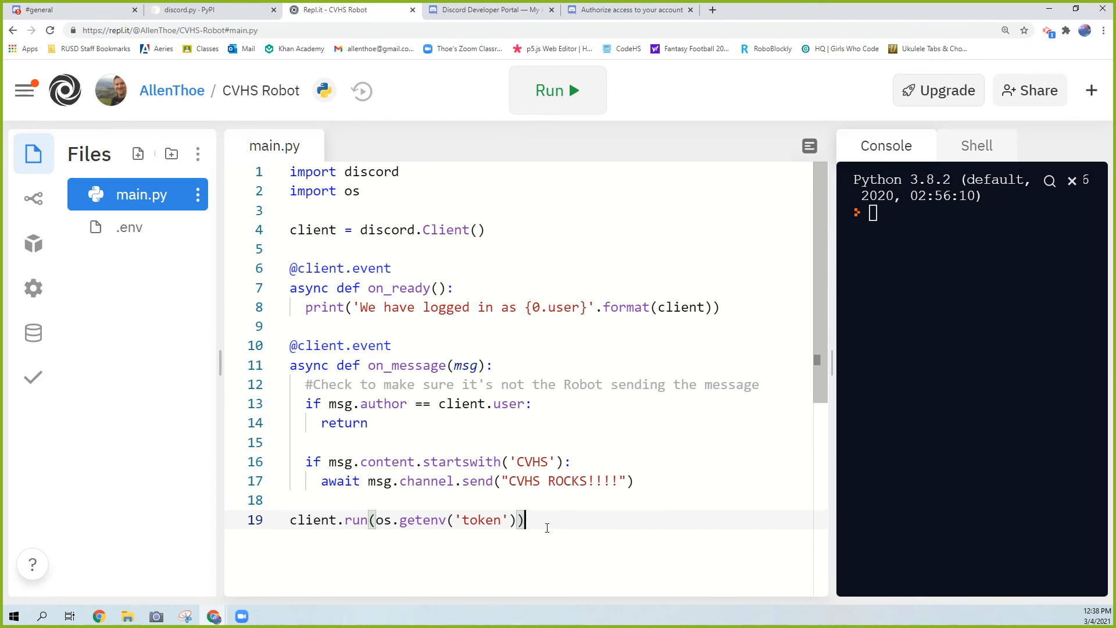
pyautogui.press('Enter')
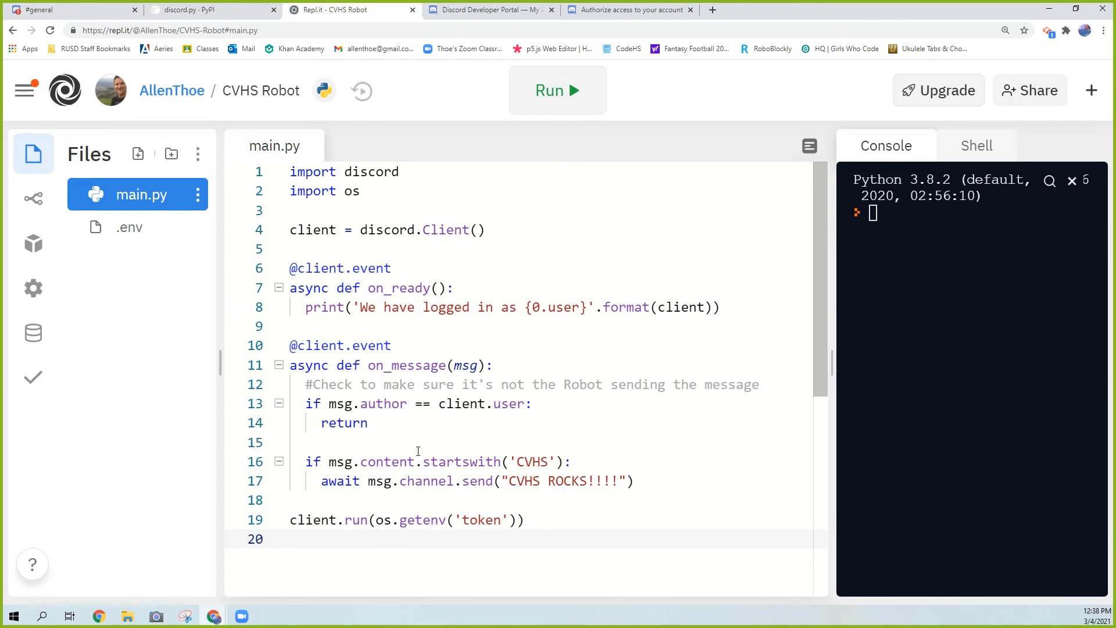
pyautogui.doubleClick(481, 520)
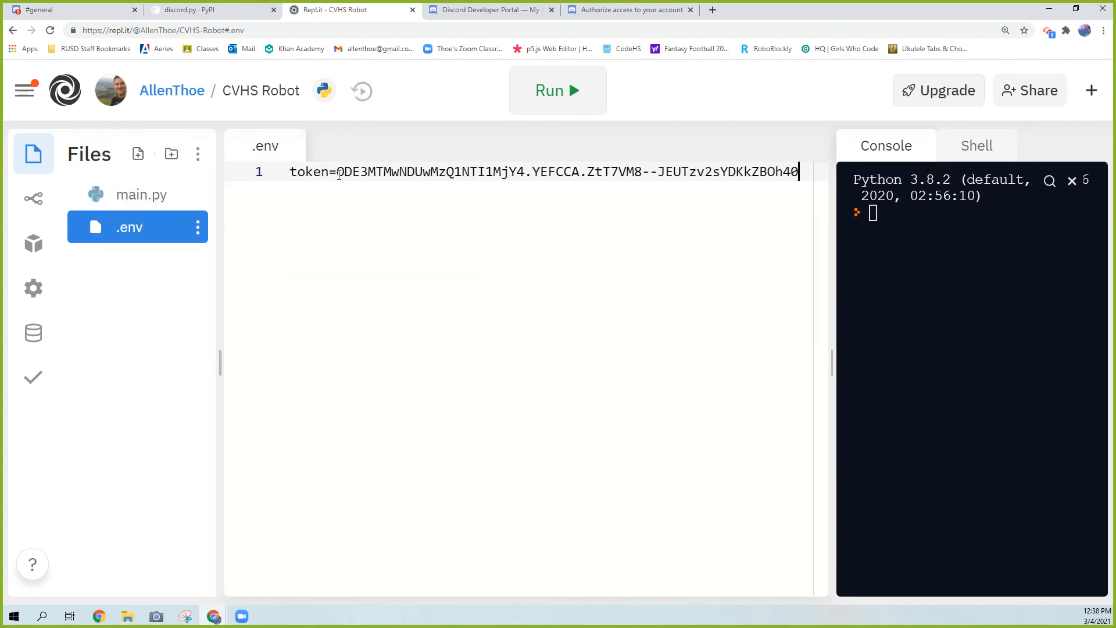
pyautogui.moveTo(337, 171); pyautogui.dragTo(799, 172)
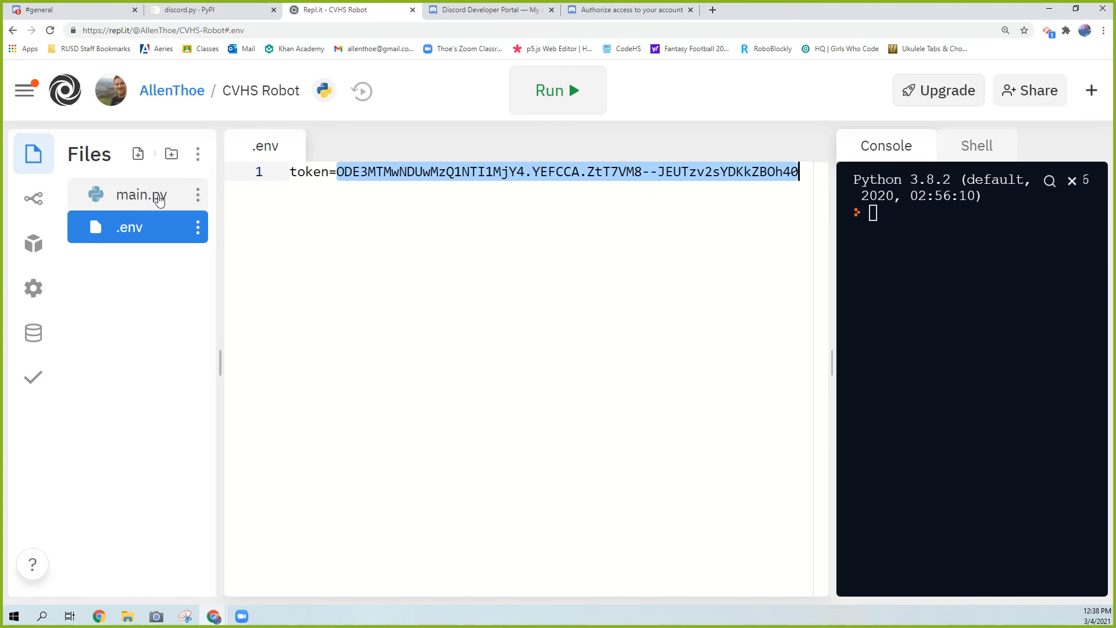
pyautogui.click(142, 194)
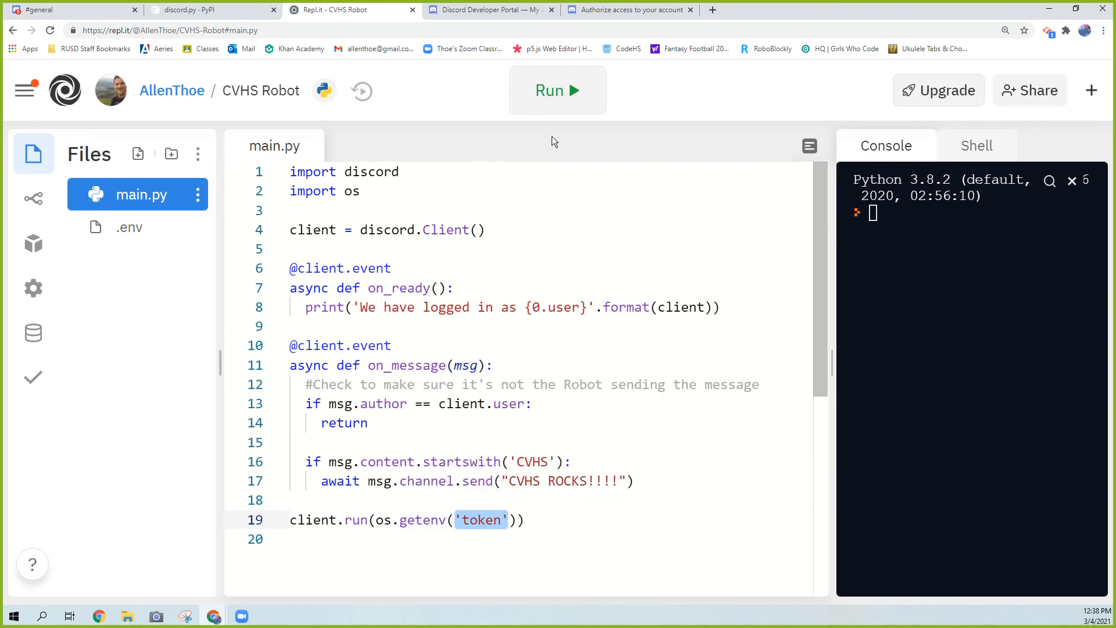
# - Run the repl so discord.py installs and the bot logs in as CVHS Bot#8065
pyautogui.click(558, 91)
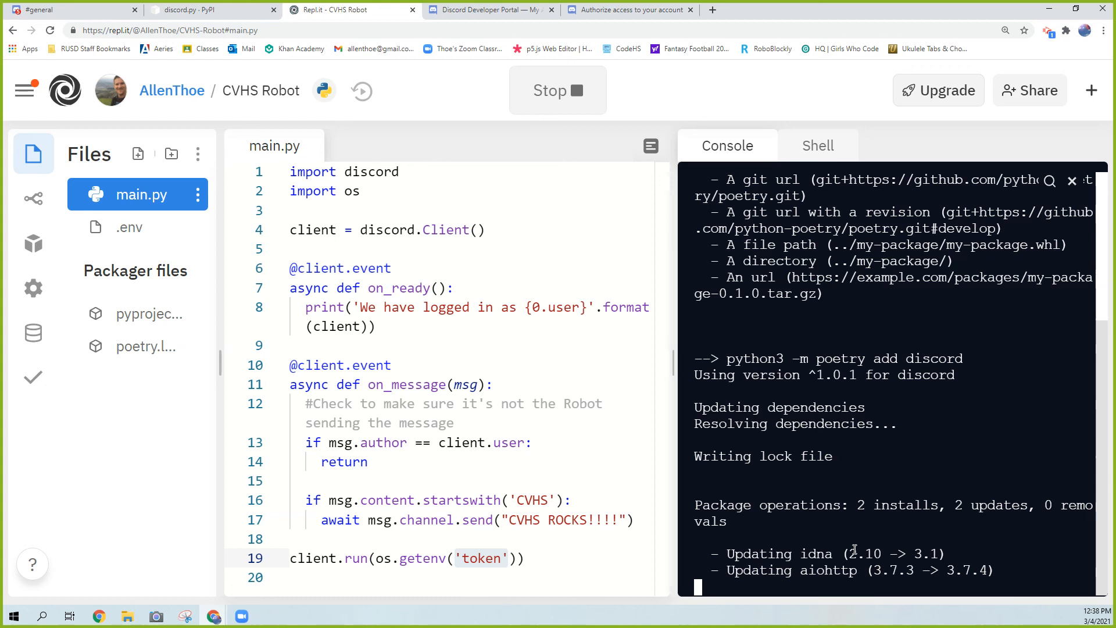
pyautogui.scroll(-3)
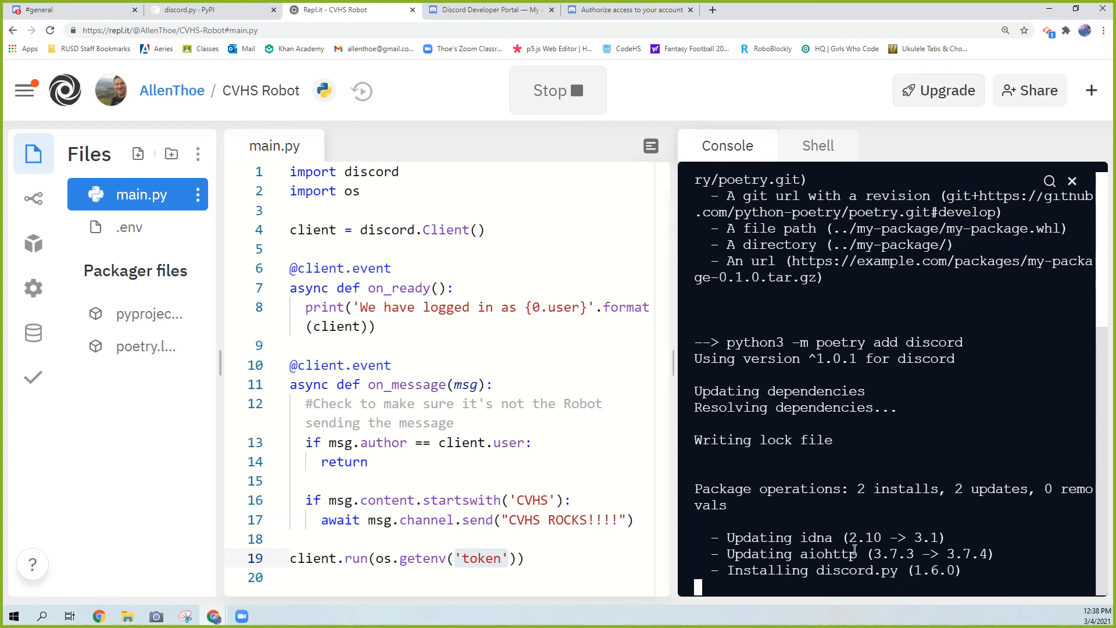
pyautogui.scroll(-3)
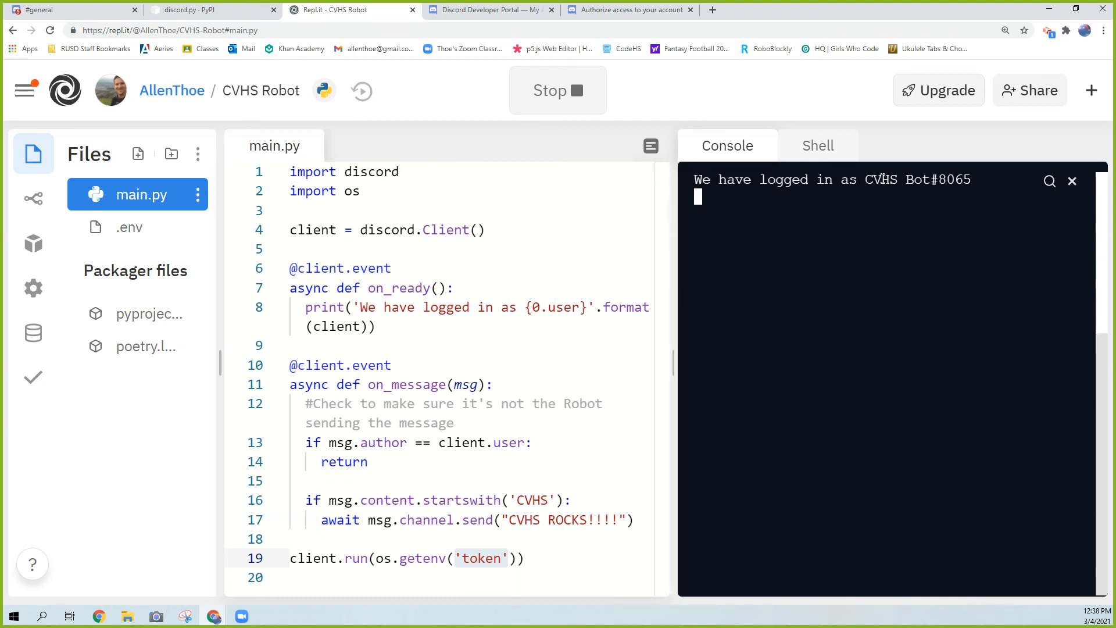
pyautogui.moveTo(905, 187)
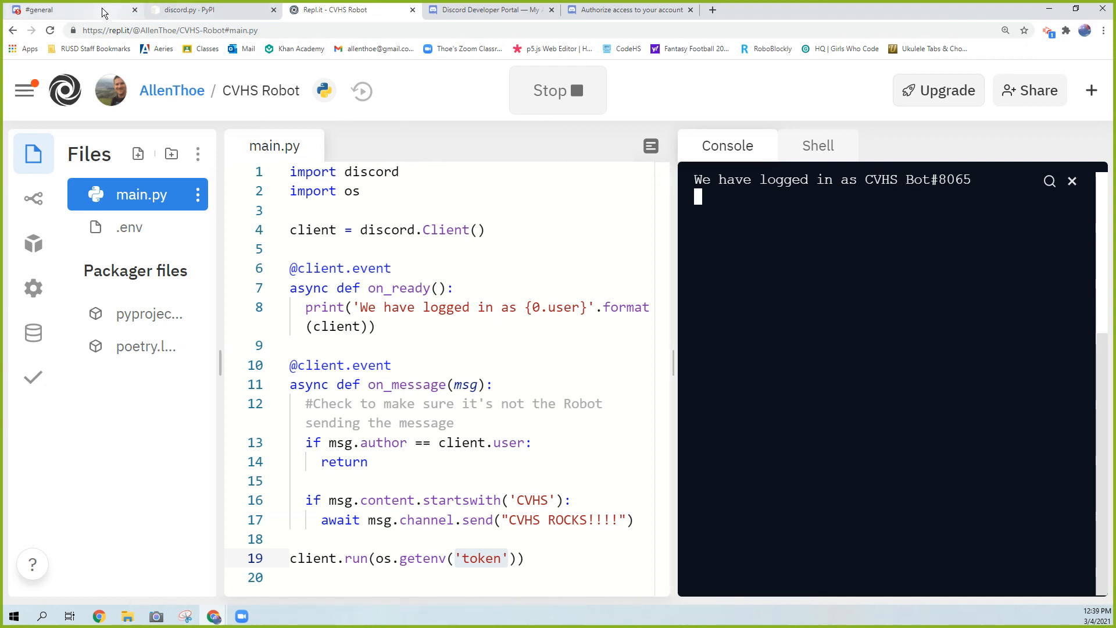
# - Post 'CVHS' in Discord's #general so CVHS Bot replies 'CVHS ROCKS!!!!'
pyautogui.click(68, 10)
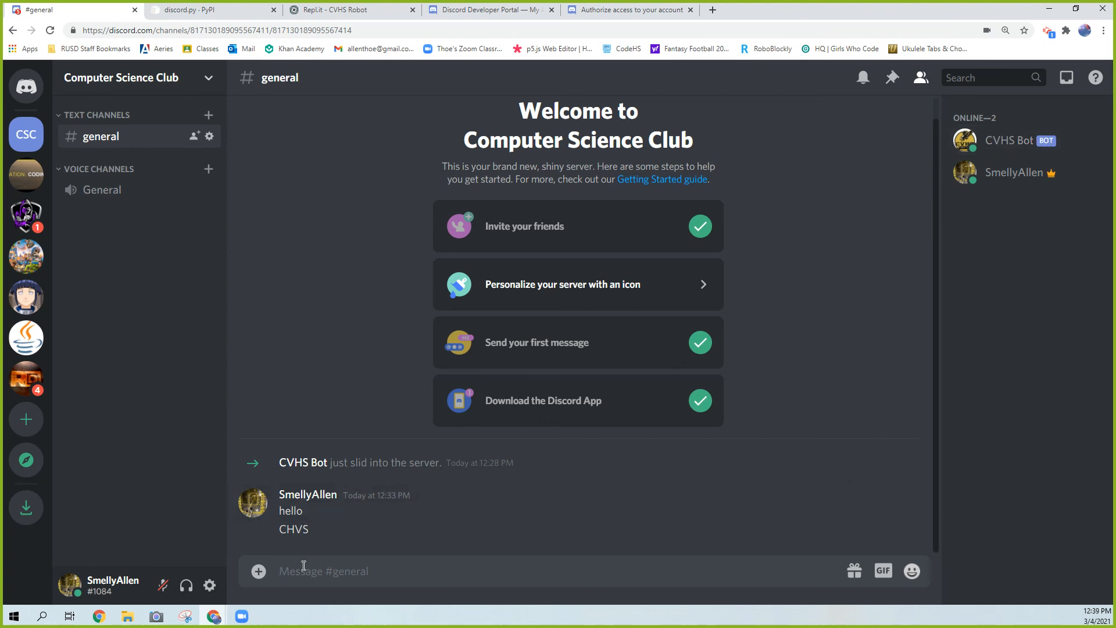
pyautogui.write('CVHS')
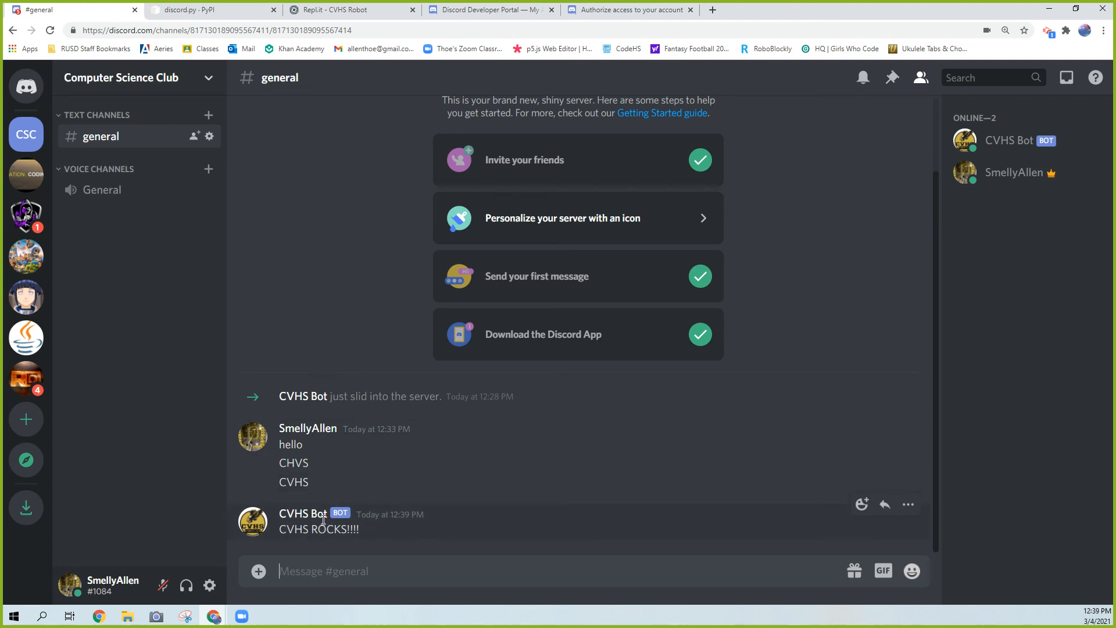
pyautogui.click(192, 9)
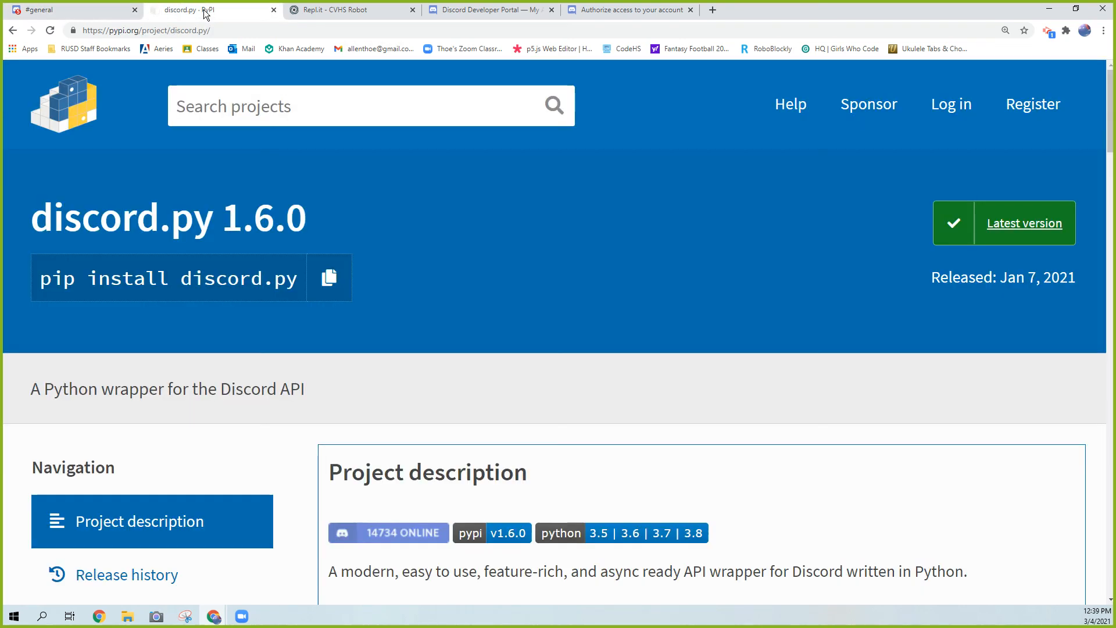
# - Scroll the discord.py 1.6.0 PyPI page down to the Bot Example code
pyautogui.scroll(-3)
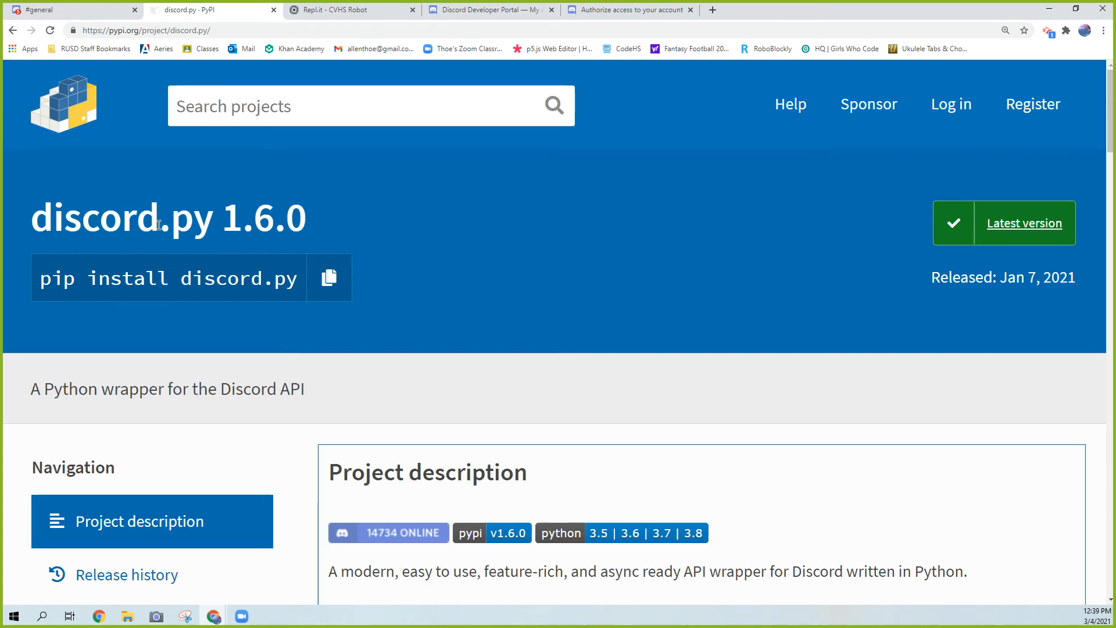
pyautogui.scroll(-3)
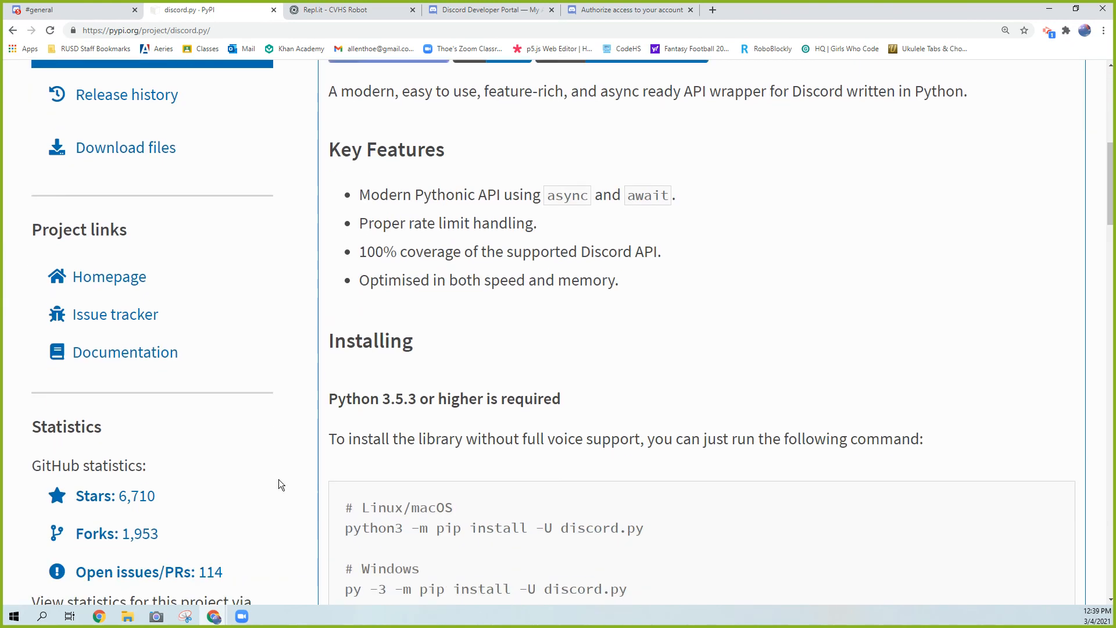
pyautogui.scroll(-3)
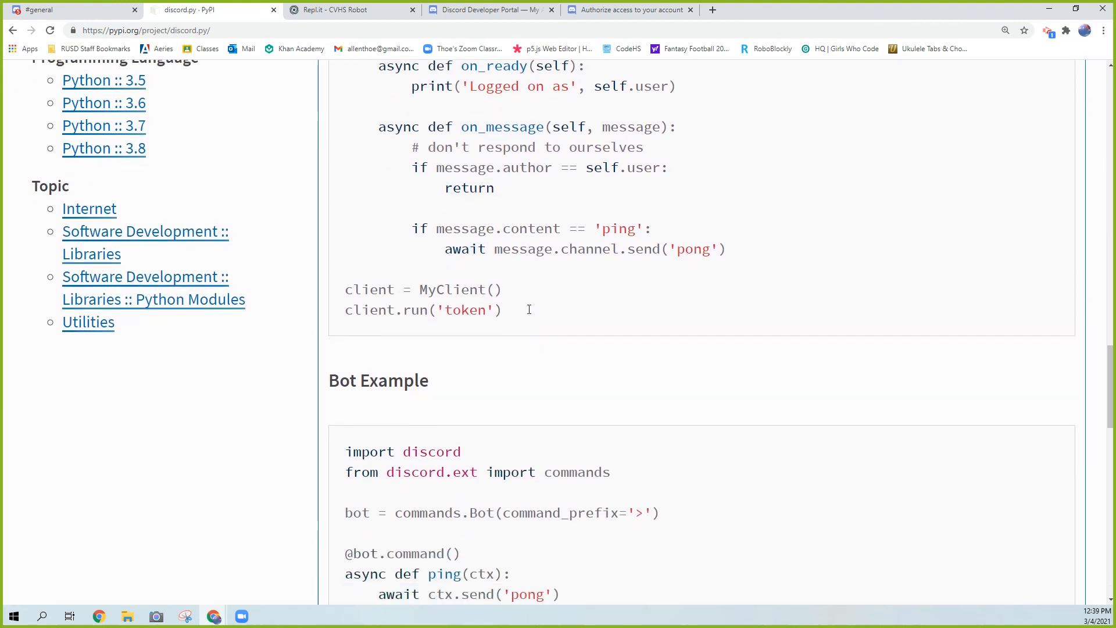
pyautogui.scroll(-3)
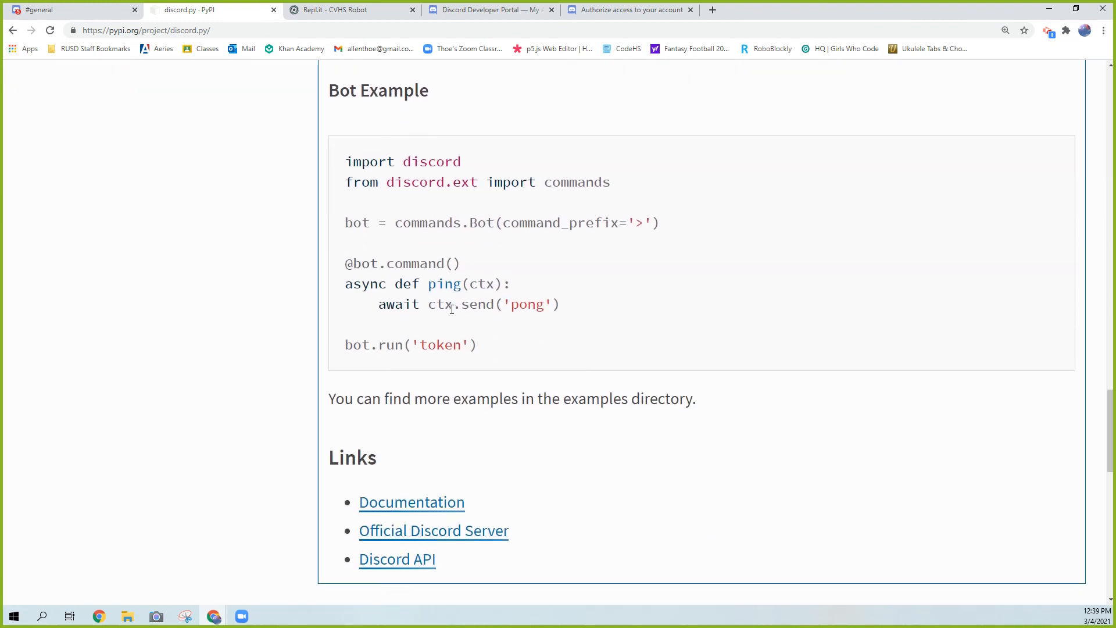